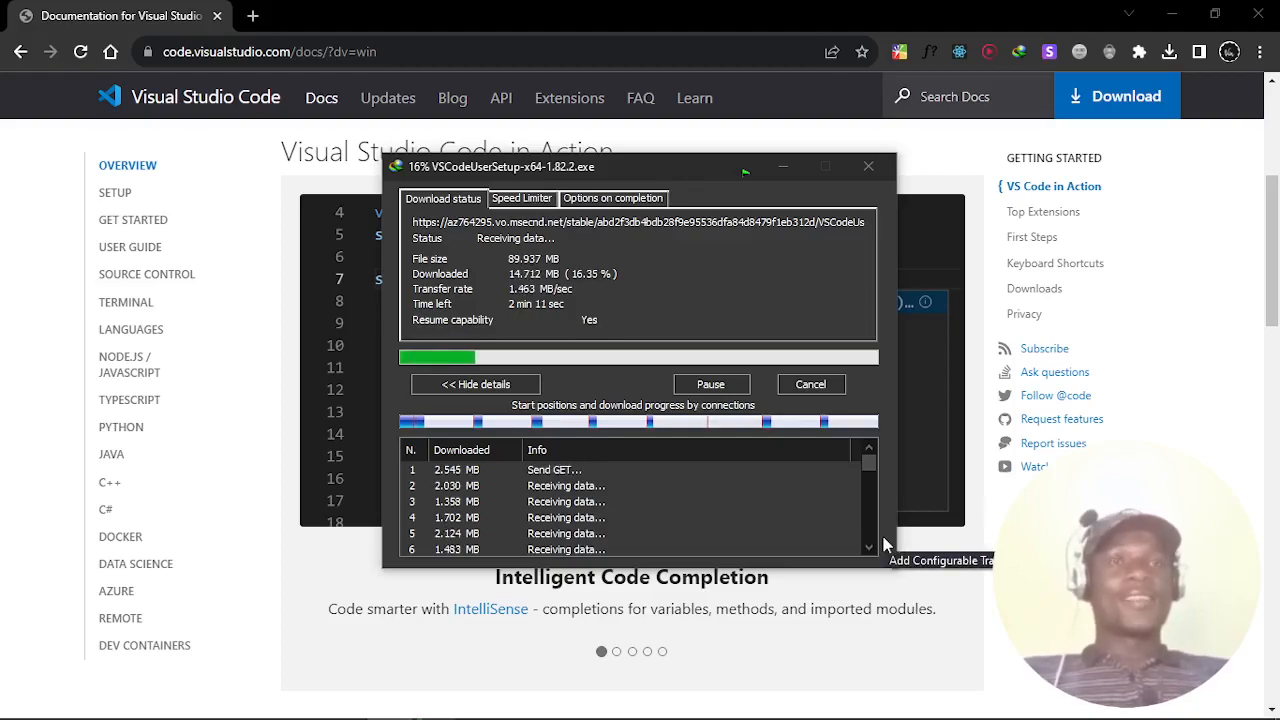
{"action": "mouse_move", "coordinate": [917, 492]}
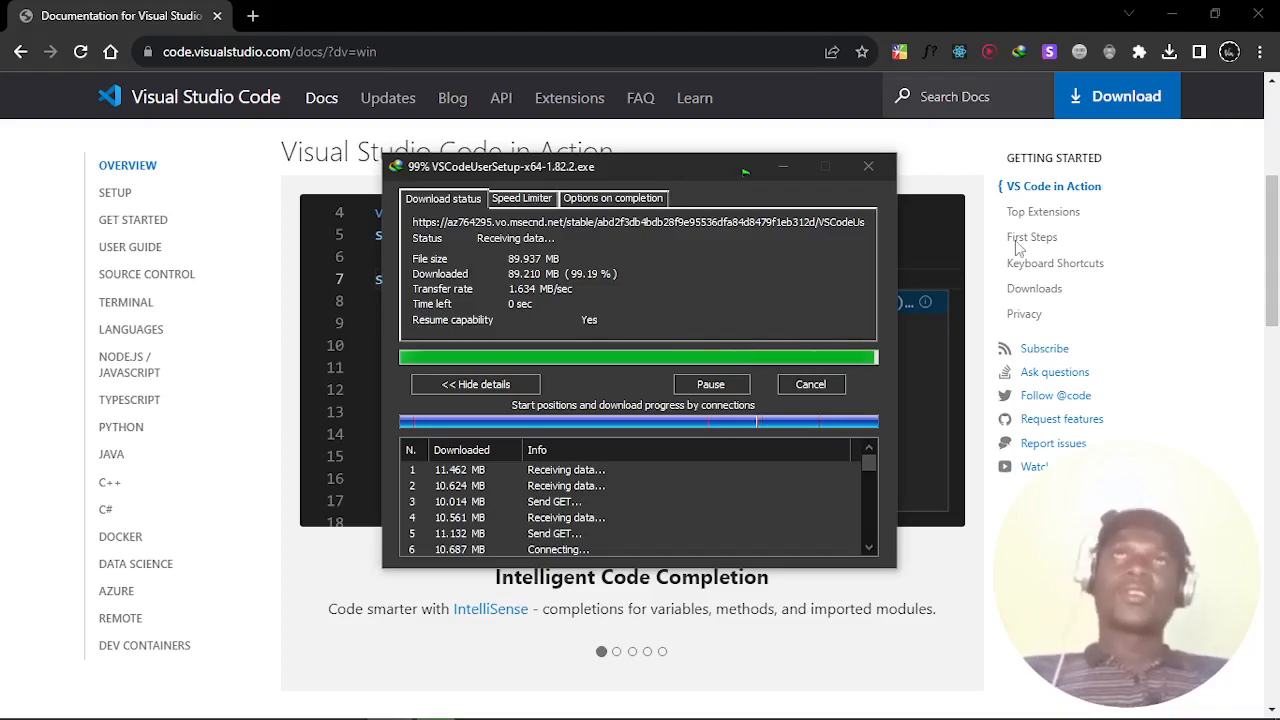
{"action": "mouse_move", "coordinate": [1018, 245]}
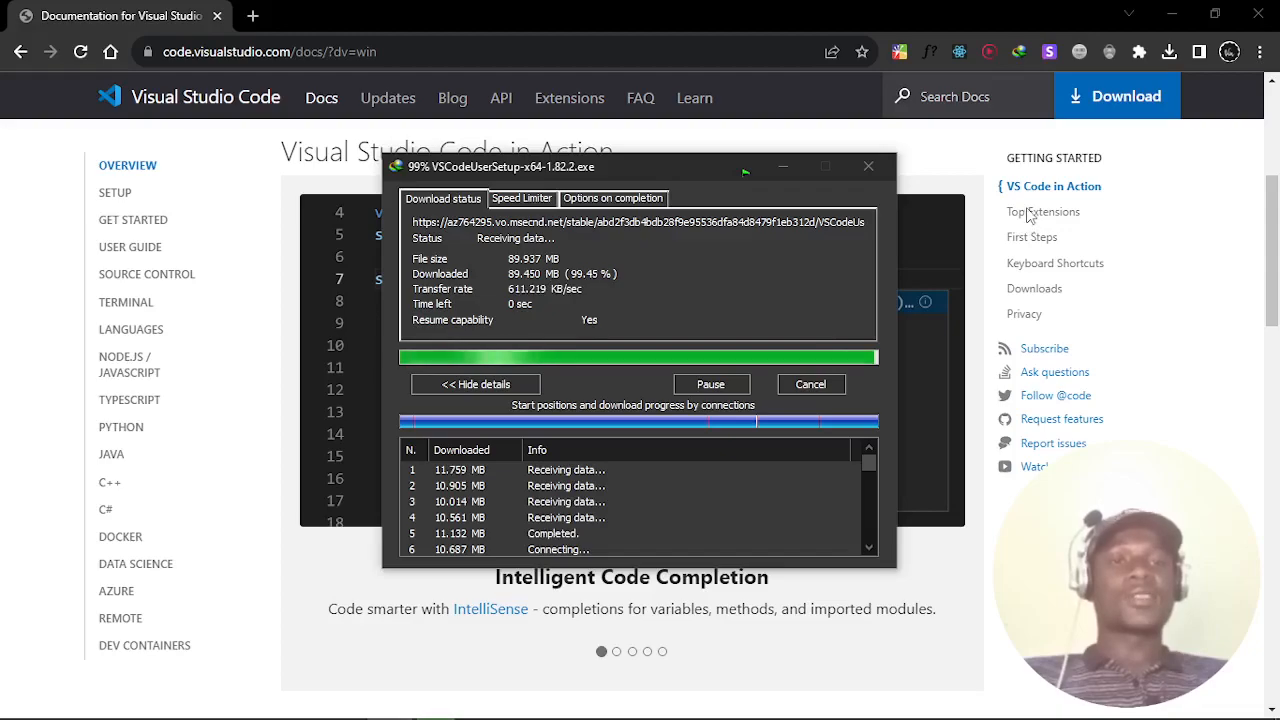
{"action": "mouse_move", "coordinate": [967, 293]}
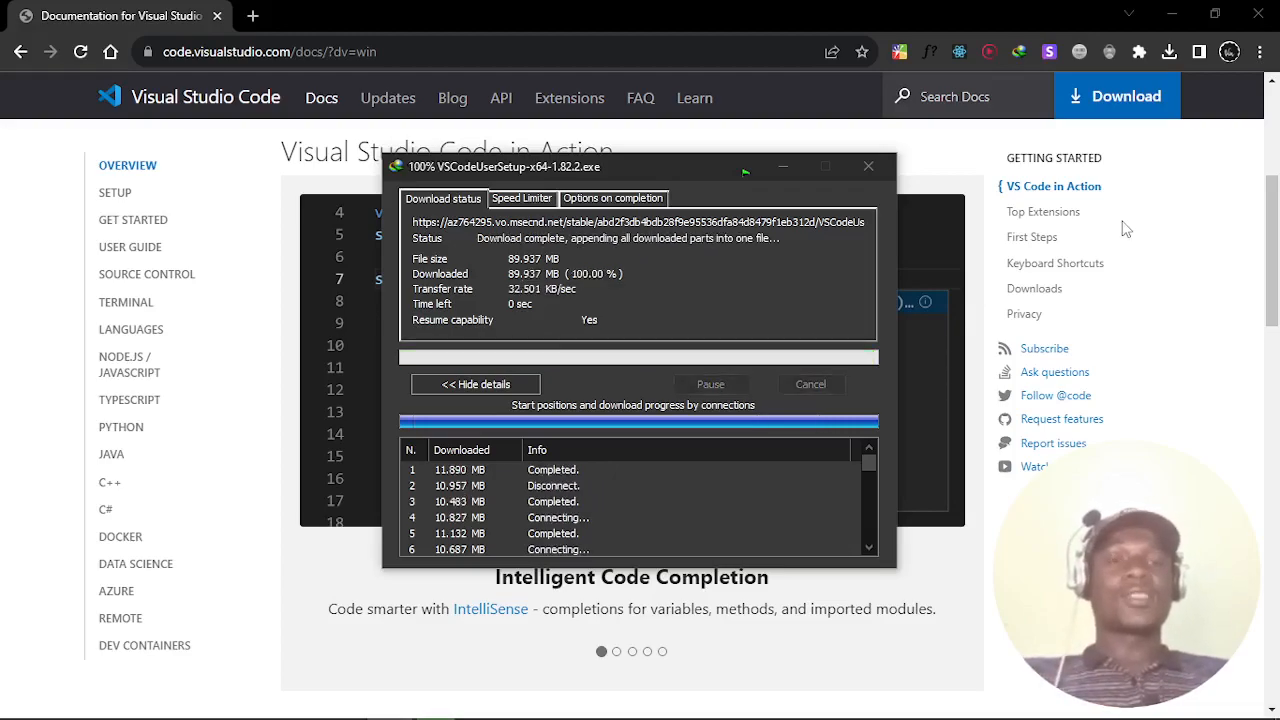
- Dismiss IDM's finished VSCodeUserSetup-x64-1.82.2.exe download window and browse the Downloads folder
{"action": "left_click", "coordinate": [868, 166]}
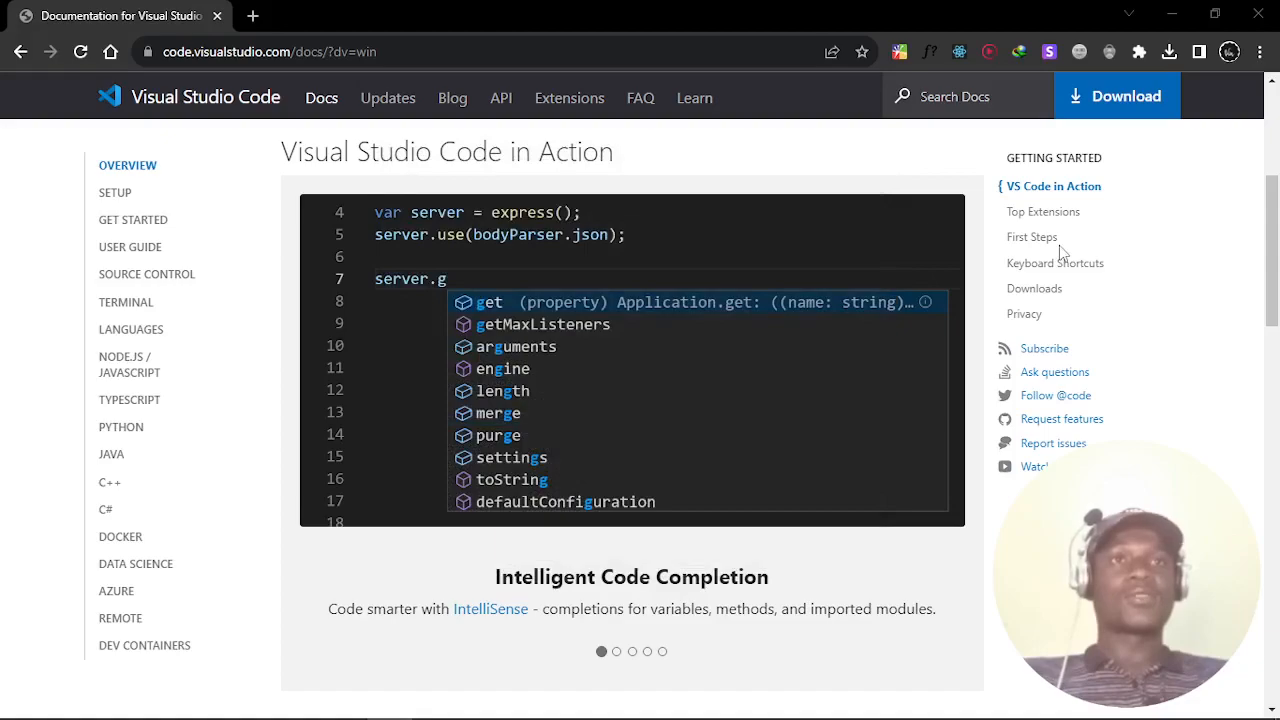
{"action": "mouse_move", "coordinate": [1110, 268]}
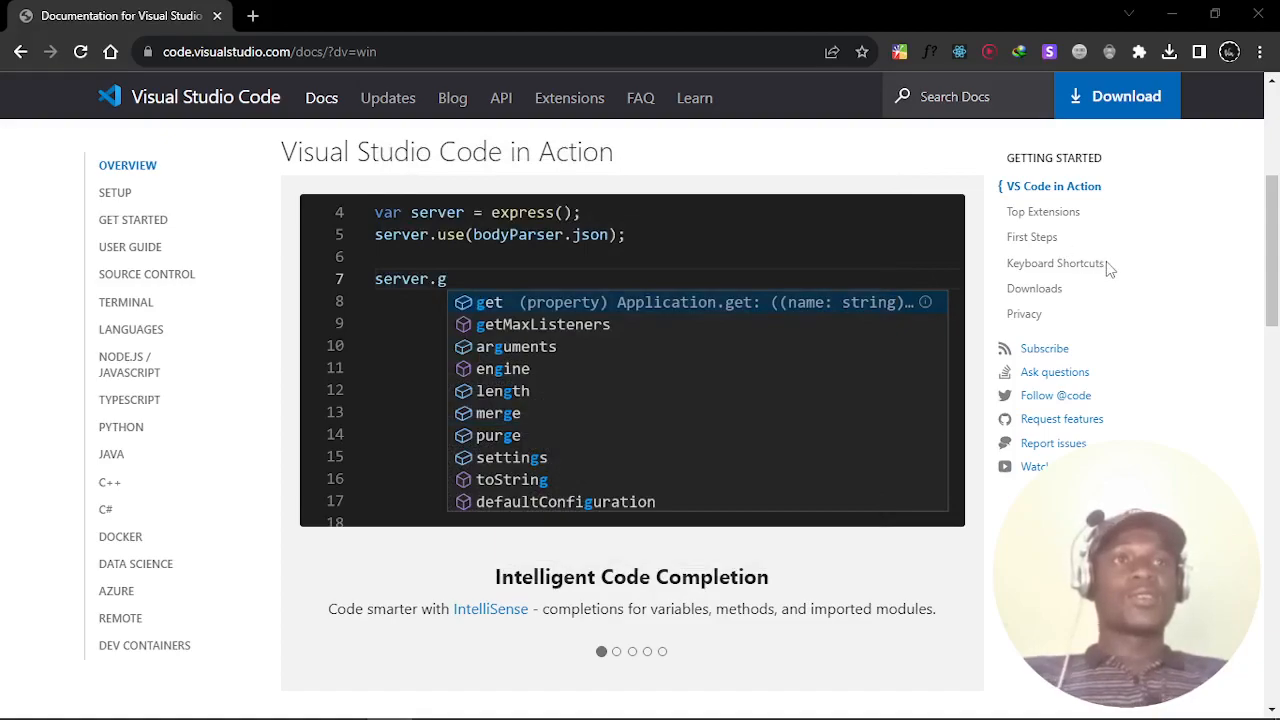
{"action": "mouse_move", "coordinate": [1180, 8]}
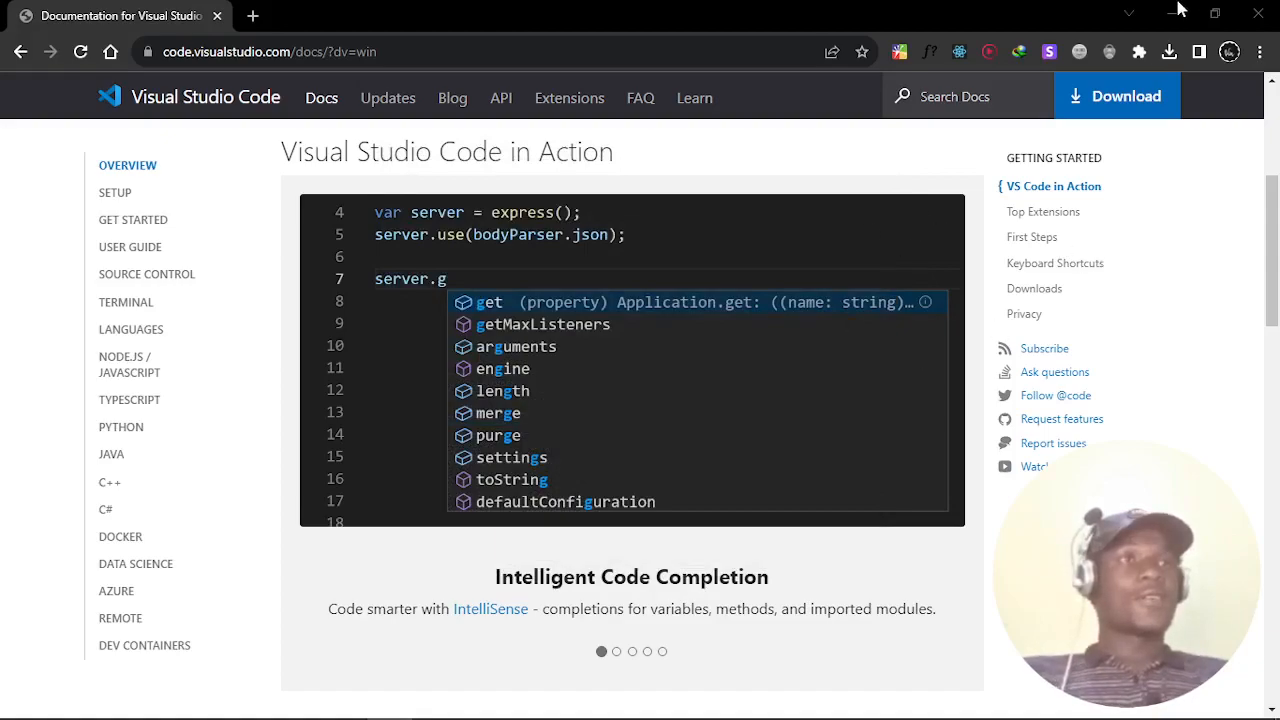
{"action": "mouse_move", "coordinate": [789, 407]}
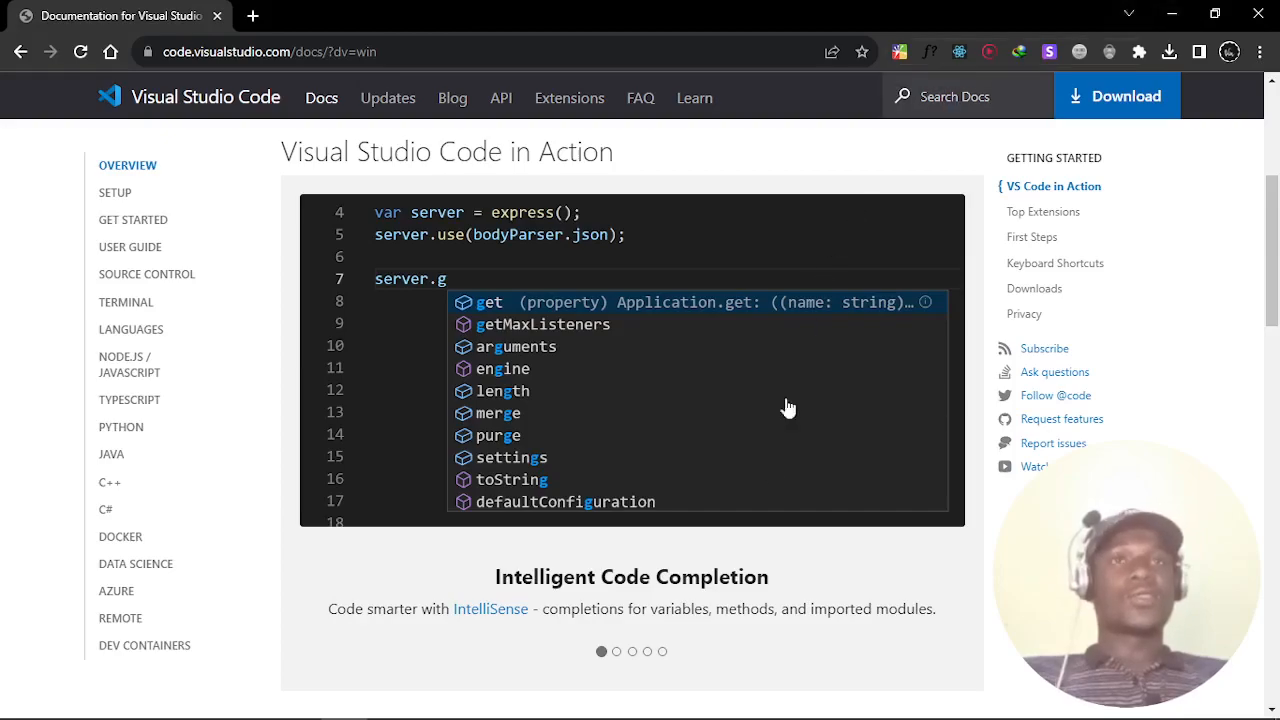
{"action": "scroll", "scroll_direction": "down", "scroll_amount": 3}
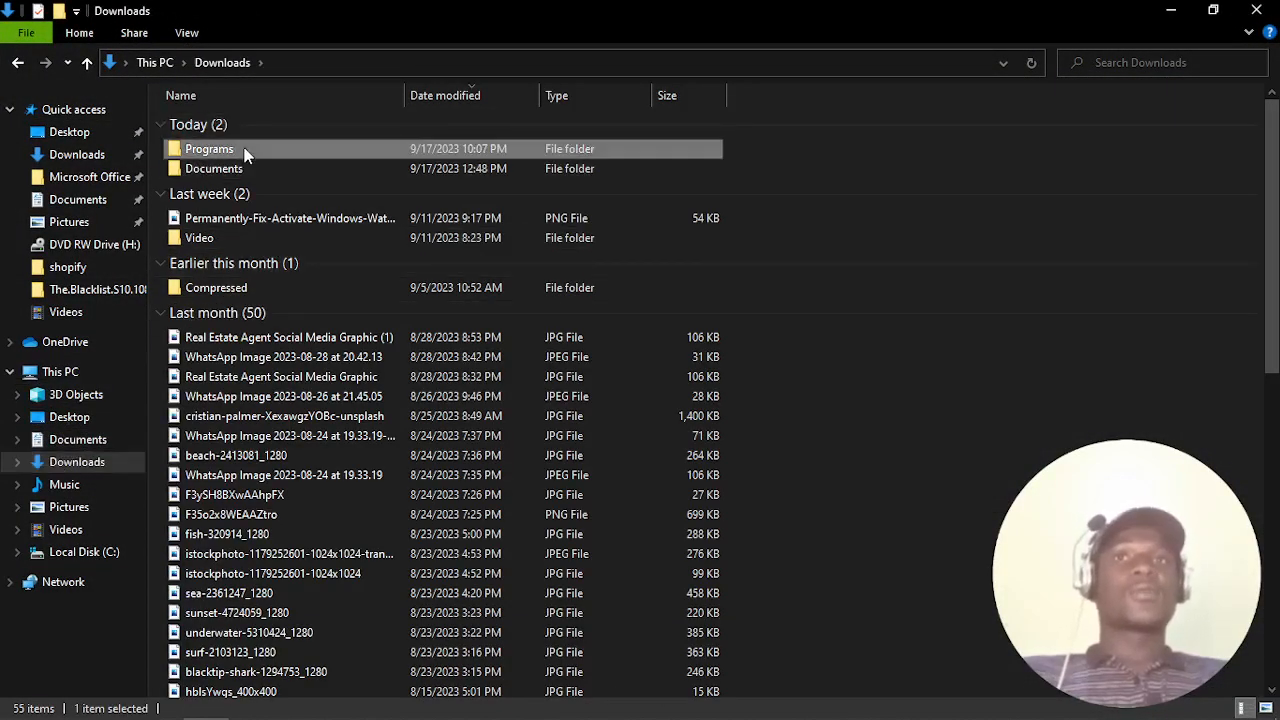
- Open Downloads\Programs, select the VSCodeUserSetup-x64-1.82.2 installer, and start a Start-menu search
{"action": "double_click", "coordinate": [209, 148]}
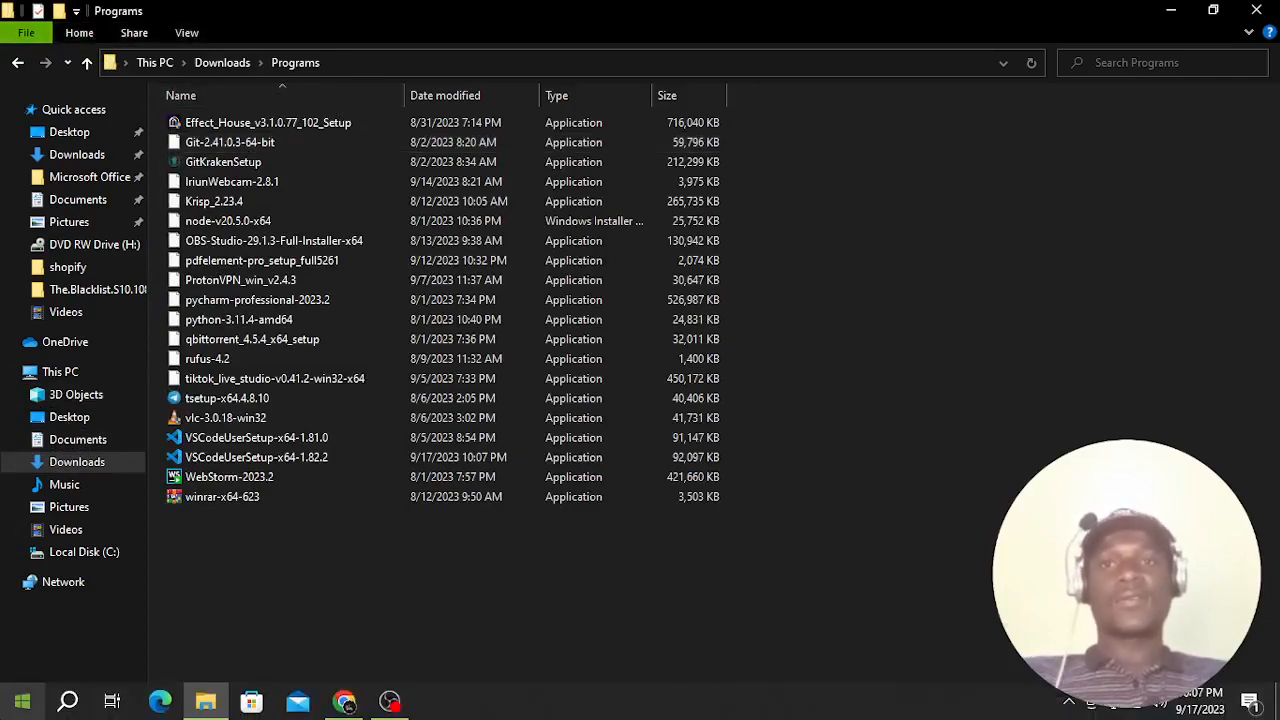
{"action": "left_click", "coordinate": [20, 700]}
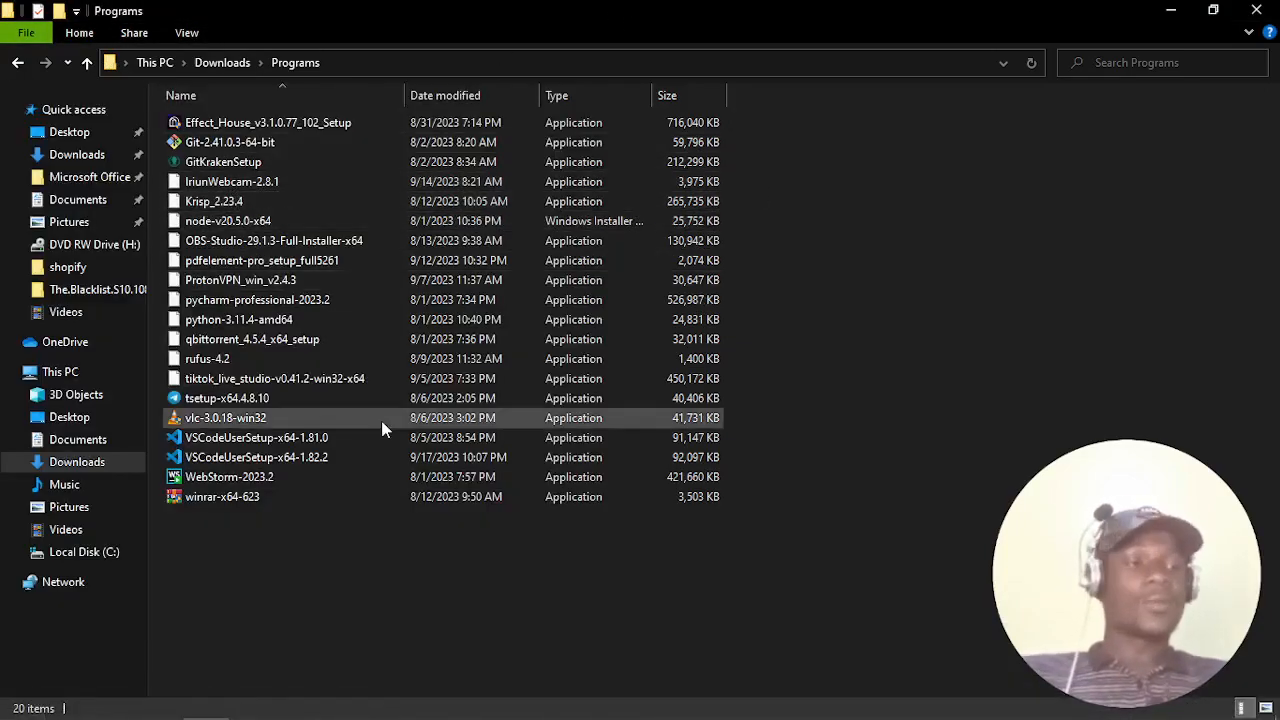
{"action": "mouse_move", "coordinate": [293, 432]}
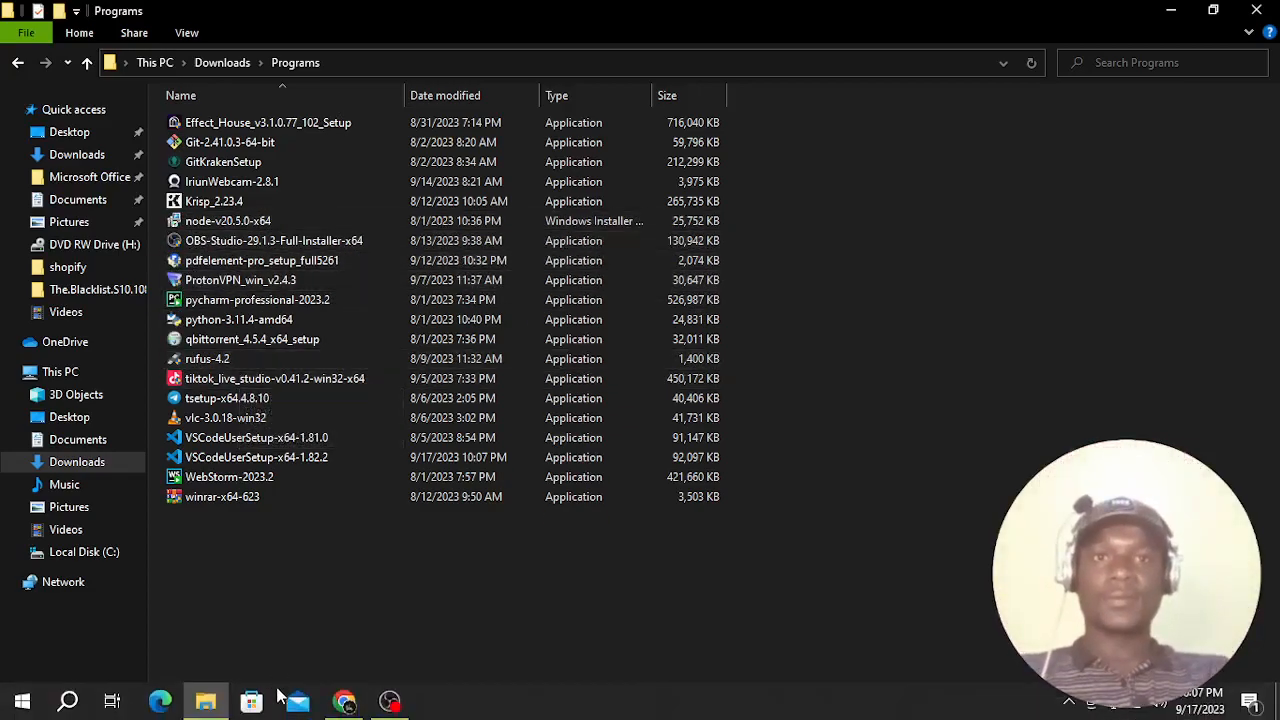
{"action": "left_click", "coordinate": [256, 457]}
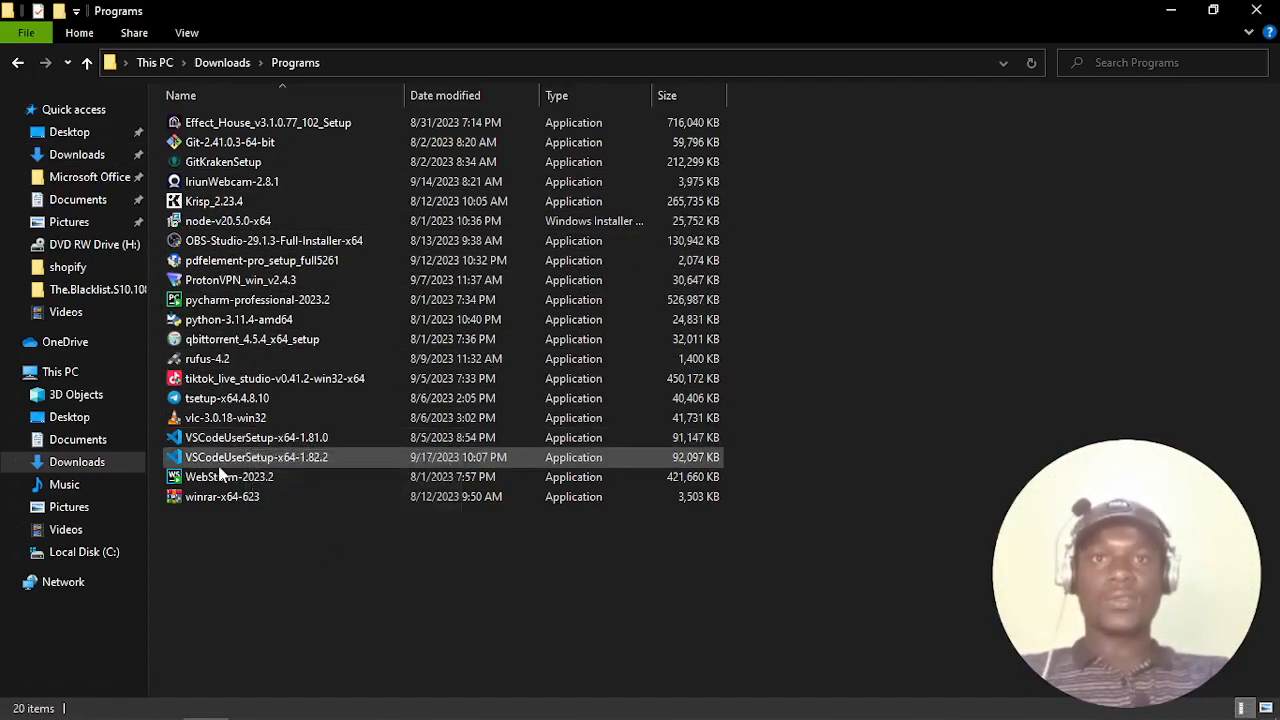
{"action": "left_click", "coordinate": [256, 457]}
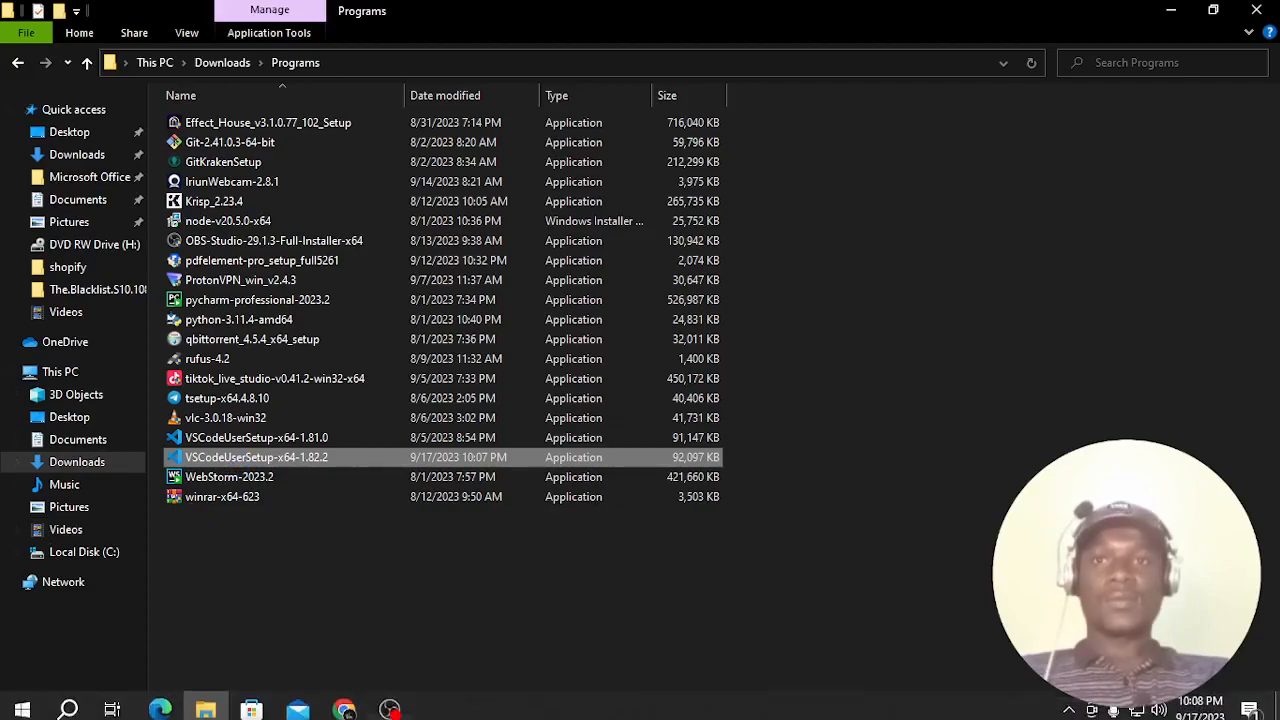
{"action": "left_click", "coordinate": [22, 708]}
{"action": "type", "text": "v"}
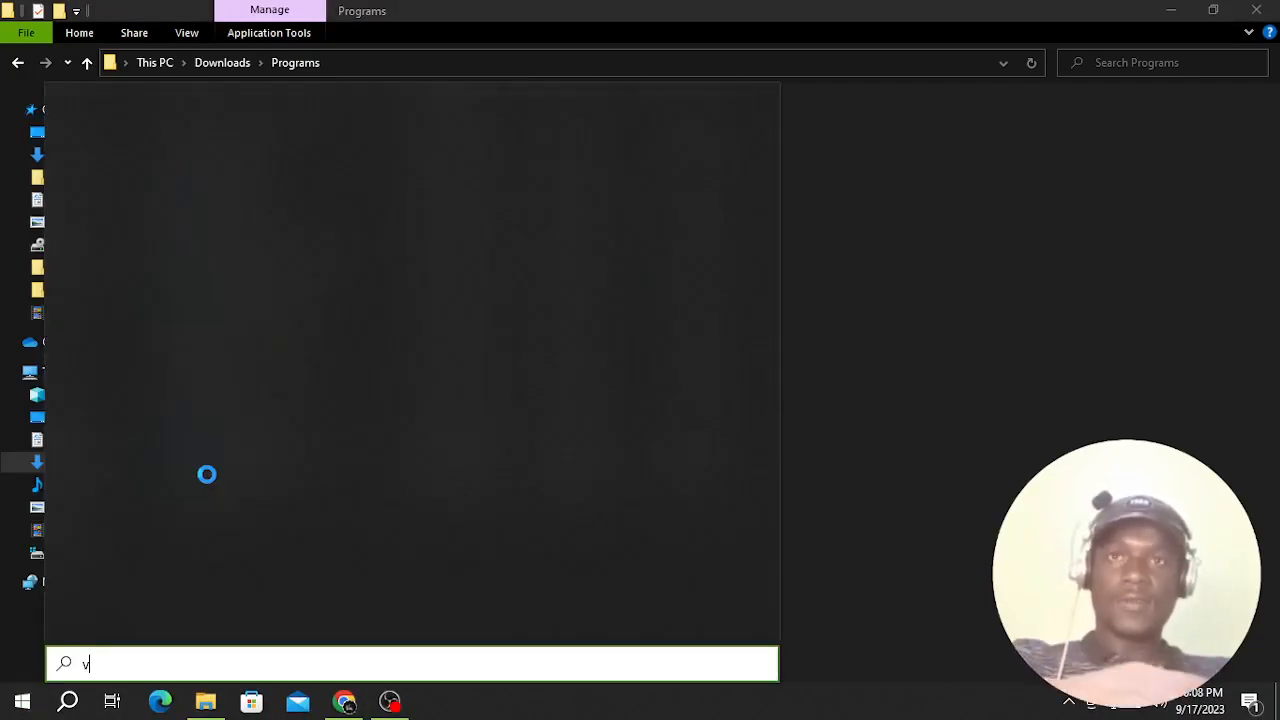
{"action": "type", "text": "ia"}
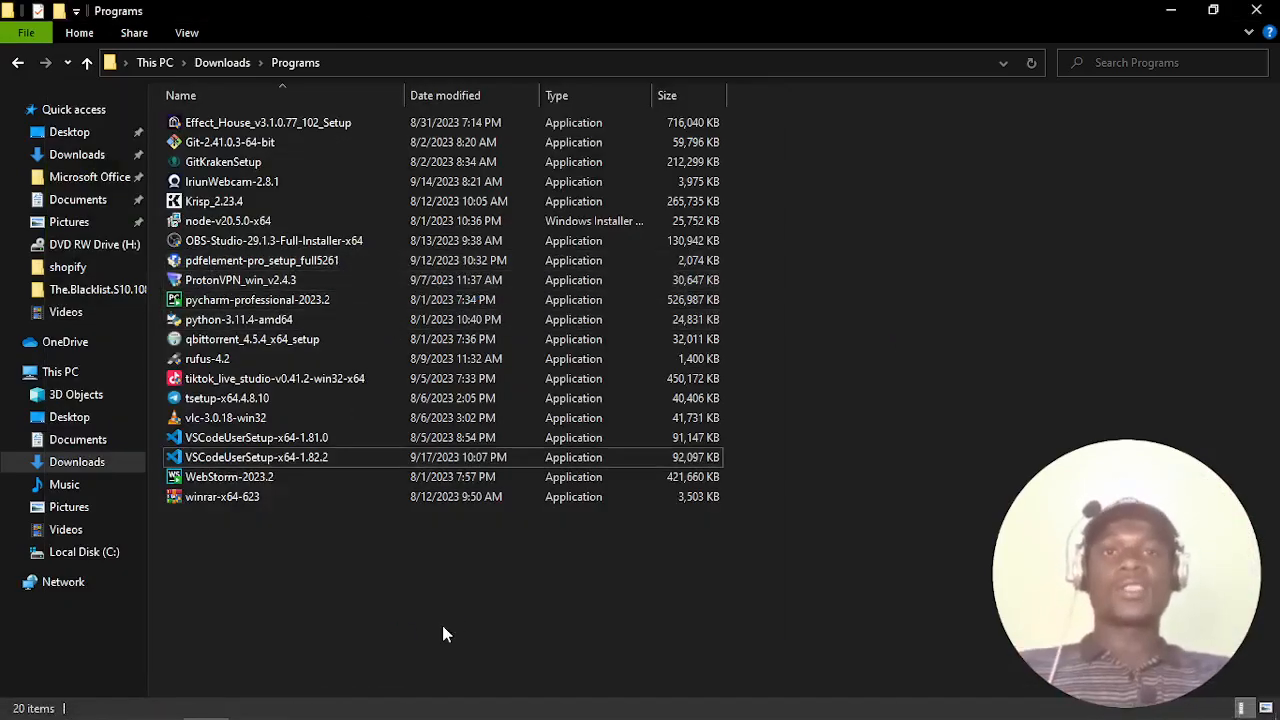
{"action": "mouse_move", "coordinate": [518, 545]}
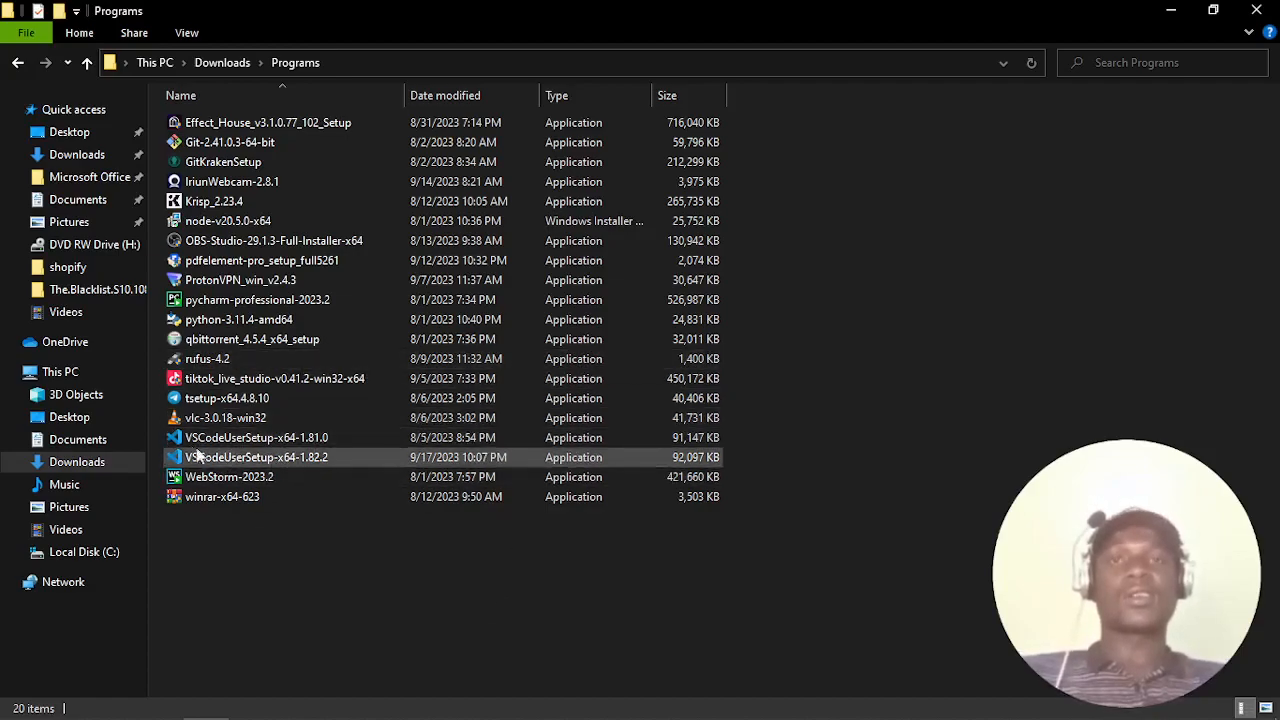
{"action": "mouse_move", "coordinate": [363, 476]}
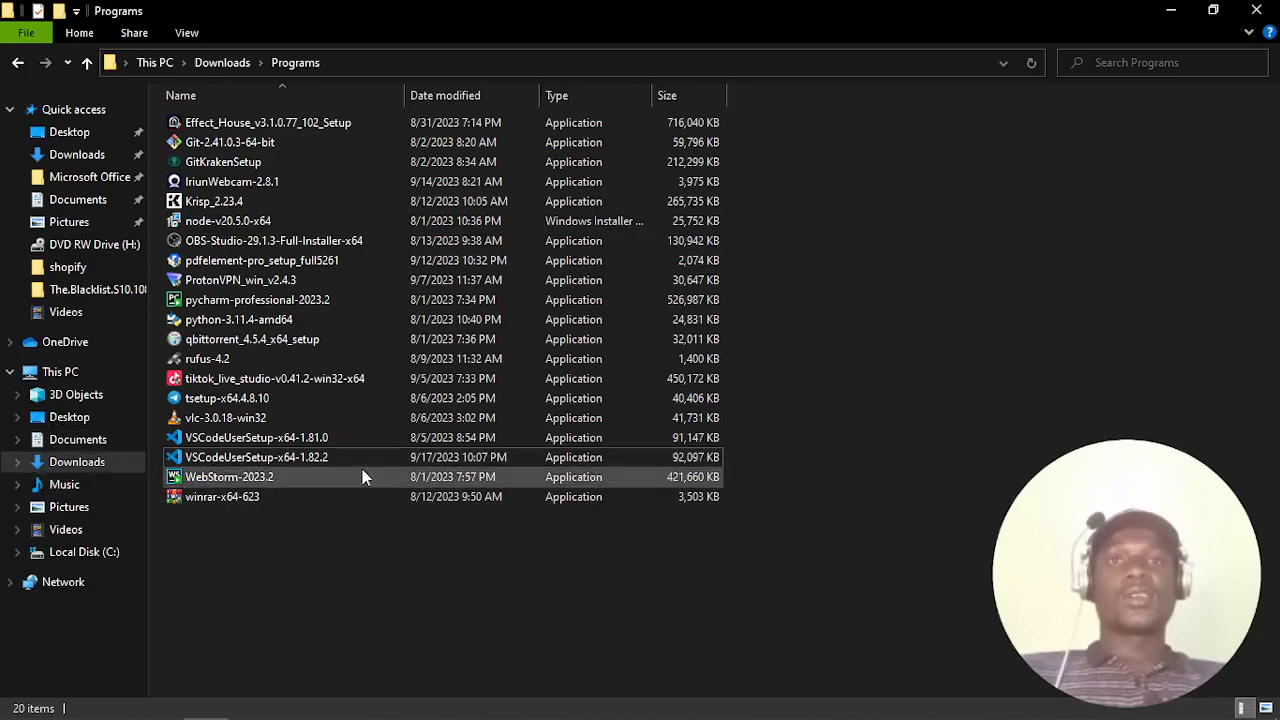
- Install VS Code 1.82.2 with the license accepted and default folder, shortcuts and tasks, launching afterwards
{"action": "double_click", "coordinate": [256, 437]}
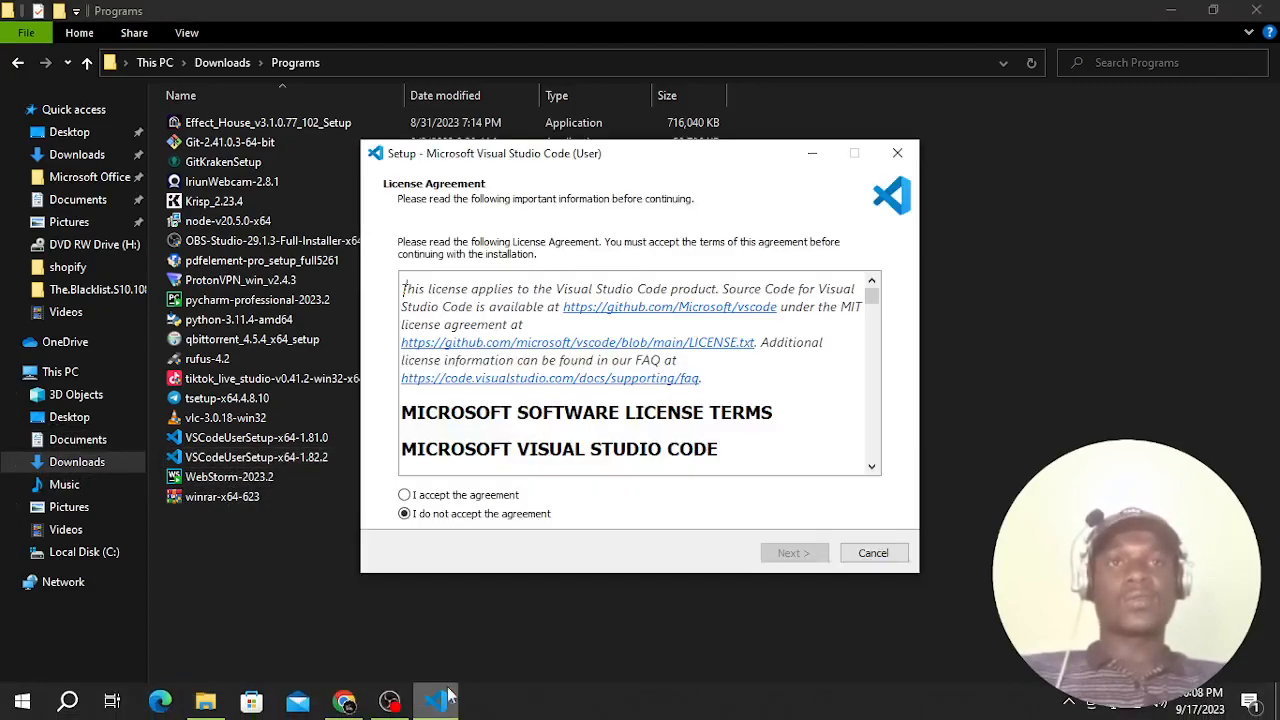
{"action": "left_click", "coordinate": [793, 552]}
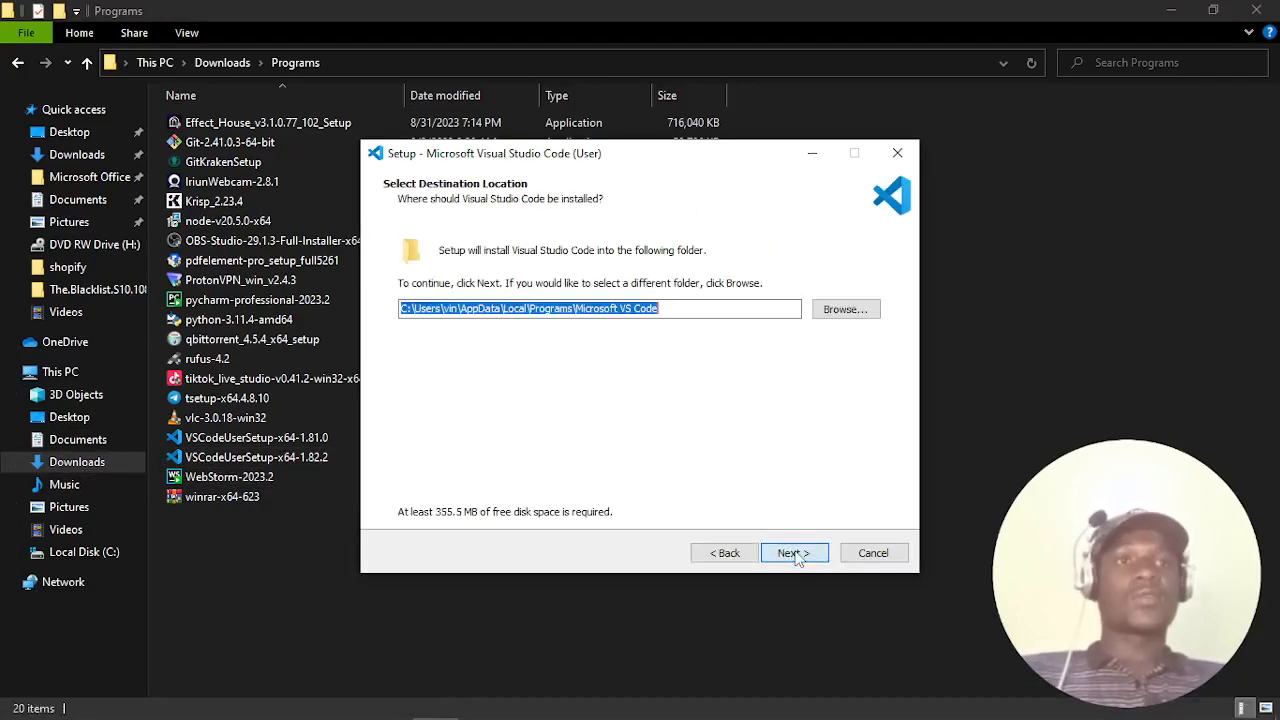
{"action": "left_click", "coordinate": [793, 552]}
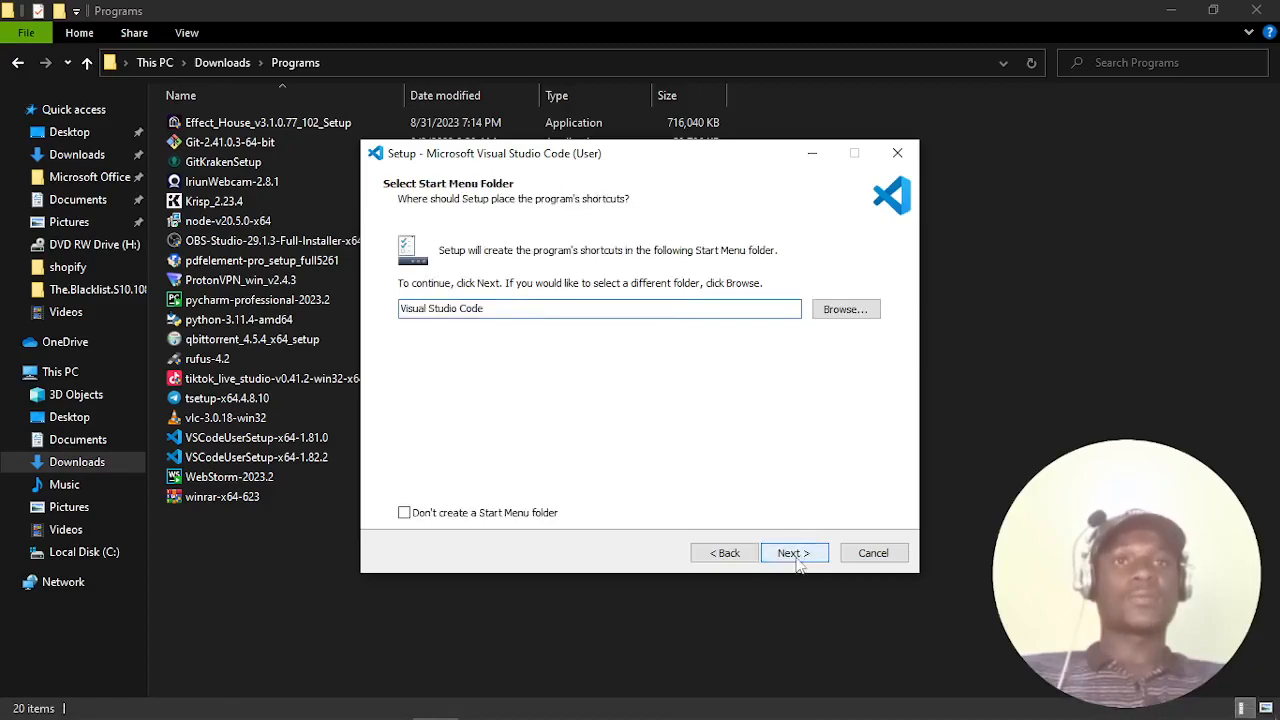
{"action": "left_click", "coordinate": [794, 553]}
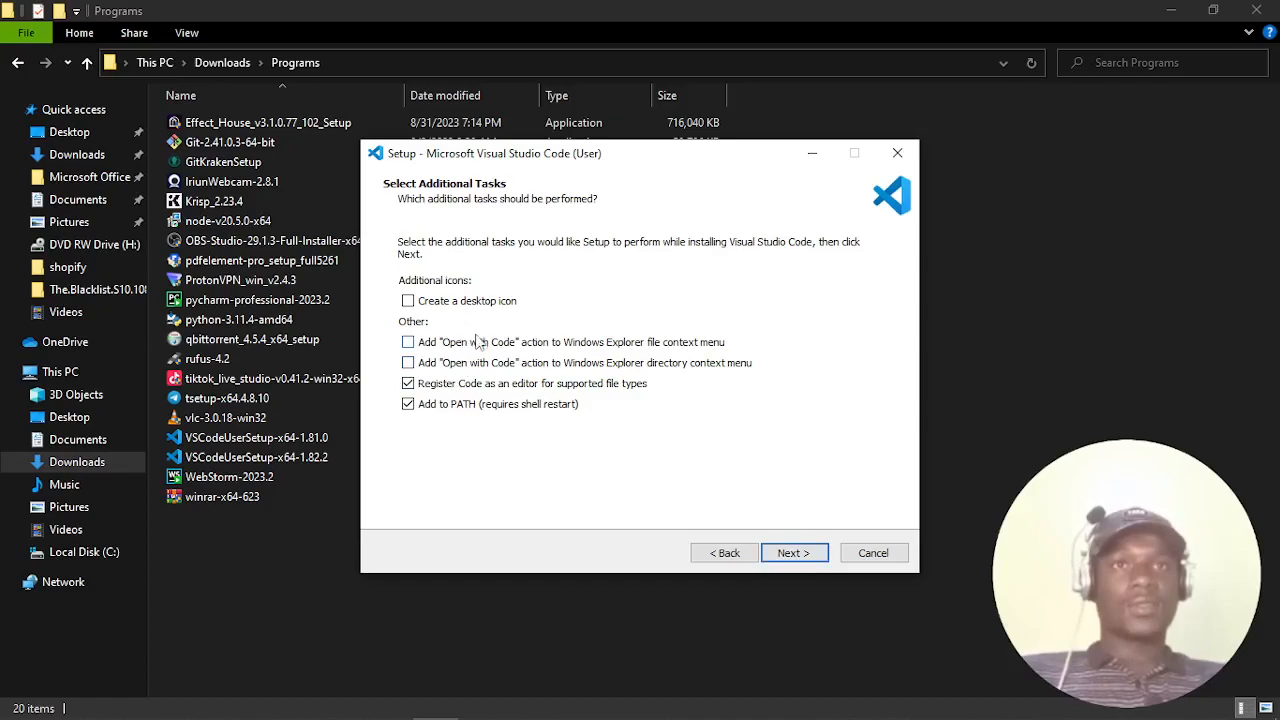
{"action": "left_click", "coordinate": [793, 552]}
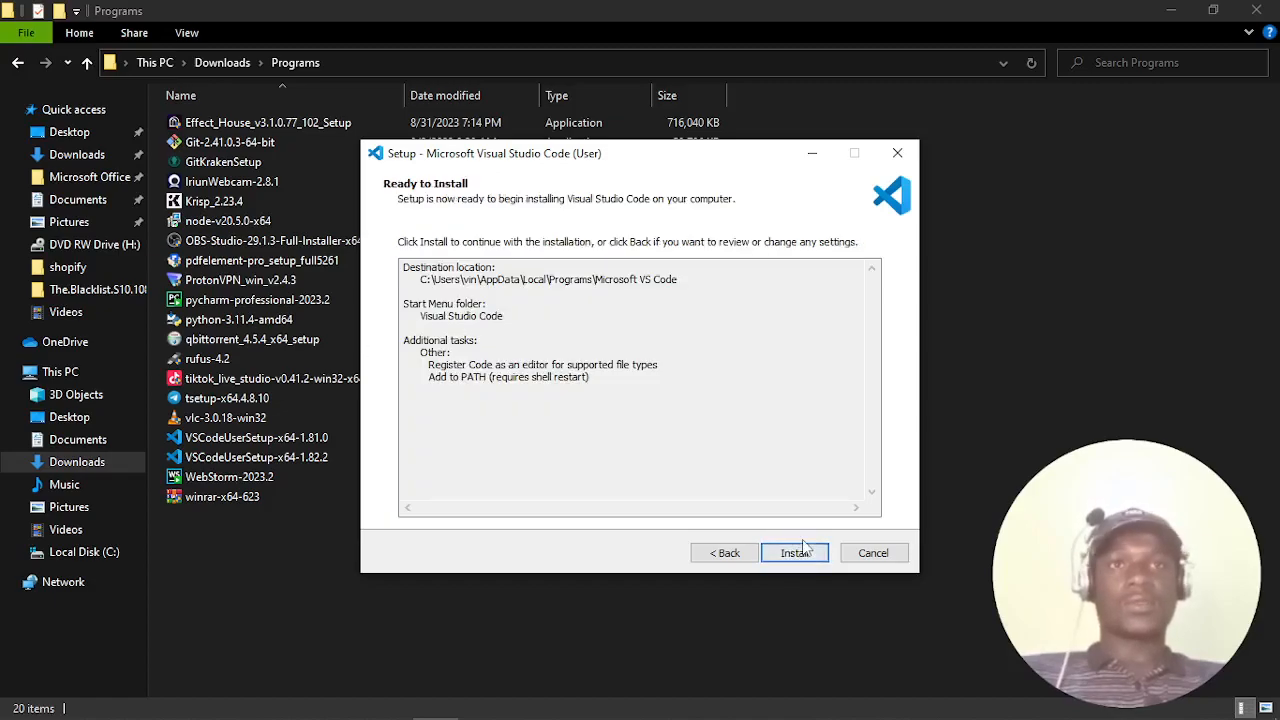
{"action": "left_click", "coordinate": [794, 553]}
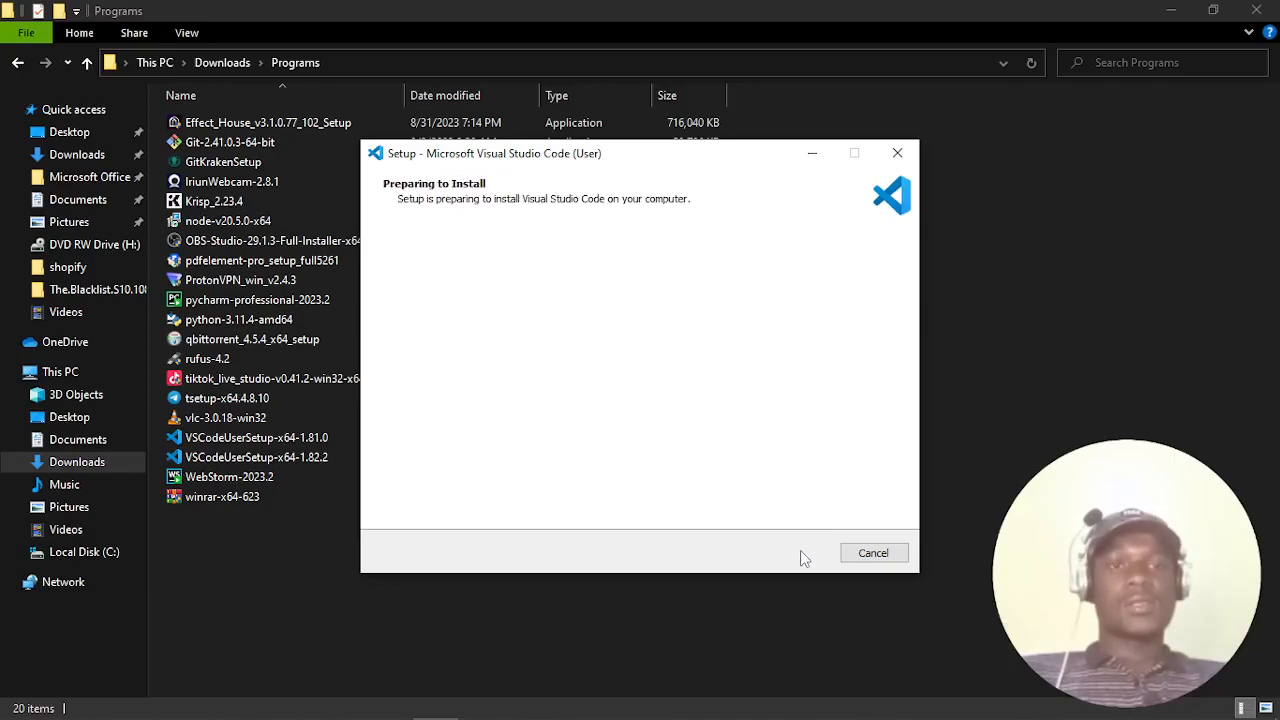
{"action": "mouse_move", "coordinate": [745, 620]}
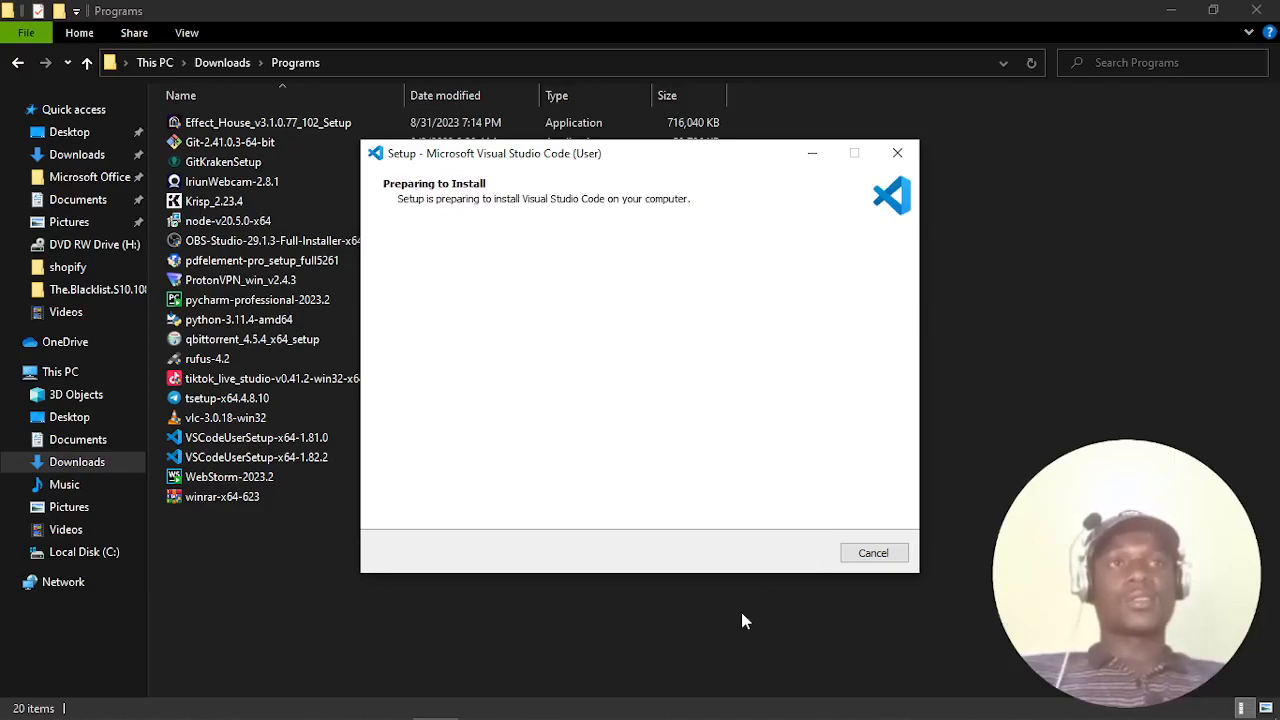
{"action": "mouse_move", "coordinate": [519, 450]}
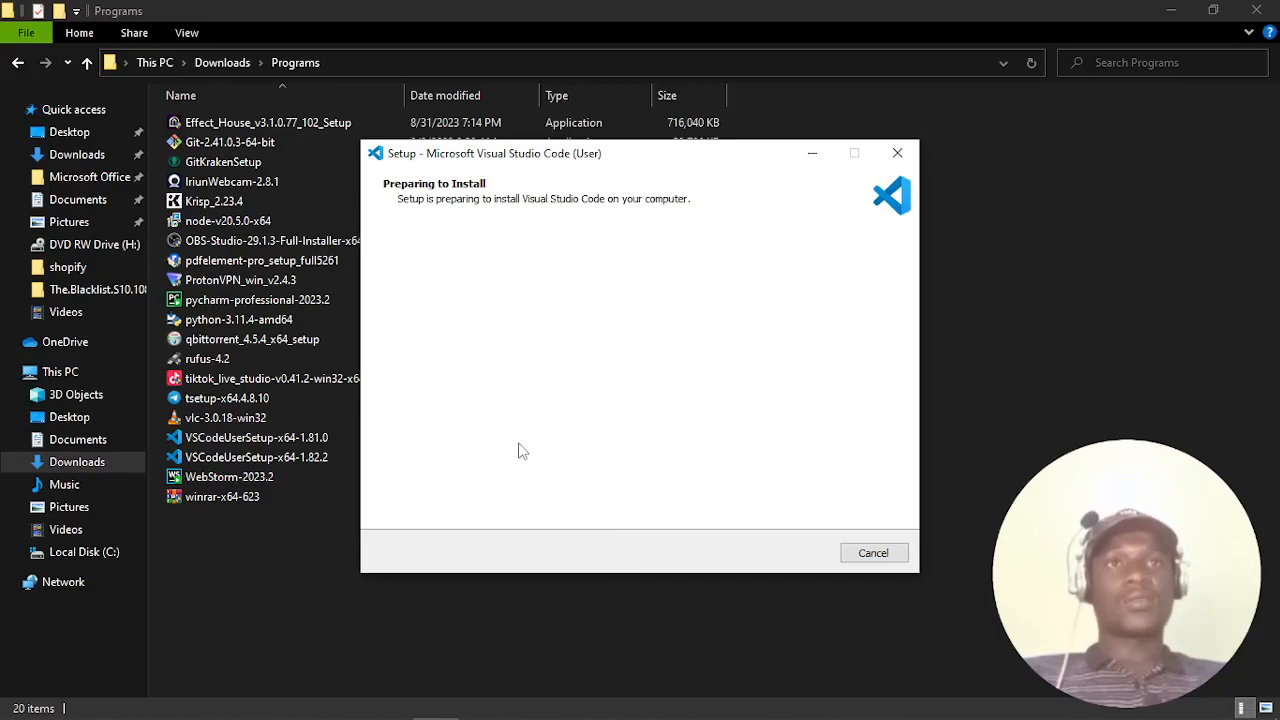
{"action": "mouse_move", "coordinate": [535, 443]}
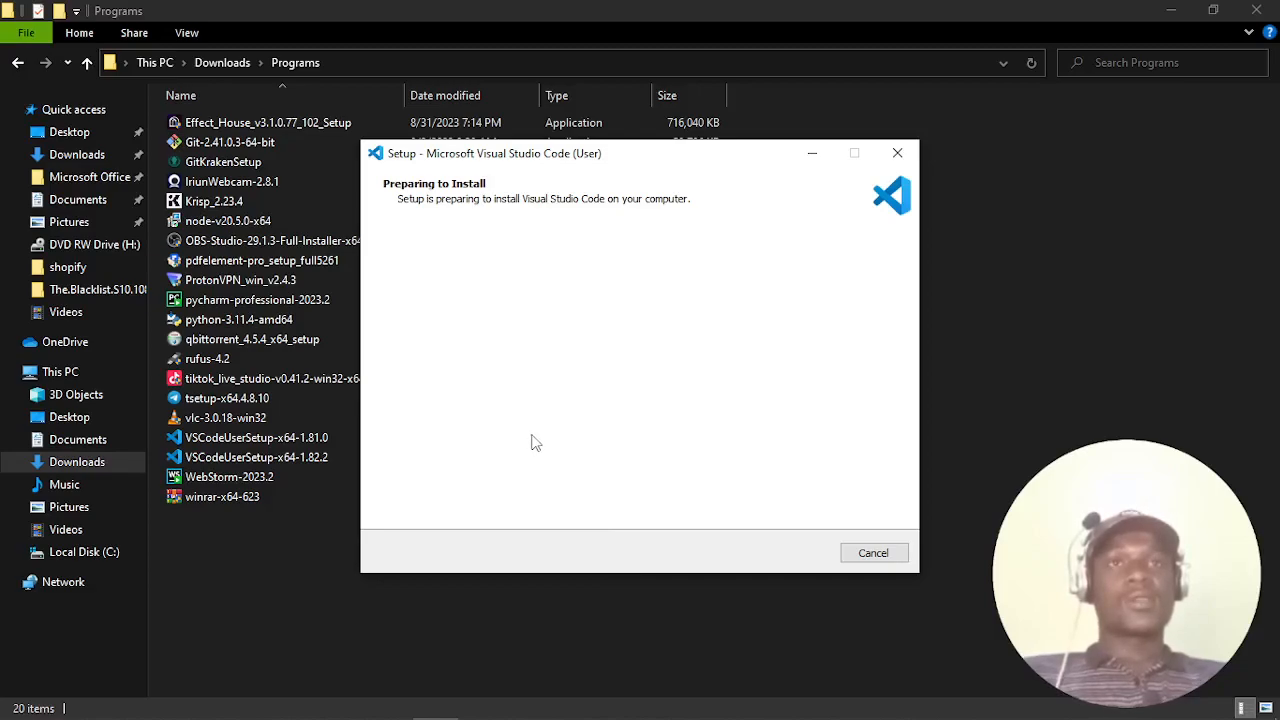
{"action": "mouse_move", "coordinate": [421, 305]}
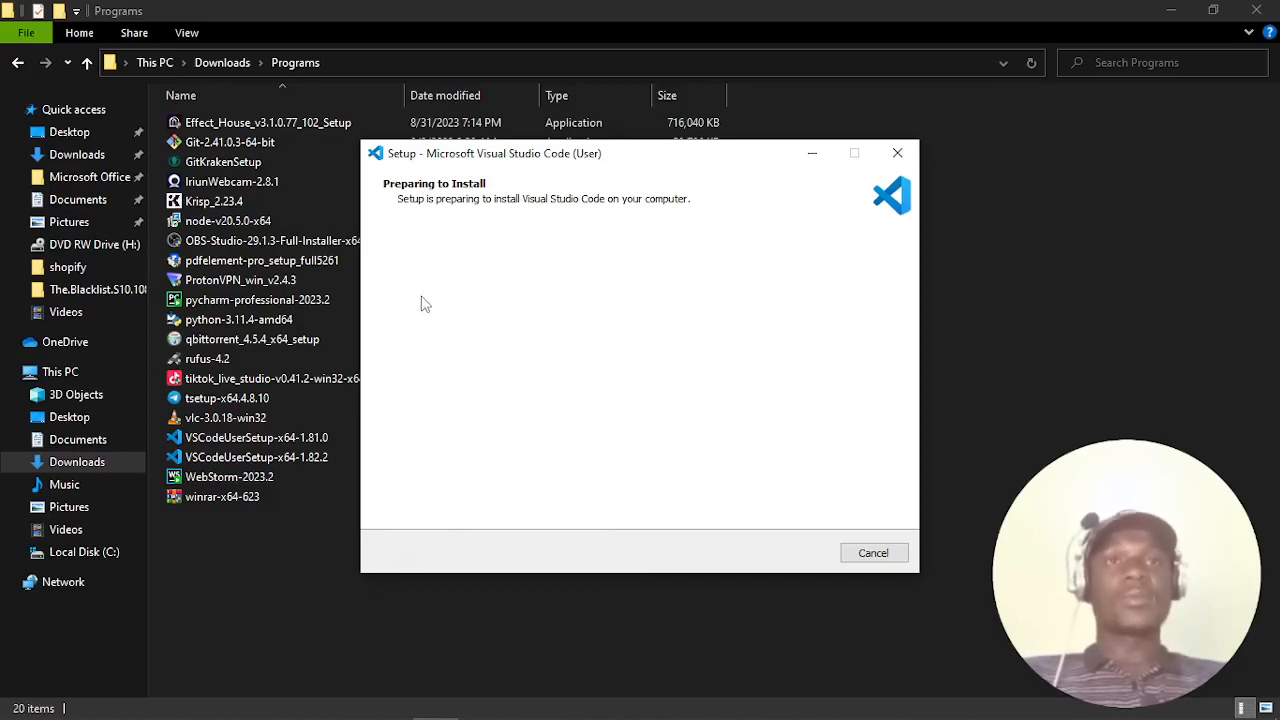
{"action": "mouse_move", "coordinate": [435, 285]}
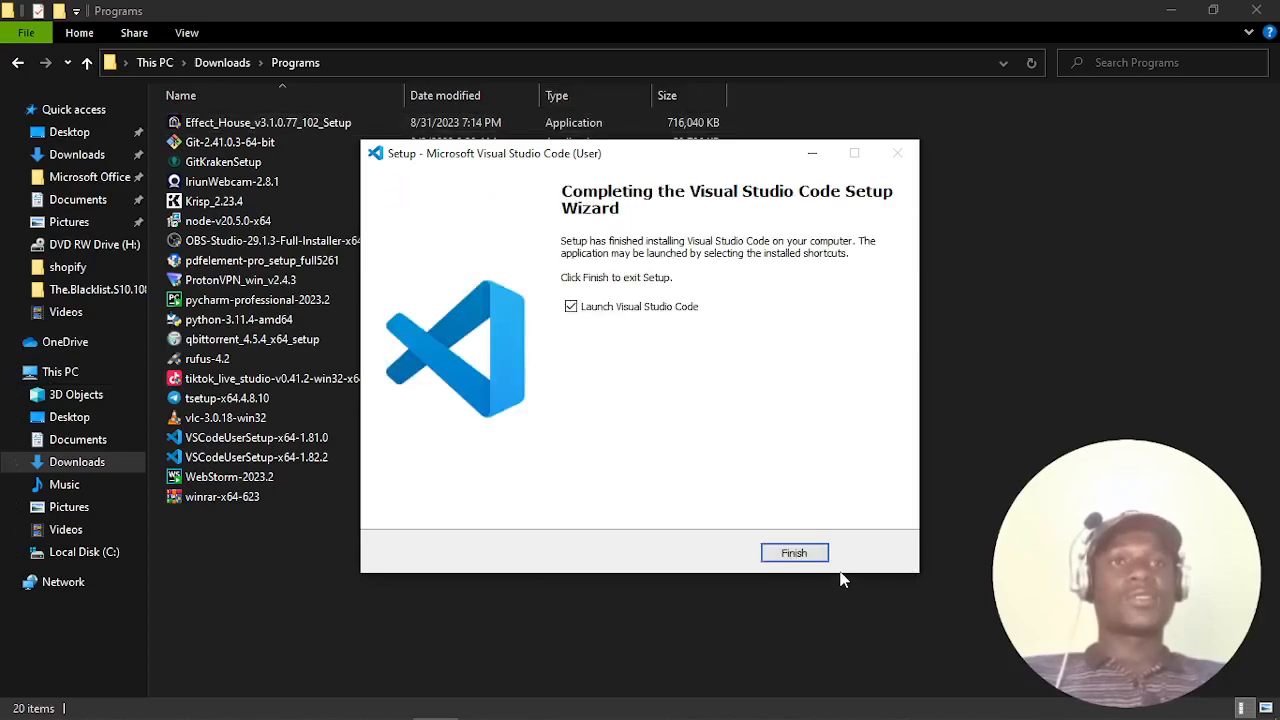
{"action": "left_click", "coordinate": [793, 552]}
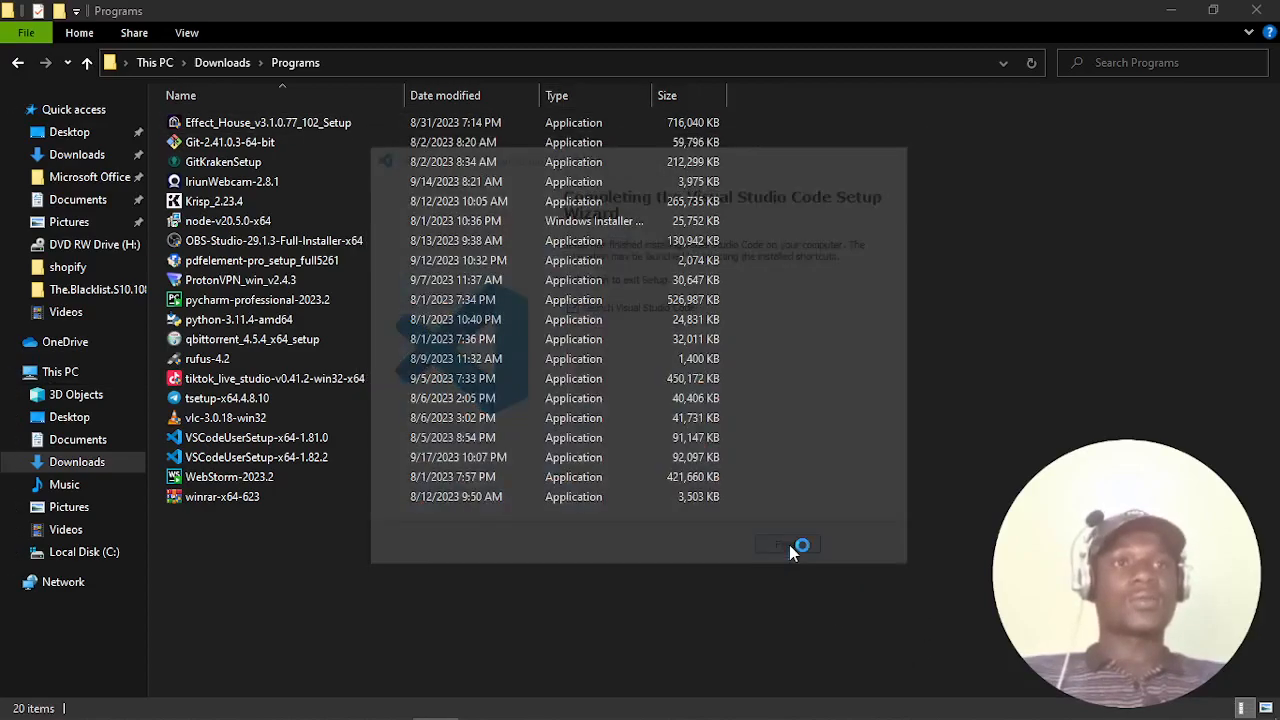
- Return to the VS Code Welcome page and show the Accounts menu
{"action": "left_click", "coordinate": [787, 544]}
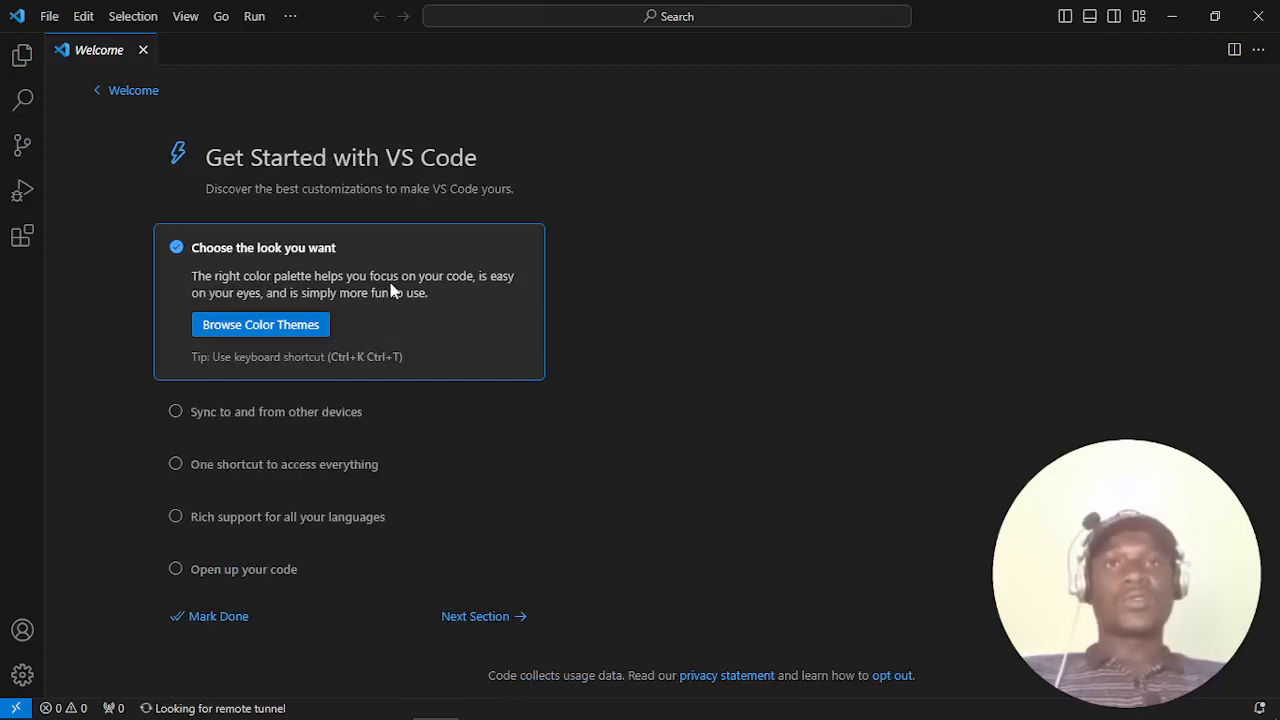
{"action": "left_click", "coordinate": [133, 90]}
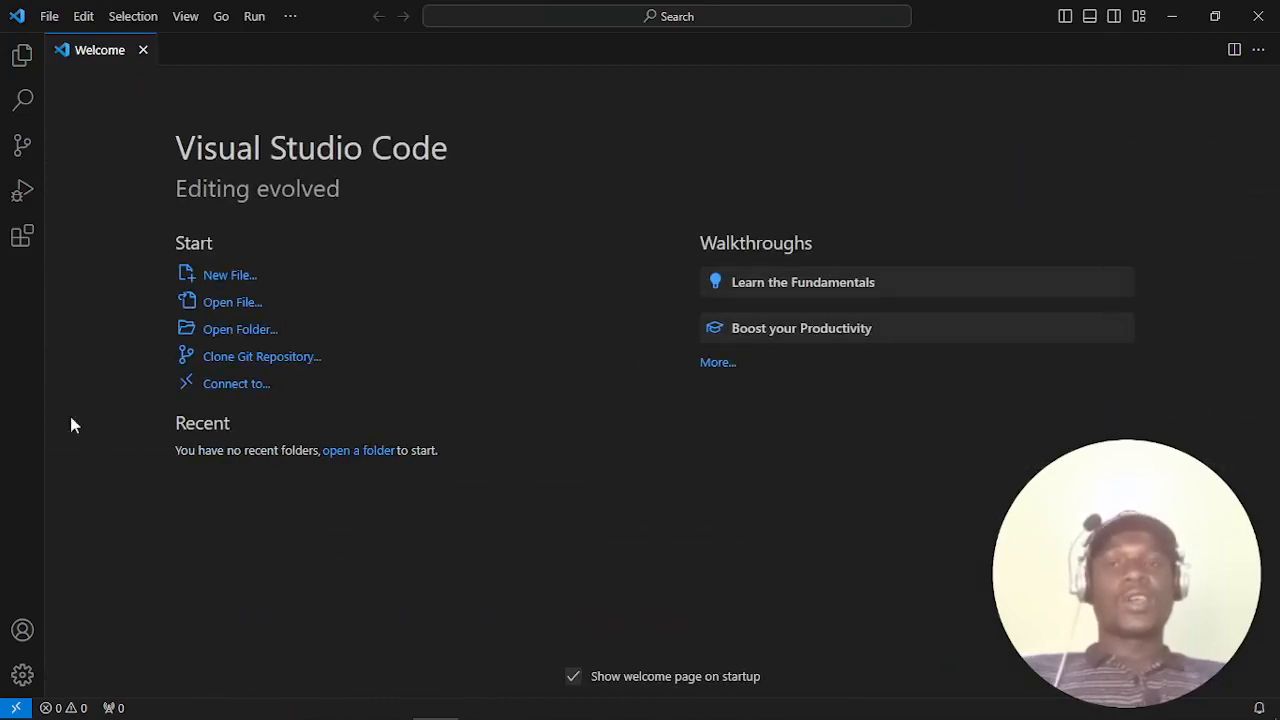
{"action": "left_click", "coordinate": [22, 630]}
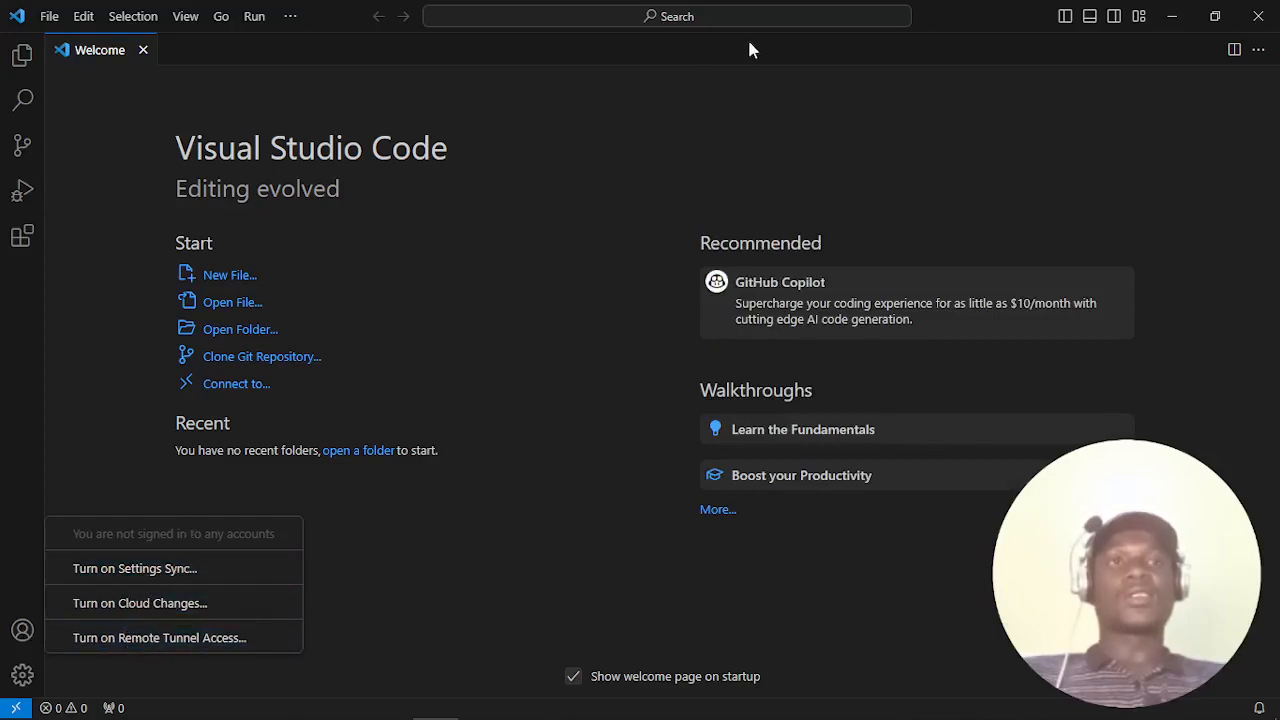
{"action": "mouse_move", "coordinate": [195, 543]}
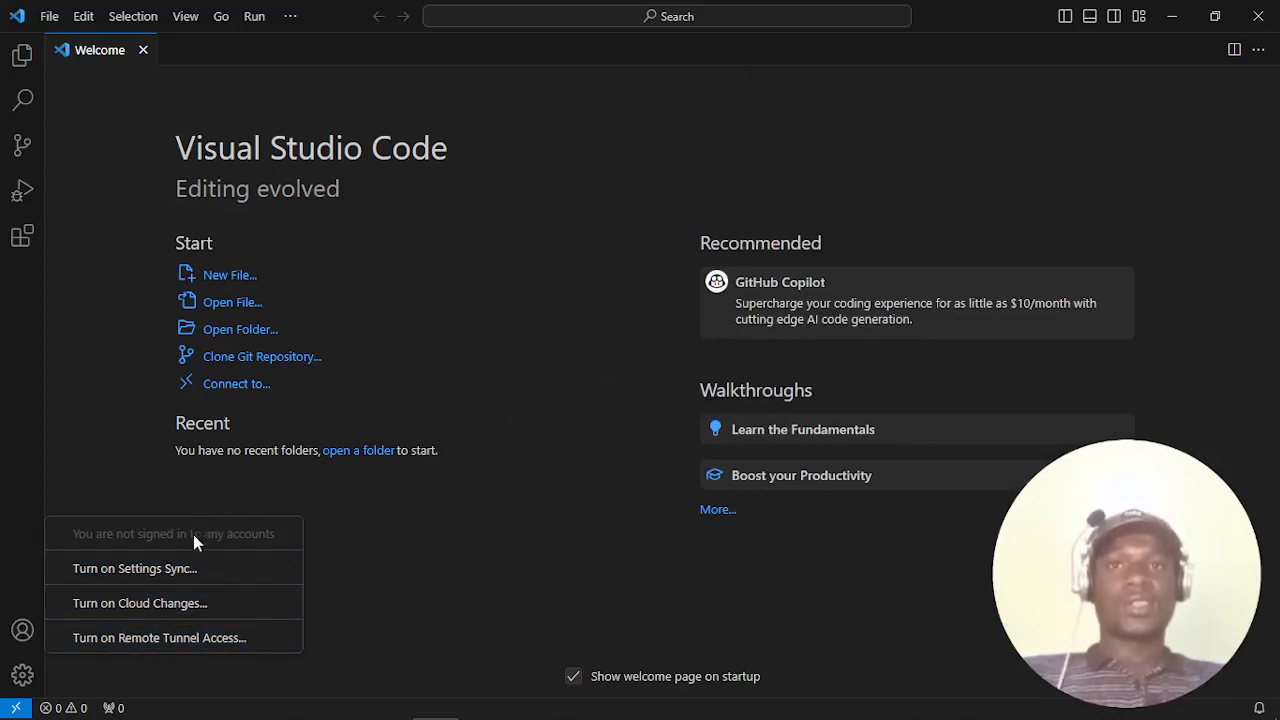
{"action": "mouse_move", "coordinate": [135, 568]}
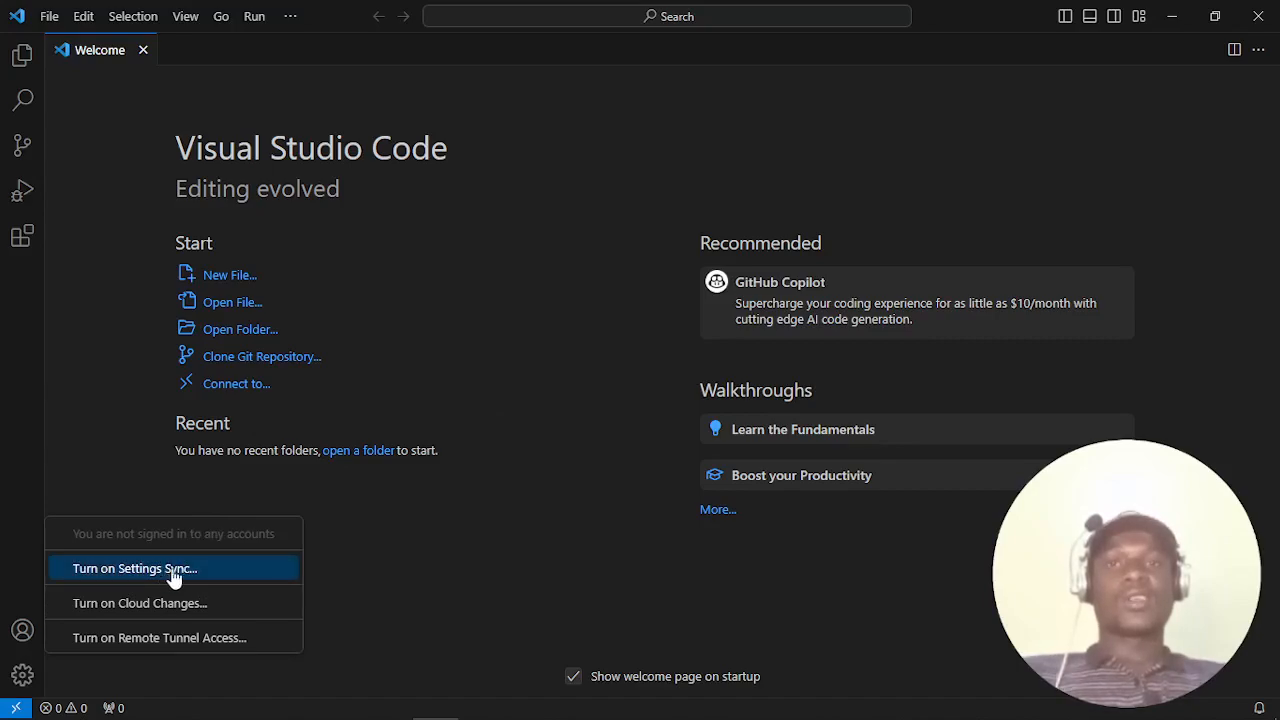
{"action": "mouse_move", "coordinate": [185, 580]}
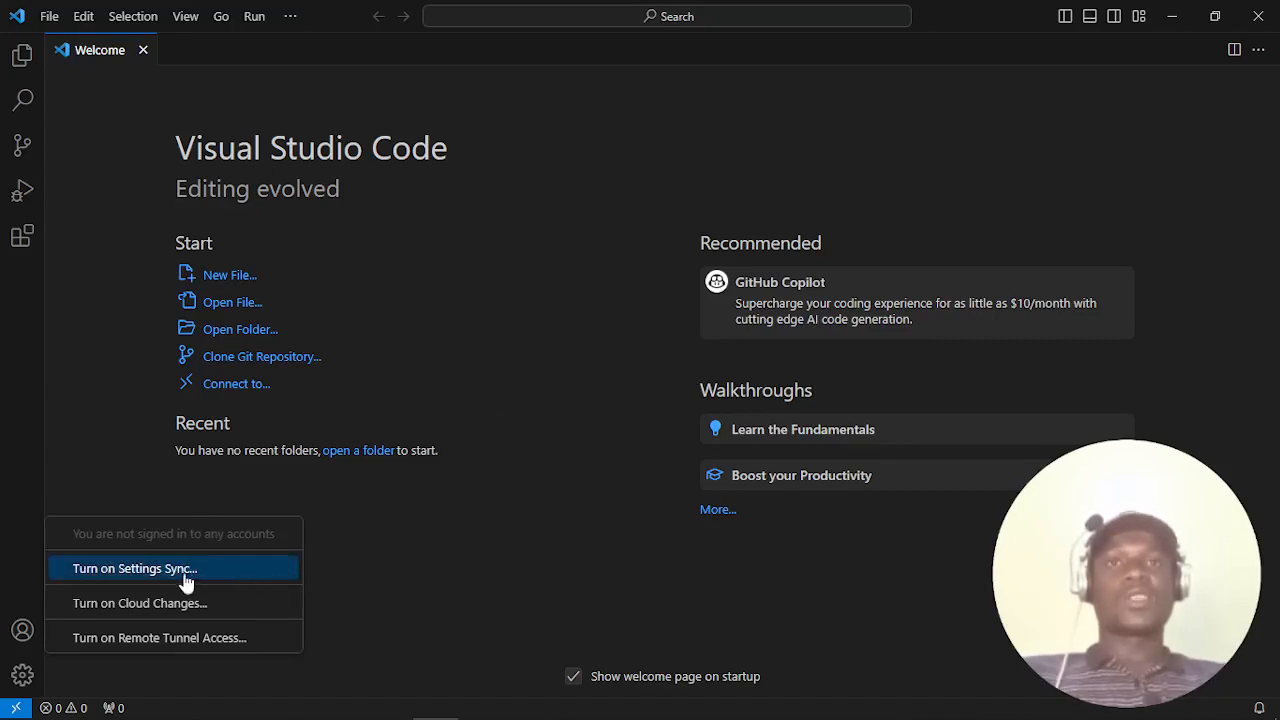
{"action": "mouse_move", "coordinate": [22, 674]}
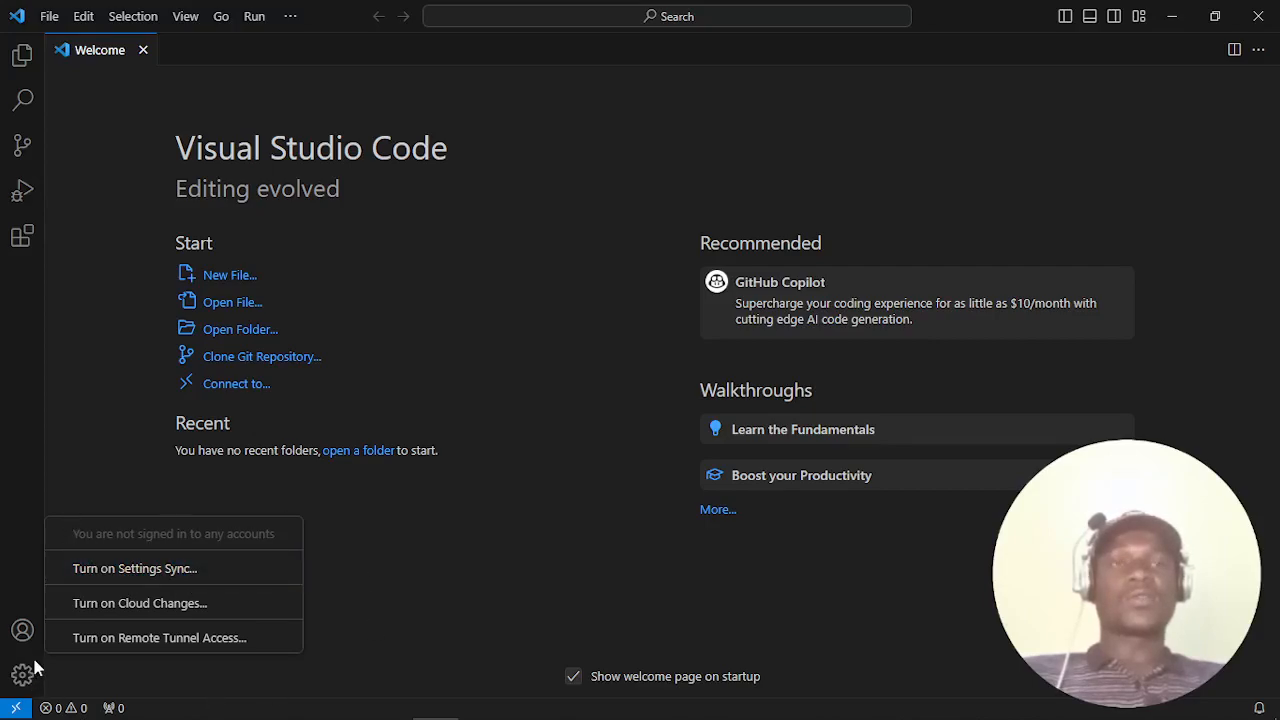
{"action": "mouse_move", "coordinate": [447, 154]}
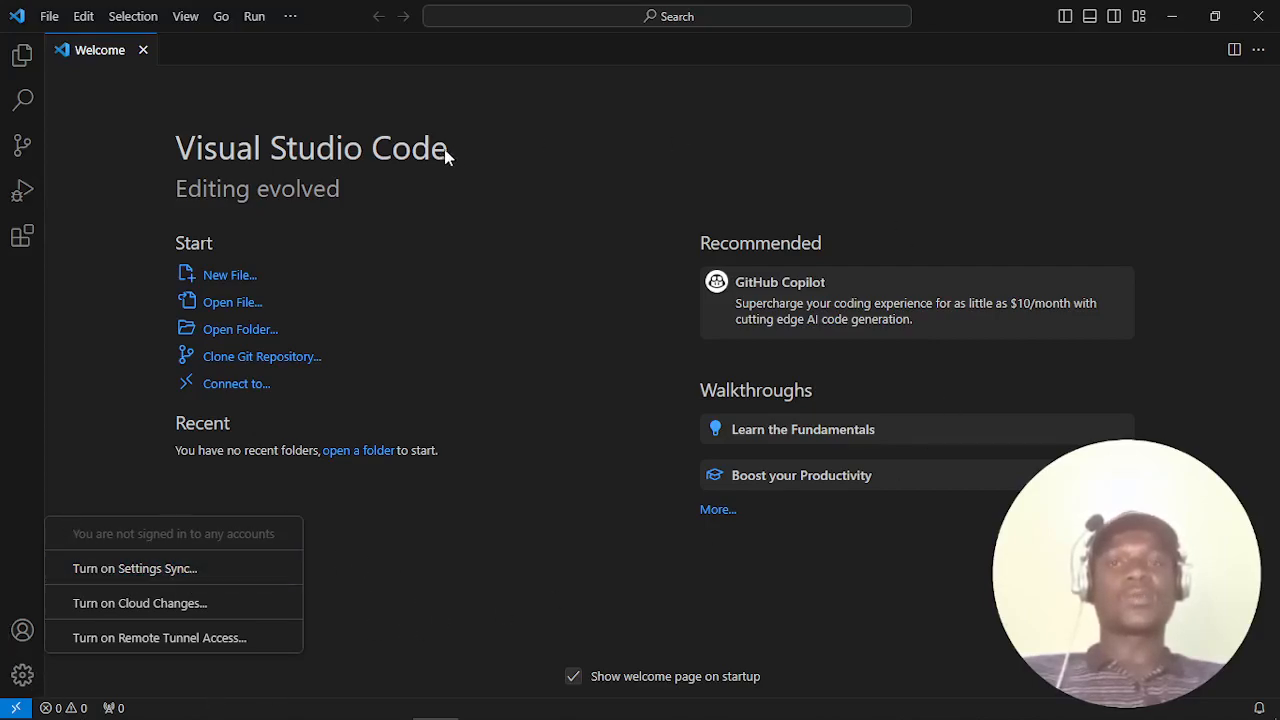
{"action": "mouse_move", "coordinate": [215, 518]}
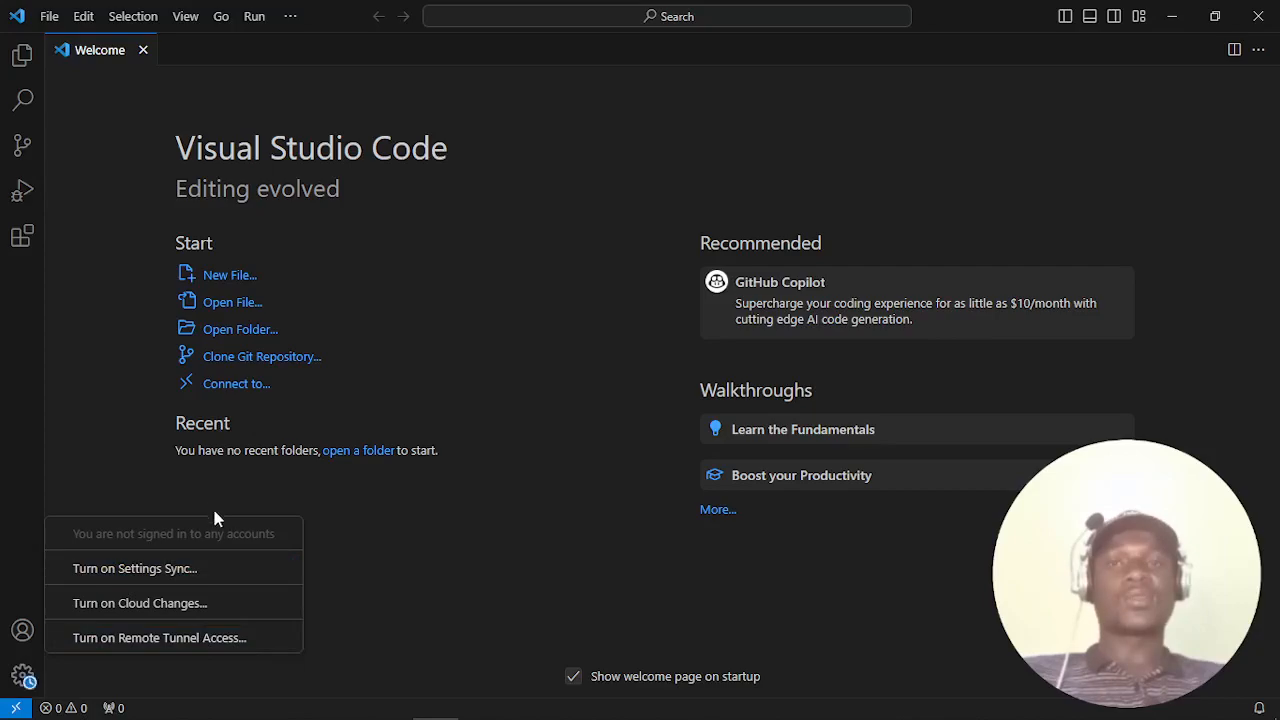
{"action": "mouse_move", "coordinate": [110, 568]}
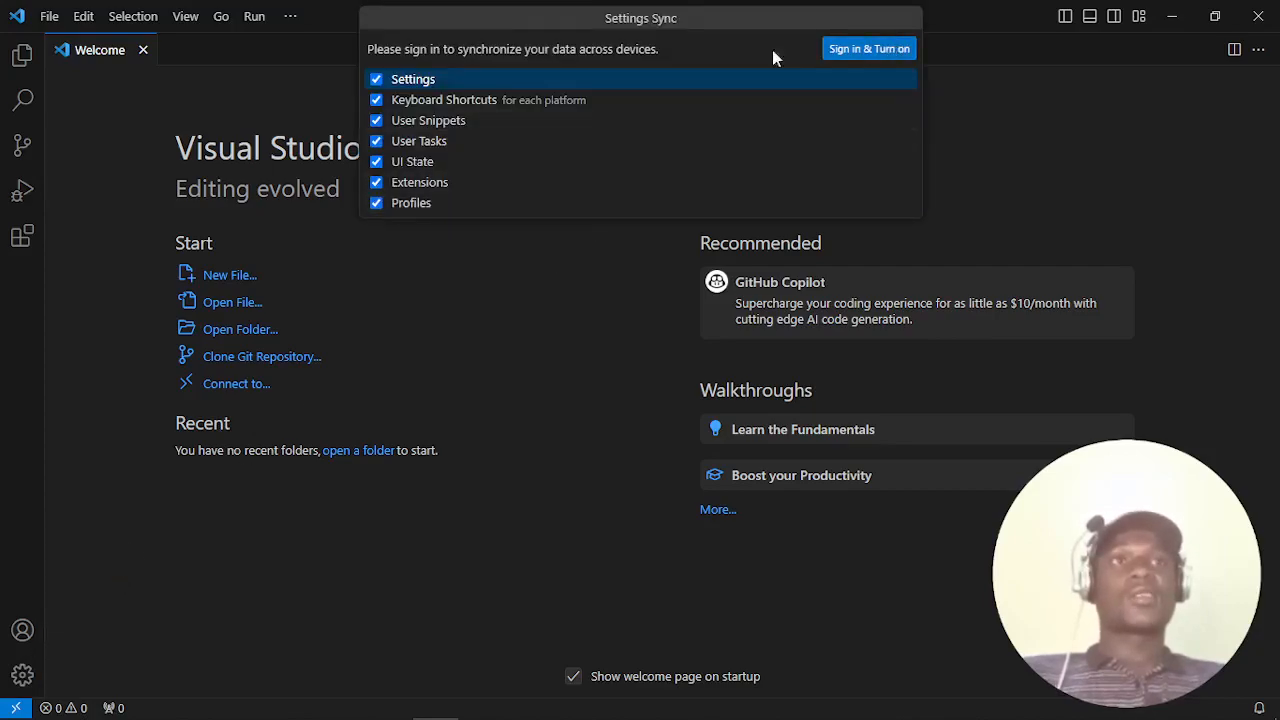
{"action": "mouse_move", "coordinate": [383, 270]}
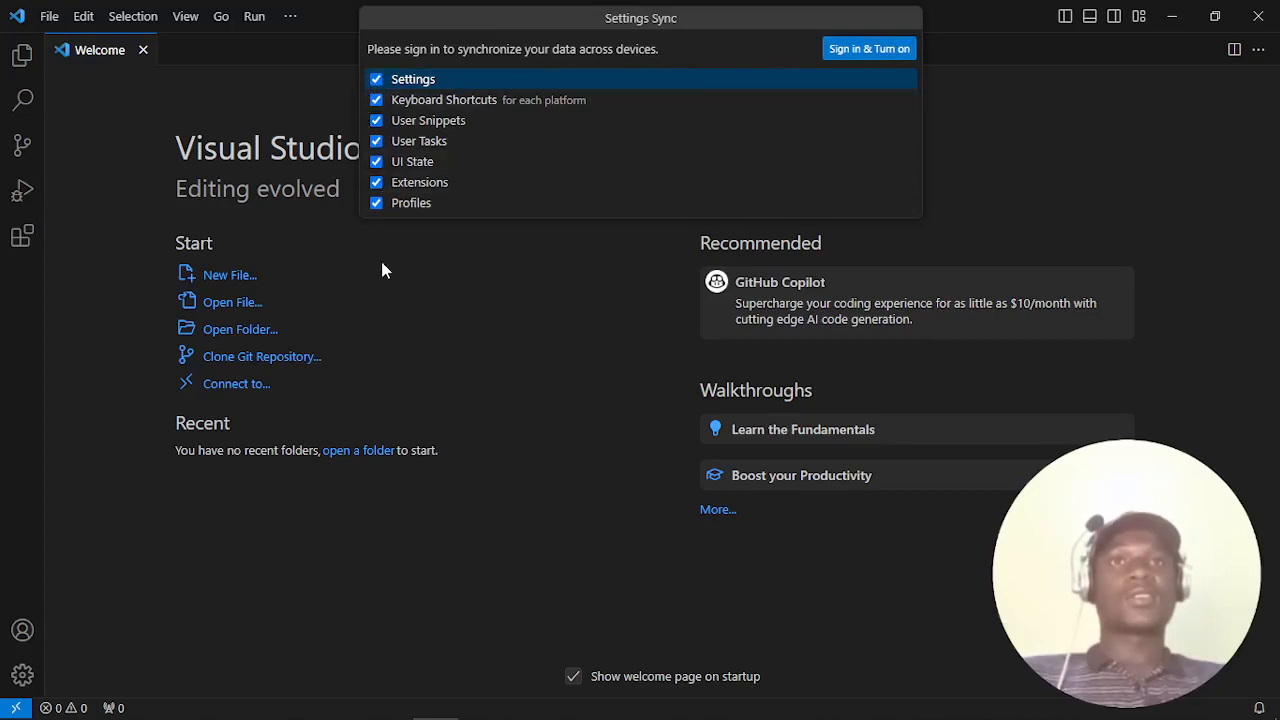
{"action": "mouse_move", "coordinate": [425, 90]}
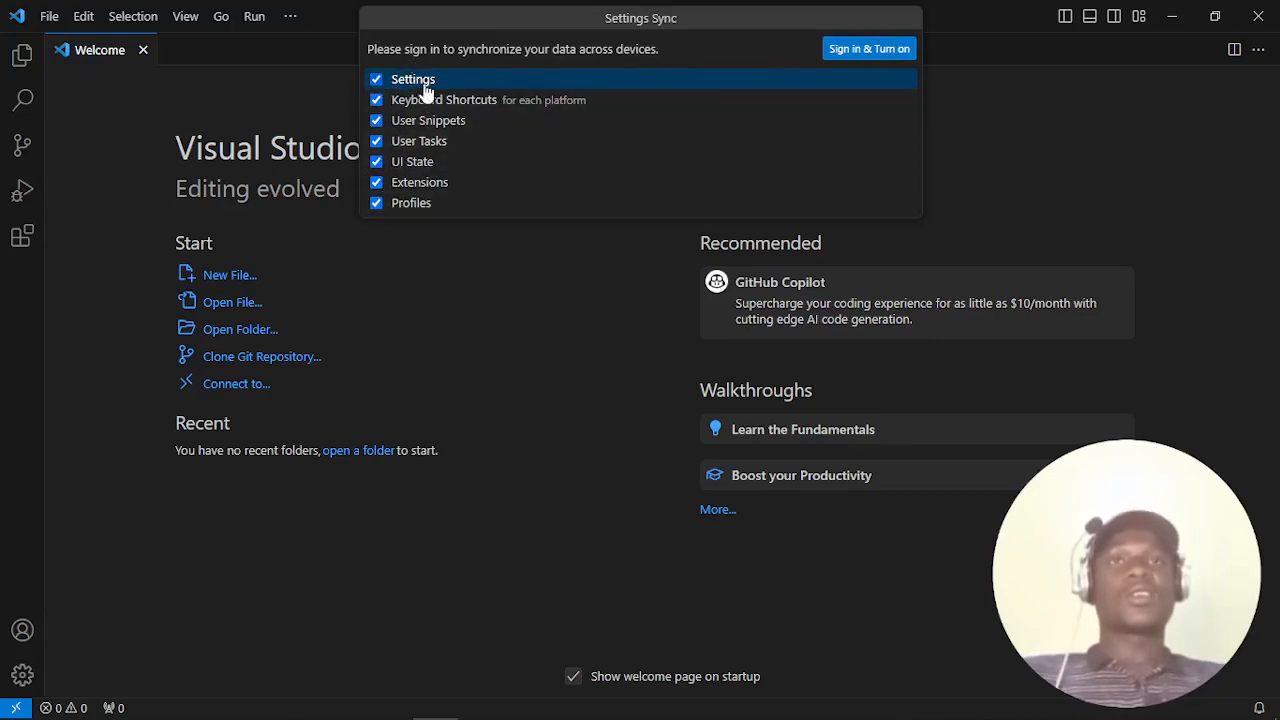
- Turn on Settings Sync by signing in with GitHub and authorizing the browser redirect
{"action": "left_click", "coordinate": [868, 48]}
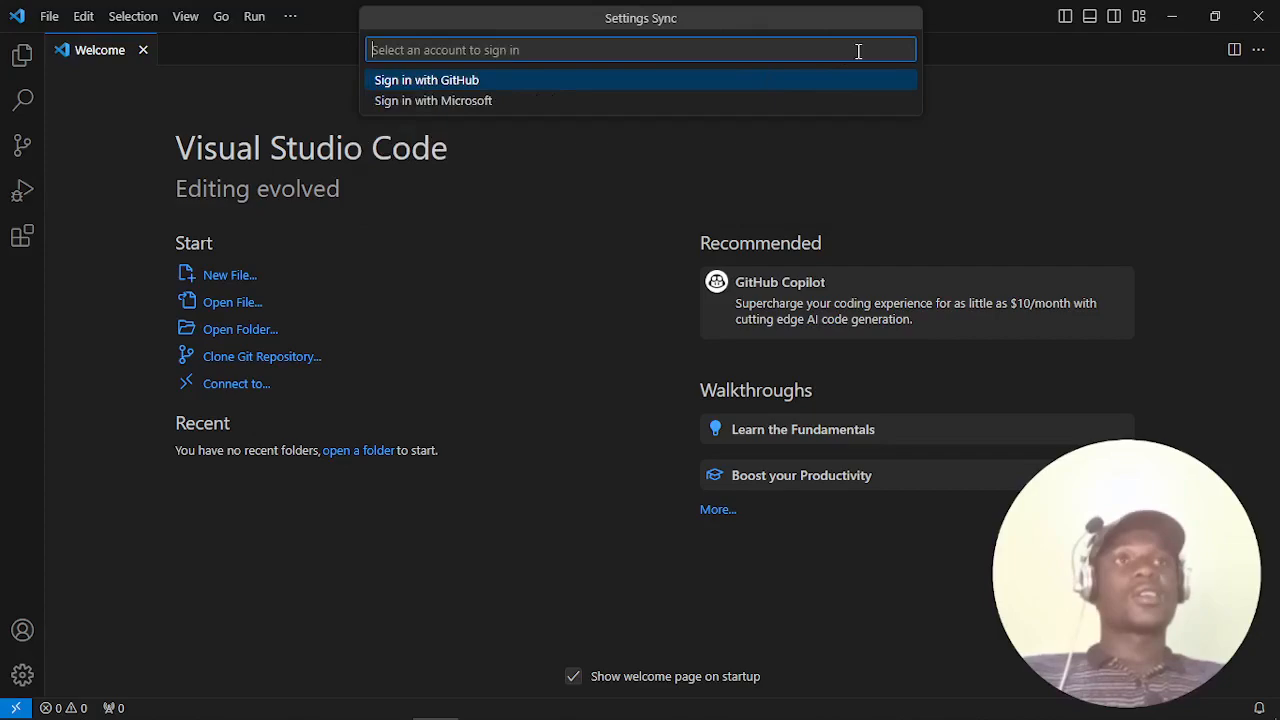
{"action": "mouse_move", "coordinate": [407, 84]}
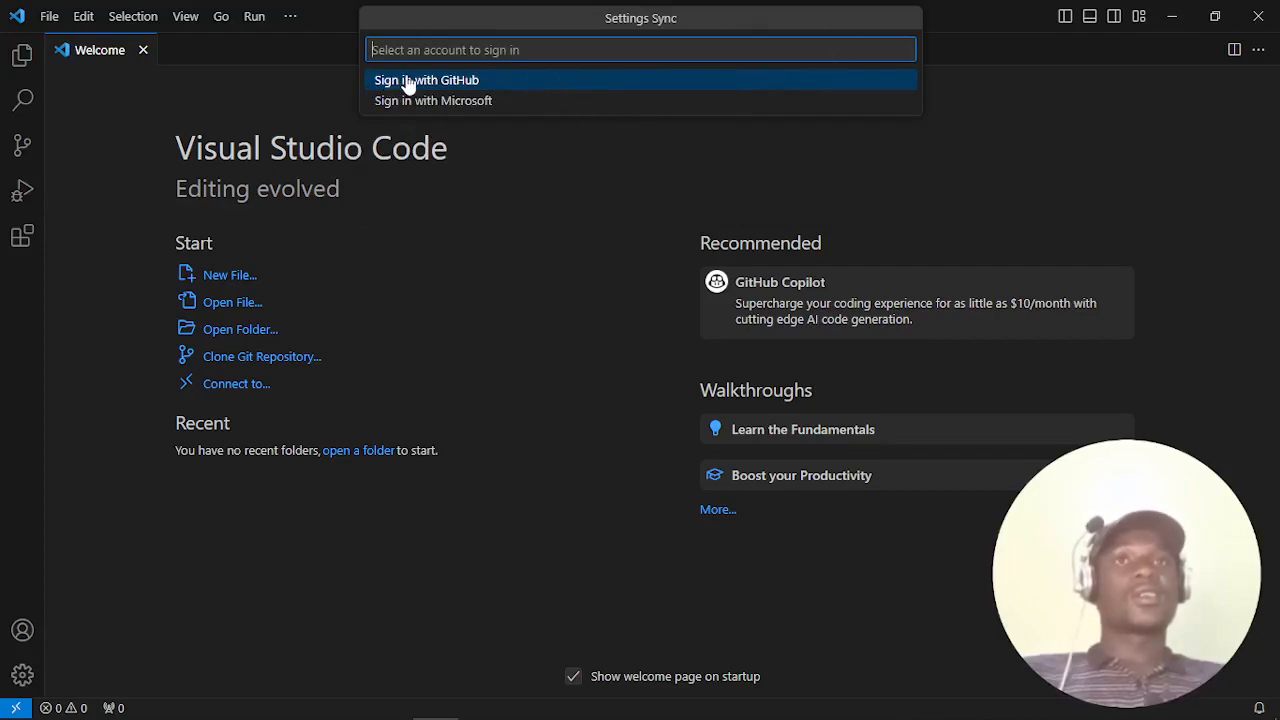
{"action": "left_click", "coordinate": [426, 79]}
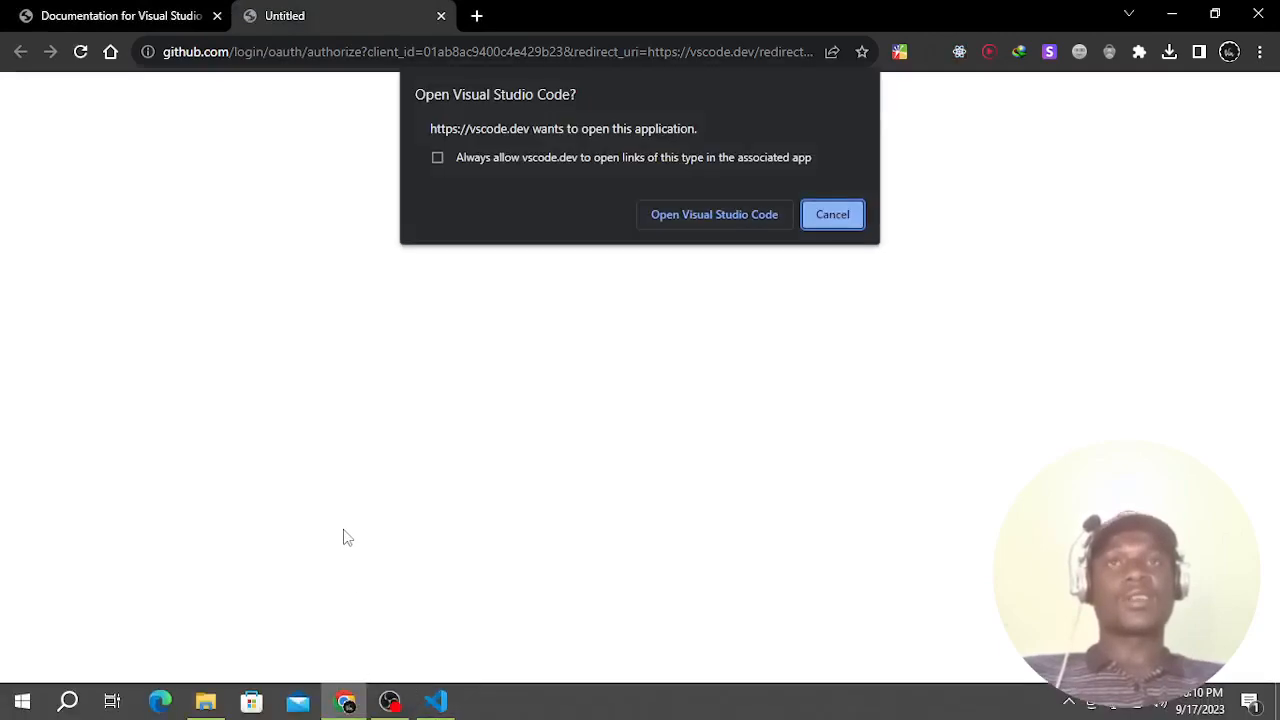
{"action": "left_click", "coordinate": [832, 214]}
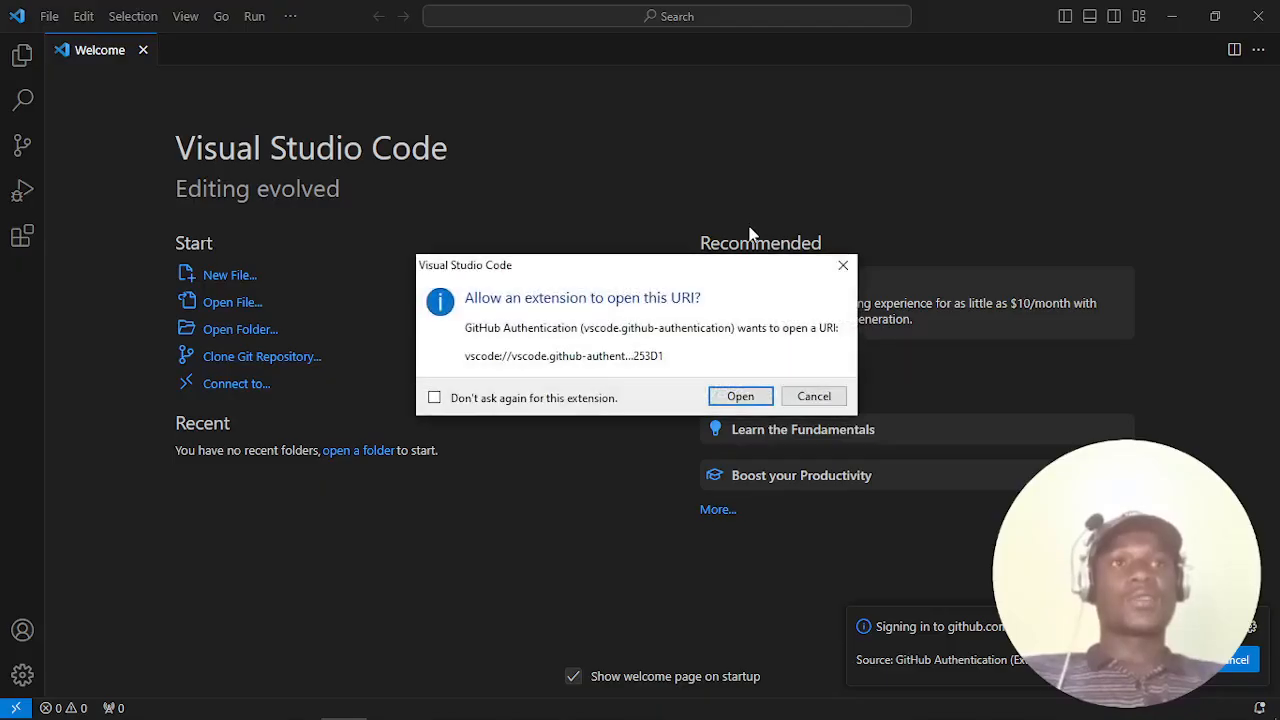
{"action": "left_click", "coordinate": [740, 395]}
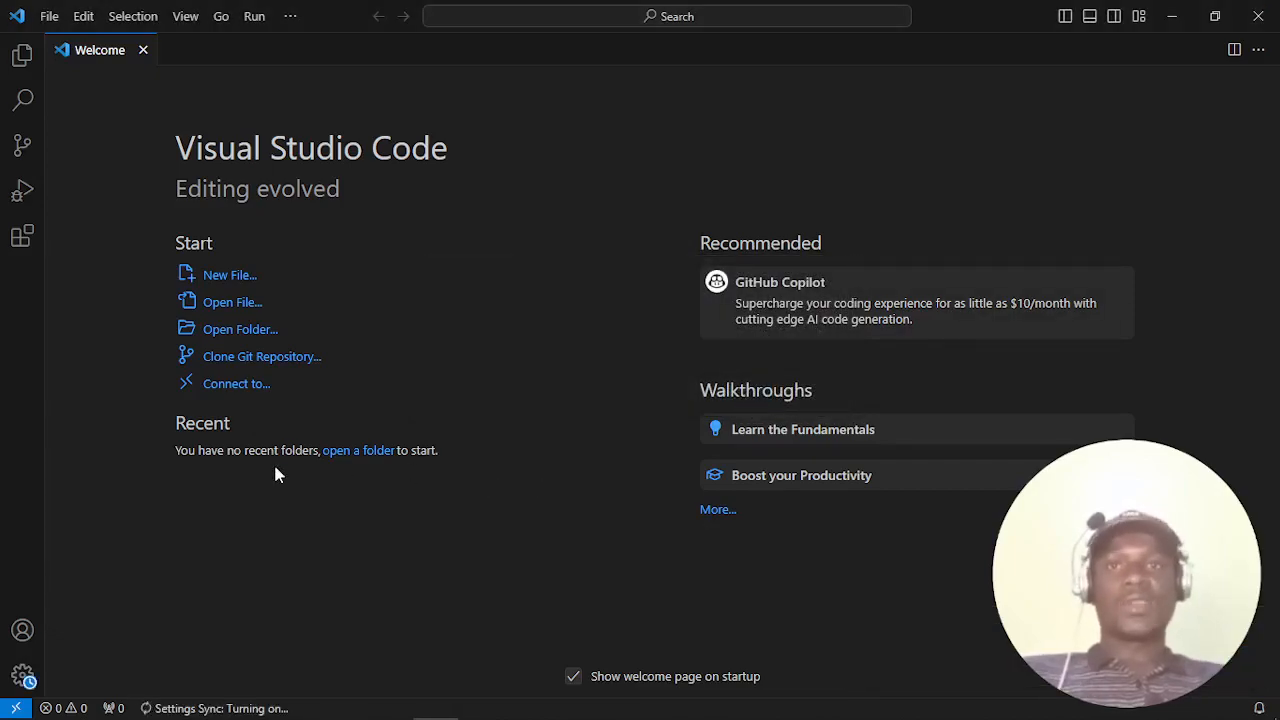
{"action": "mouse_move", "coordinate": [190, 695]}
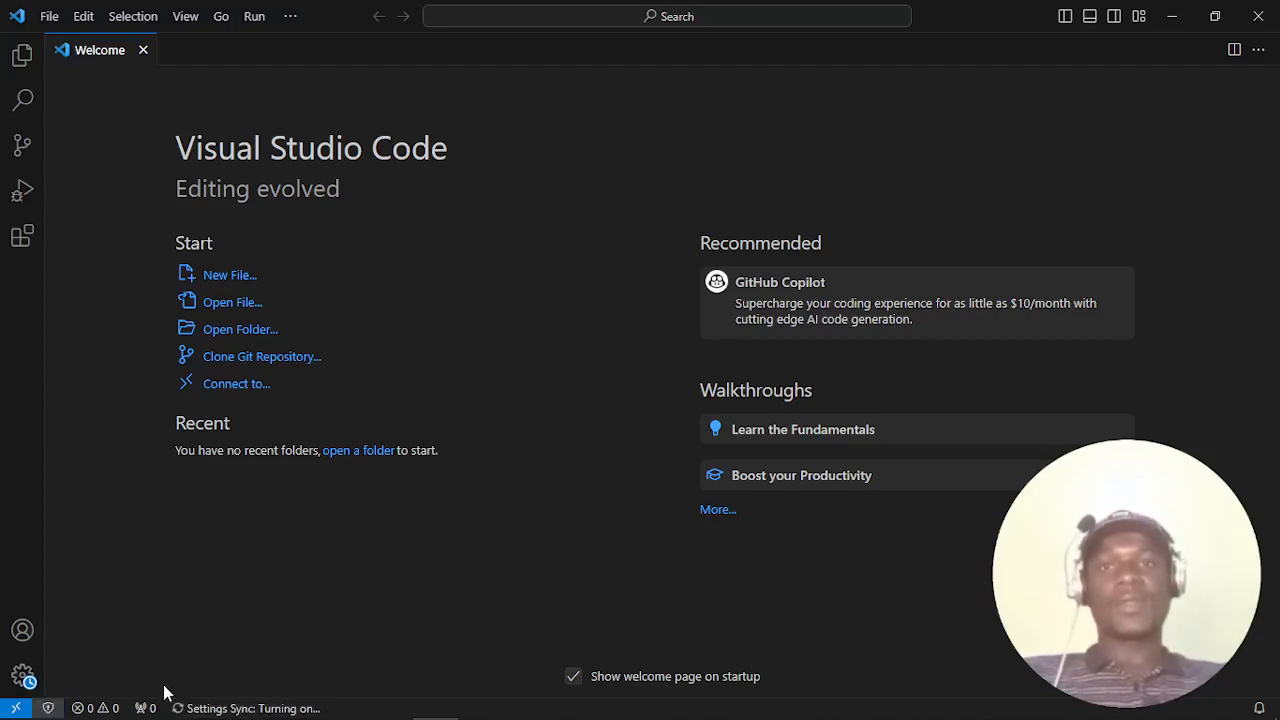
{"action": "mouse_move", "coordinate": [240, 657]}
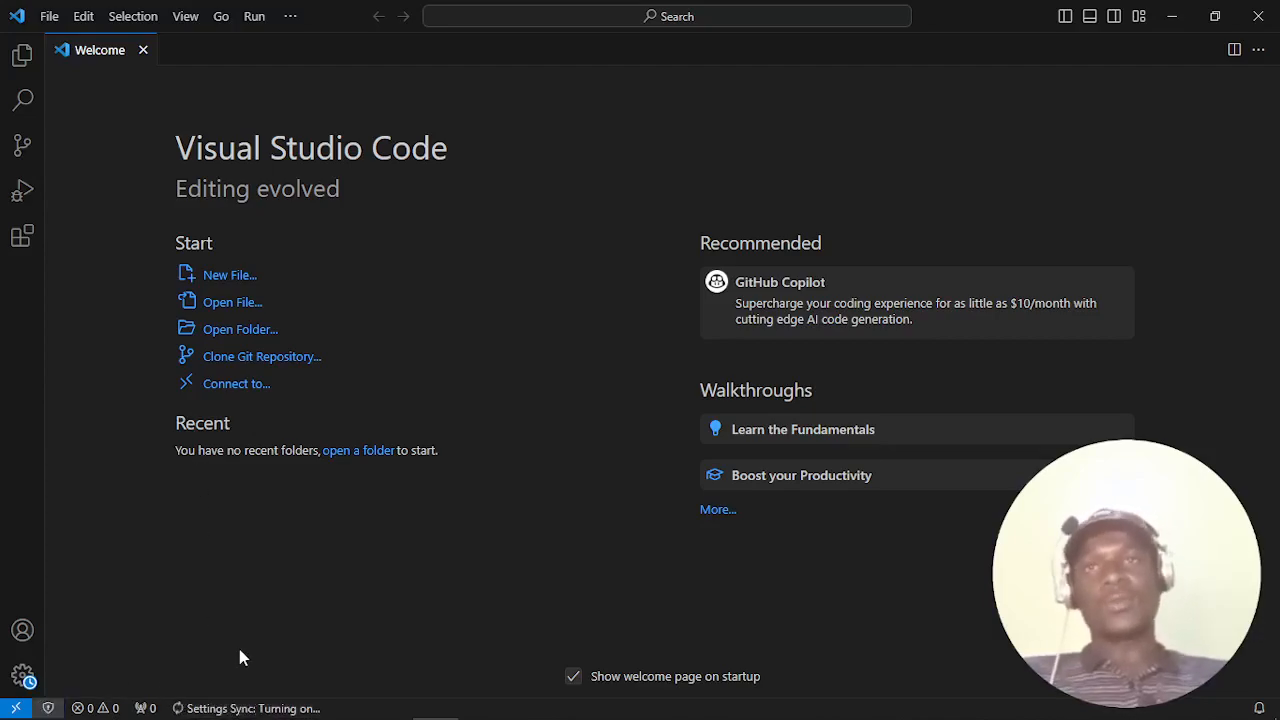
{"action": "mouse_move", "coordinate": [42, 530]}
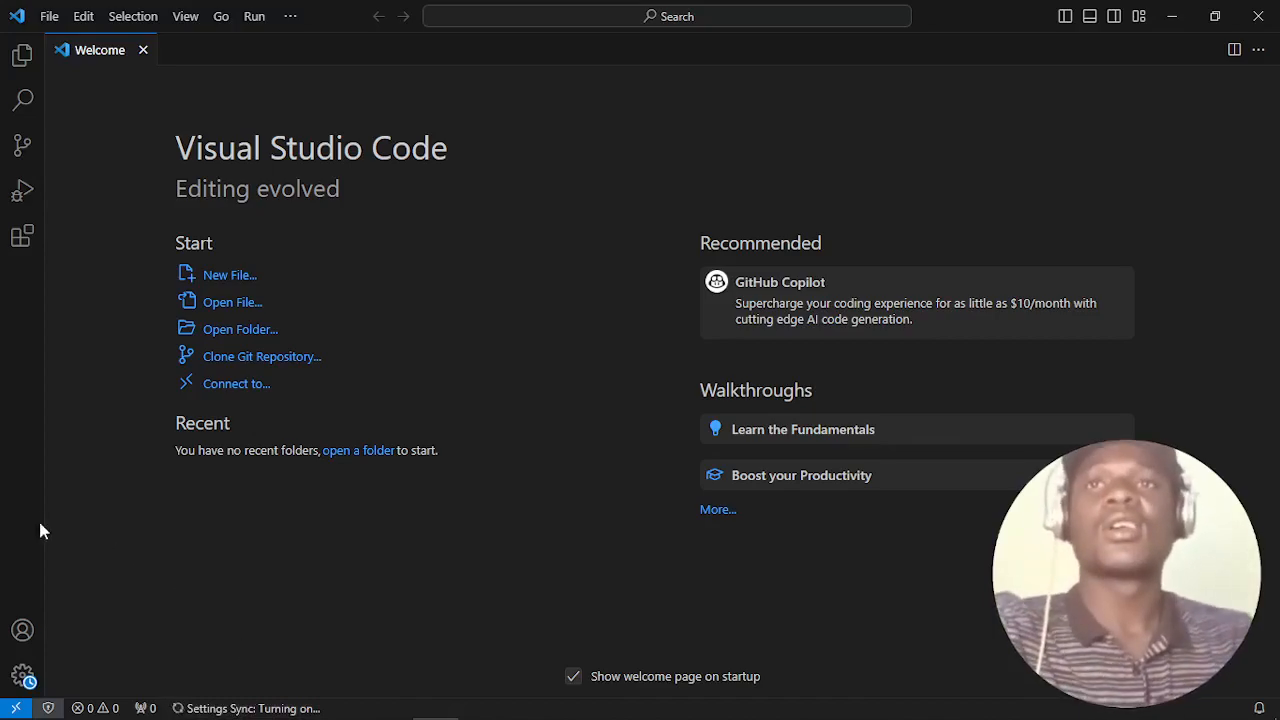
- Show the Extensions view, close the Welcome tab, and scroll the installed extensions list
{"action": "left_click", "coordinate": [22, 236]}
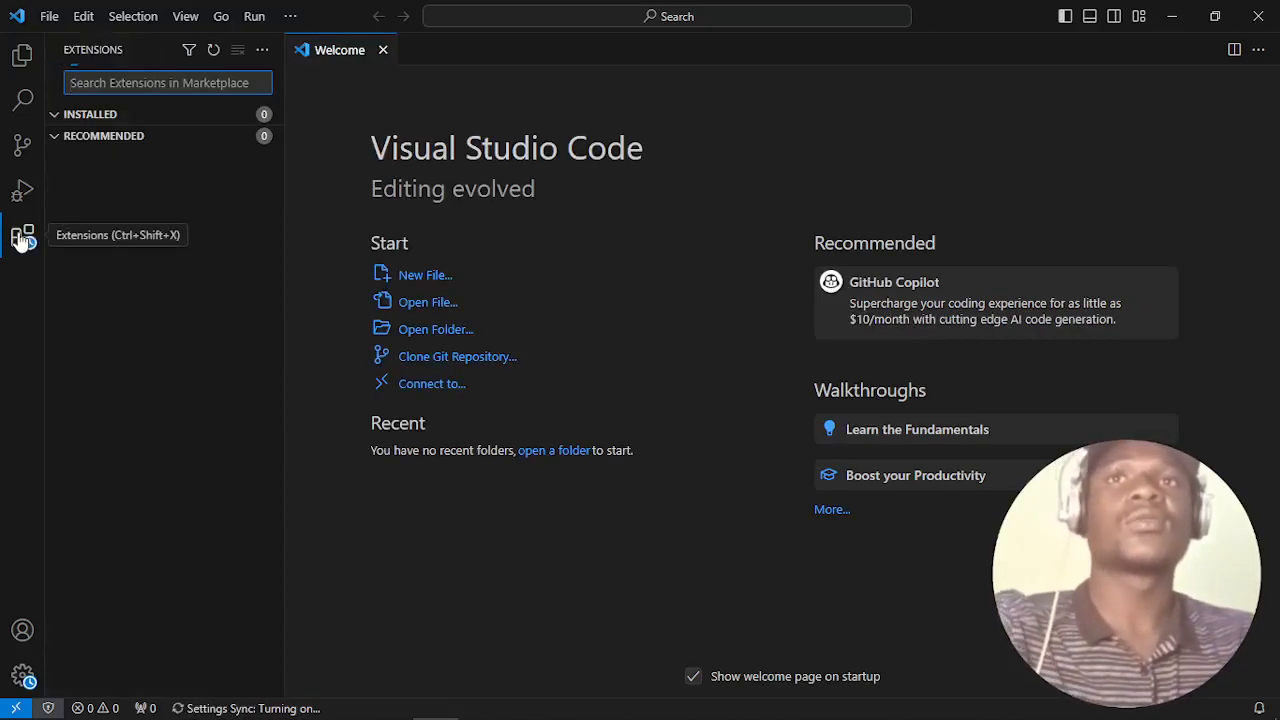
{"action": "mouse_move", "coordinate": [85, 310]}
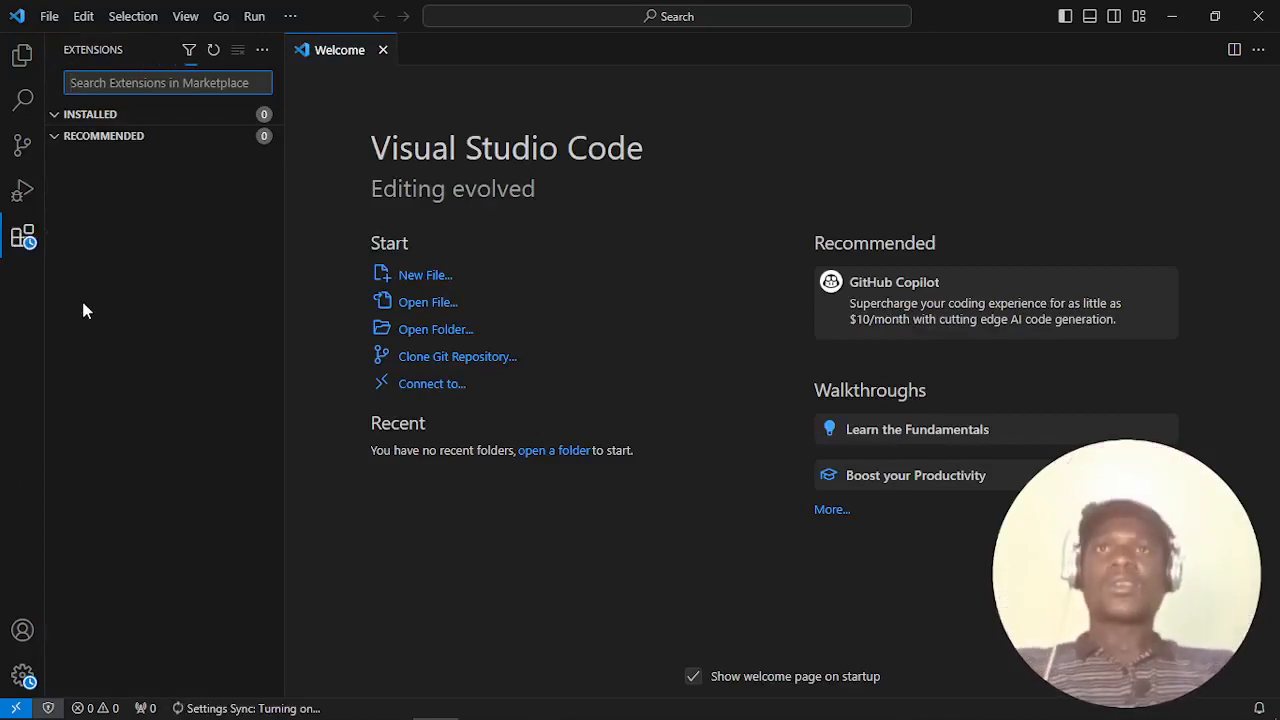
{"action": "mouse_move", "coordinate": [35, 330]}
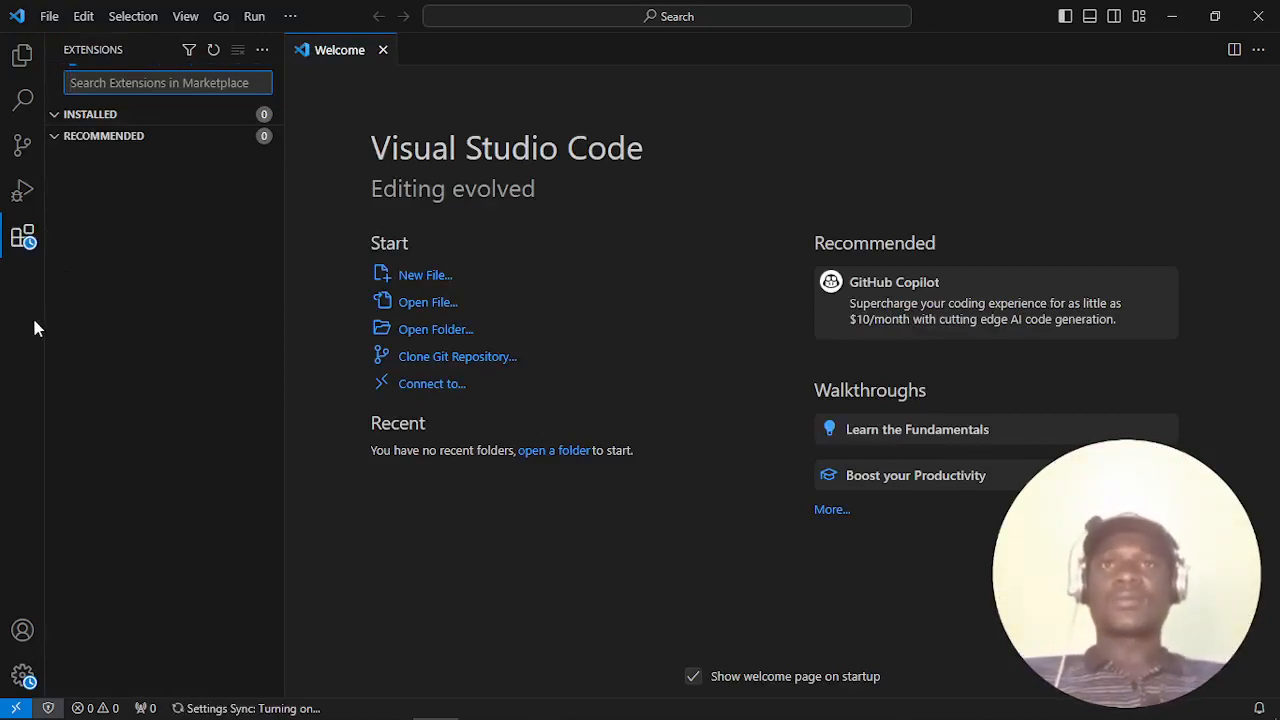
{"action": "mouse_move", "coordinate": [461, 219]}
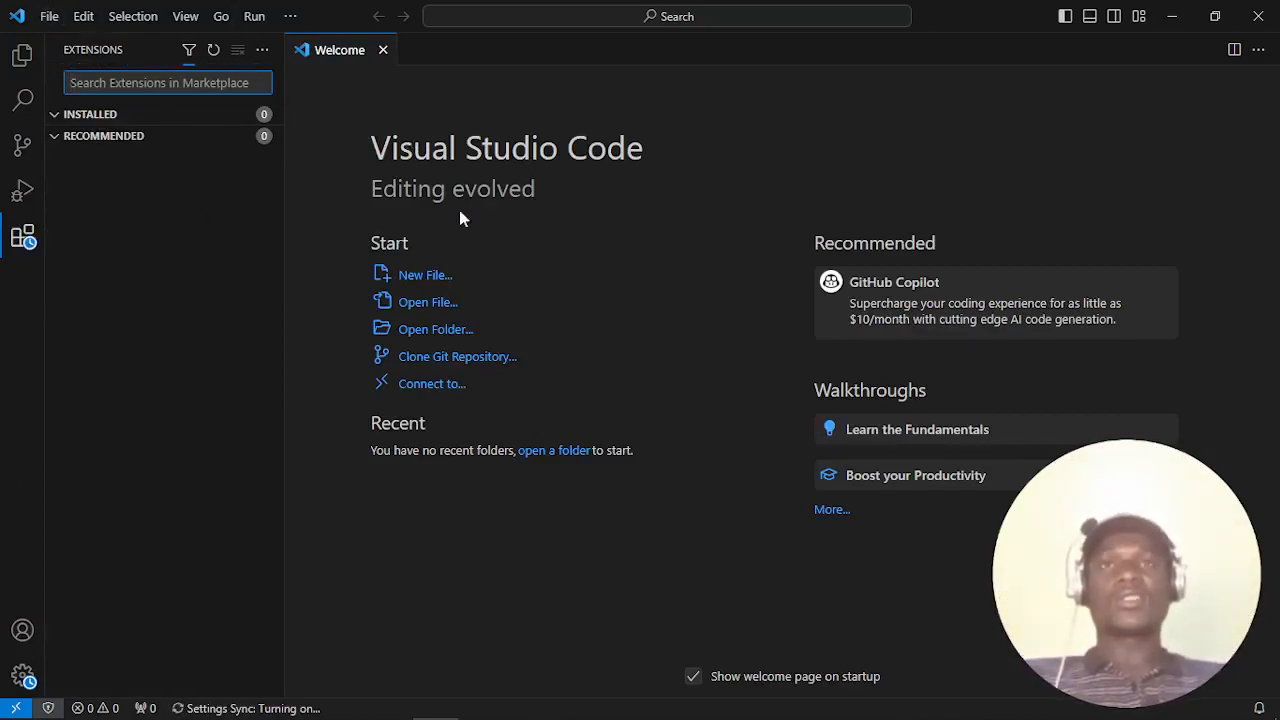
{"action": "mouse_move", "coordinate": [1035, 318]}
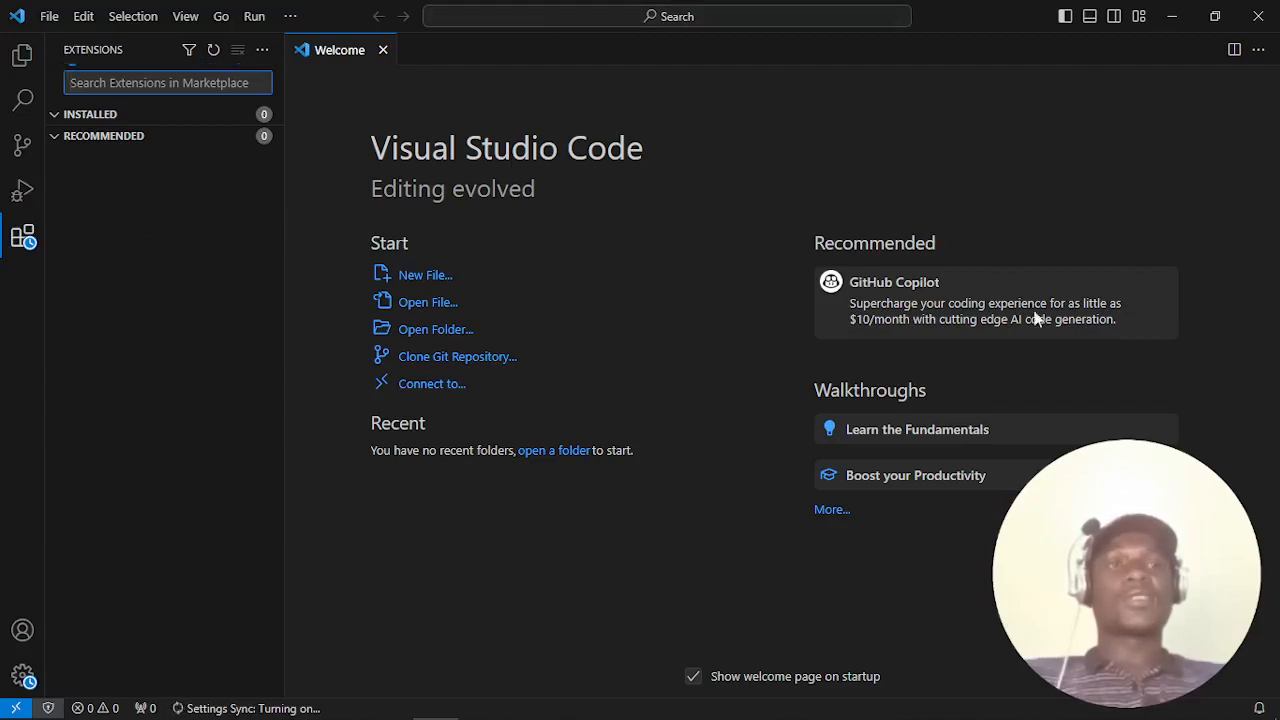
{"action": "mouse_move", "coordinate": [435, 138]}
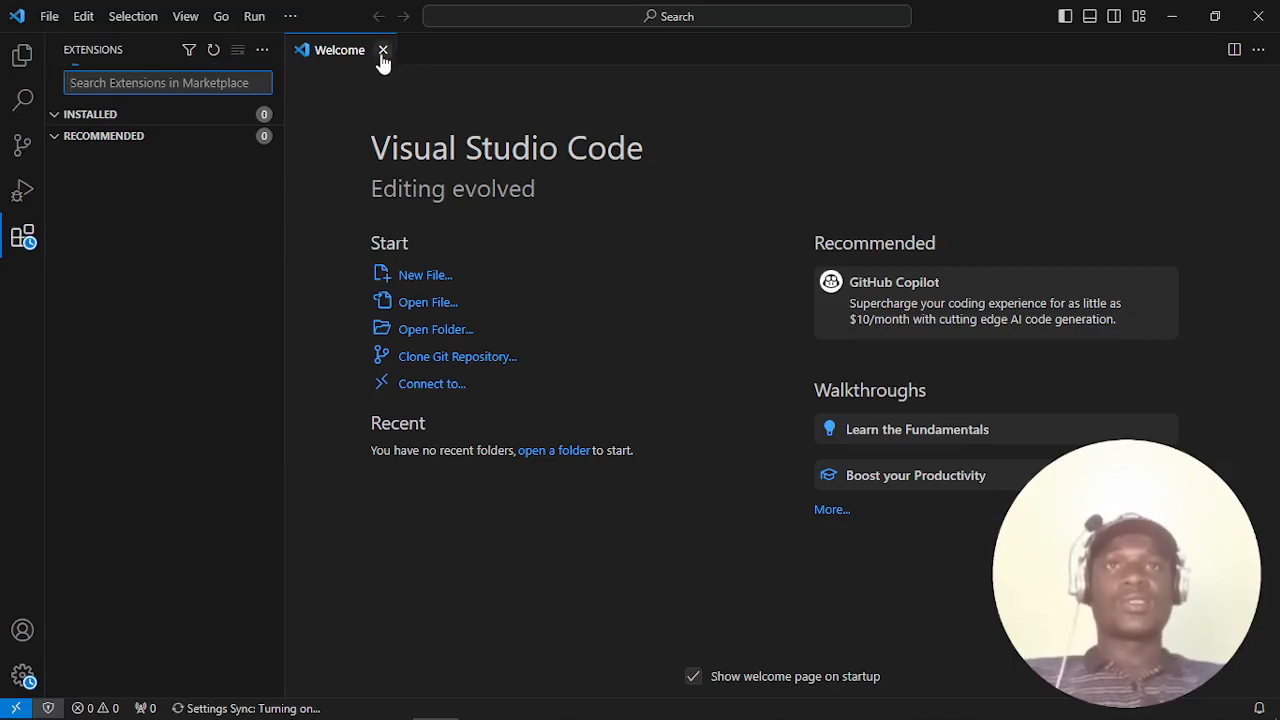
{"action": "left_click", "coordinate": [383, 50]}
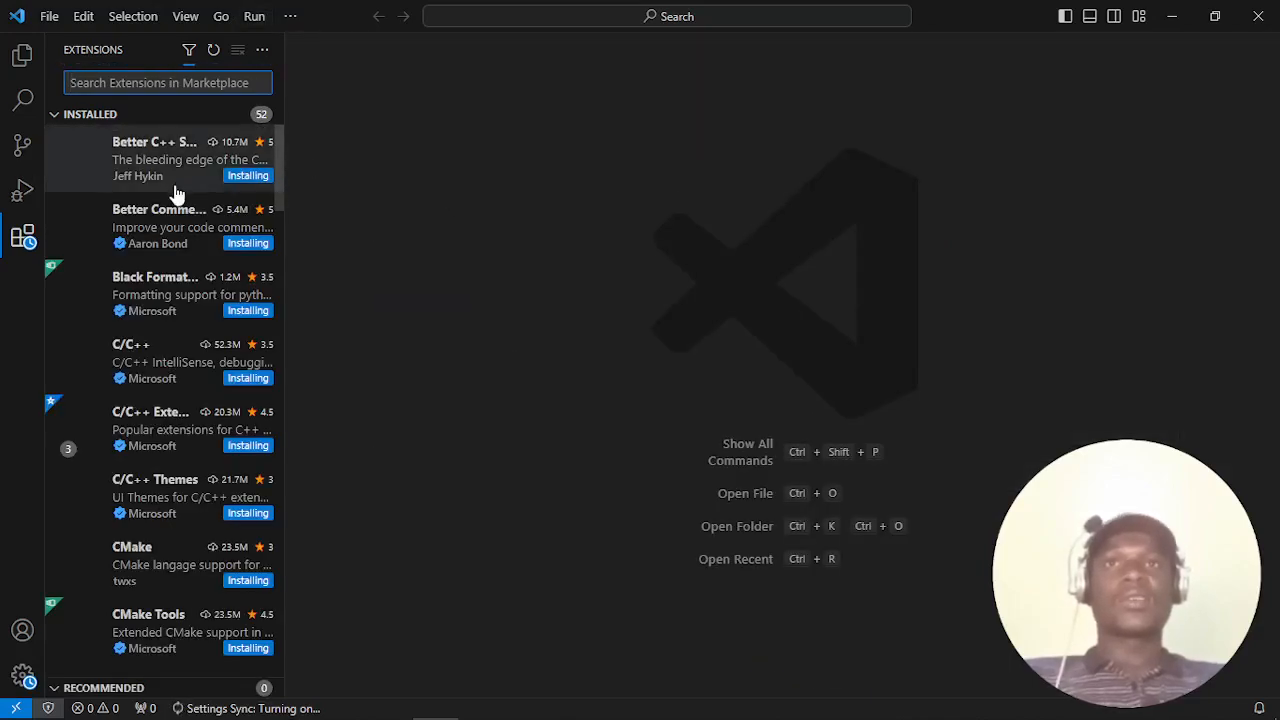
{"action": "scroll", "scroll_direction": "down", "scroll_amount": 3}
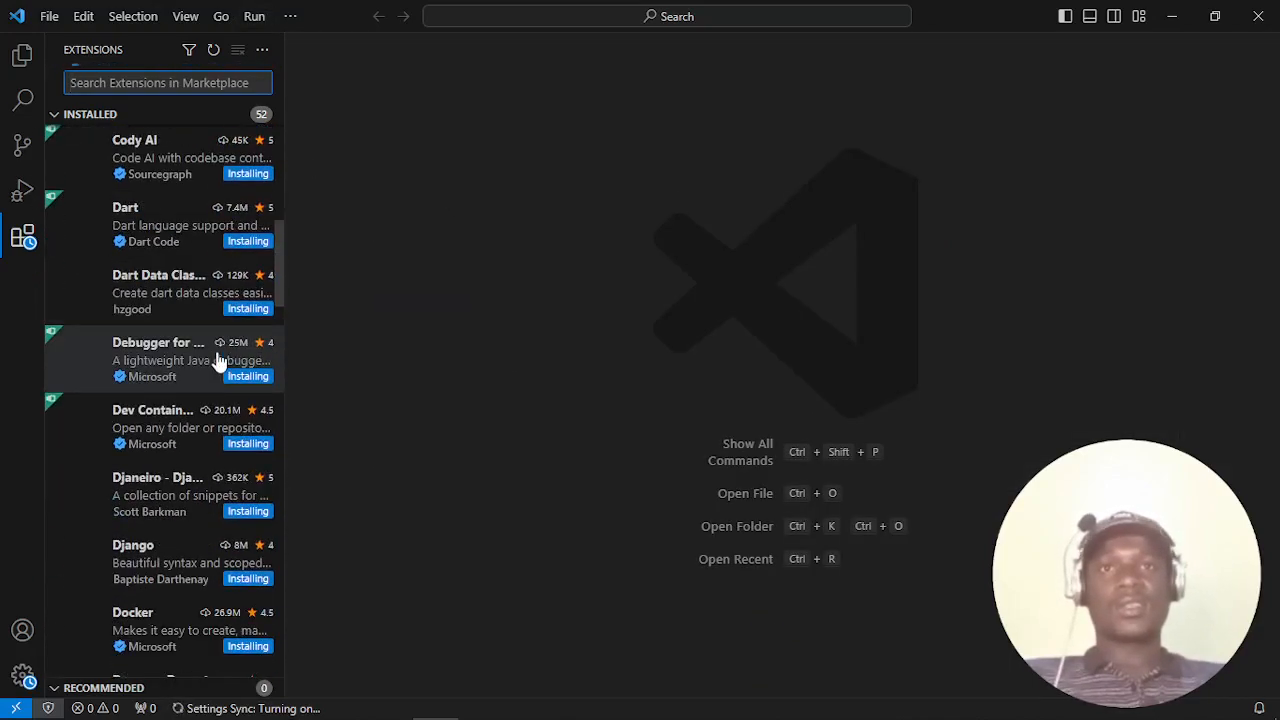
{"action": "scroll", "scroll_direction": "up", "scroll_amount": 3}
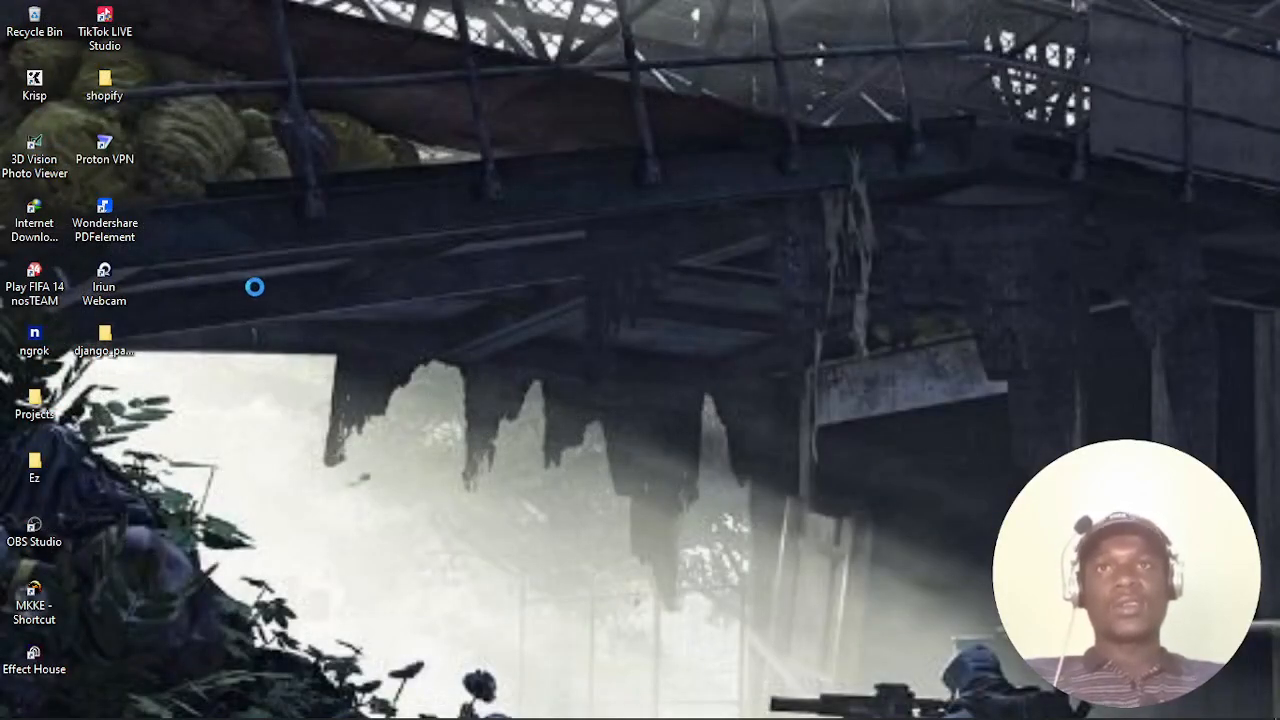
{"action": "mouse_move", "coordinate": [254, 267]}
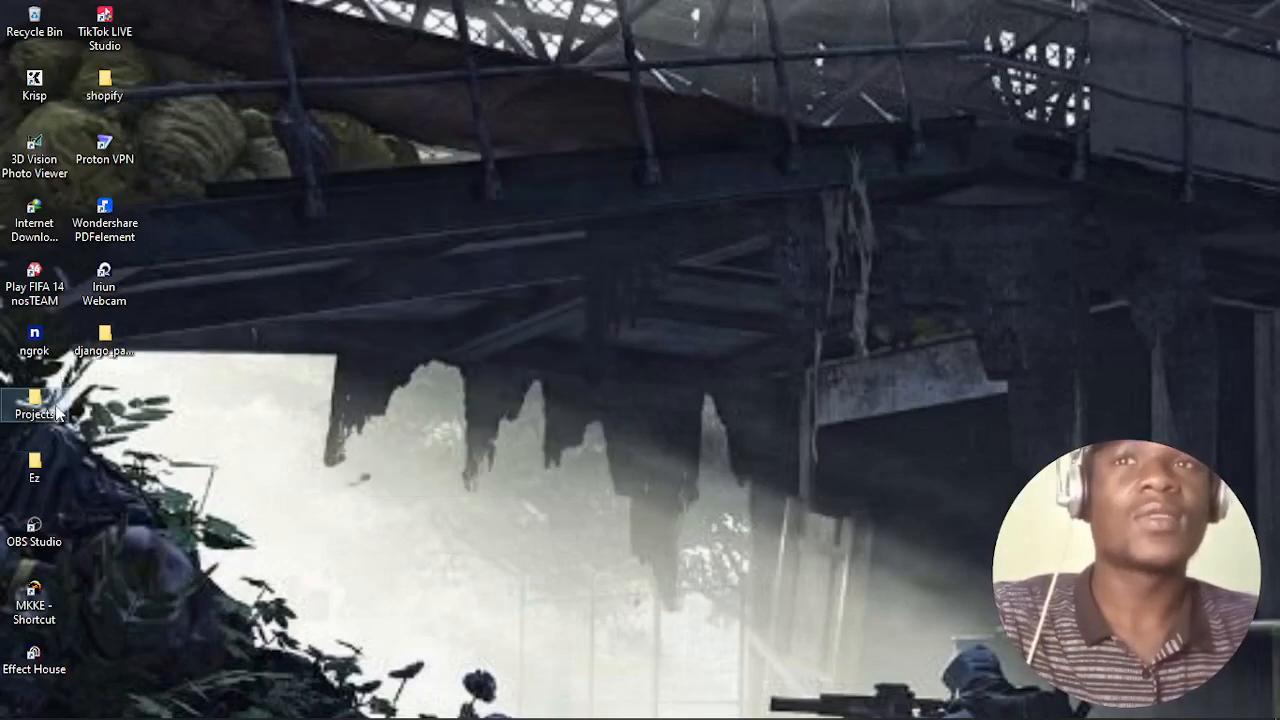
- Create a new folder inside the Projects folder
{"action": "double_click", "coordinate": [34, 398]}
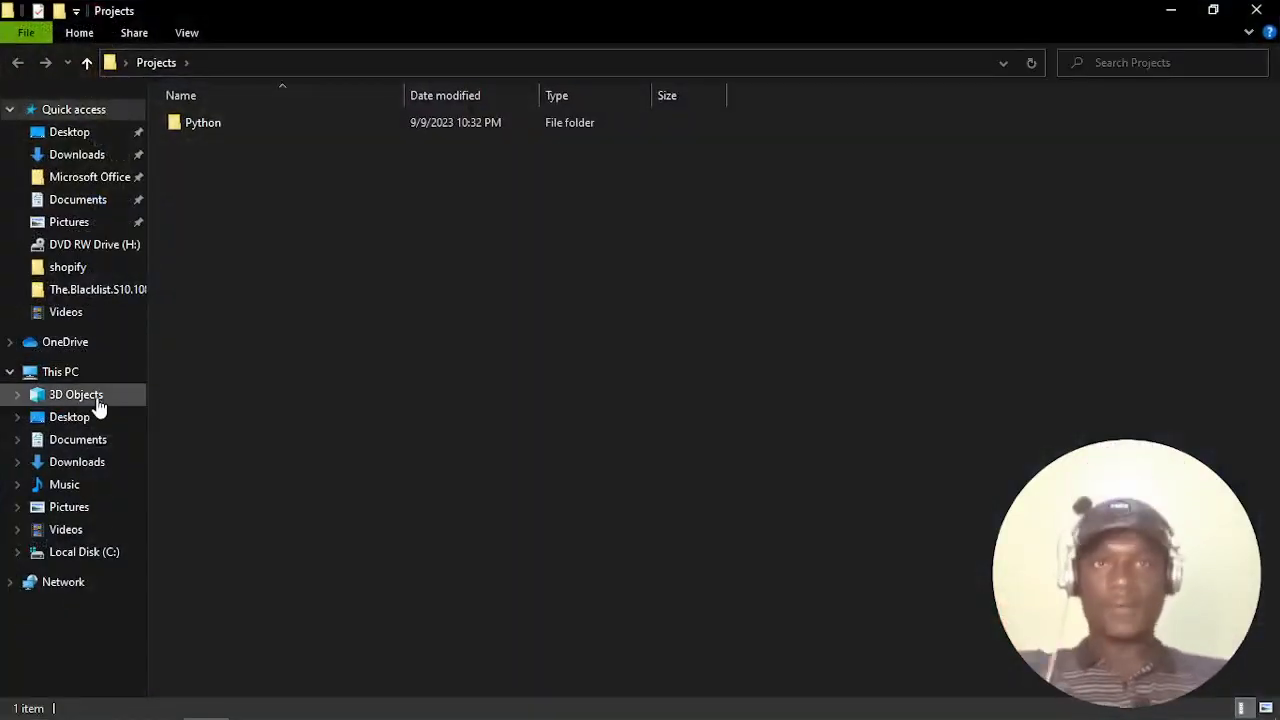
{"action": "mouse_move", "coordinate": [560, 215]}
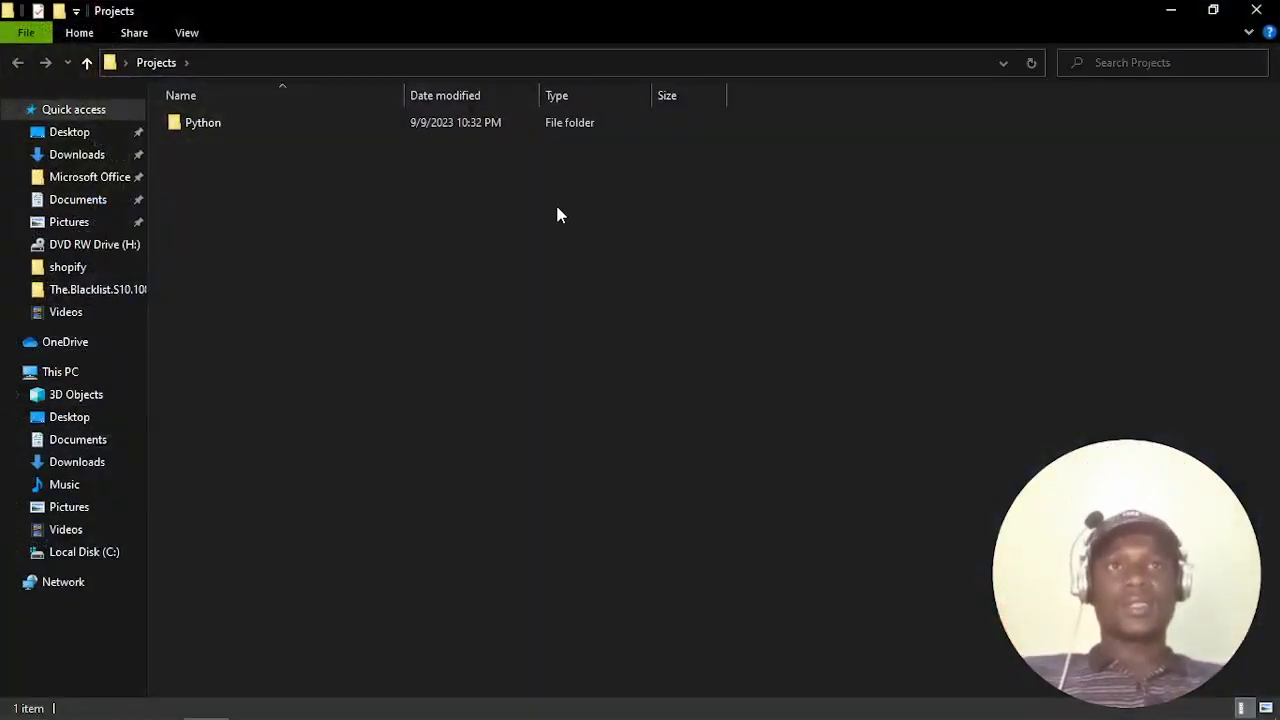
{"action": "right_click", "coordinate": [560, 214]}
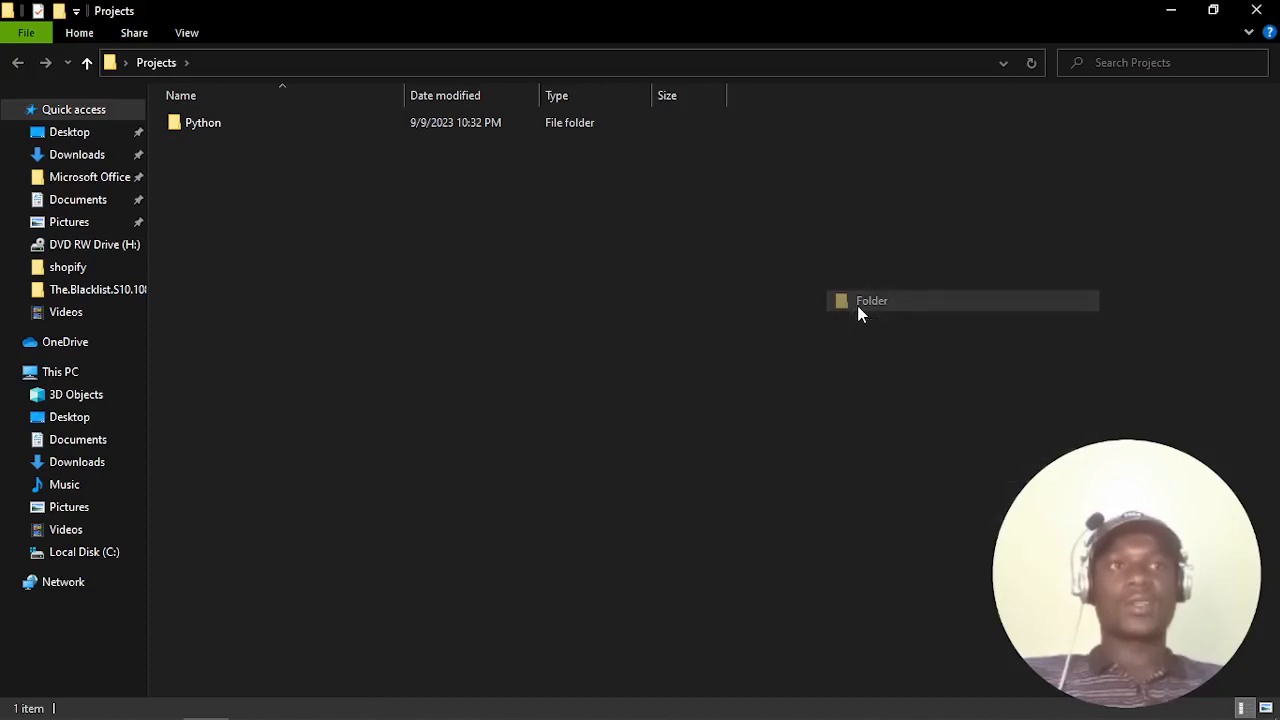
{"action": "left_click", "coordinate": [870, 300]}
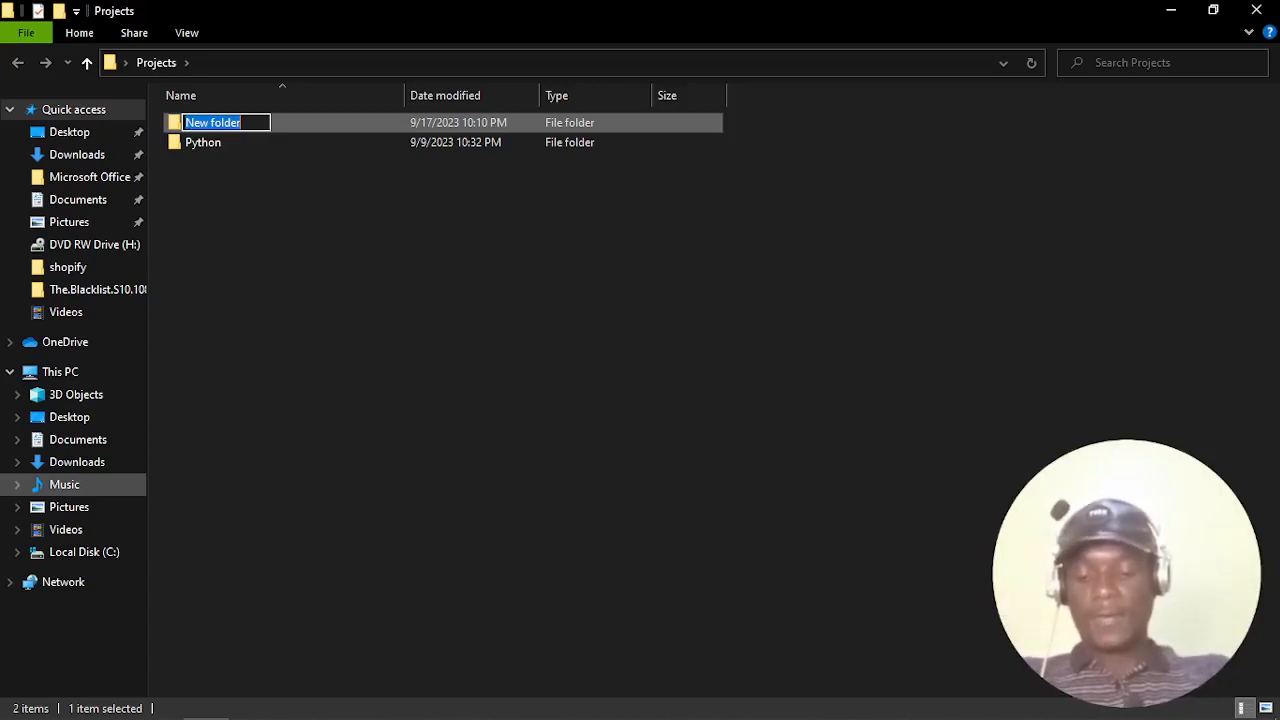
- Name the new folder 'Final Year Project' and open it
{"action": "type", "text": "Final Year"}
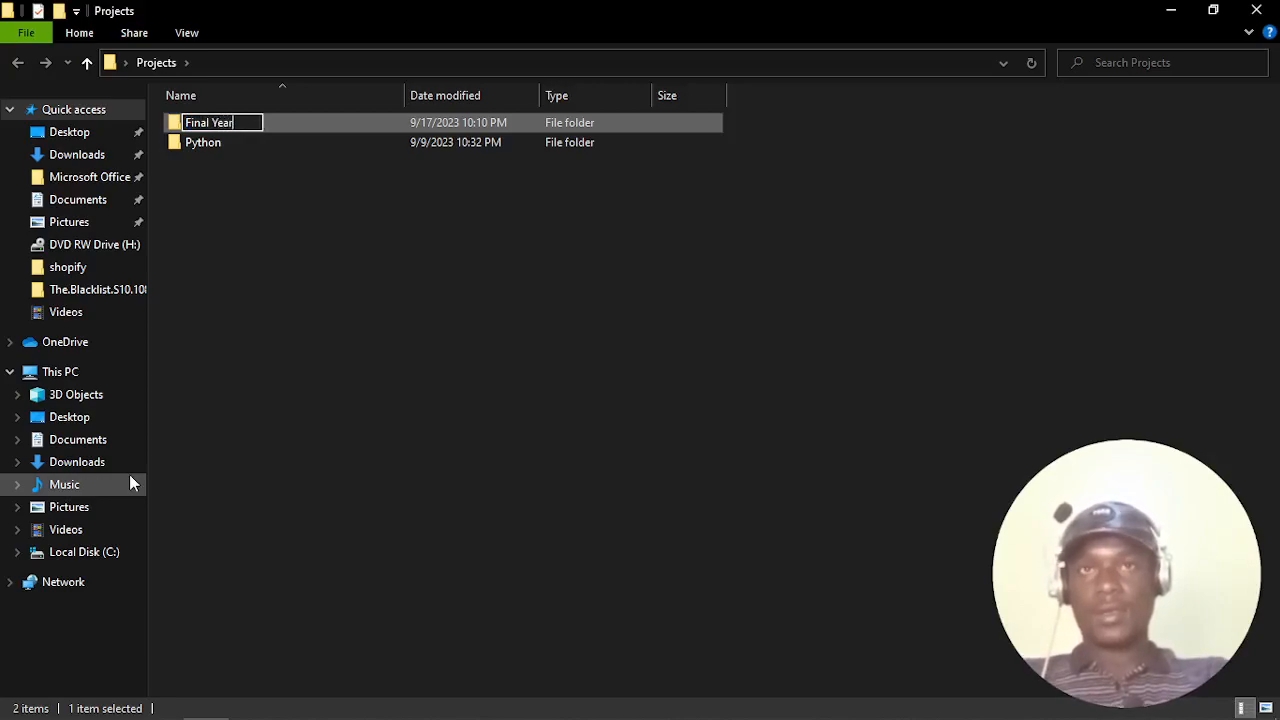
{"action": "type", "text": "Proj"}
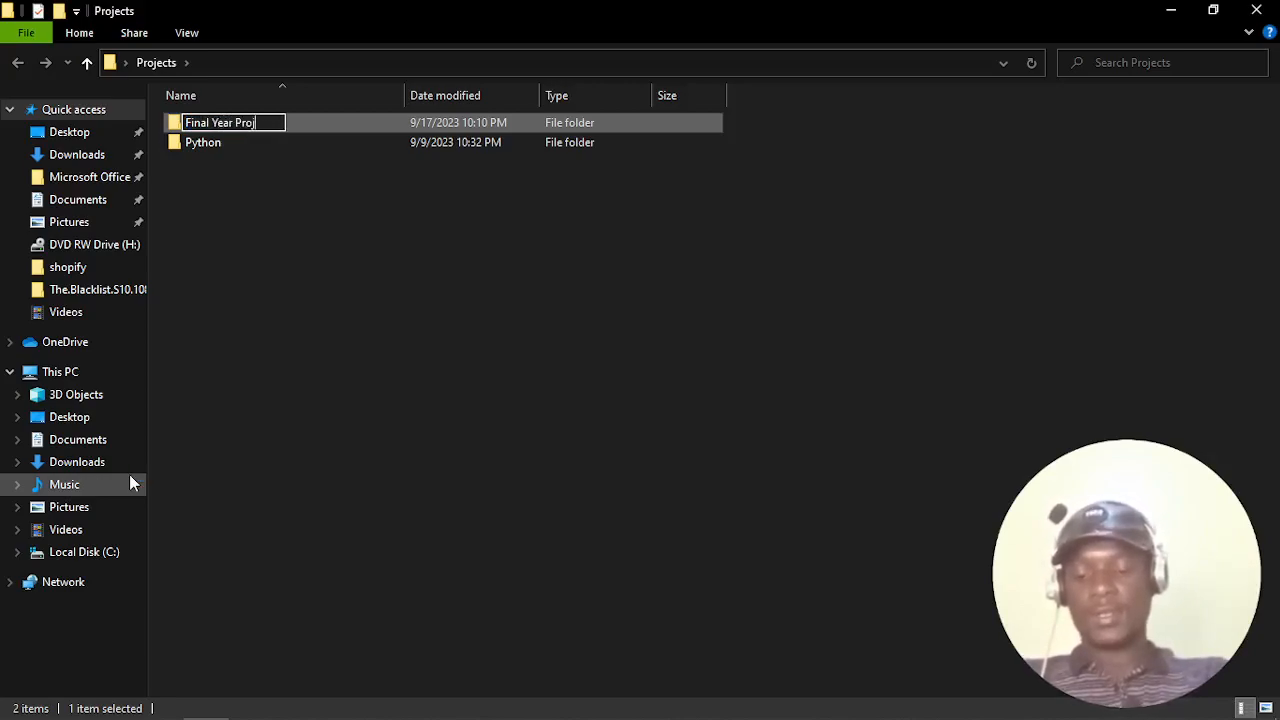
{"action": "type", "text": "ect"}
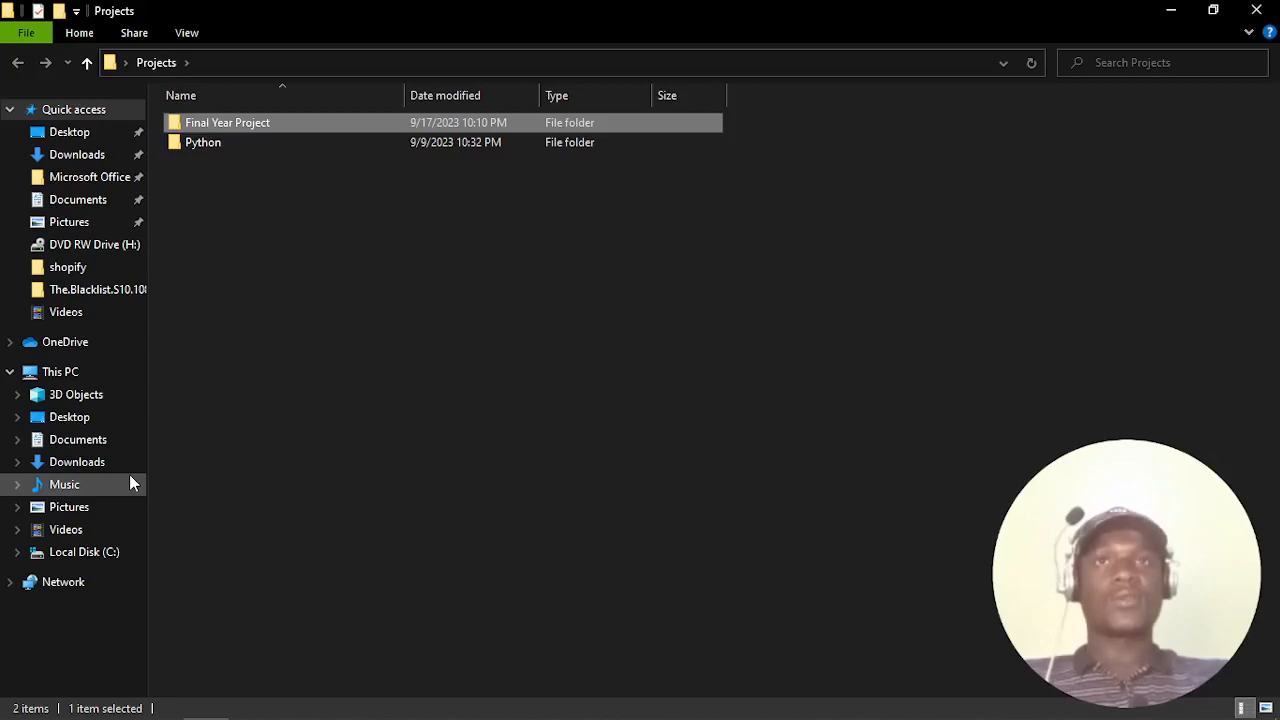
{"action": "left_click", "coordinate": [203, 142]}
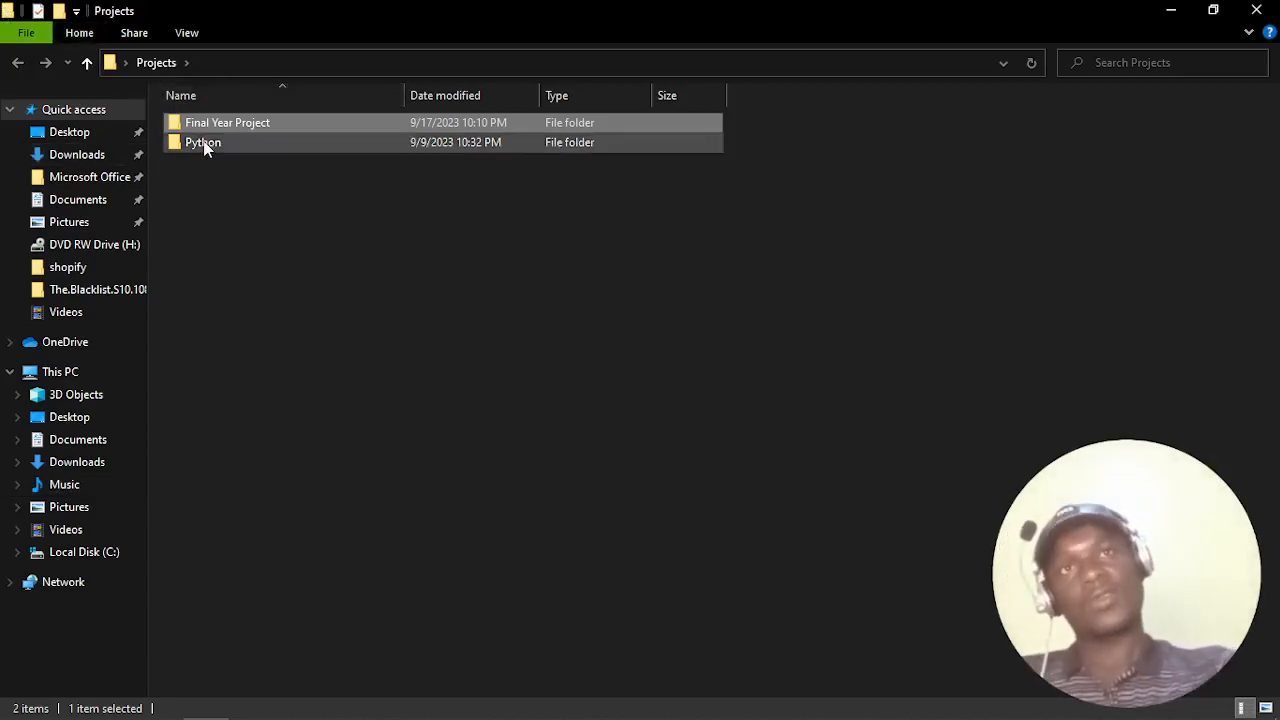
{"action": "double_click", "coordinate": [227, 122]}
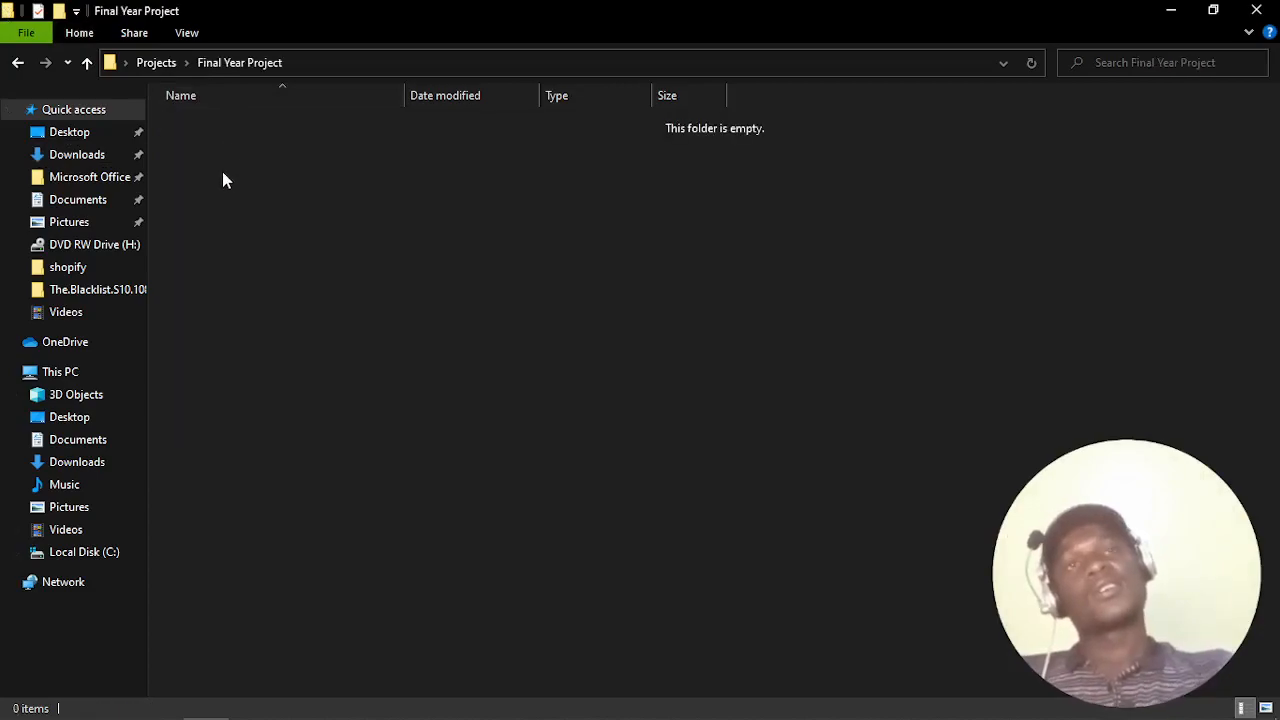
{"action": "mouse_move", "coordinate": [235, 181]}
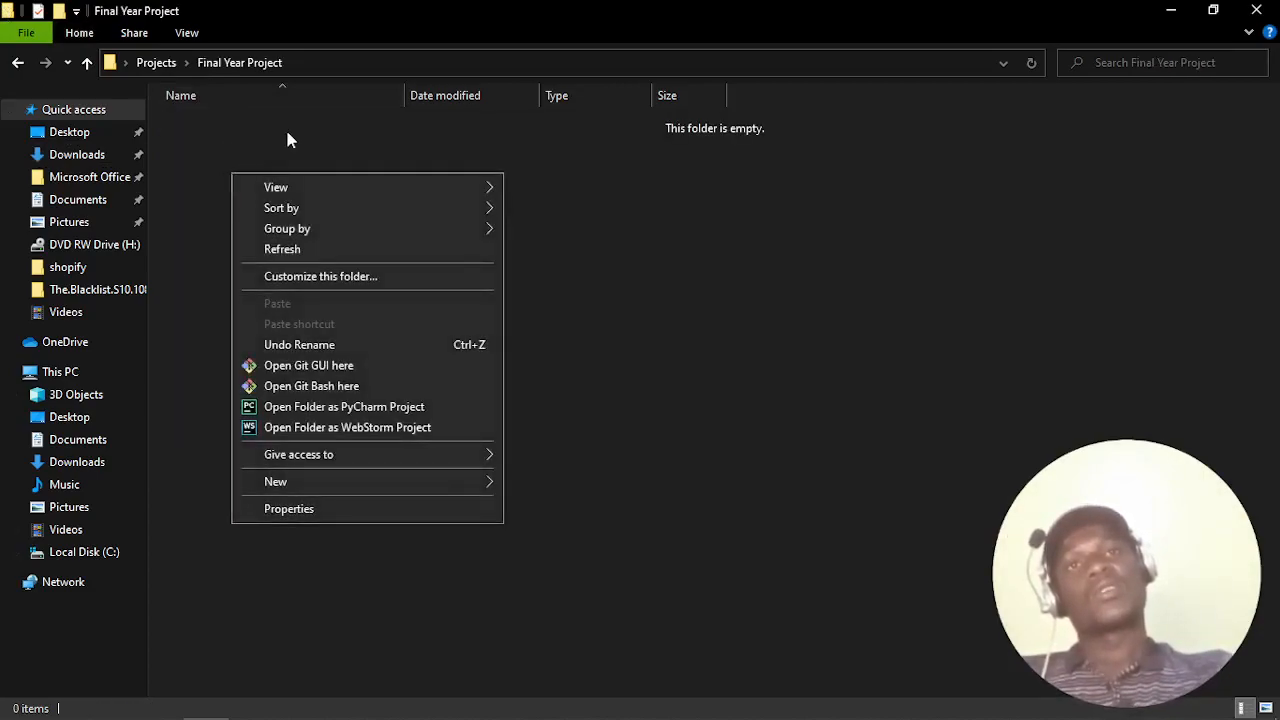
{"action": "mouse_move", "coordinate": [595, 334]}
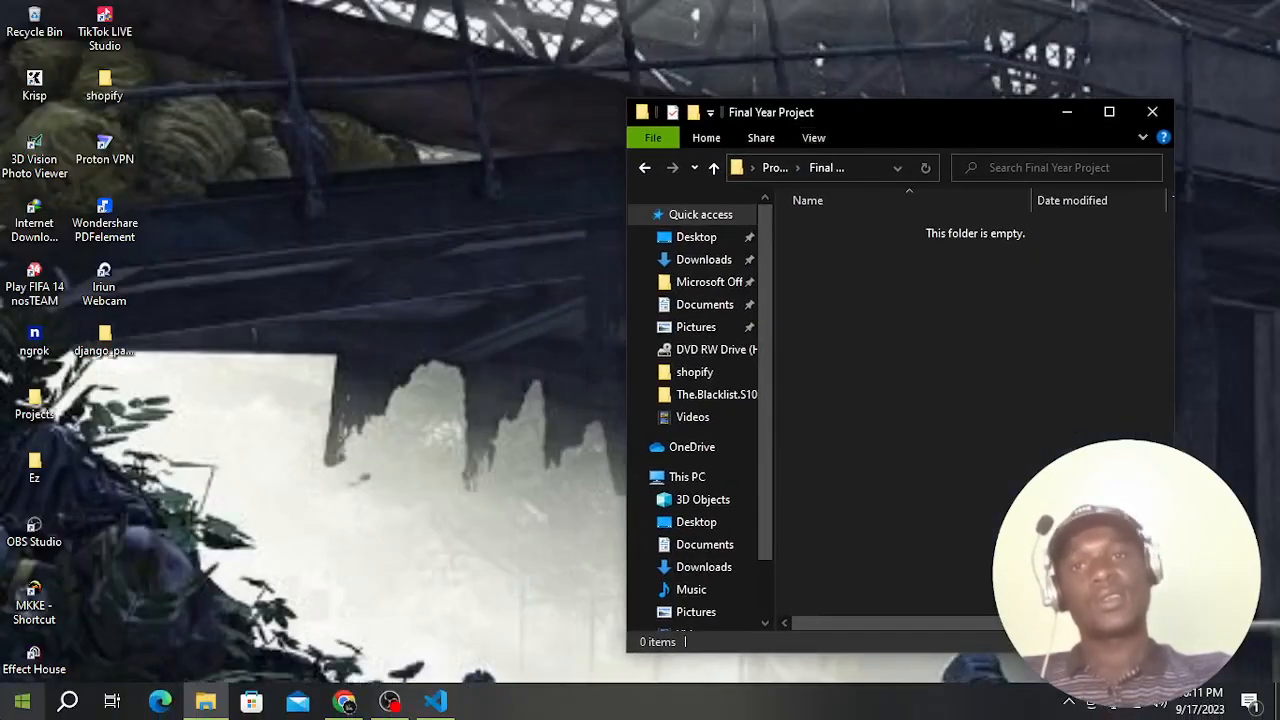
- Search for Command Prompt from Start and reopen the Final Year Project folder in Explorer
{"action": "left_click", "coordinate": [20, 700]}
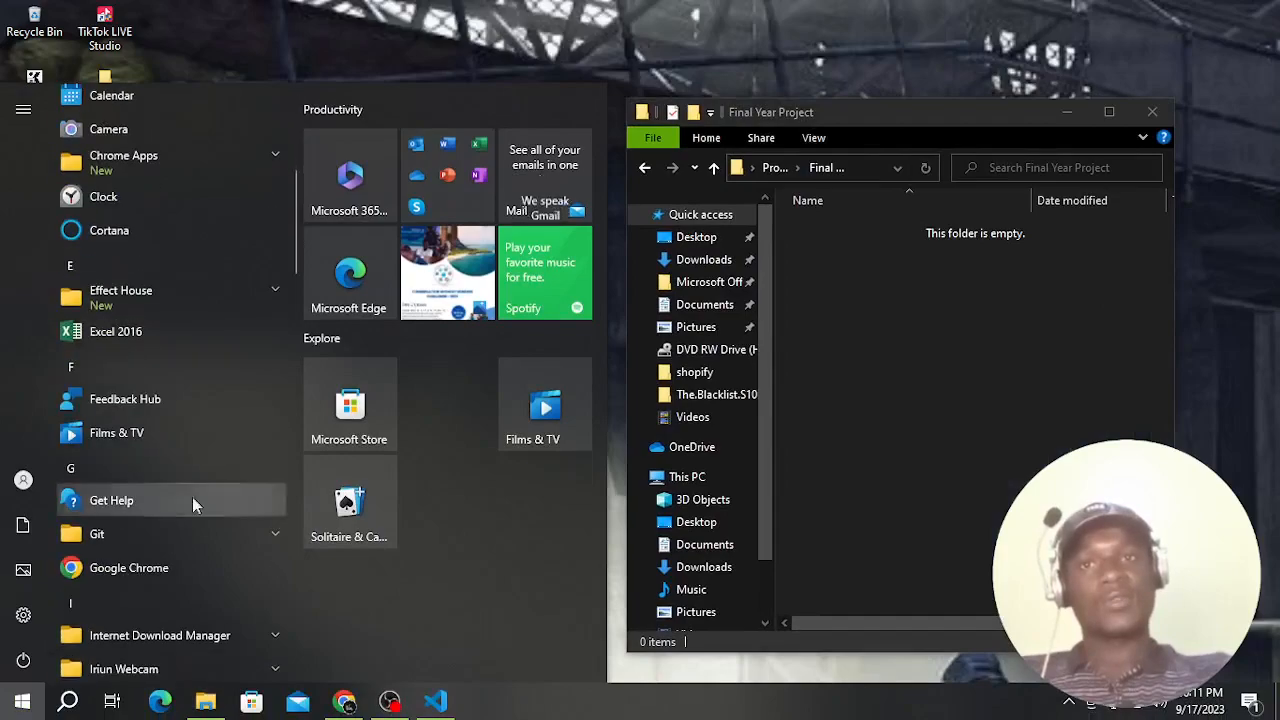
{"action": "scroll", "scroll_direction": "up", "scroll_amount": 3}
{"action": "type", "text": "c"}
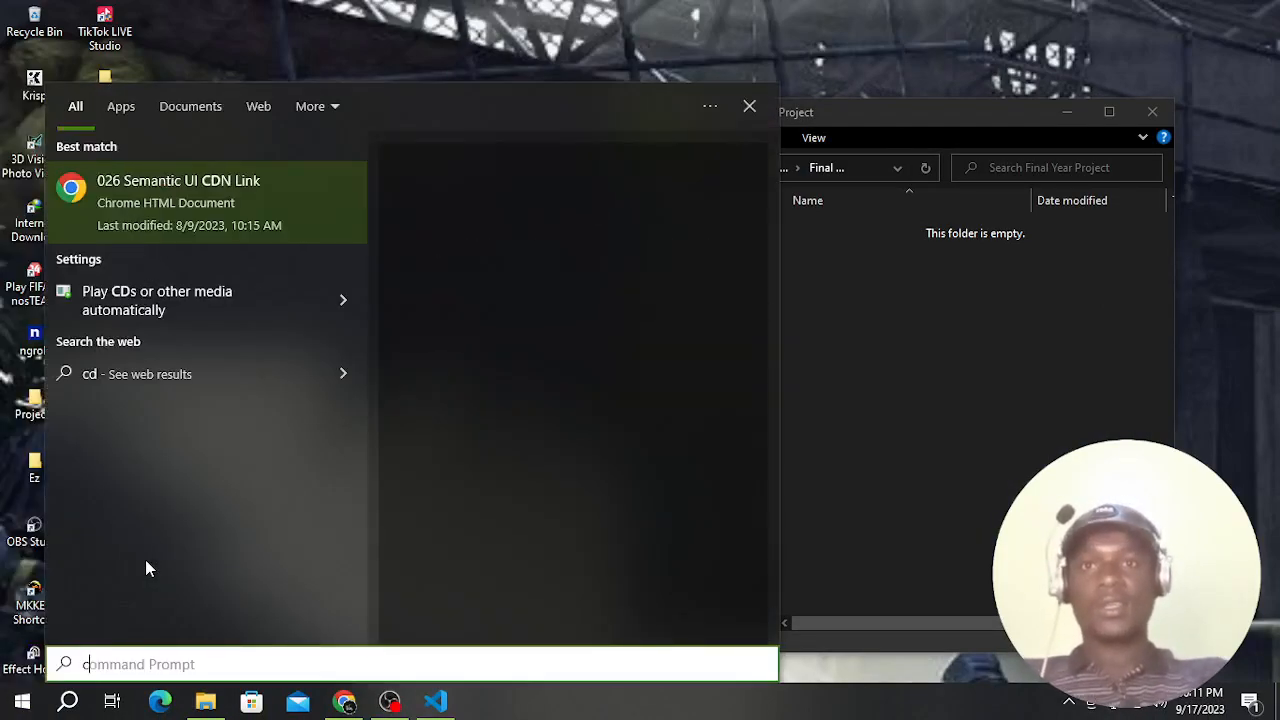
{"action": "type", "text": "md"}
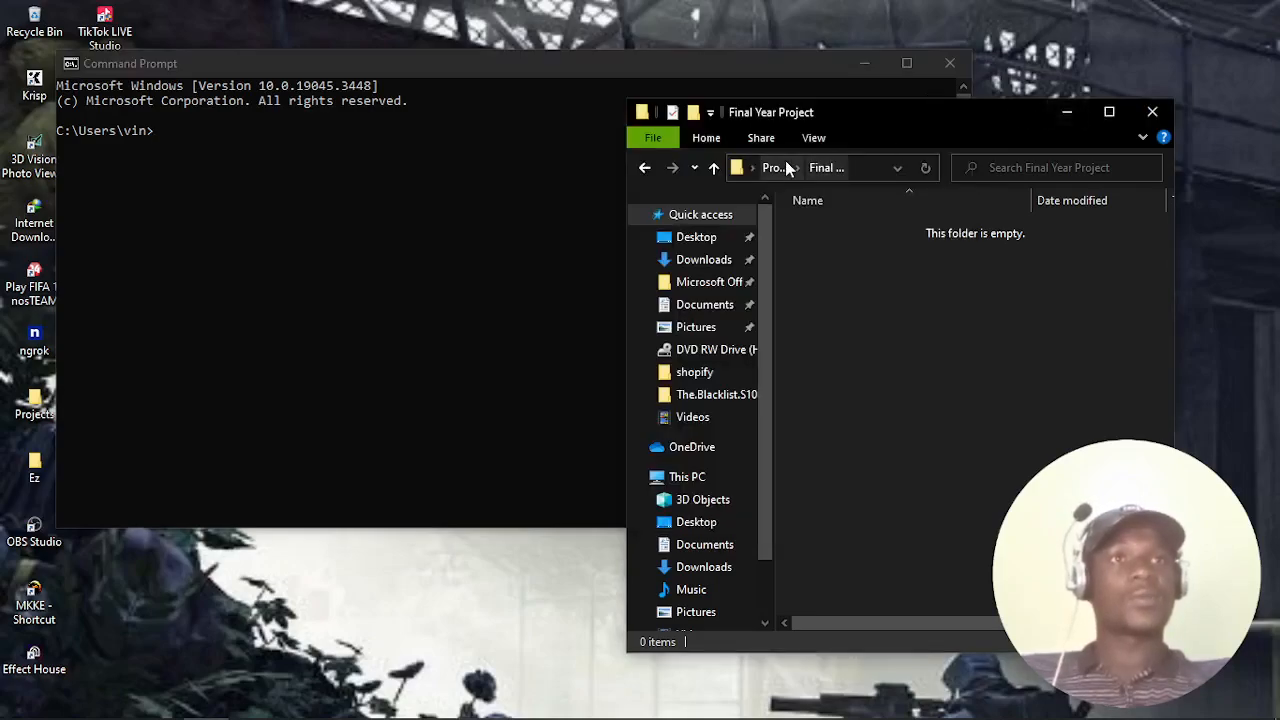
{"action": "left_click", "coordinate": [713, 167]}
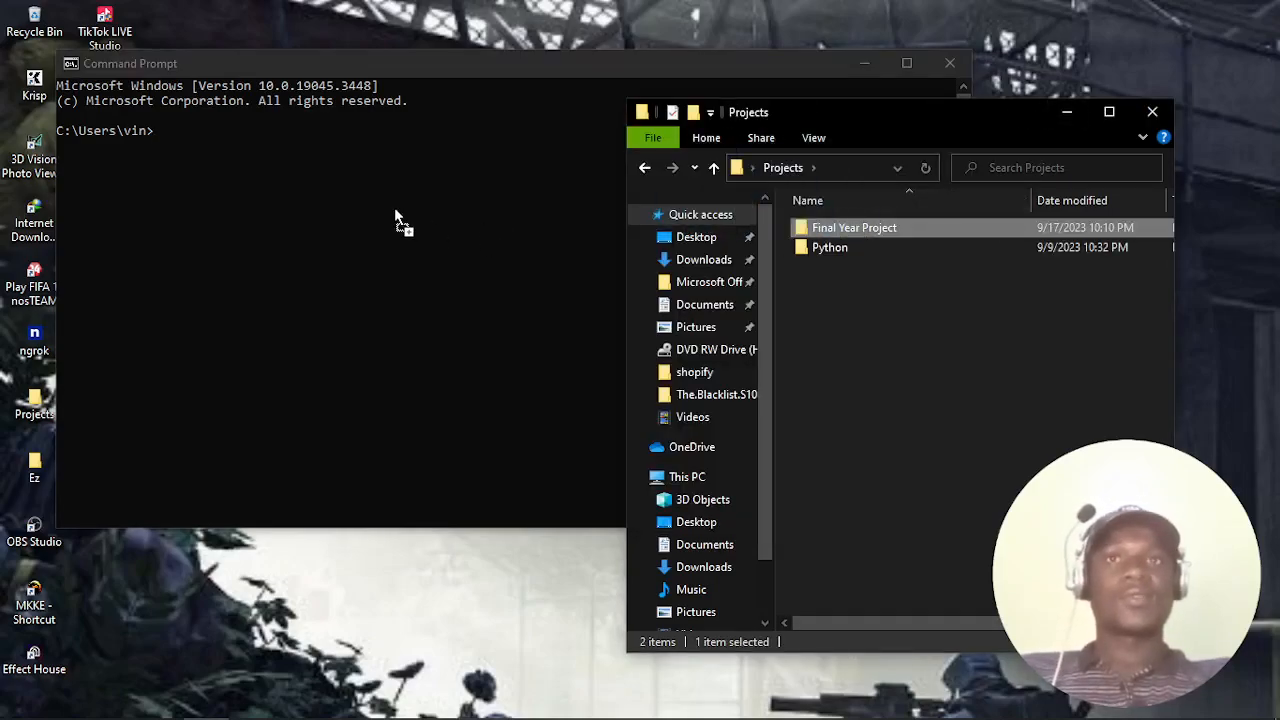
{"action": "double_click", "coordinate": [854, 227]}
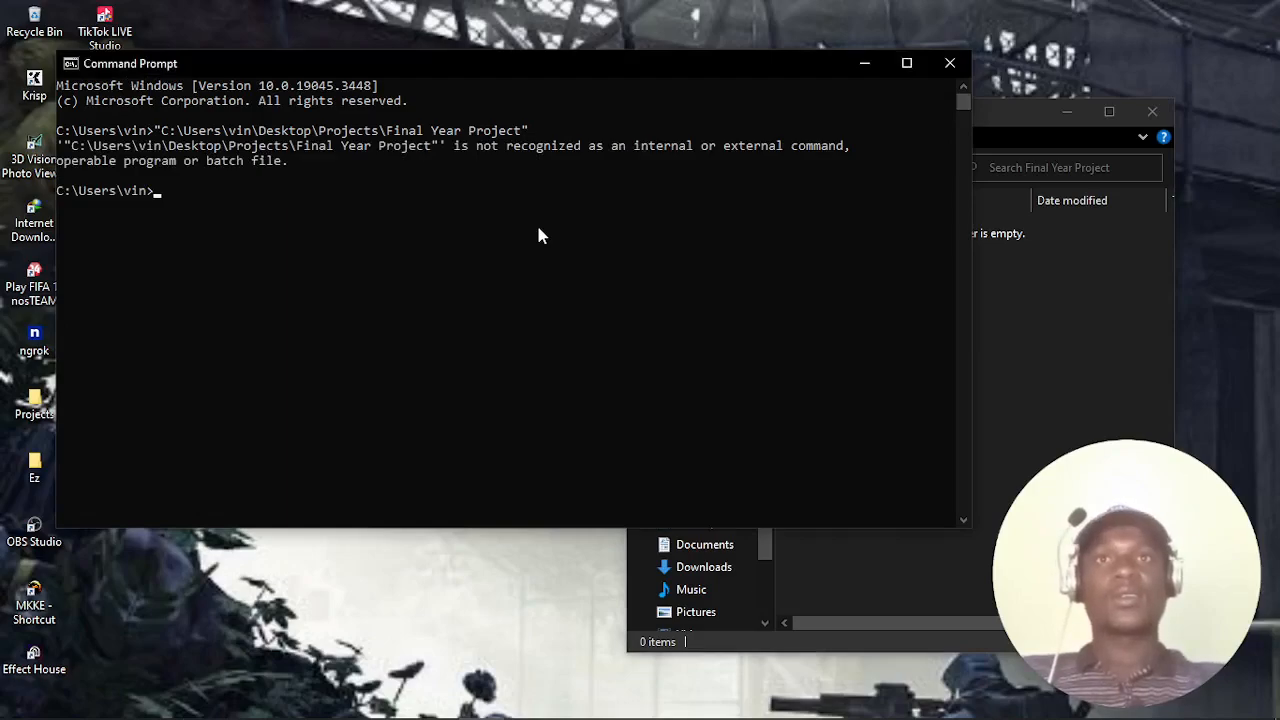
- cd to "C:\Users\vin\Desktop\Projects\Final Year Project" and clear the console with cls
{"action": "type", "text": "\"C:\\Users\\vin\\Desktop\\Projects\\Final Year Project\""}
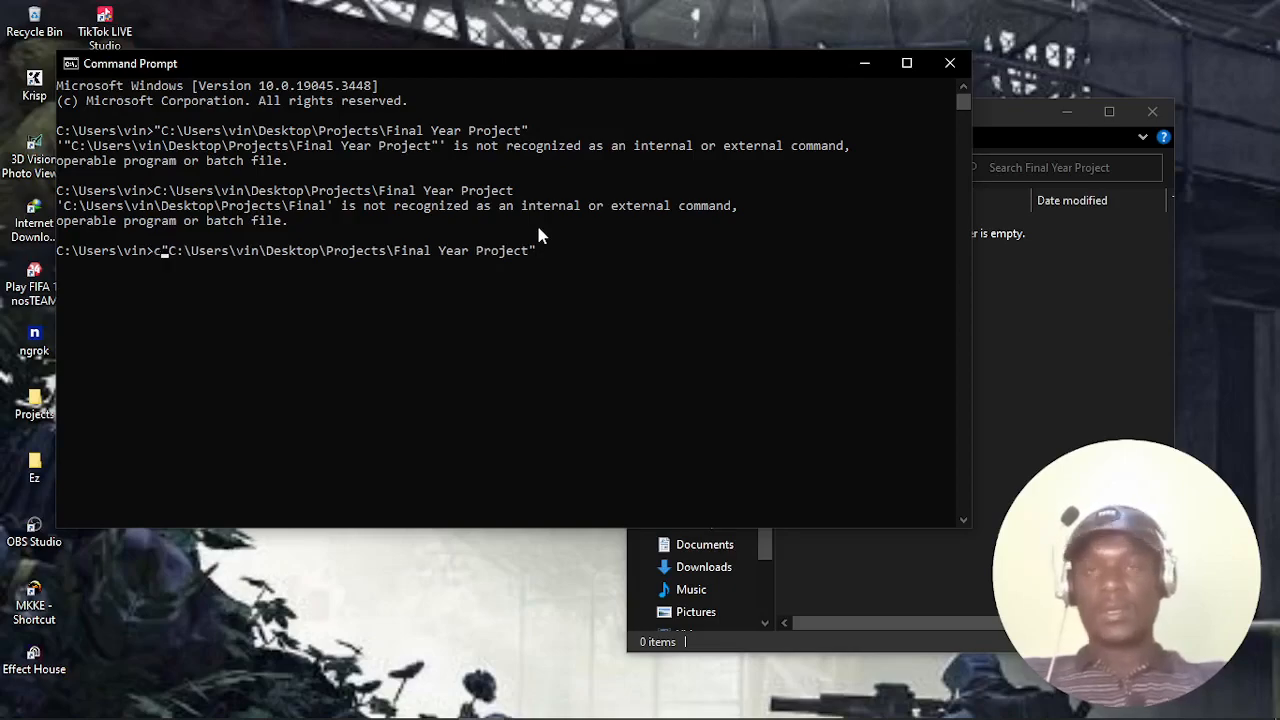
{"action": "type", "text": "d "}
{"action": "key", "text": "Return"}
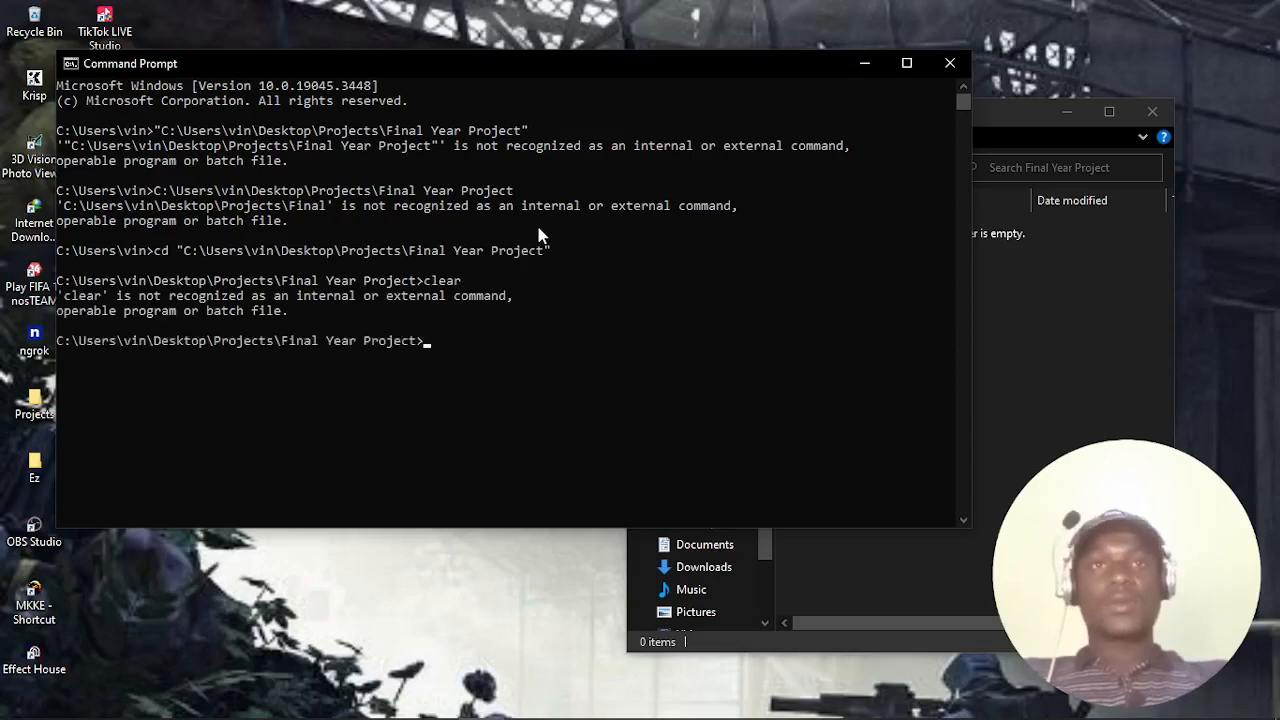
{"action": "type", "text": "cl"}
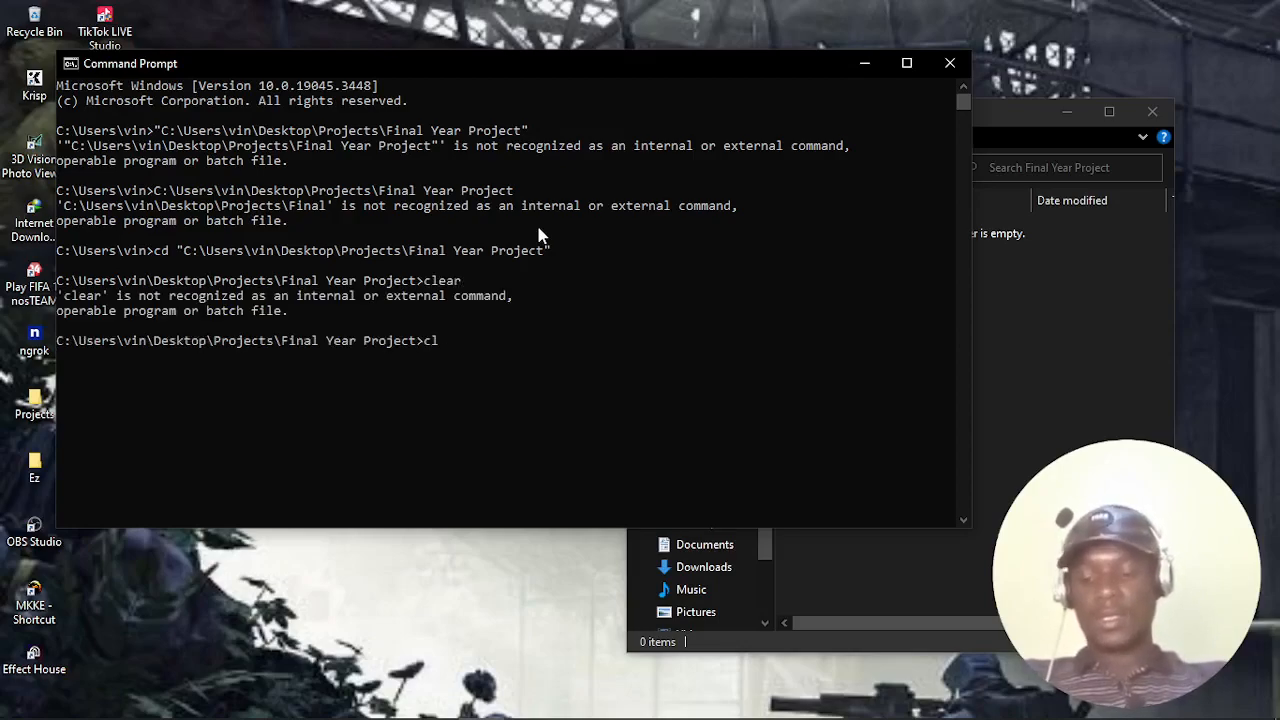
{"action": "key", "text": "Enter"}
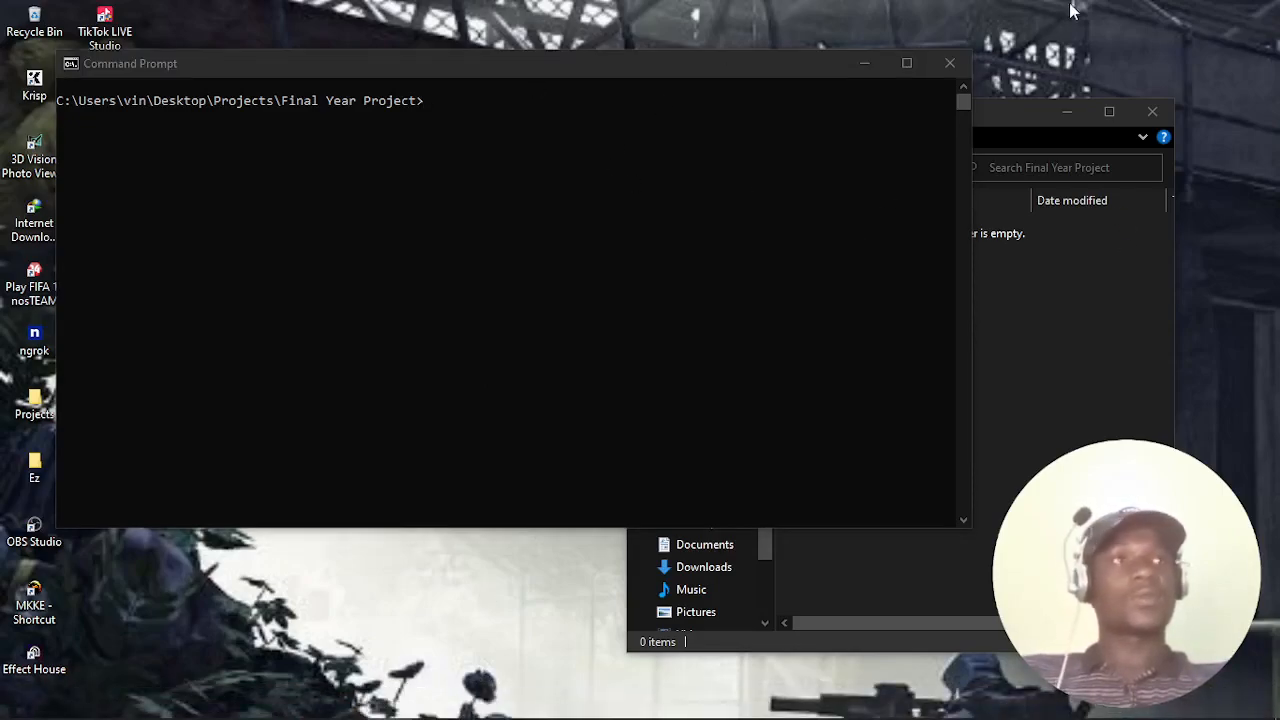
- Bring the Final Year Project Explorer window forward, then focus the Command Prompt console
{"action": "left_click", "coordinate": [407, 255]}
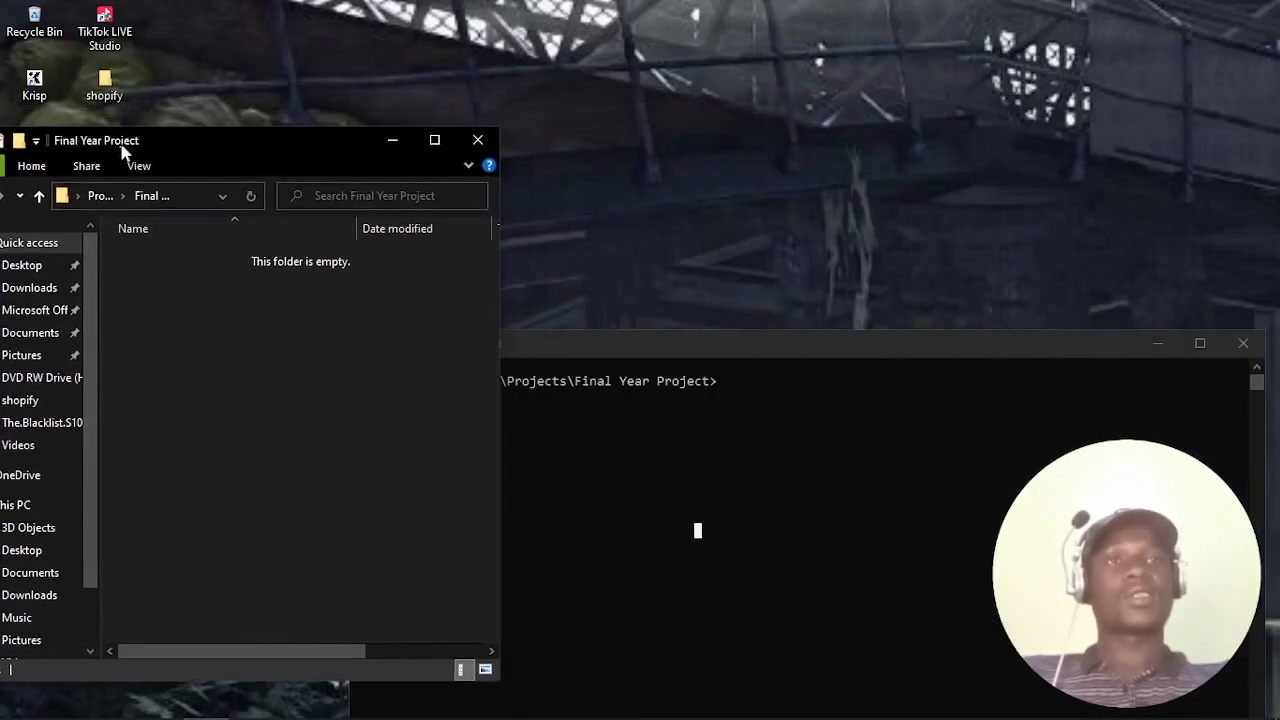
{"action": "left_click", "coordinate": [650, 425]}
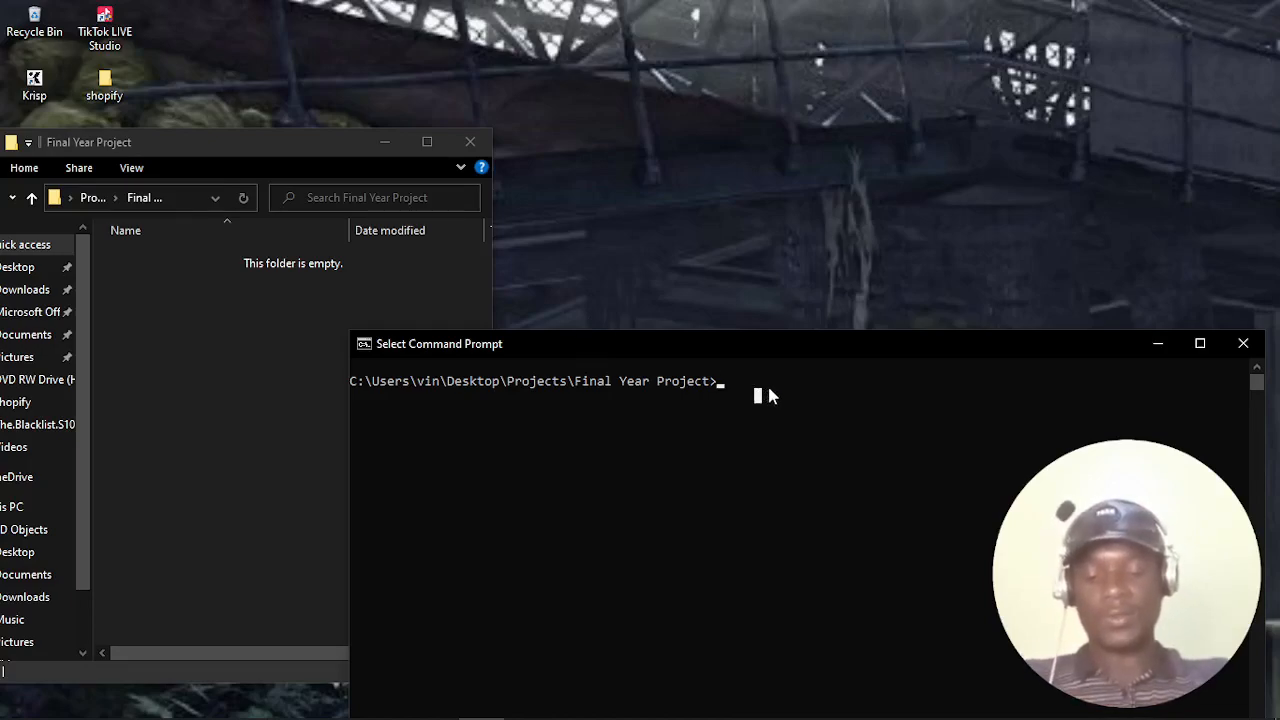
- Enter the python -m venv command at the prompt, correcting a mistyped environment name
{"action": "type", "text": "pyth"}
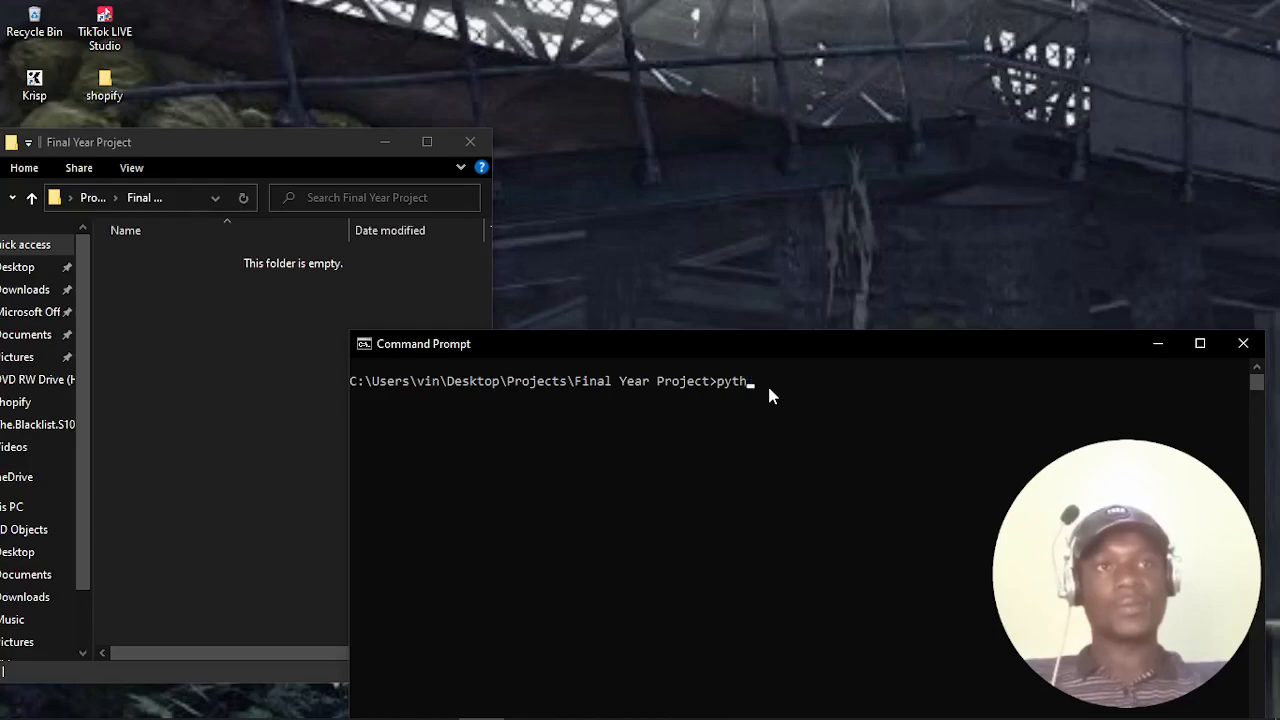
{"action": "type", "text": "on -"}
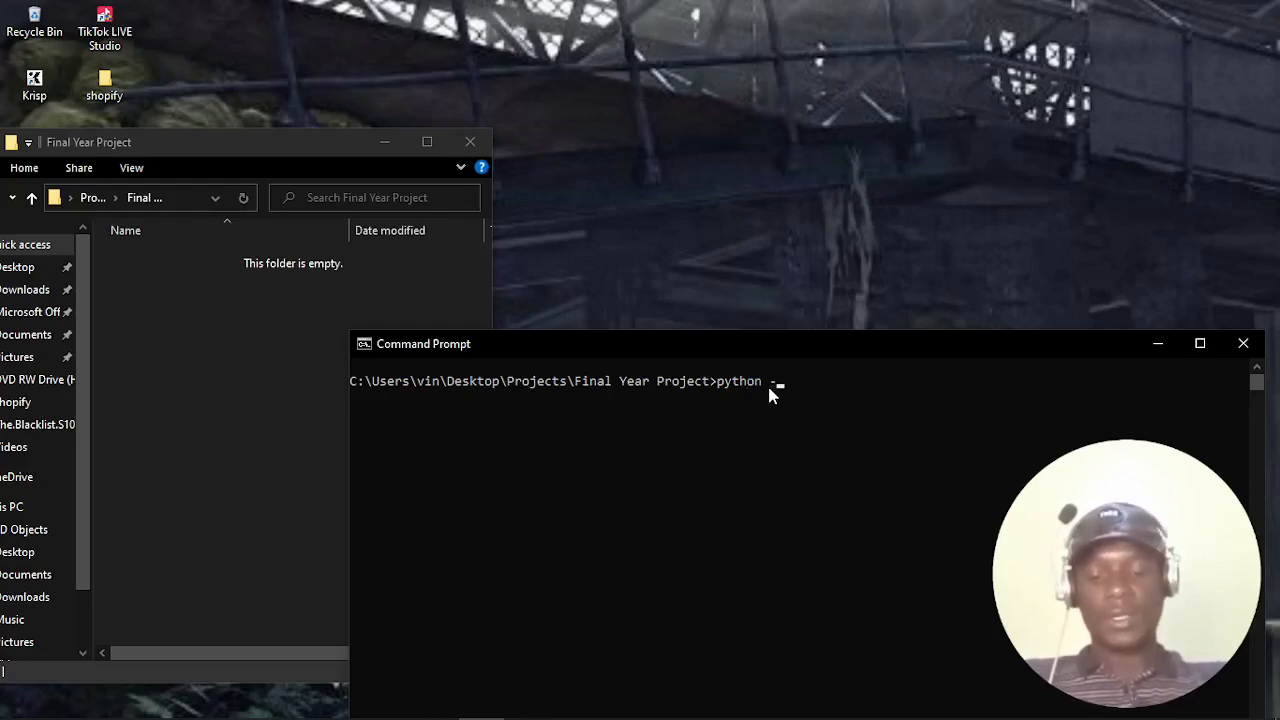
{"action": "type", "text": "m"}
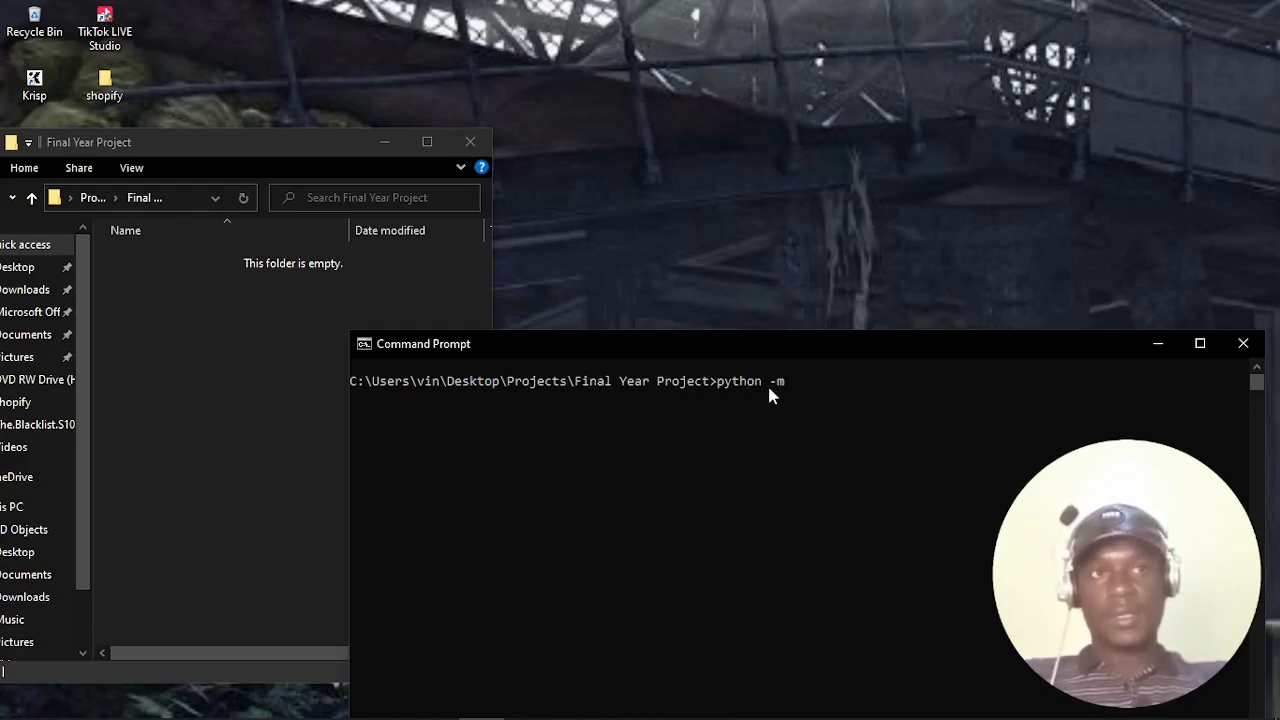
{"action": "type", "text": "venv"}
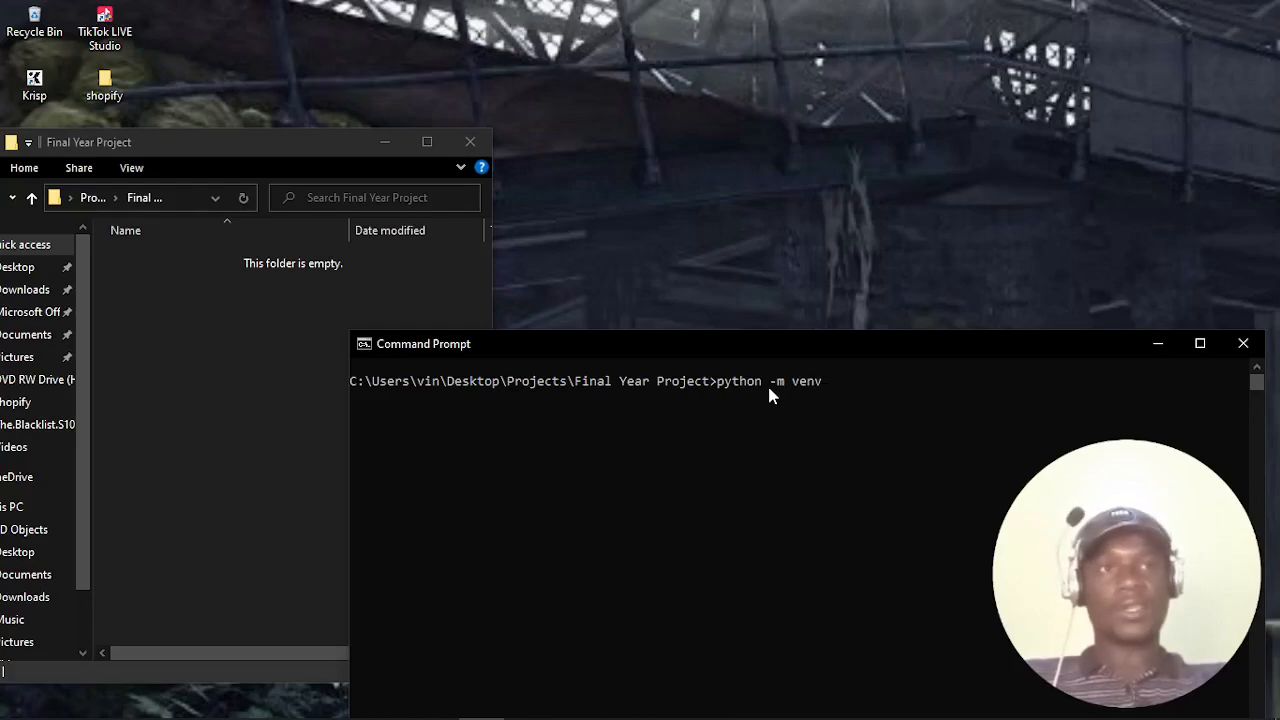
{"action": "type", "text": "v"}
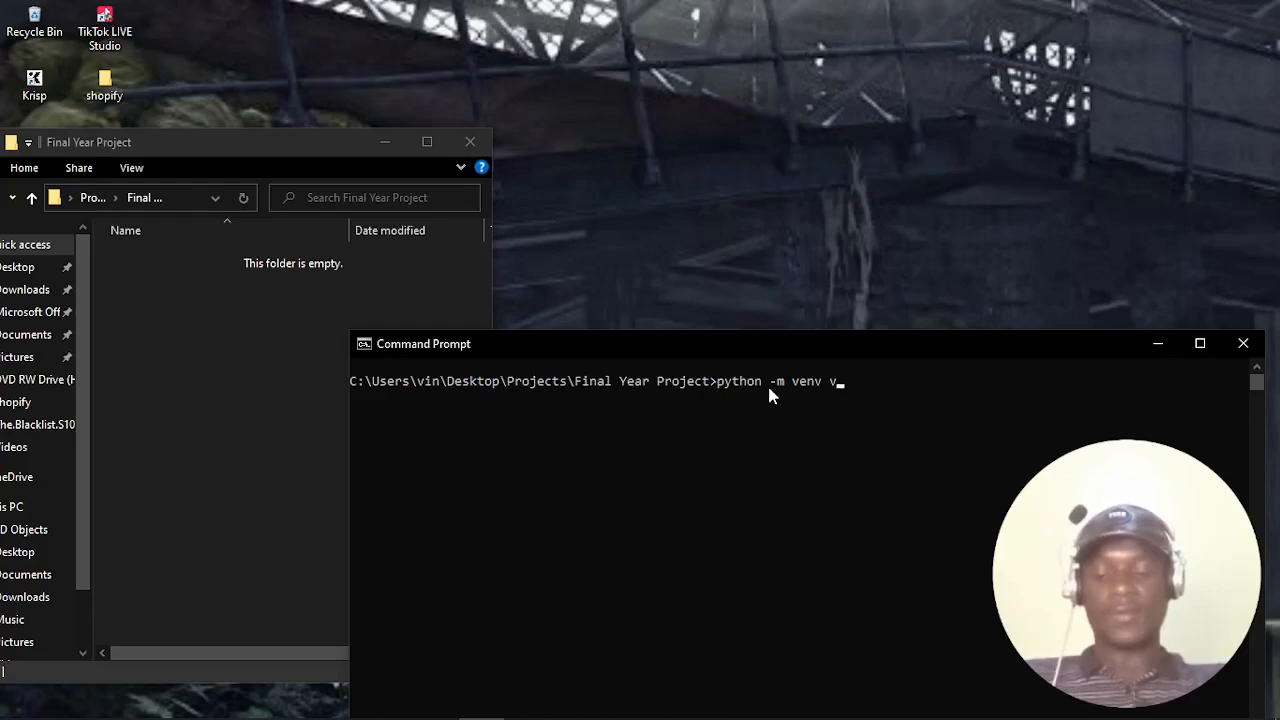
{"action": "type", "text": "env"}
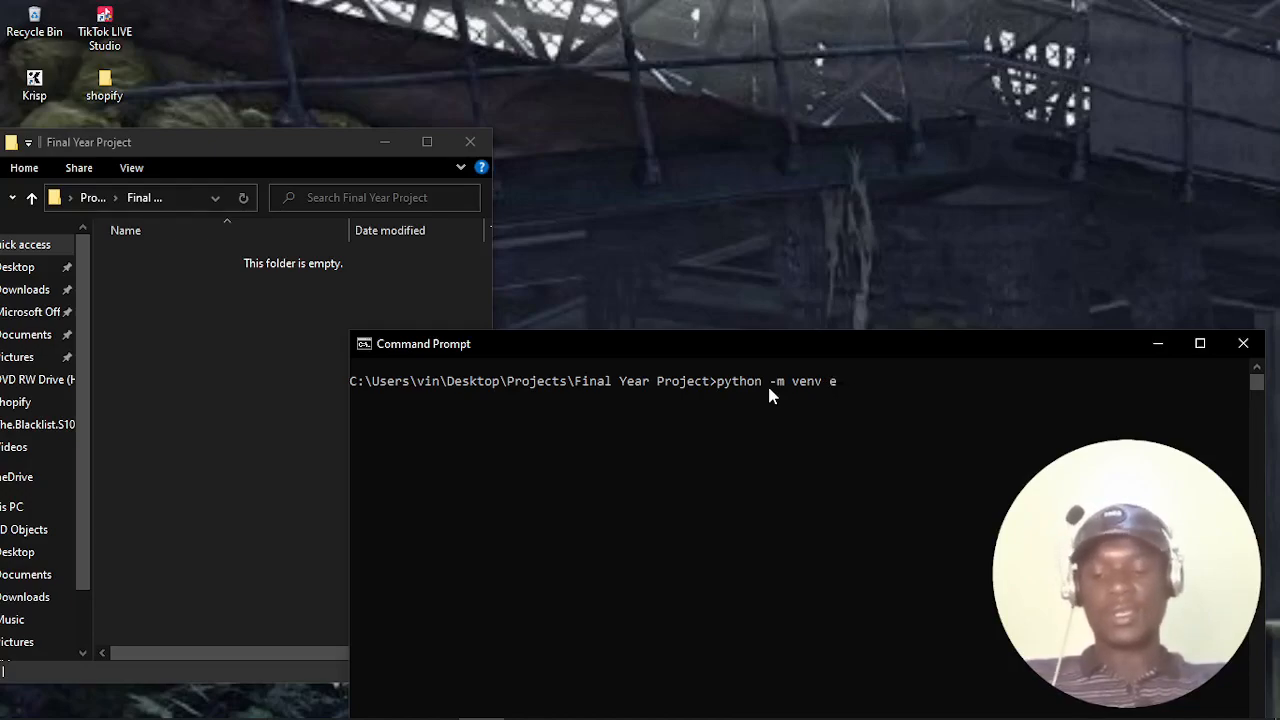
{"action": "key", "text": "backspace"}
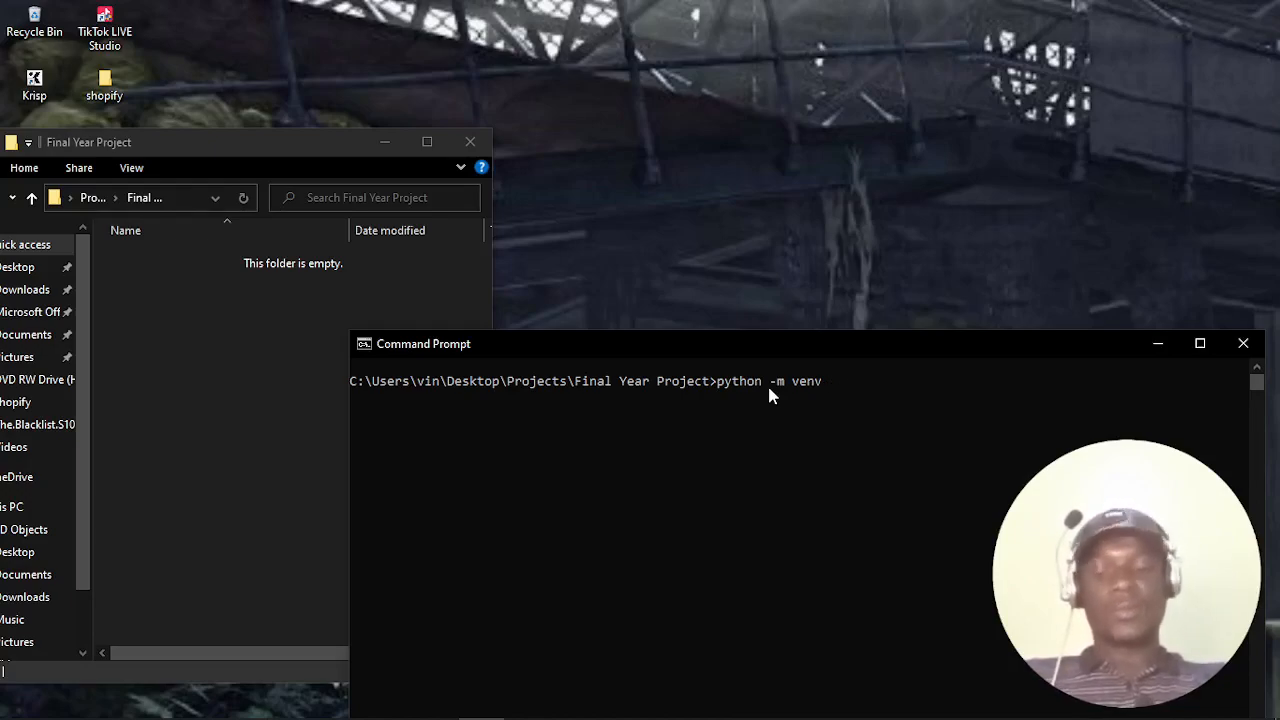
{"action": "type", "text": "virtua"}
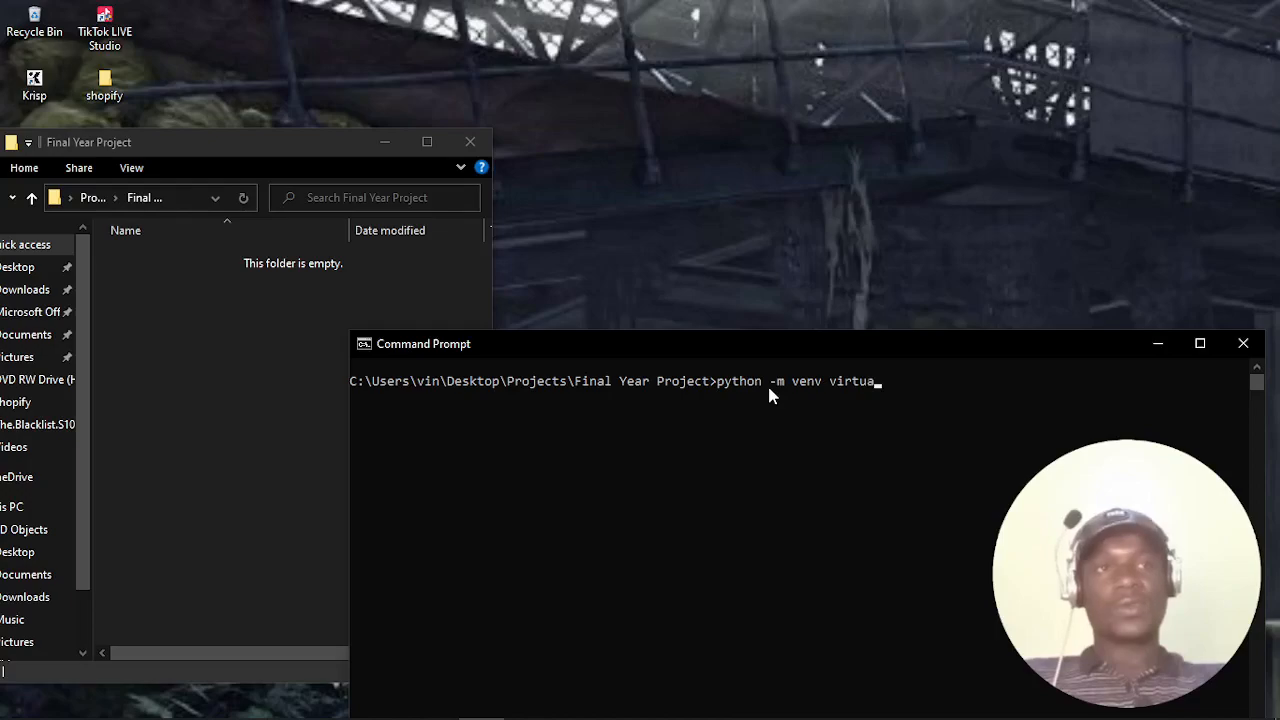
{"action": "type", "text": "lenv"}
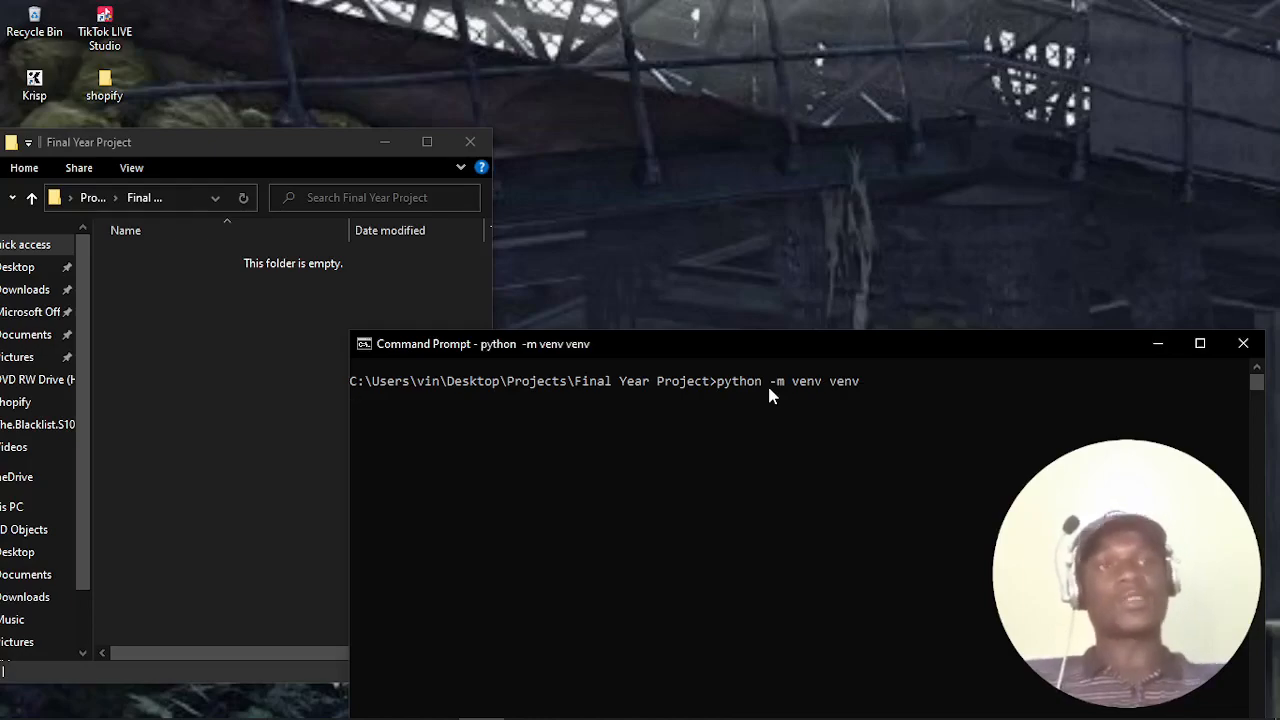
{"action": "mouse_move", "coordinate": [830, 430]}
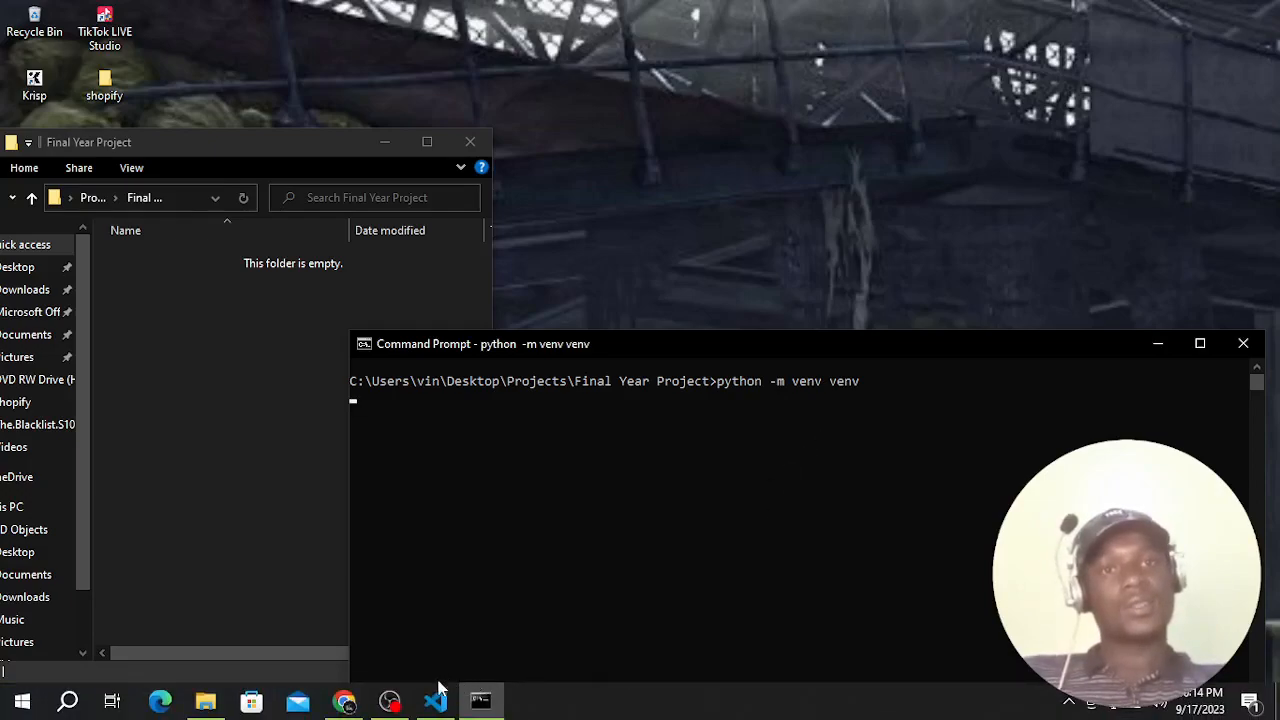
{"action": "left_click", "coordinate": [434, 700]}
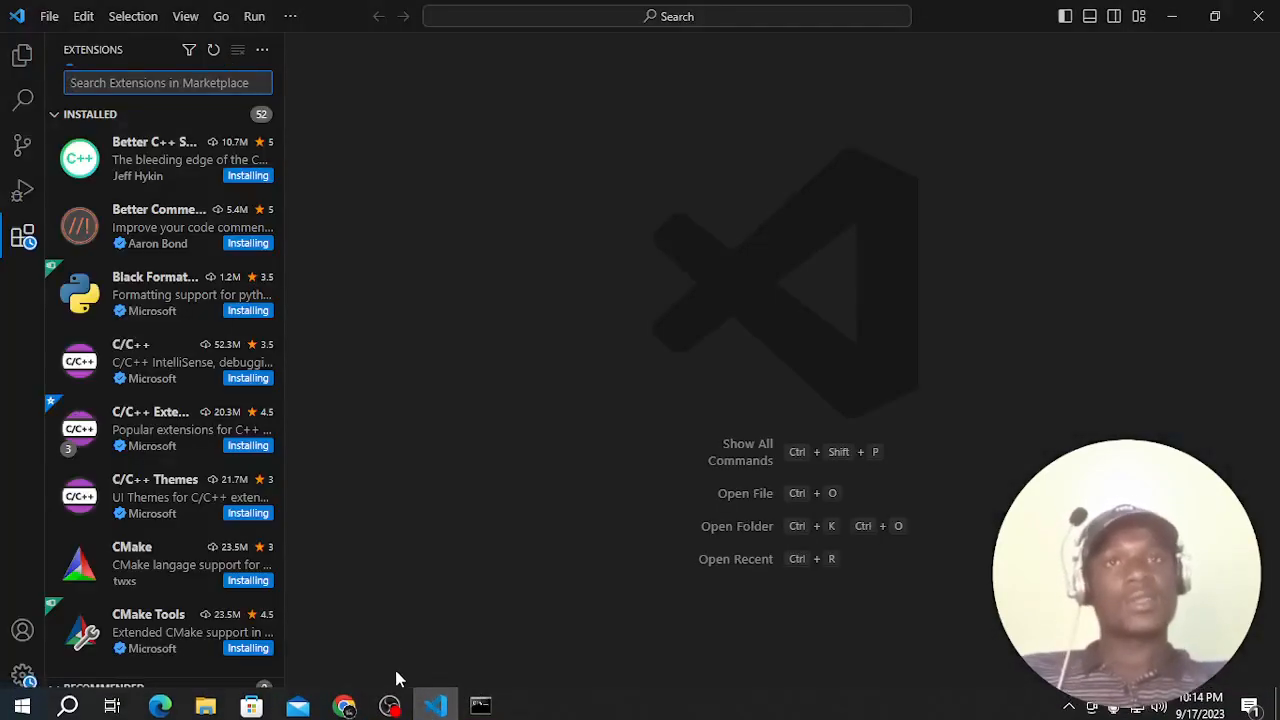
{"action": "scroll", "scroll_direction": "down", "scroll_amount": 3}
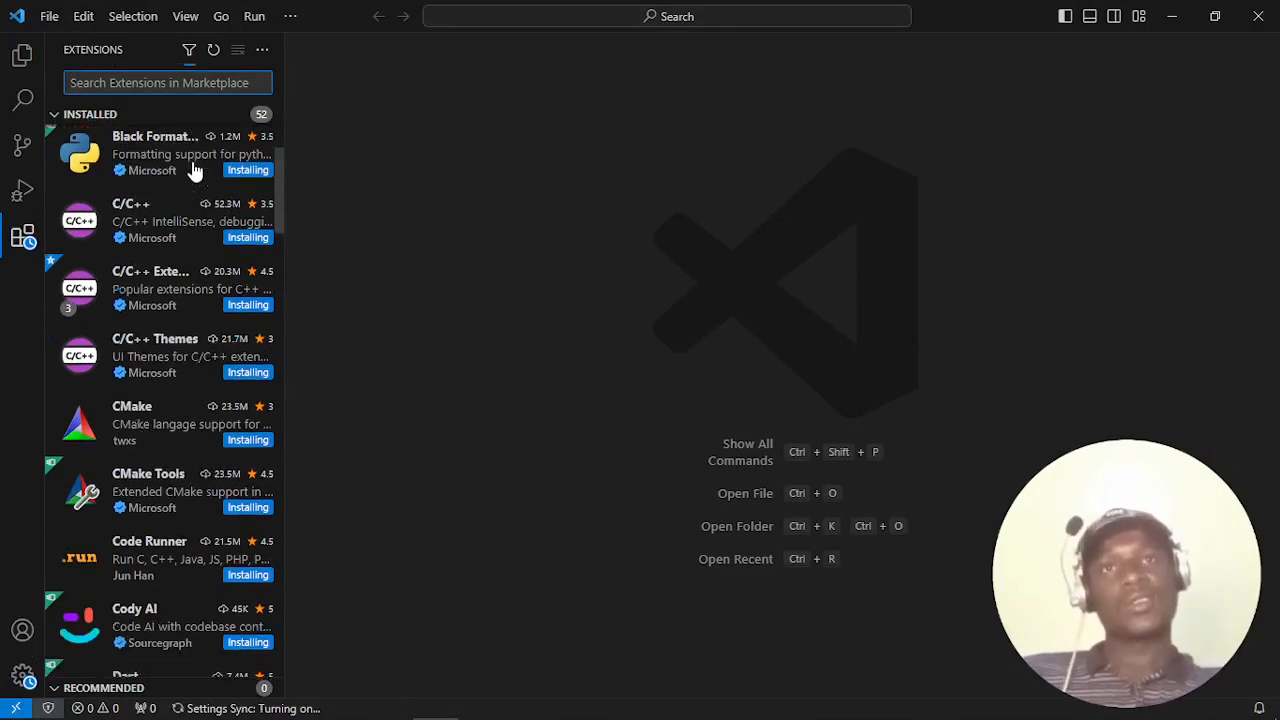
{"action": "scroll", "scroll_direction": "down", "scroll_amount": 3}
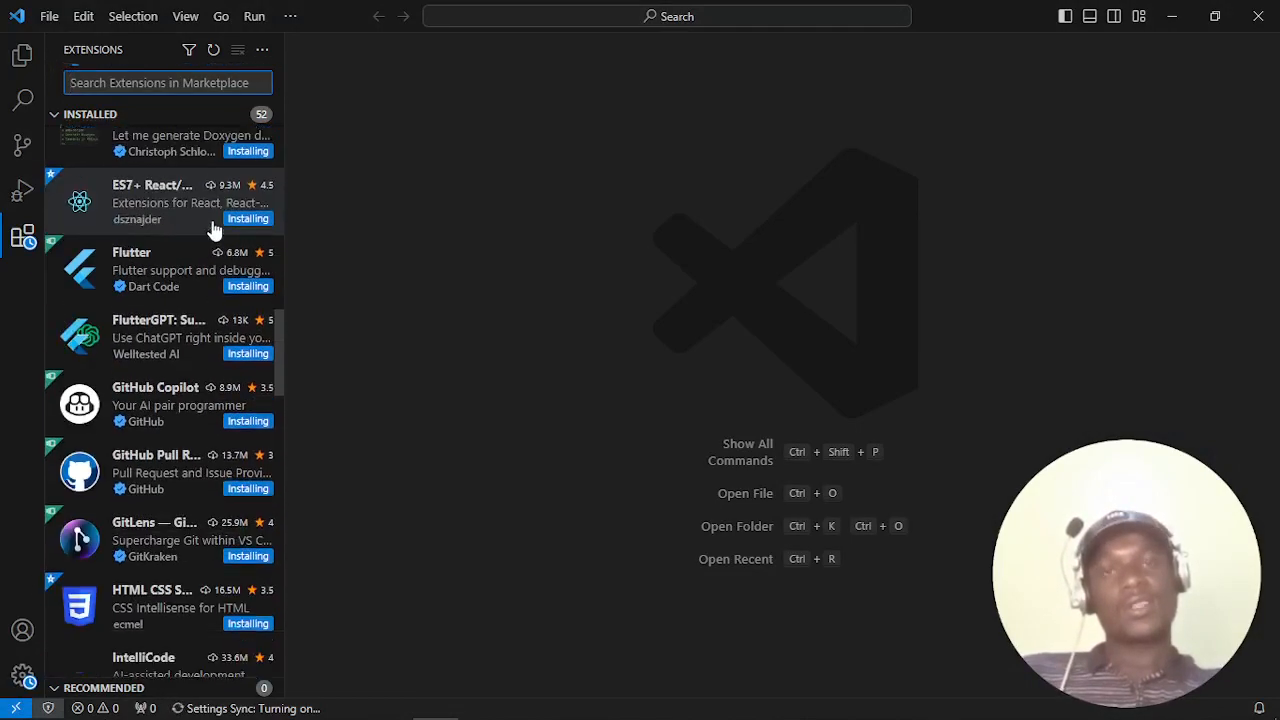
{"action": "scroll", "scroll_direction": "down", "scroll_amount": 3}
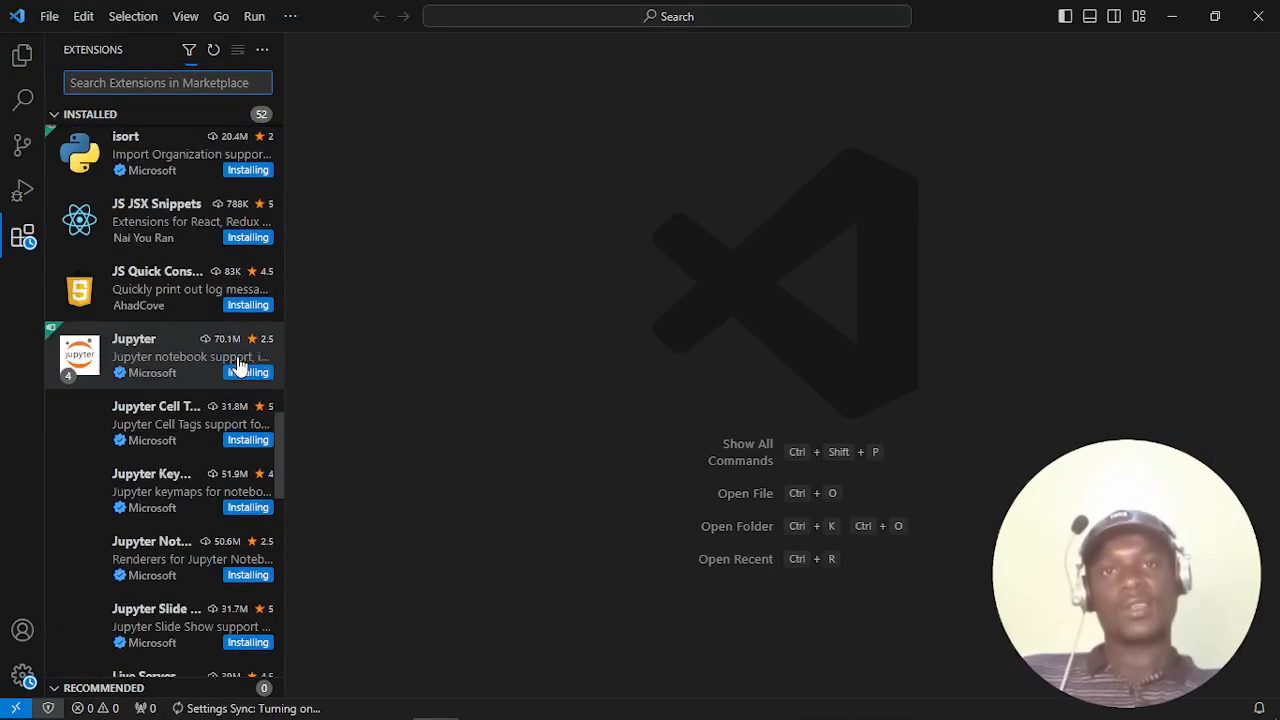
{"action": "scroll", "scroll_direction": "down", "scroll_amount": 3}
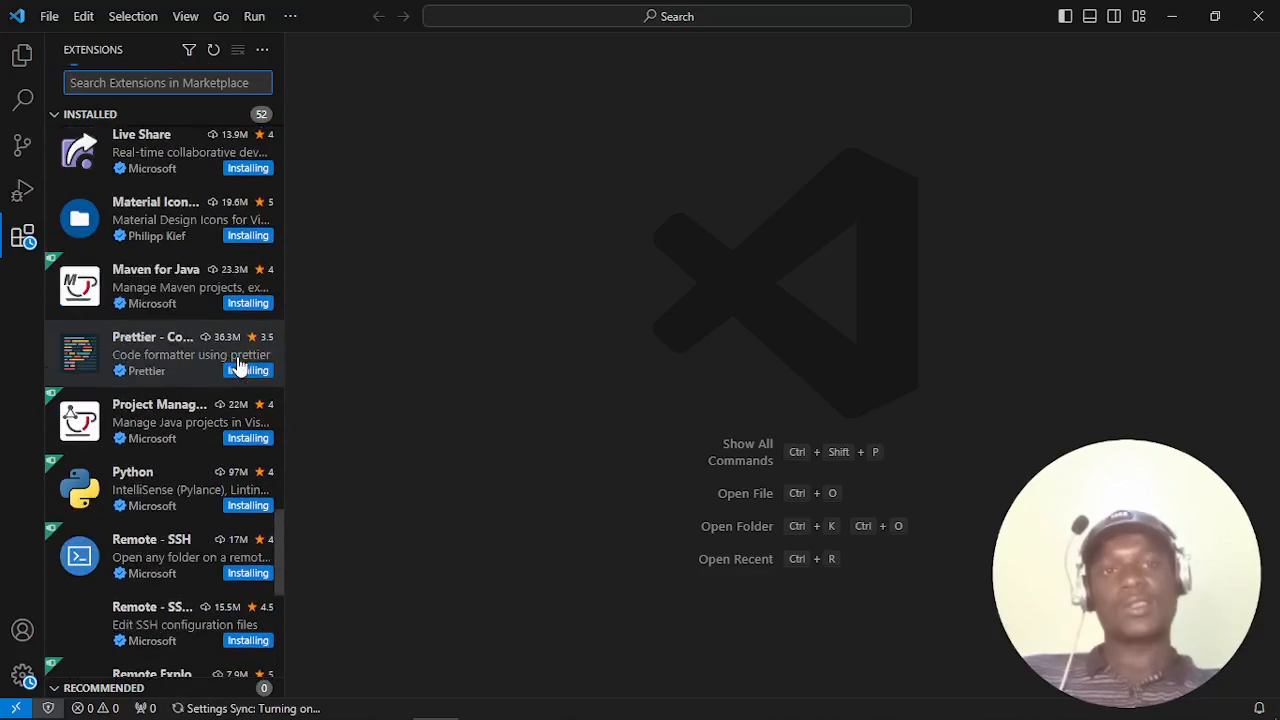
{"action": "scroll", "scroll_direction": "down", "scroll_amount": 3}
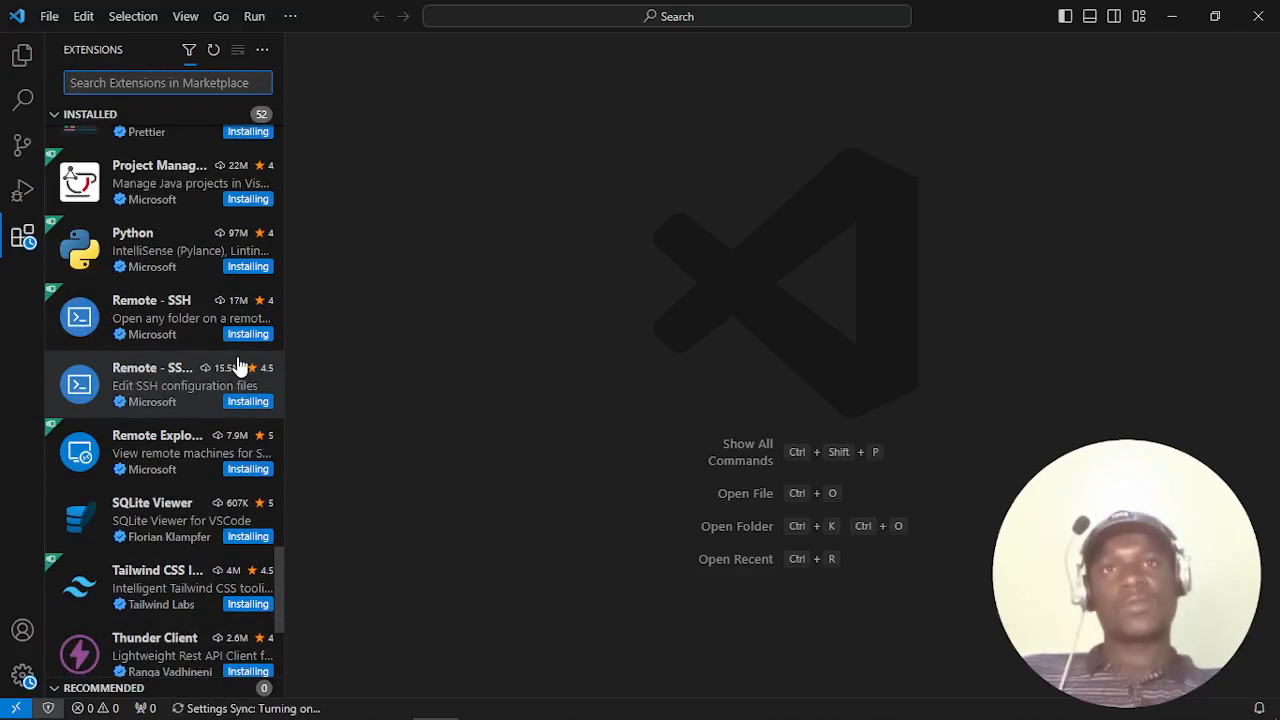
{"action": "scroll", "scroll_direction": "up", "scroll_amount": 3}
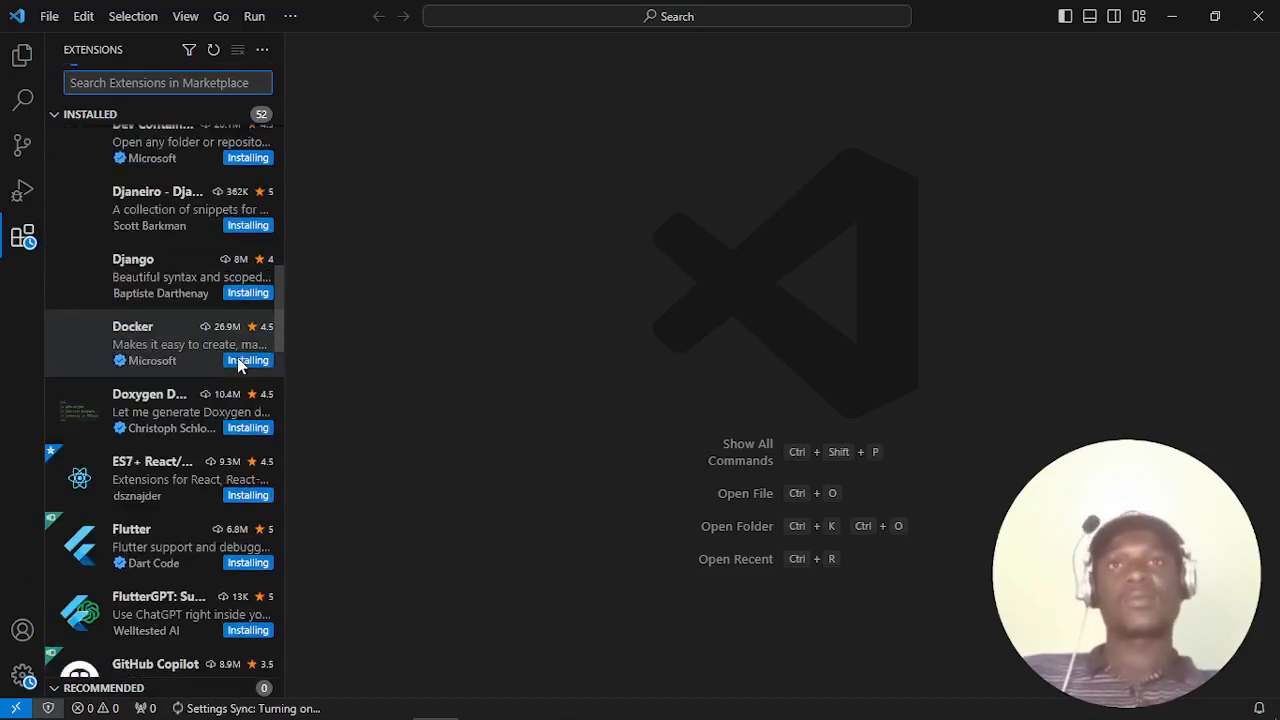
{"action": "scroll", "scroll_direction": "up", "scroll_amount": 3}
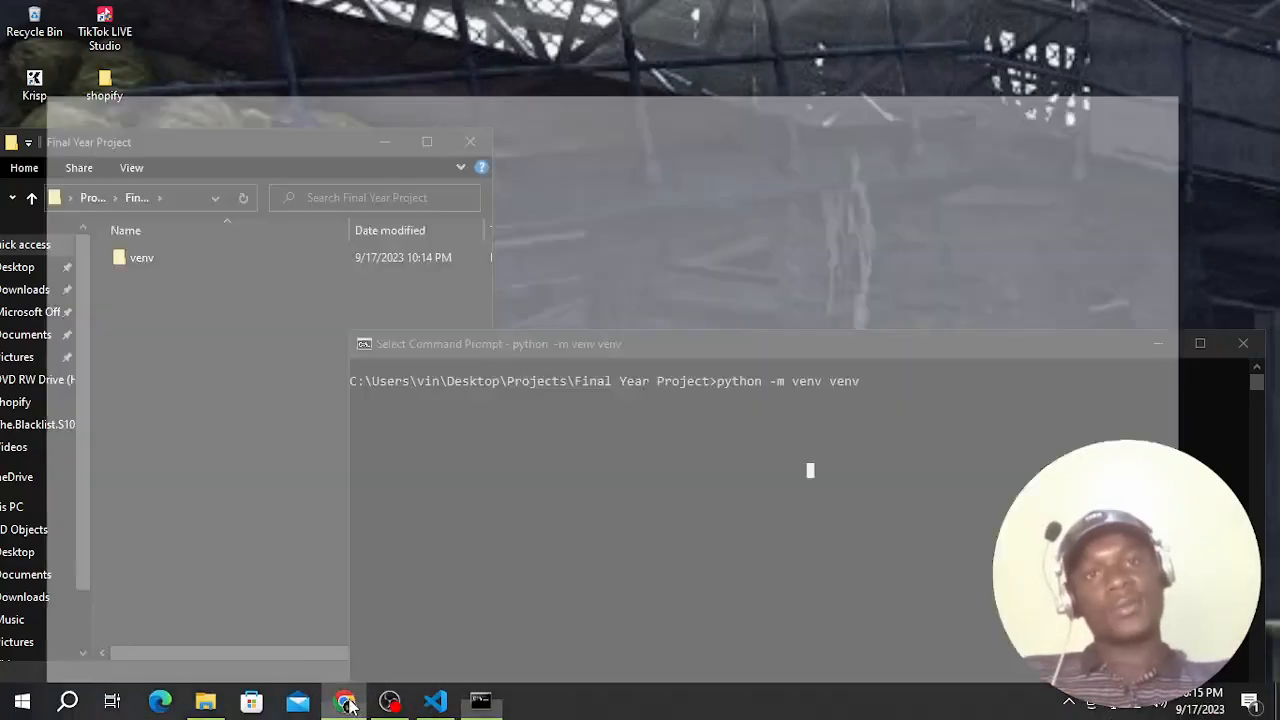
- Load draw.io at app.diagrams.net in a new Chrome tab, then switch back to VS Code
{"action": "left_click", "coordinate": [345, 700]}
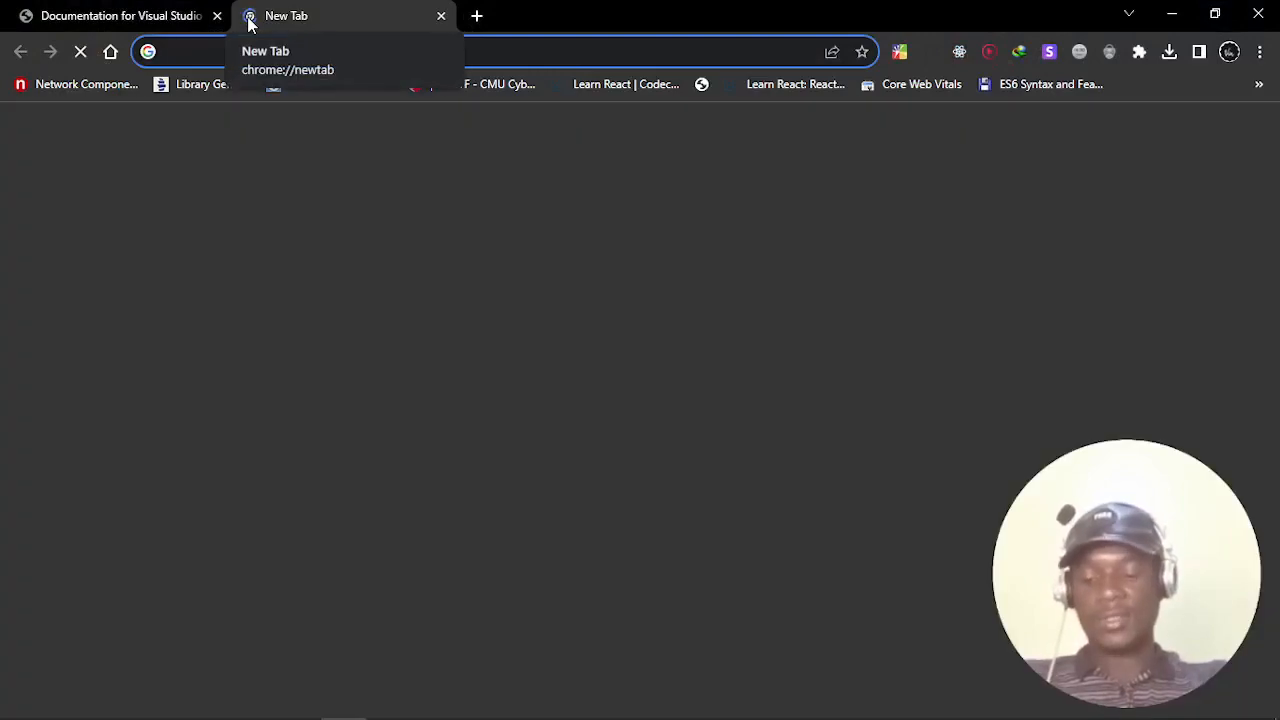
{"action": "type", "text": "diagrams.net/?src=about"}
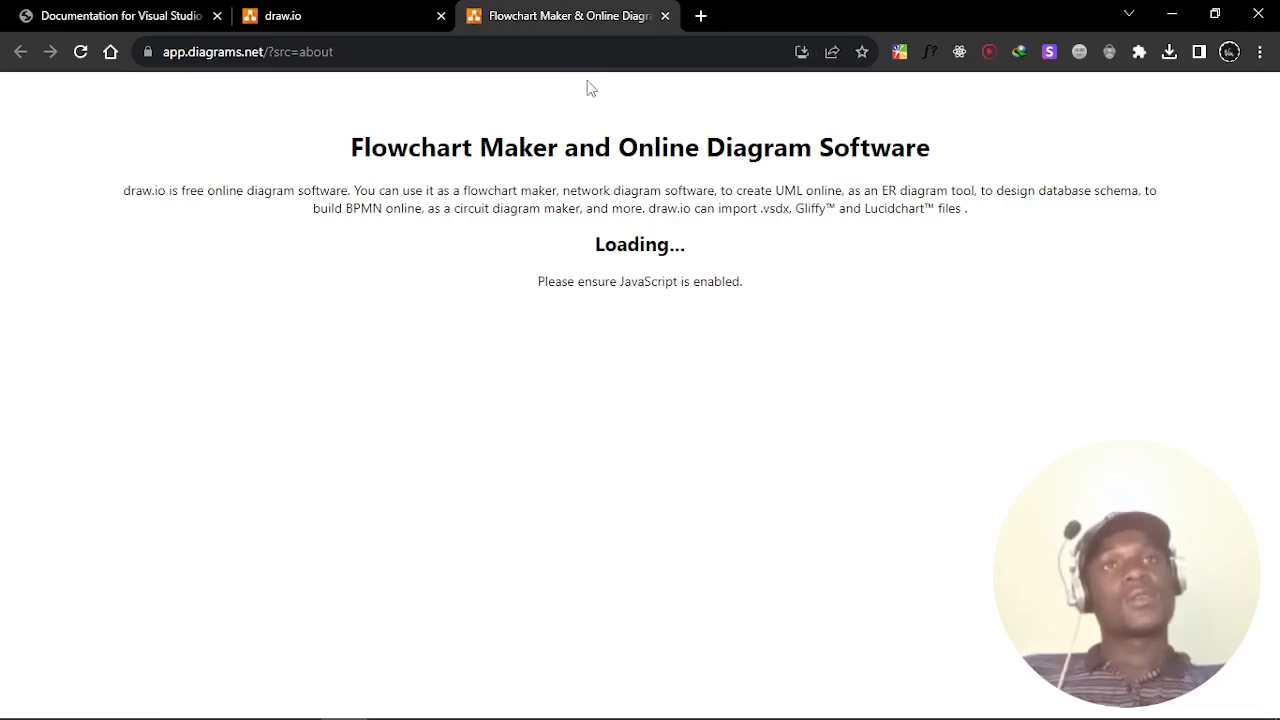
{"action": "mouse_move", "coordinate": [614, 407]}
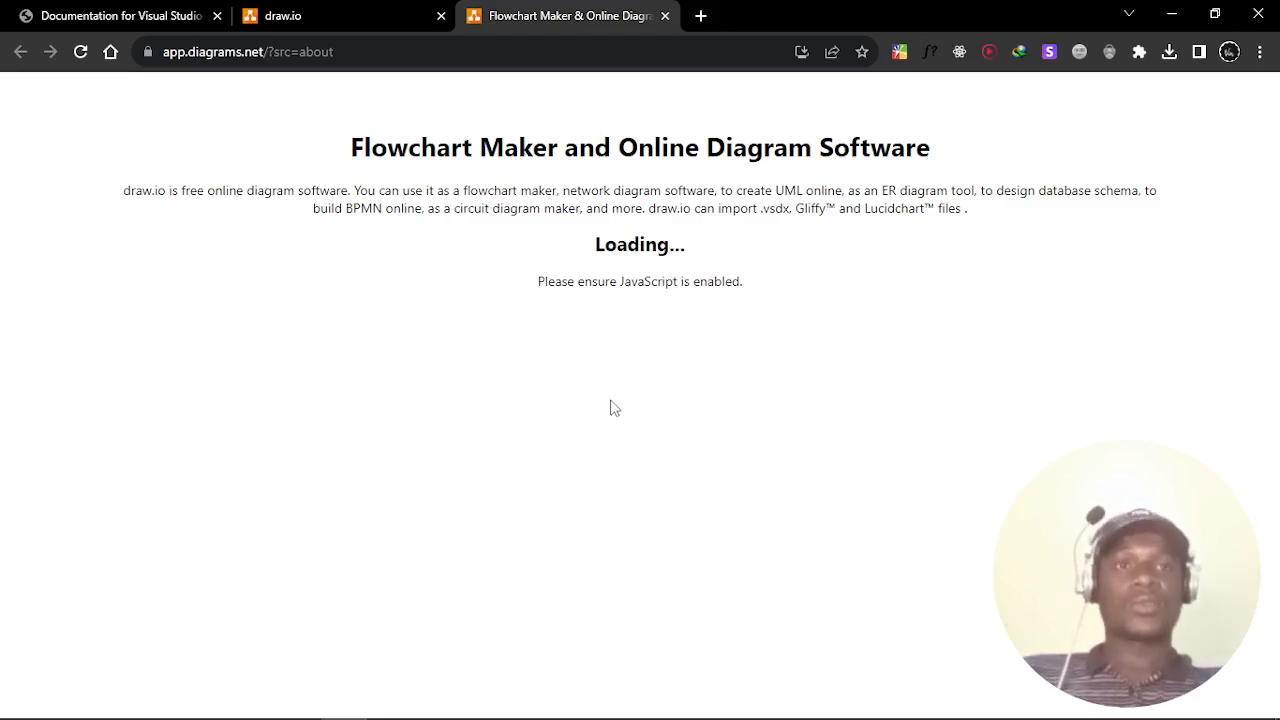
{"action": "left_click", "coordinate": [481, 700]}
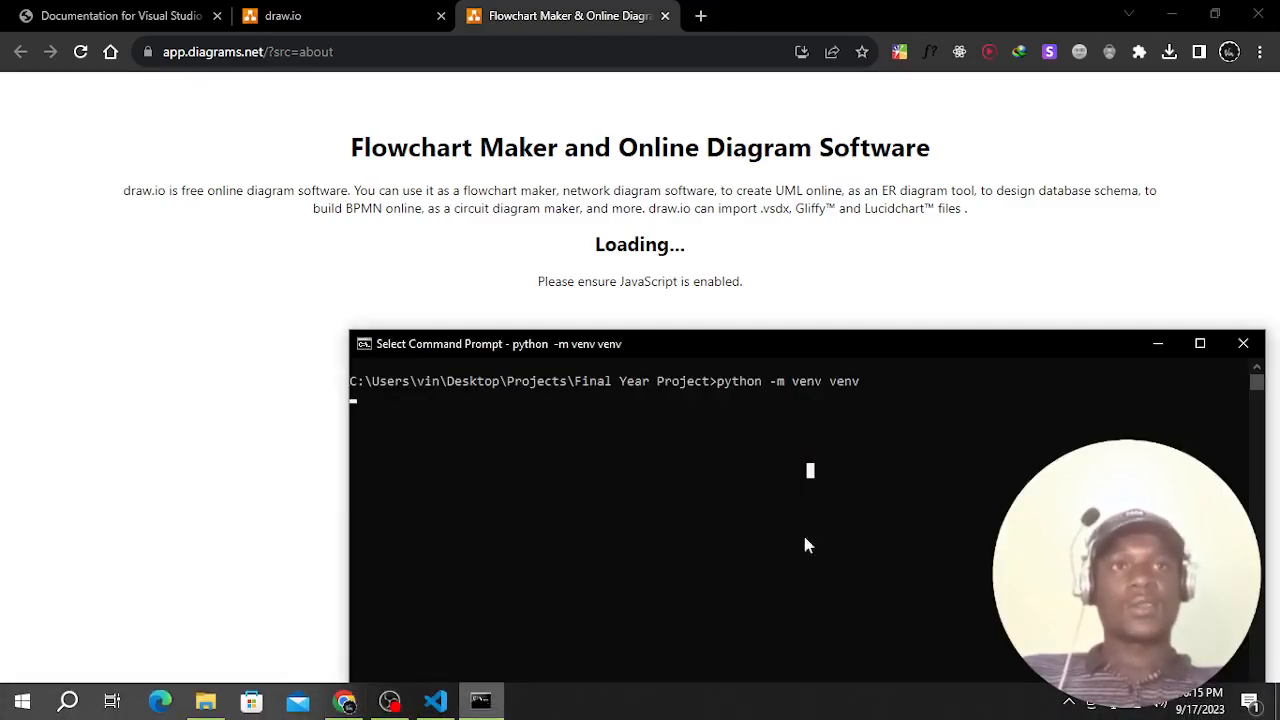
{"action": "left_click", "coordinate": [434, 700]}
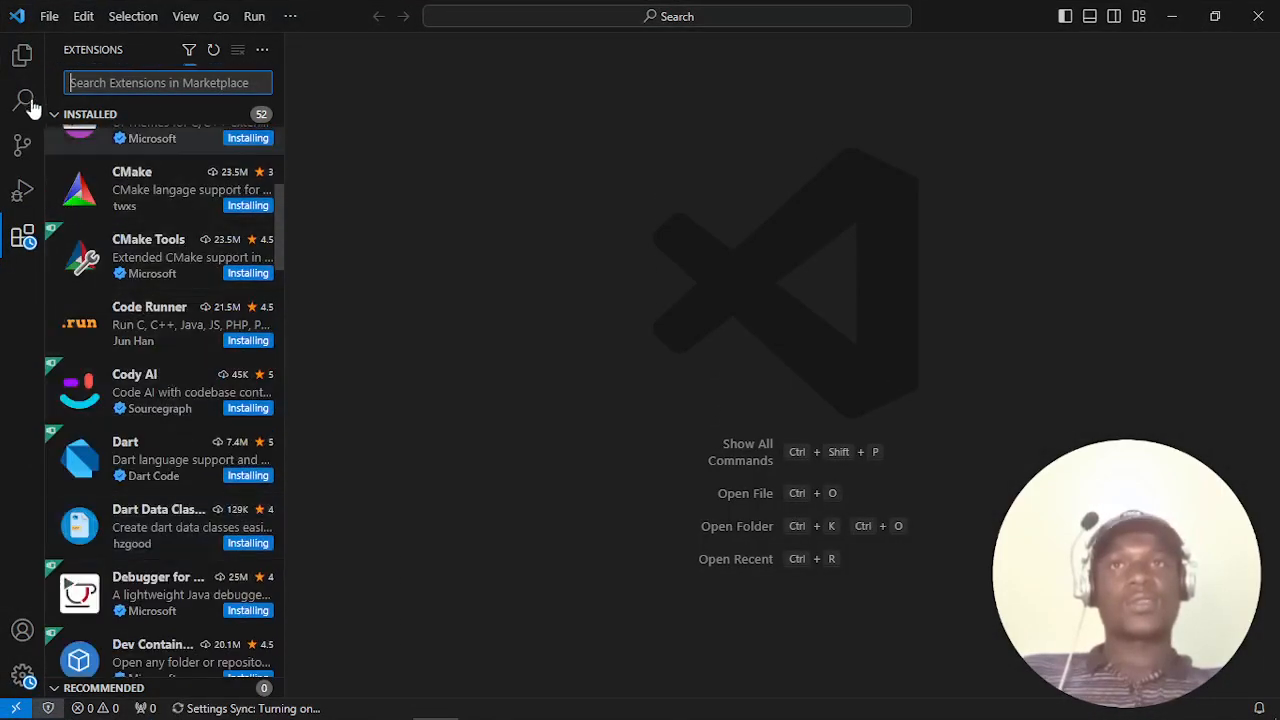
- Let Settings Sync finish installing extensions, scrolling the installed list, then bring Command Prompt forward
{"action": "left_click", "coordinate": [22, 56]}
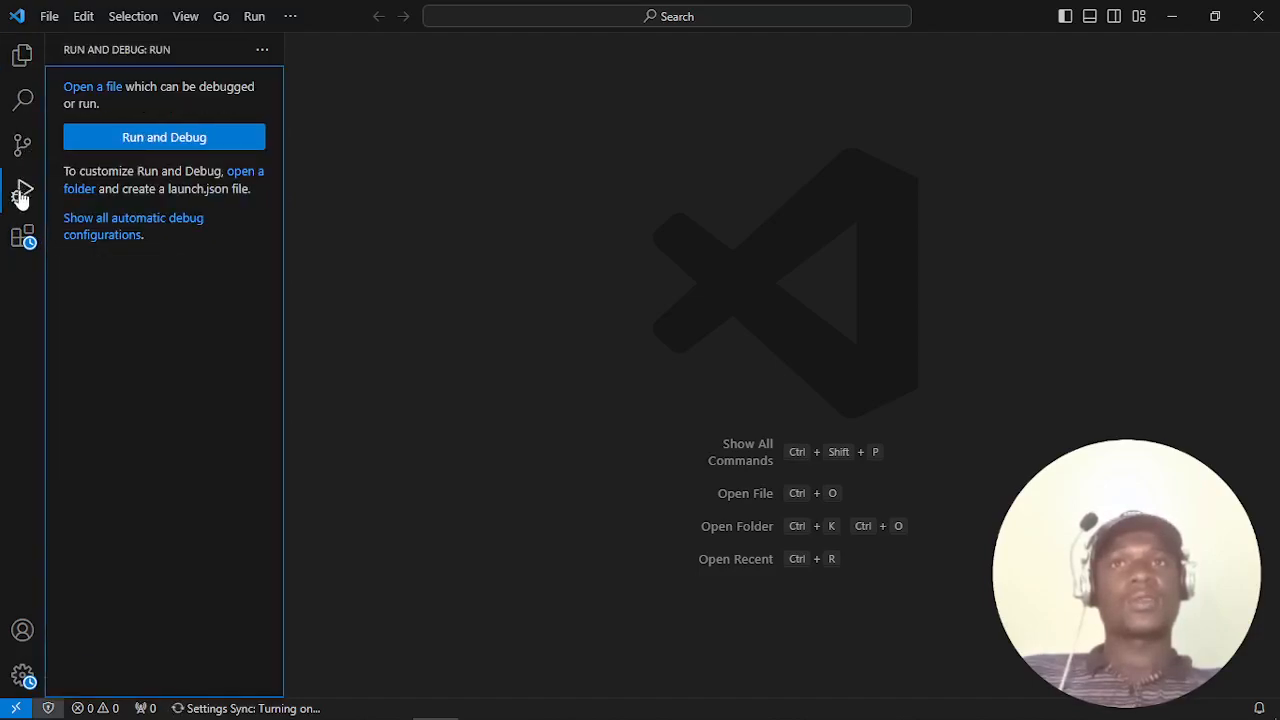
{"action": "left_click", "coordinate": [22, 237]}
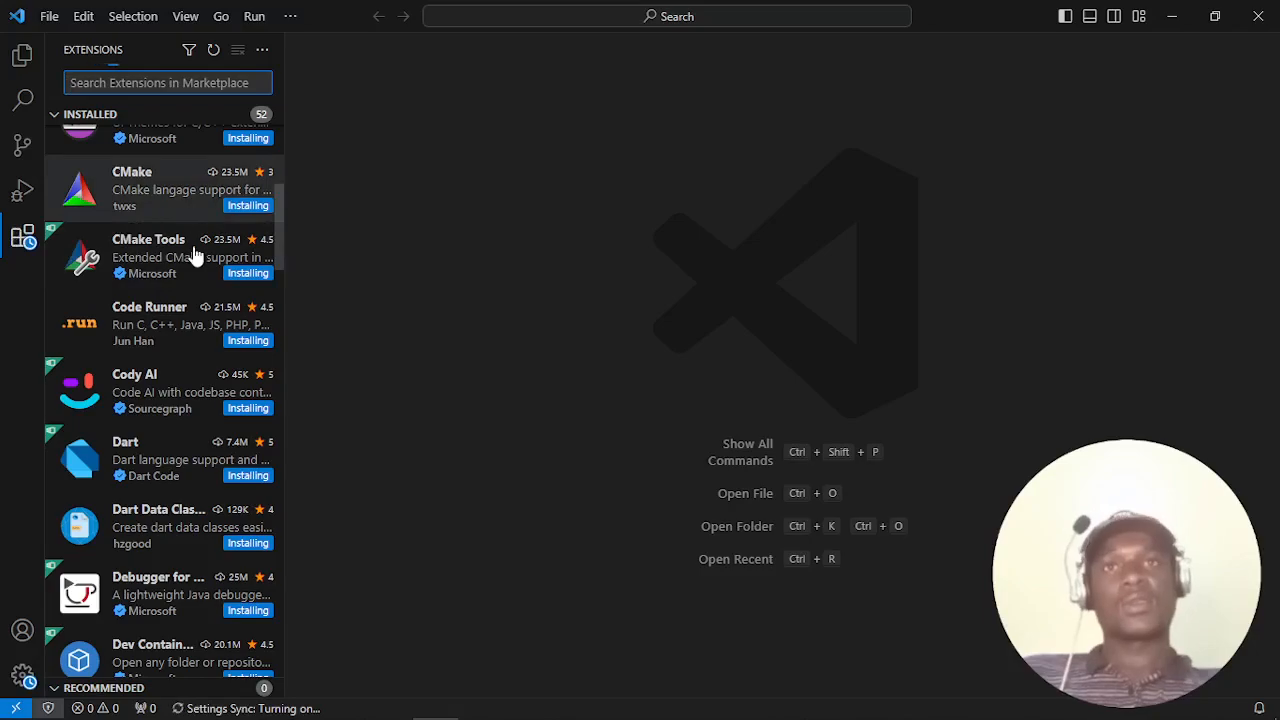
{"action": "scroll", "scroll_direction": "down", "scroll_amount": 3}
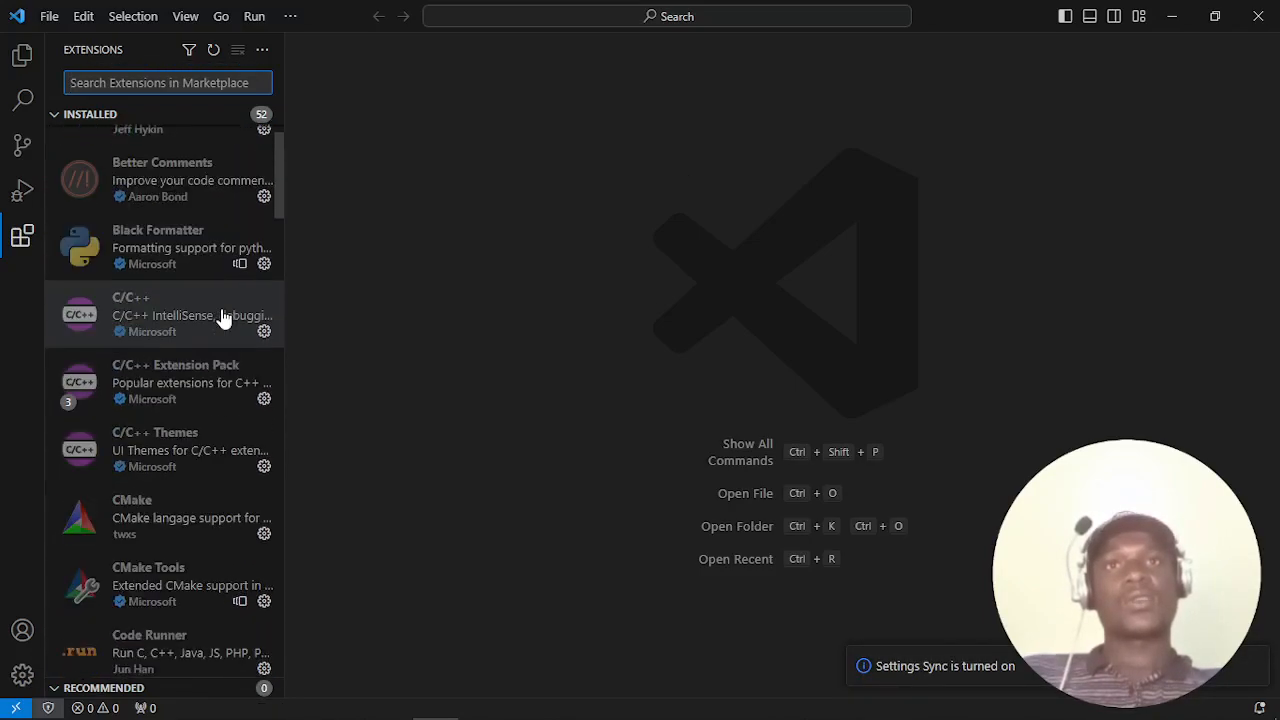
{"action": "scroll", "scroll_direction": "down", "scroll_amount": 3}
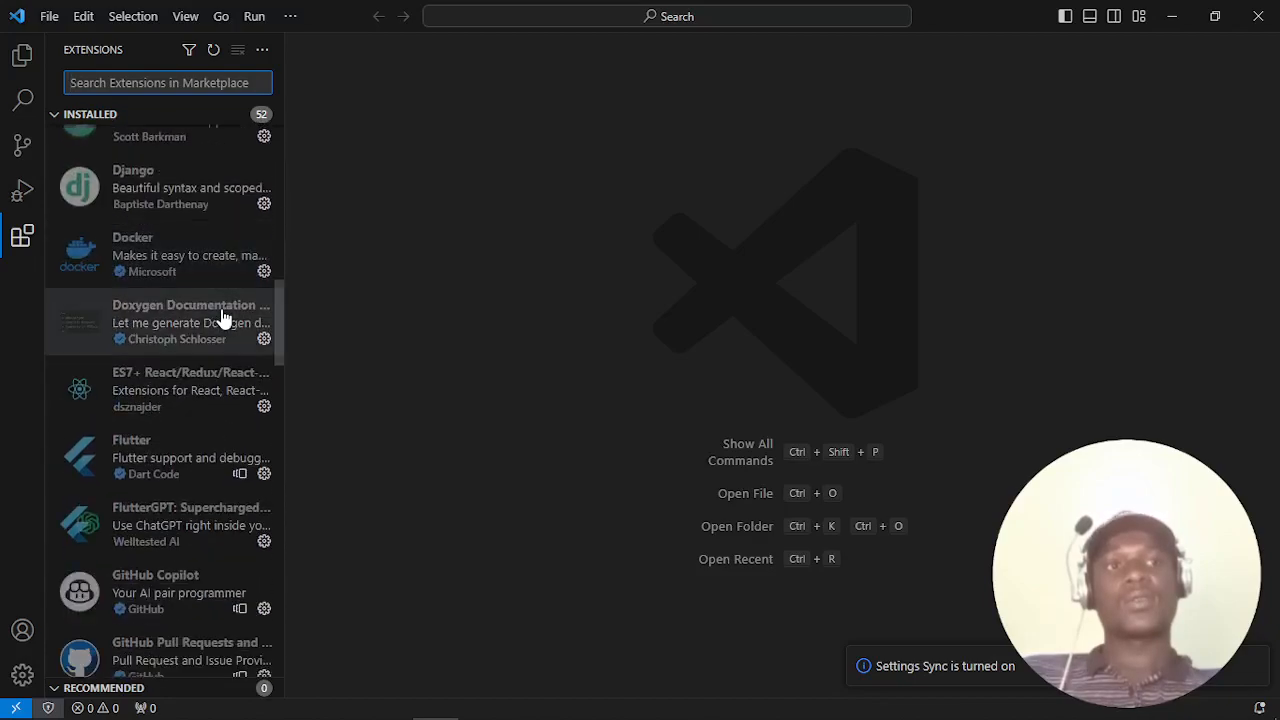
{"action": "scroll", "scroll_direction": "down", "scroll_amount": 3}
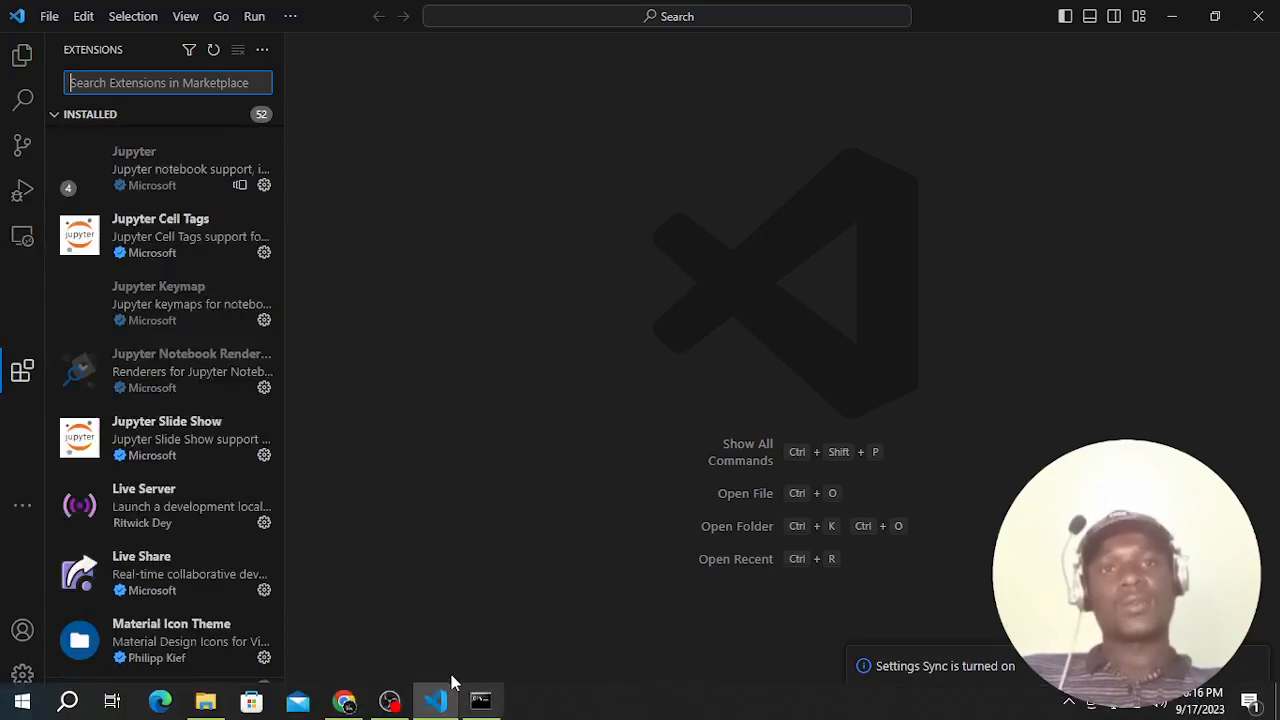
{"action": "left_click", "coordinate": [481, 700]}
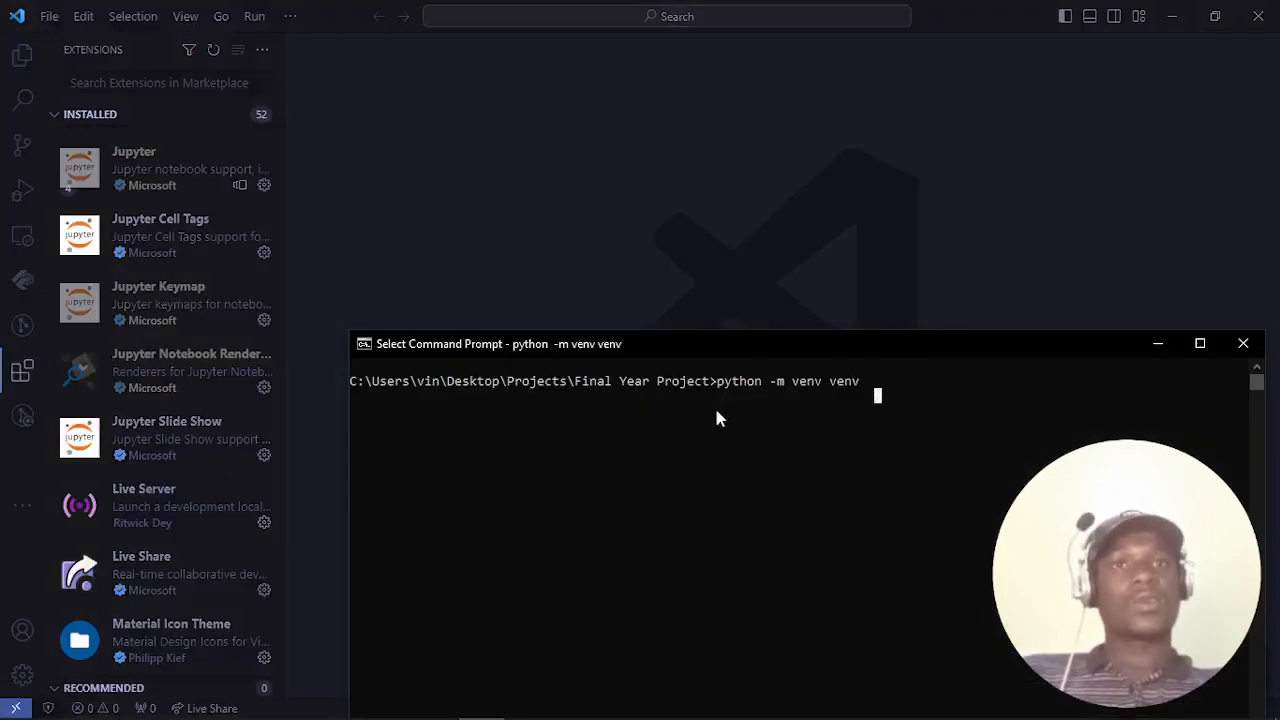
{"action": "mouse_move", "coordinate": [785, 414]}
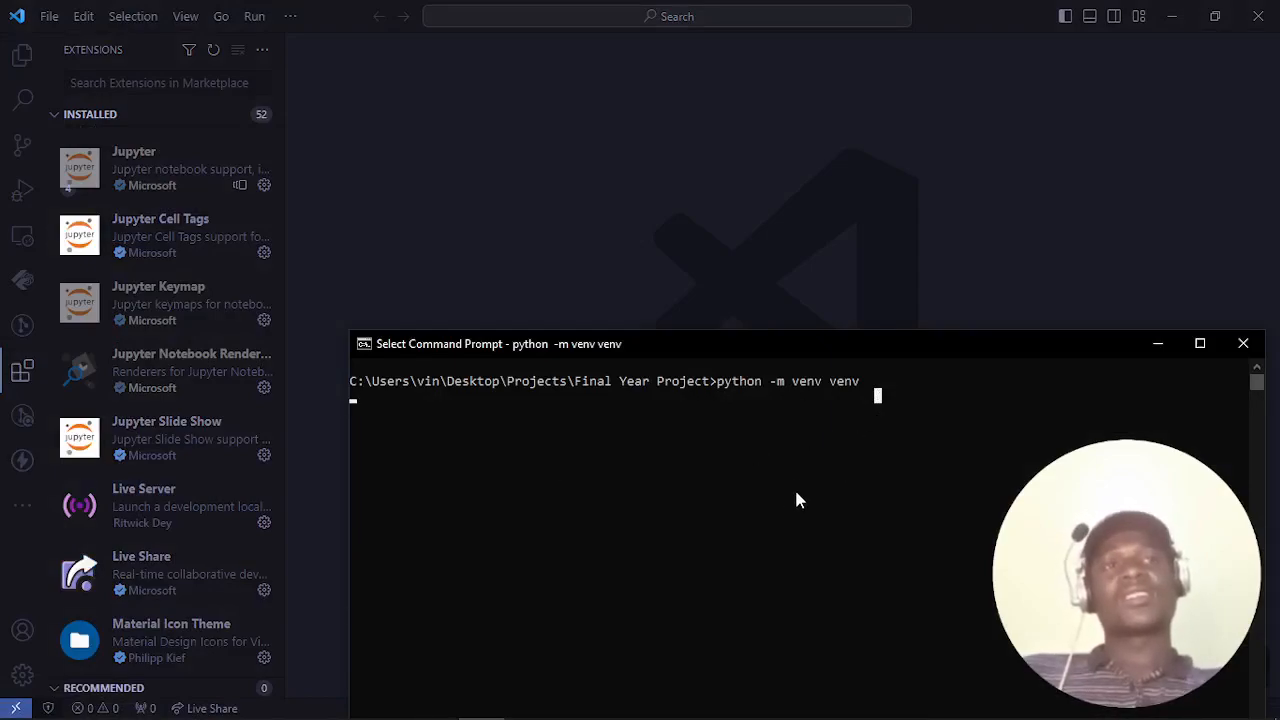
{"action": "mouse_move", "coordinate": [789, 506]}
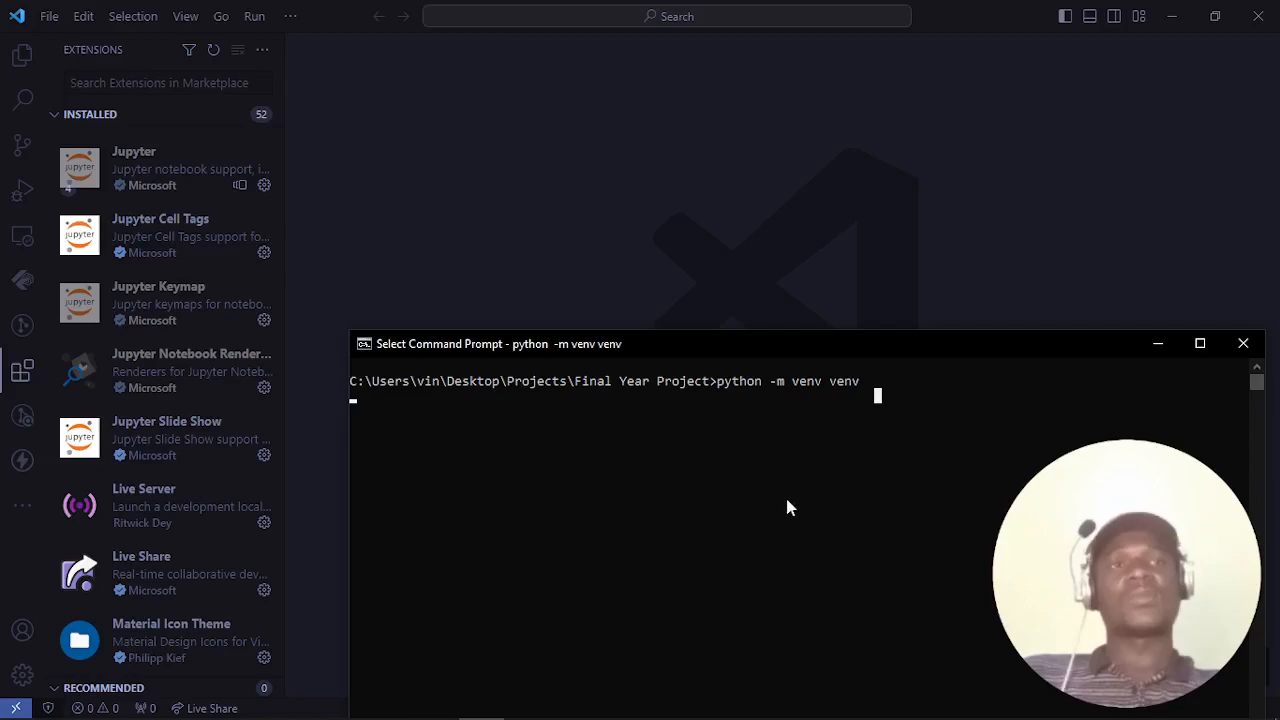
{"action": "mouse_move", "coordinate": [891, 450]}
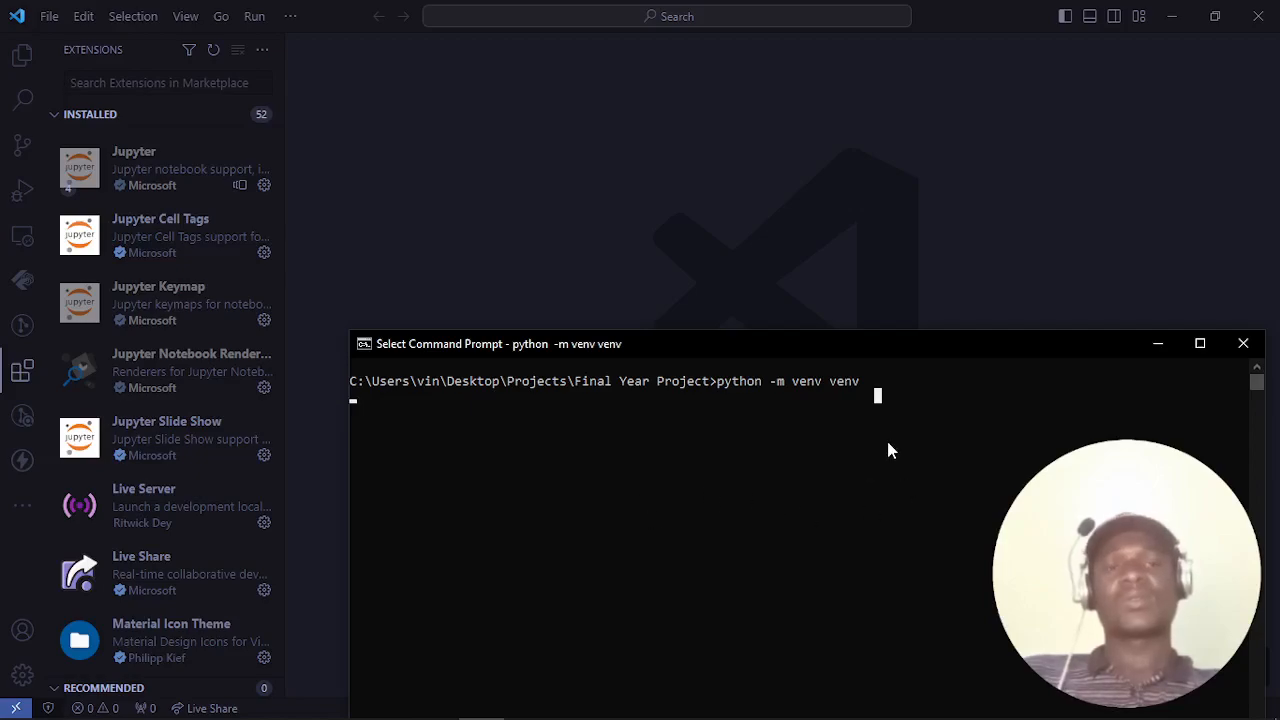
- Choose GitHub storage in draw.io and browse the VinCoD/ERDs master branch for SocioBayERD.drawio
{"action": "left_click", "coordinate": [345, 700]}
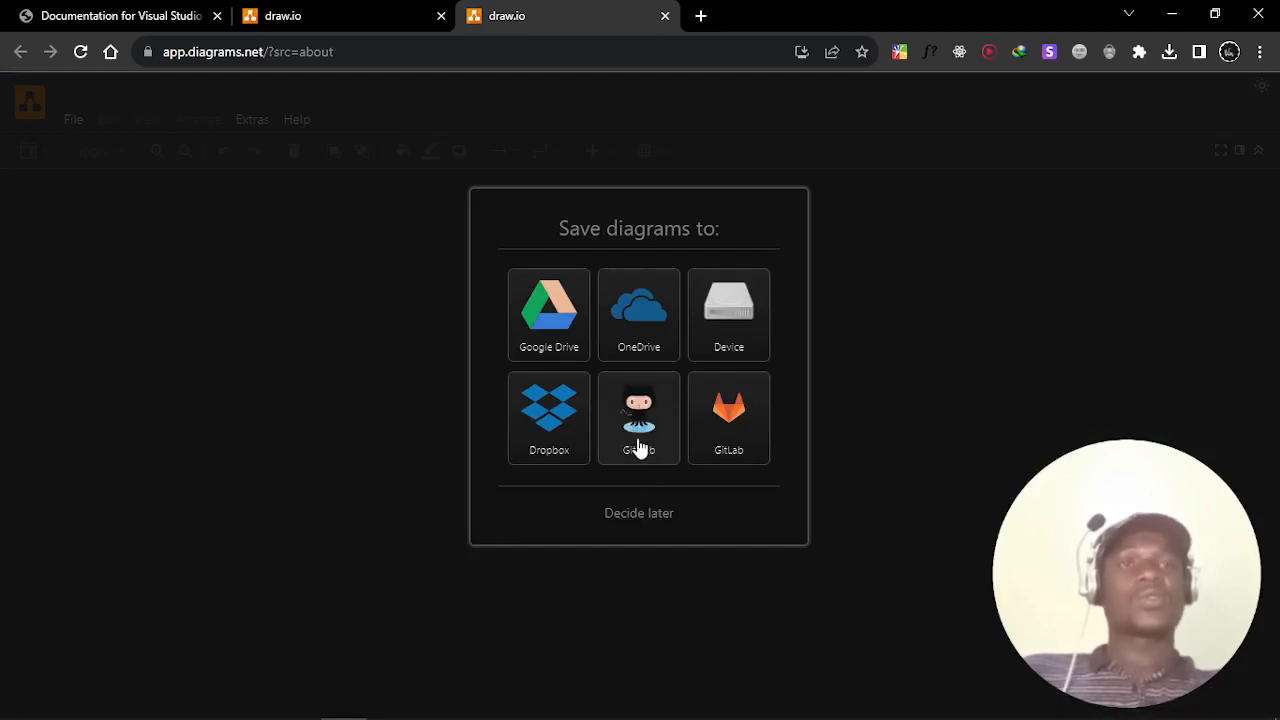
{"action": "left_click", "coordinate": [639, 418]}
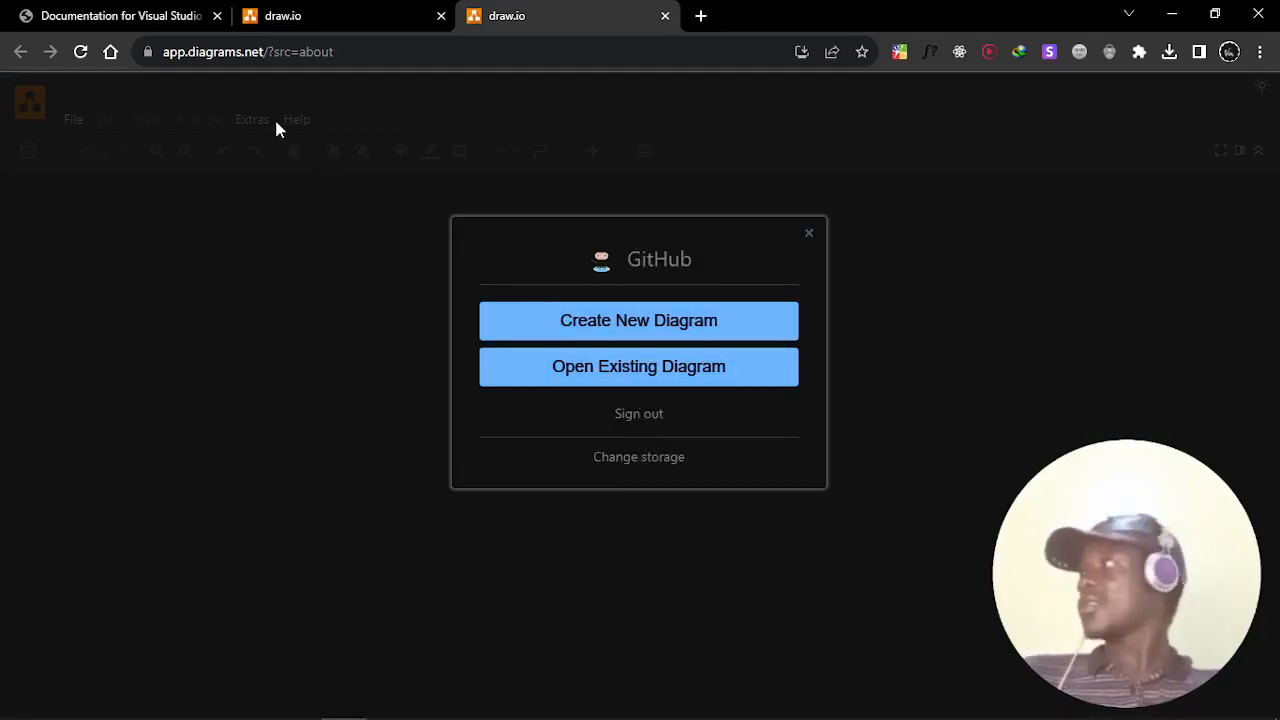
{"action": "mouse_move", "coordinate": [735, 307]}
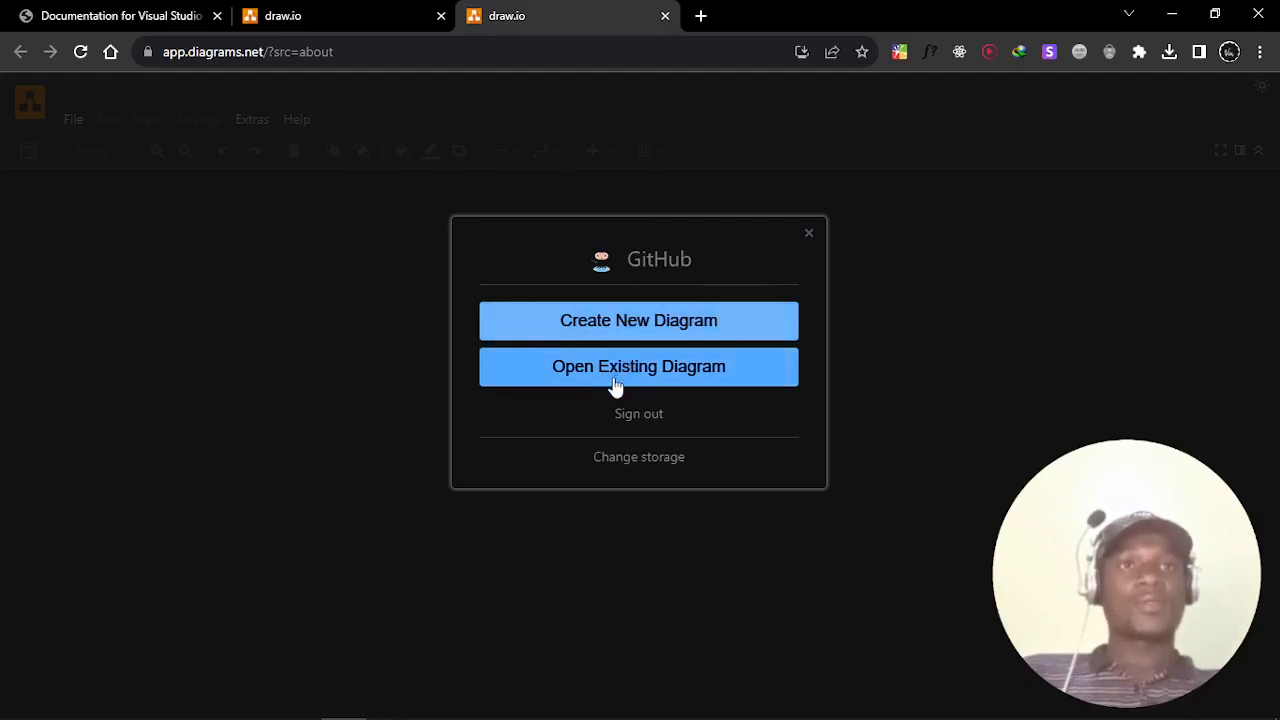
{"action": "left_click", "coordinate": [639, 366]}
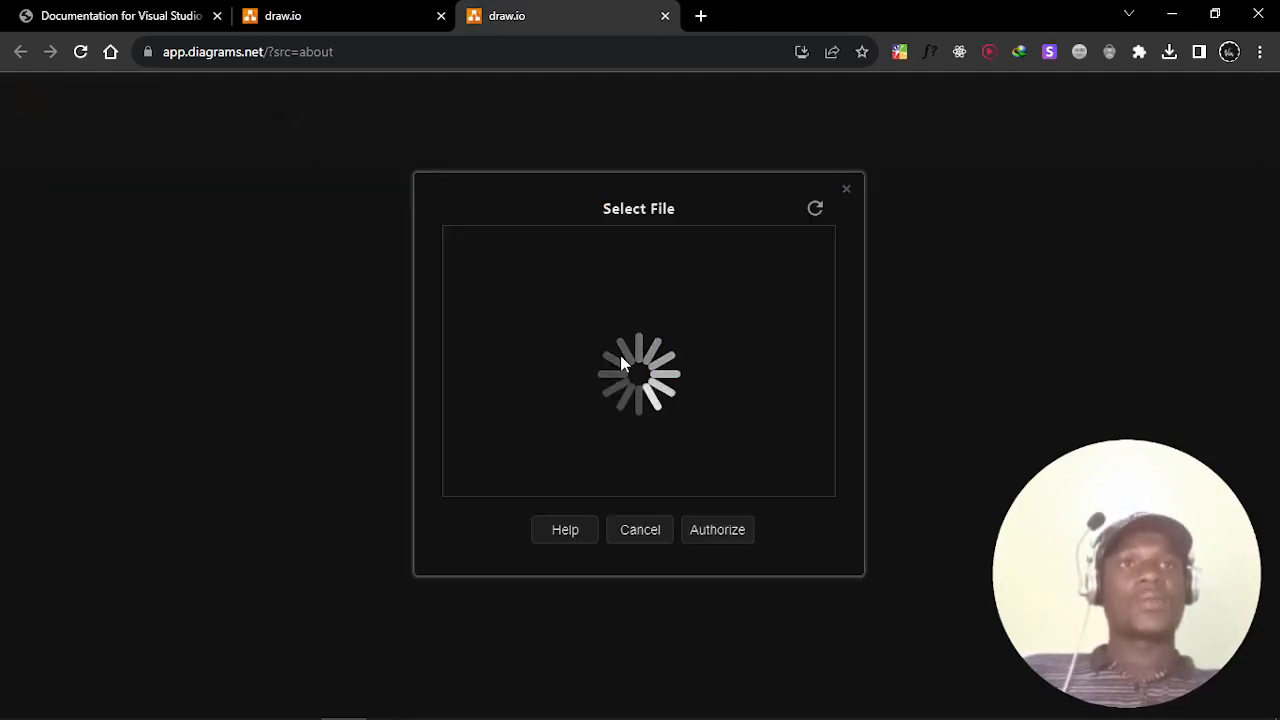
{"action": "mouse_move", "coordinate": [560, 449]}
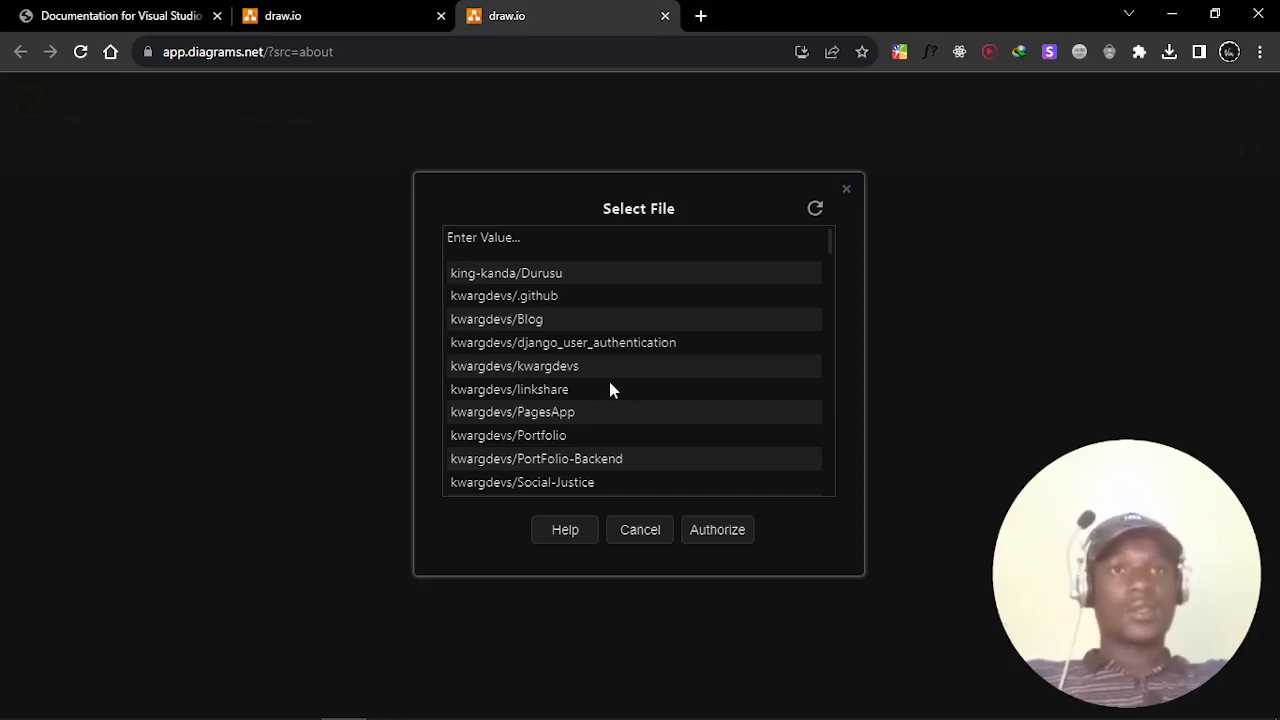
{"action": "scroll", "scroll_direction": "down", "scroll_amount": 3}
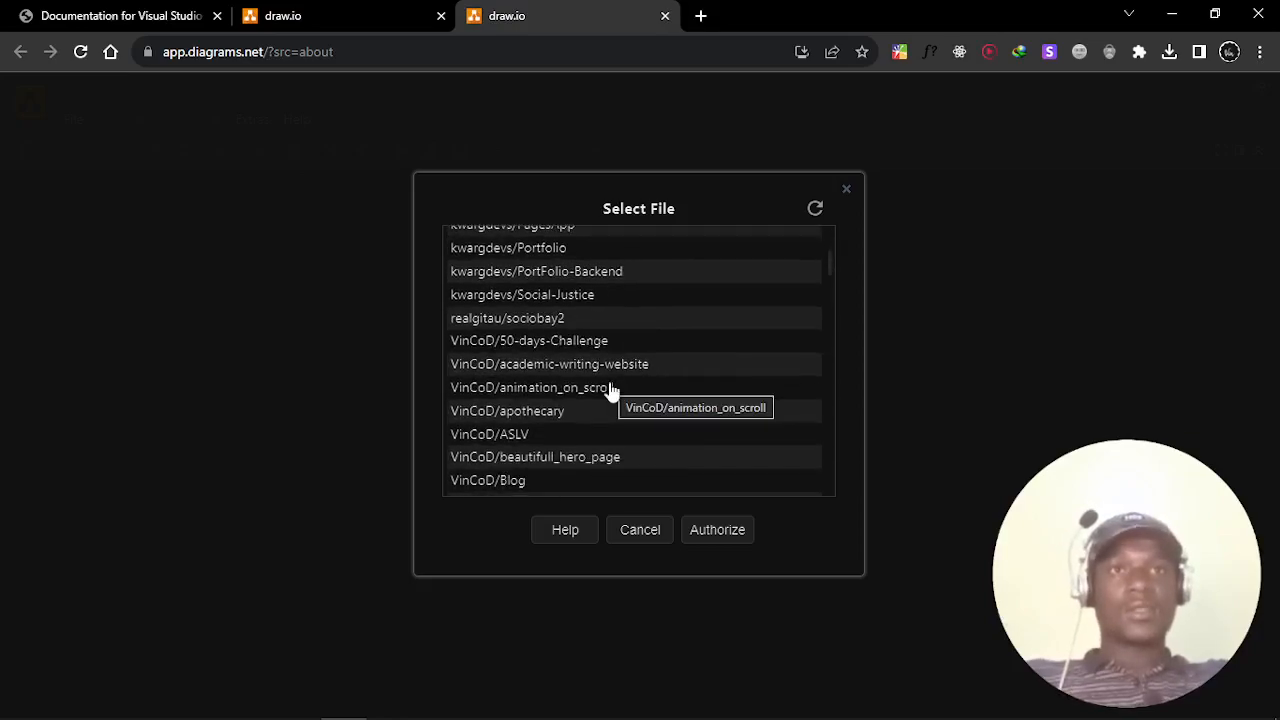
{"action": "scroll", "scroll_direction": "down", "scroll_amount": 3}
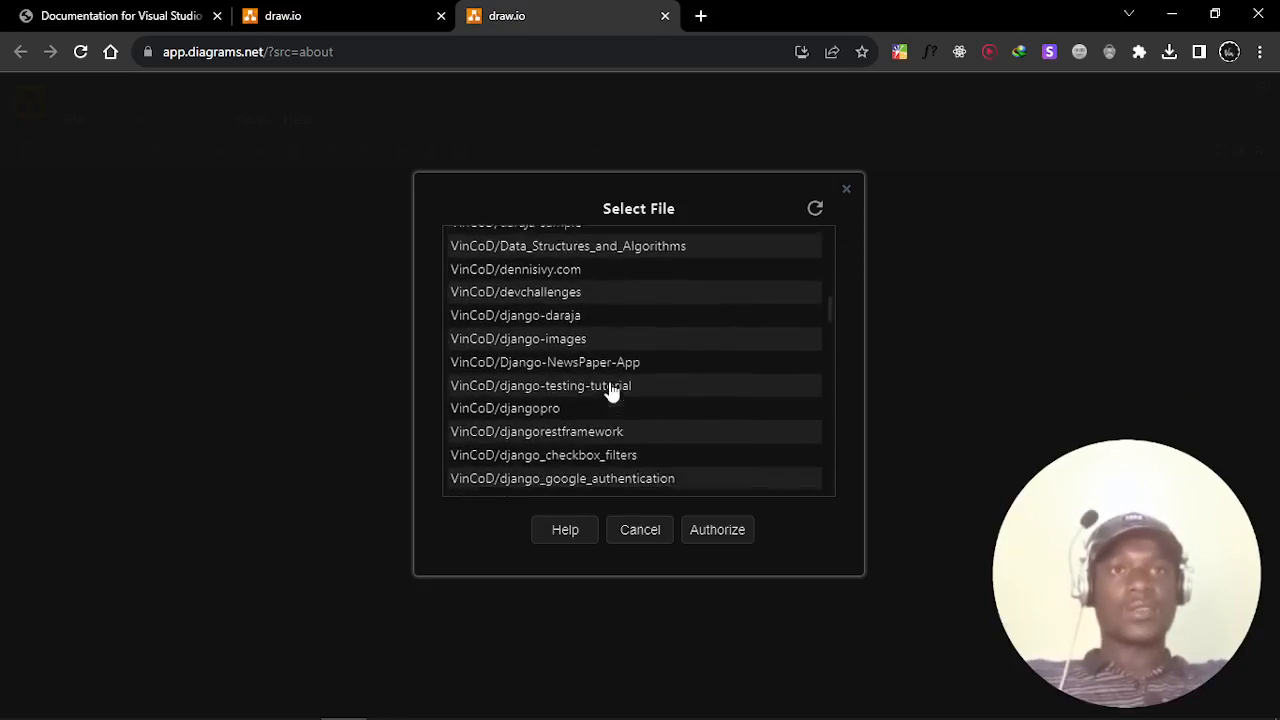
{"action": "scroll", "scroll_direction": "down", "scroll_amount": 3}
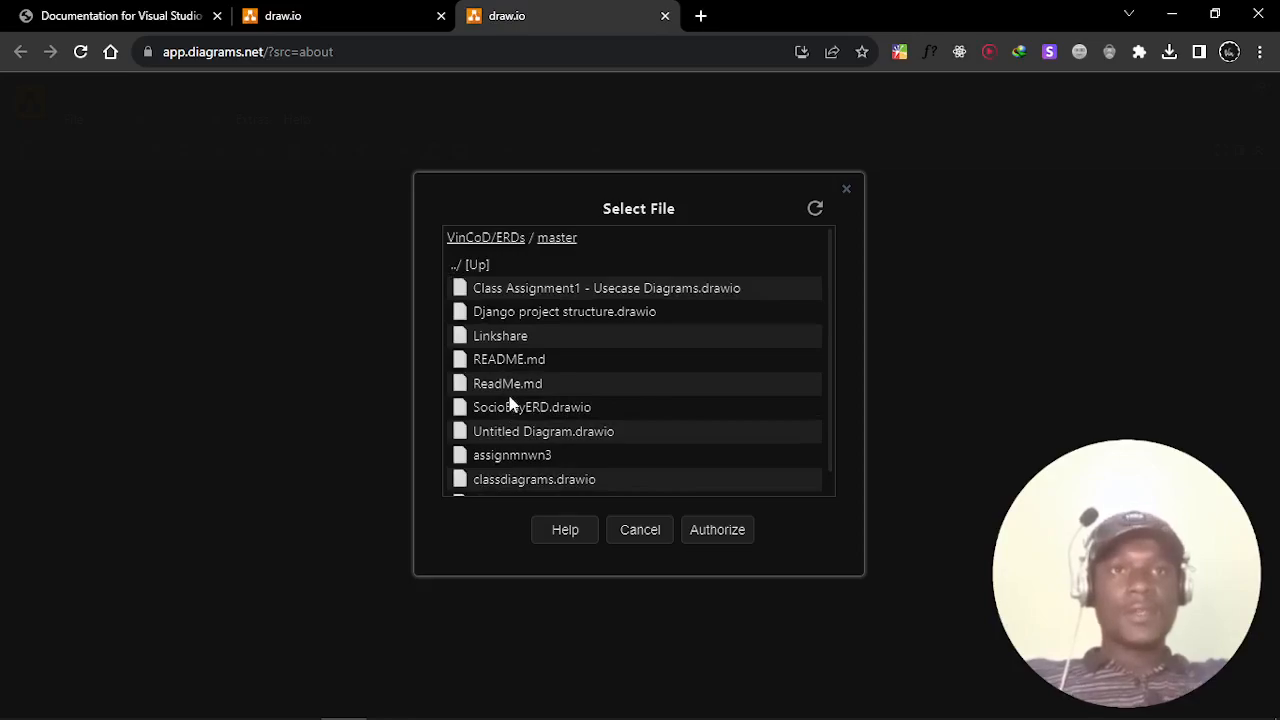
{"action": "mouse_move", "coordinate": [547, 337]}
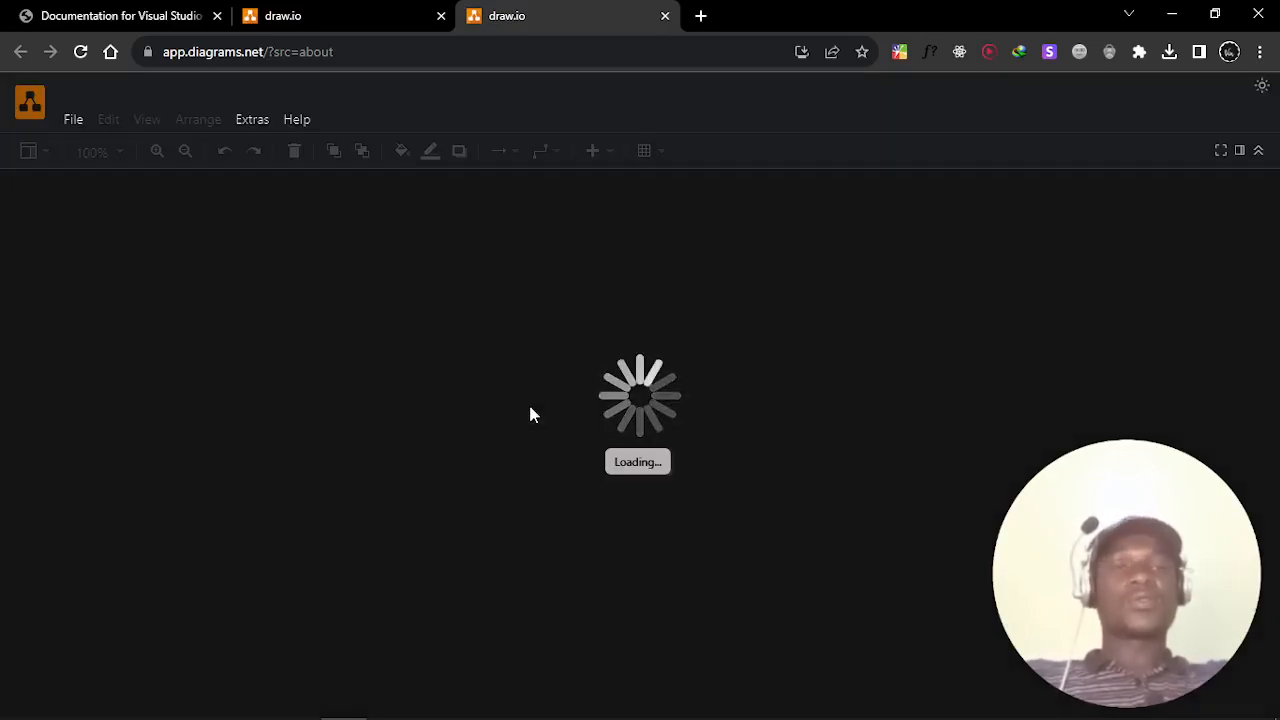
{"action": "mouse_move", "coordinate": [473, 459]}
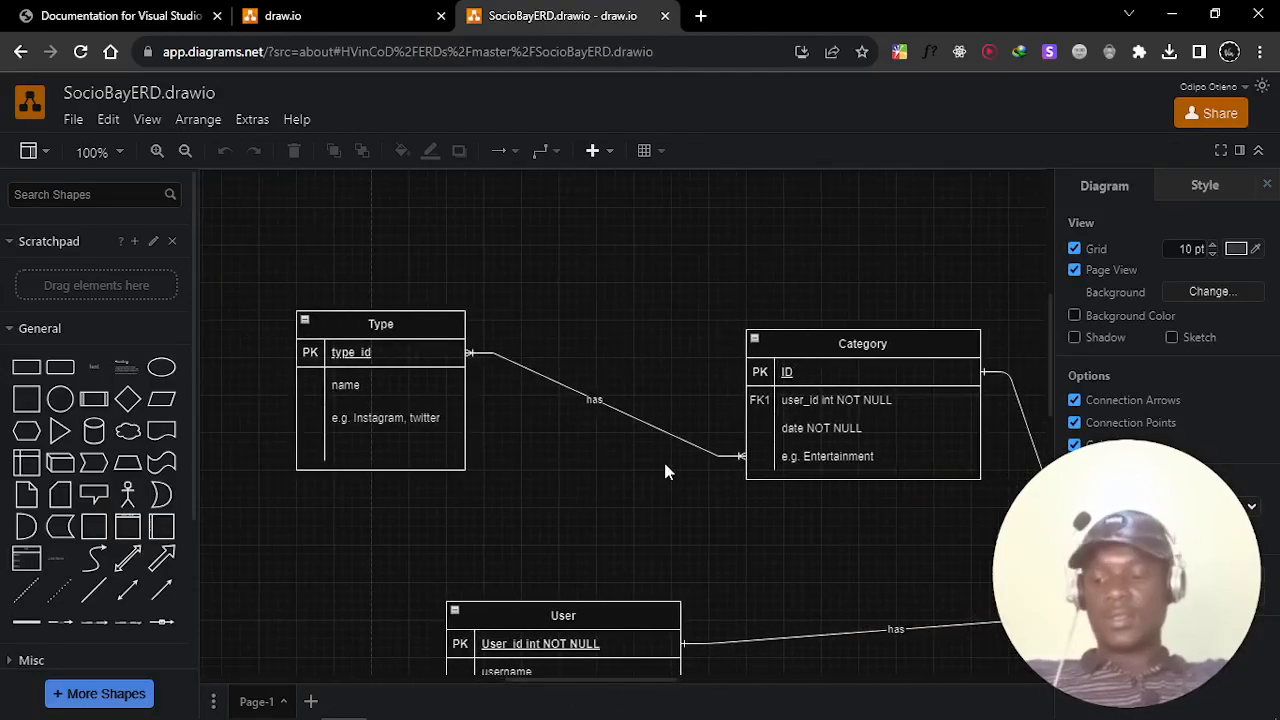
- Zoom around the SocioBayERD diagram, select and deselect the Type table, then close the file
{"action": "left_click", "coordinate": [185, 151]}
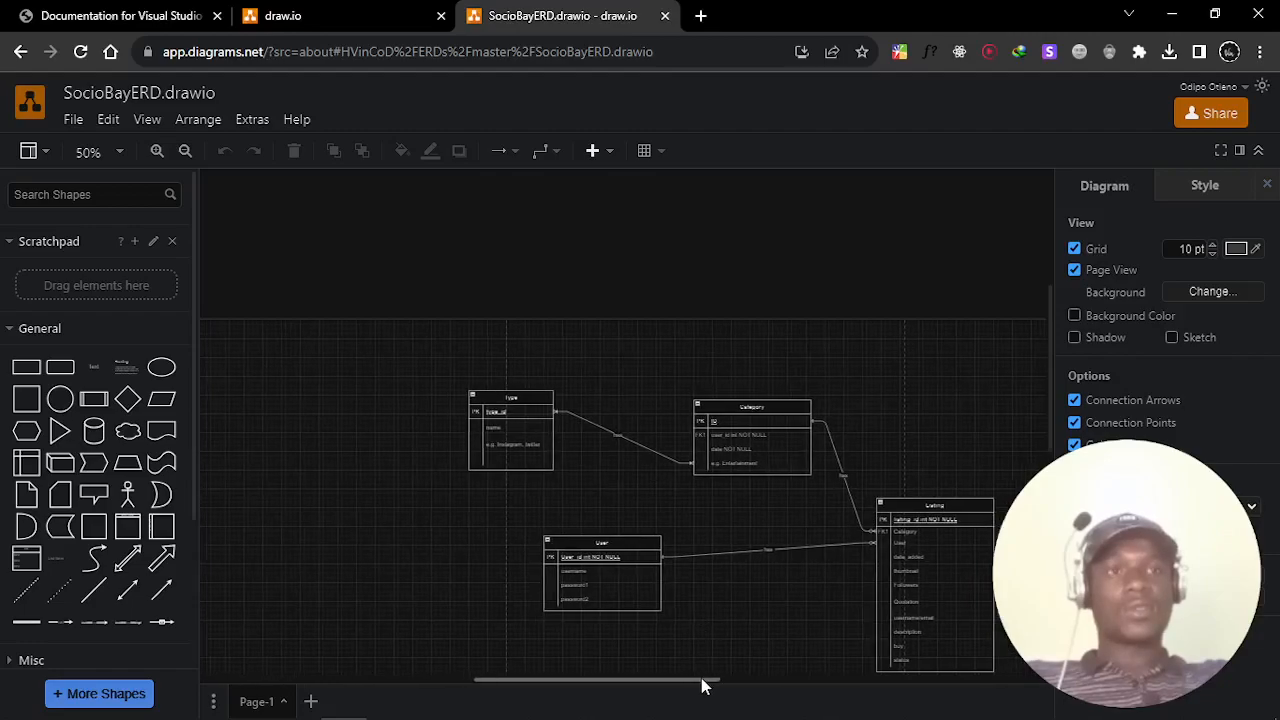
{"action": "left_click", "coordinate": [184, 151]}
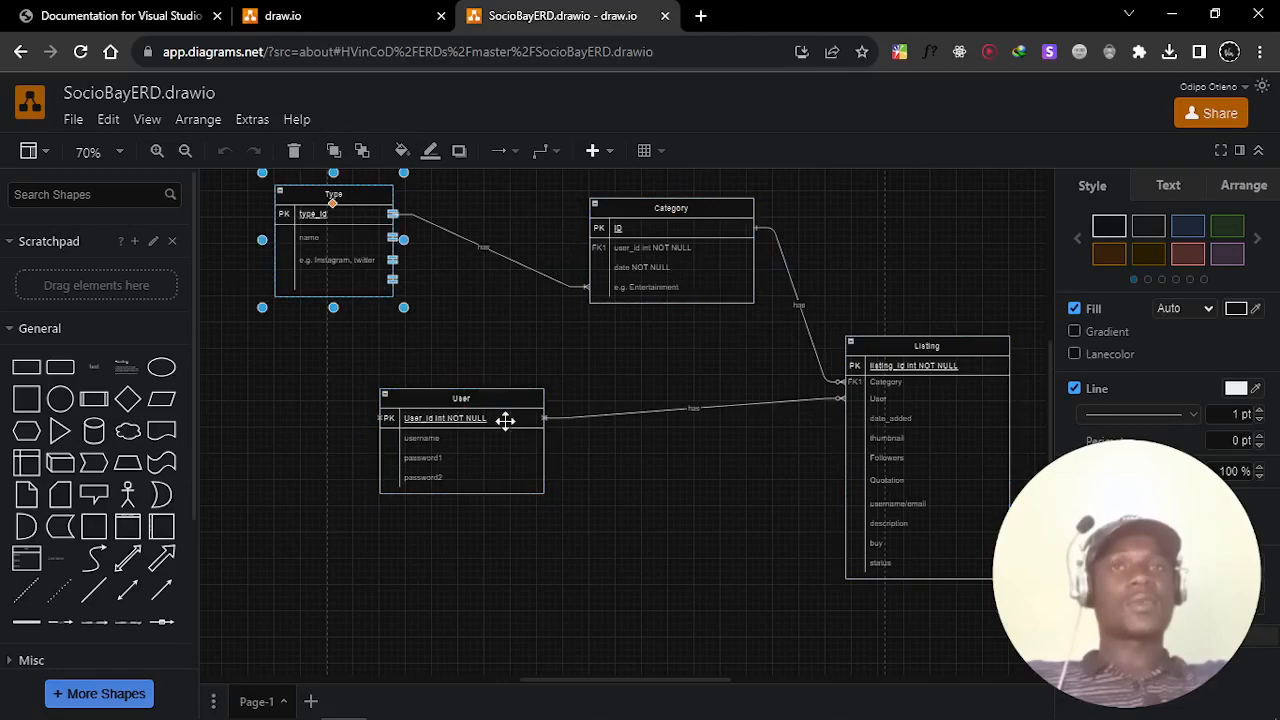
{"action": "left_click", "coordinate": [510, 422]}
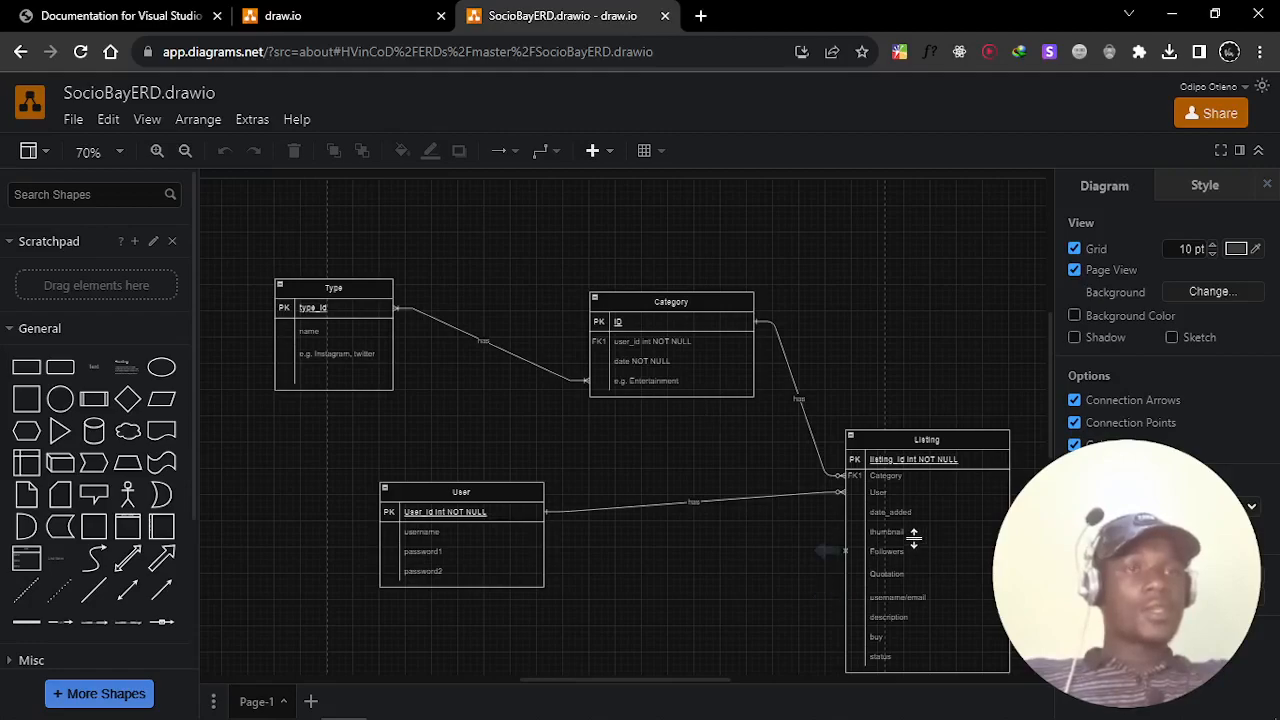
{"action": "mouse_move", "coordinate": [940, 508]}
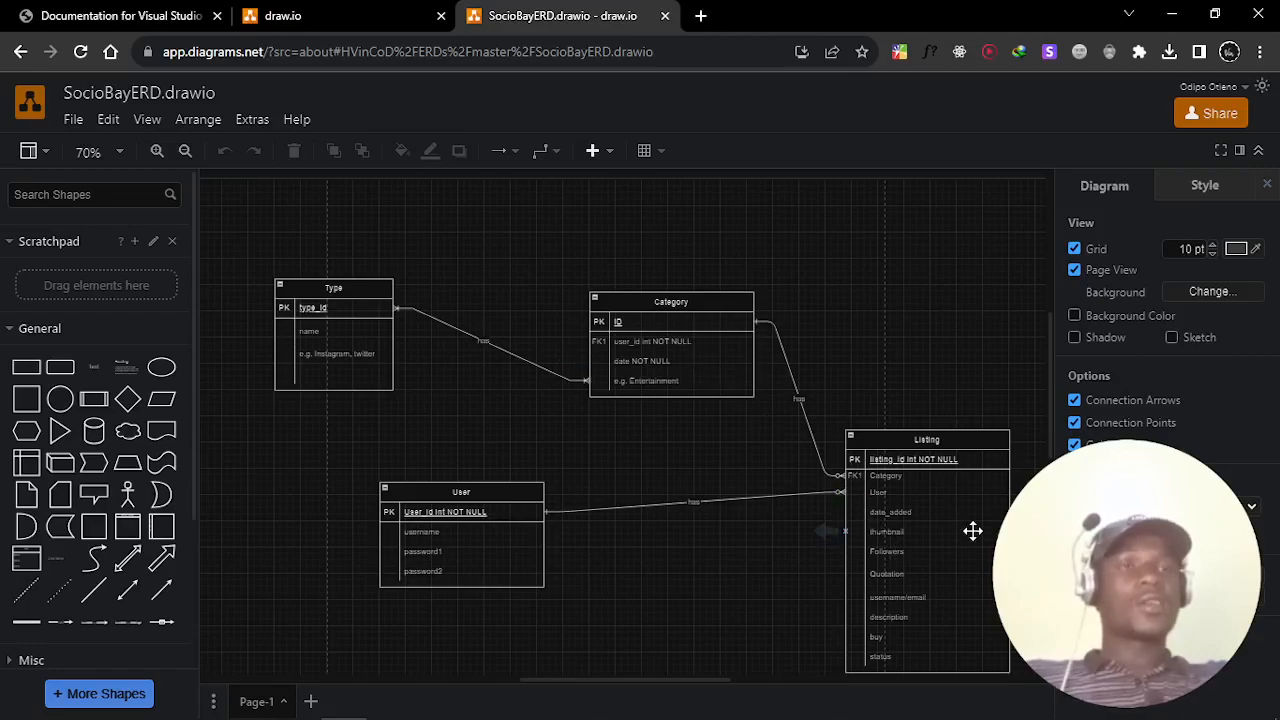
{"action": "mouse_move", "coordinate": [699, 358]}
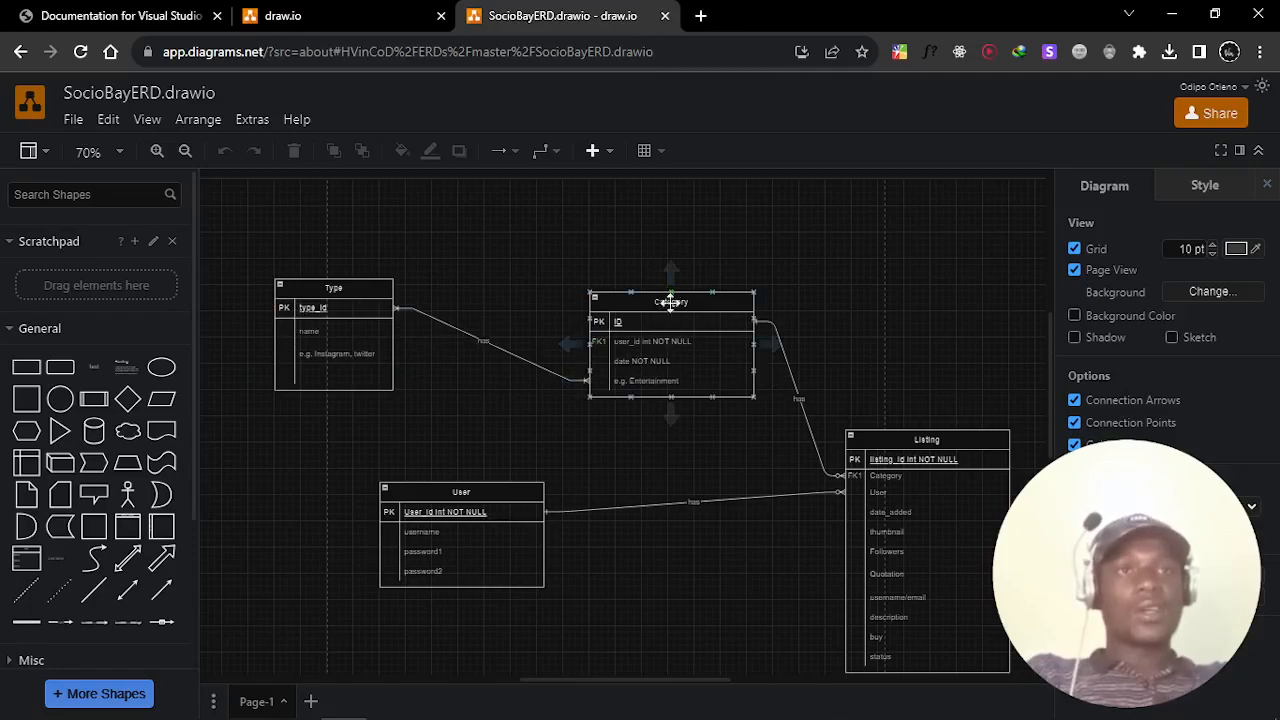
{"action": "left_click", "coordinate": [333, 288]}
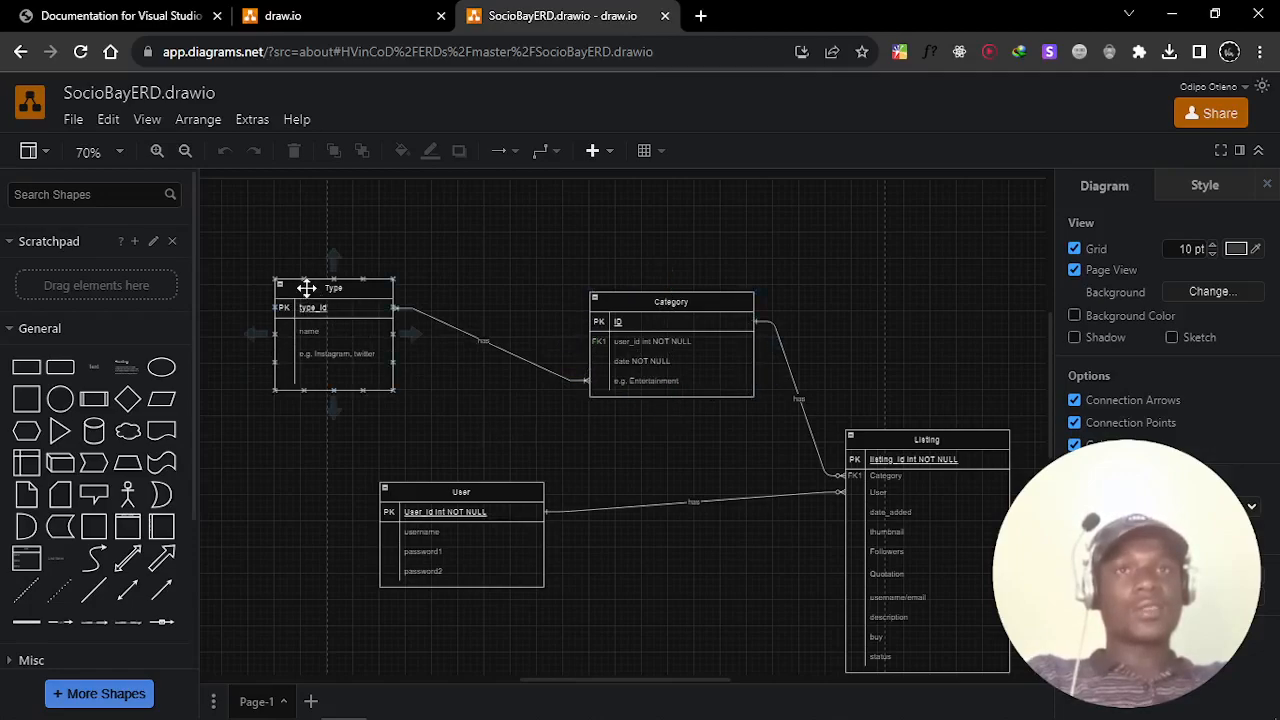
{"action": "left_click", "coordinate": [324, 452]}
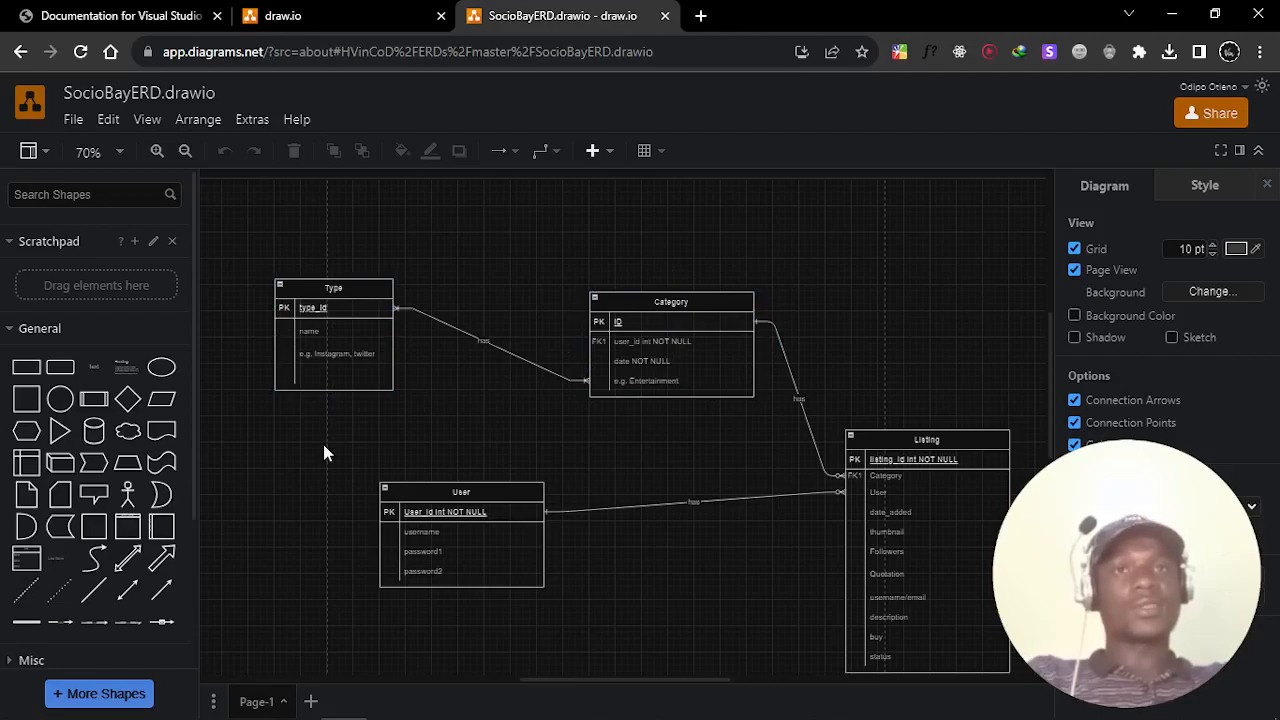
{"action": "mouse_move", "coordinate": [310, 458]}
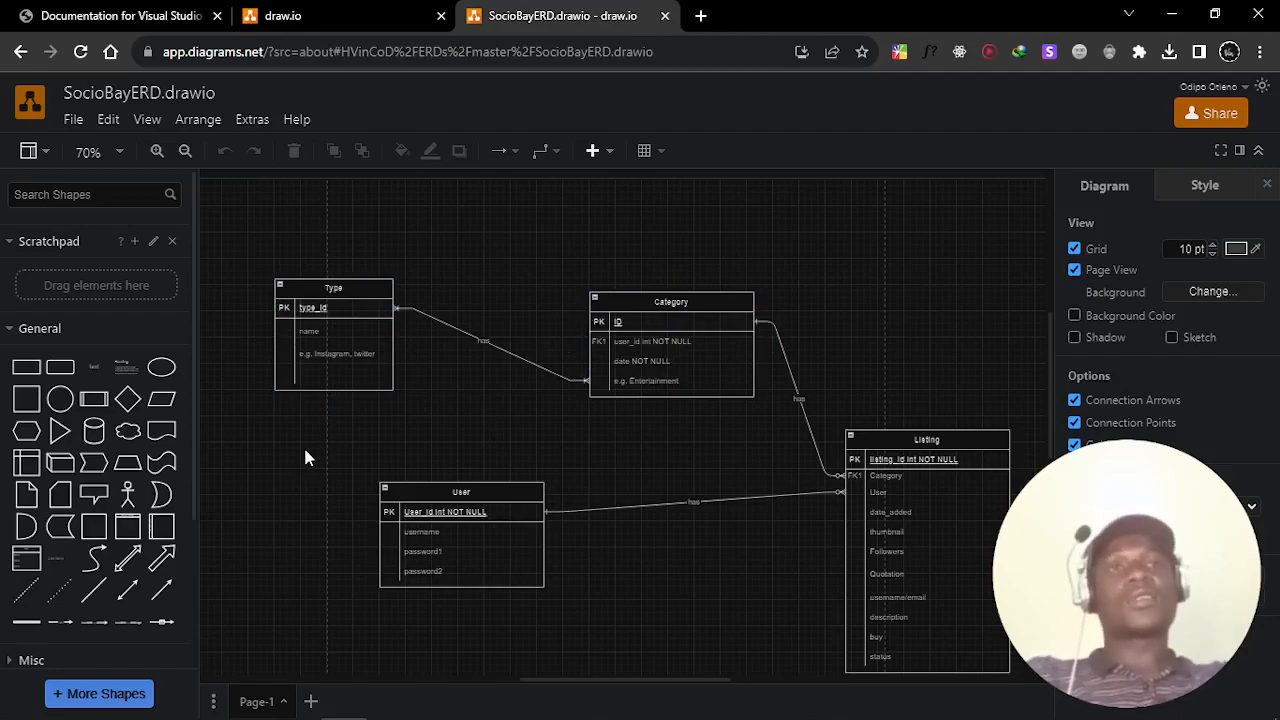
{"action": "mouse_move", "coordinate": [687, 423]}
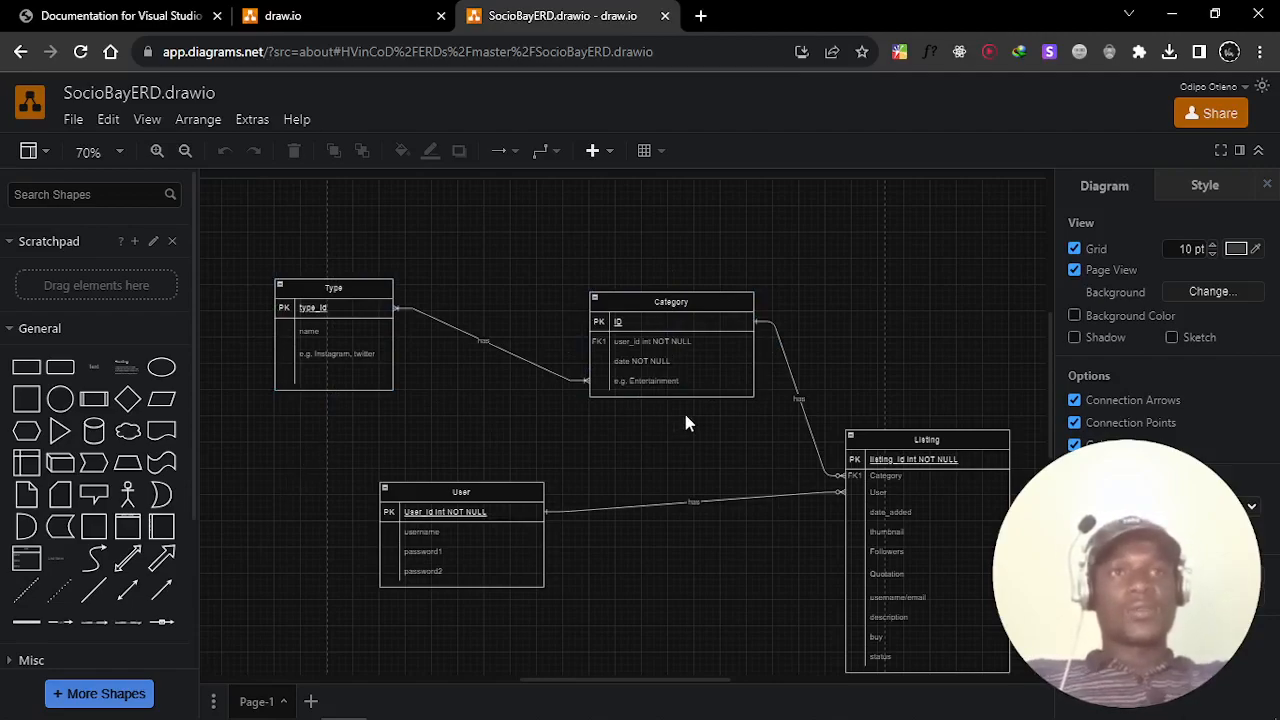
{"action": "scroll", "scroll_direction": "down", "scroll_amount": 3}
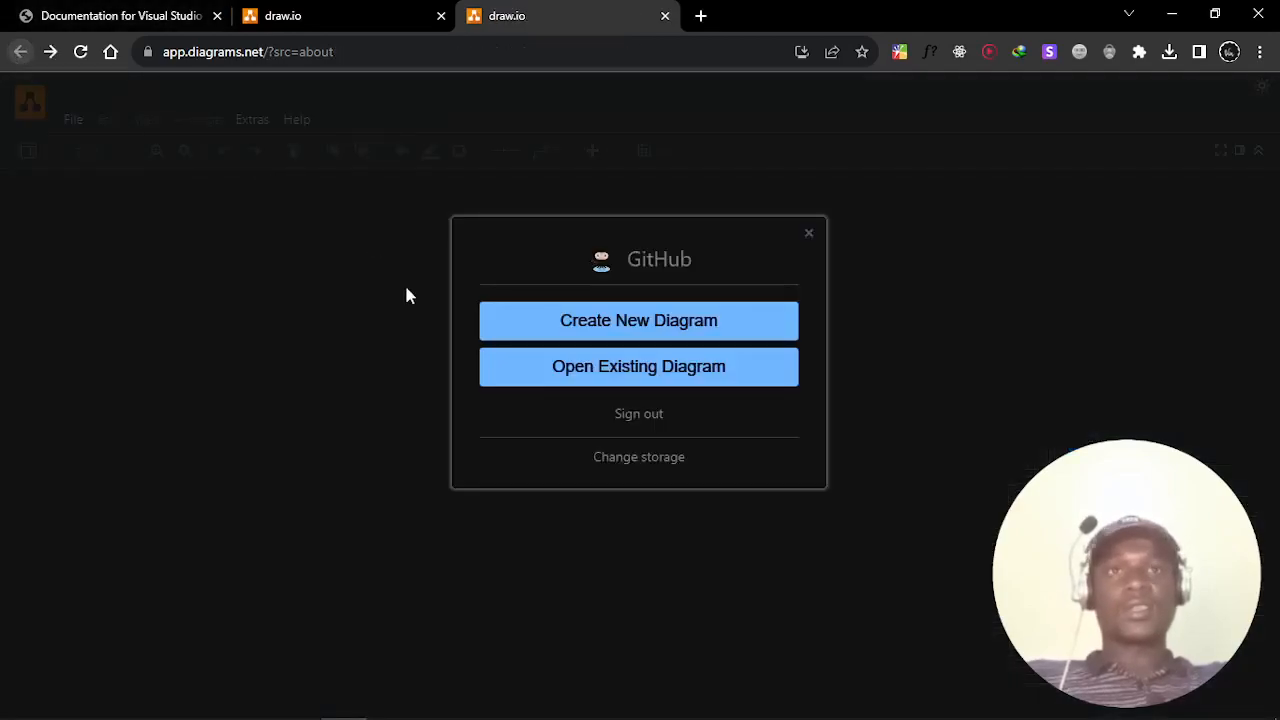
- Choose Open Existing Diagram to list GitHub repositories like kwargdevs/Blog and kwargdevs/Portfolio
{"action": "left_click", "coordinate": [638, 366]}
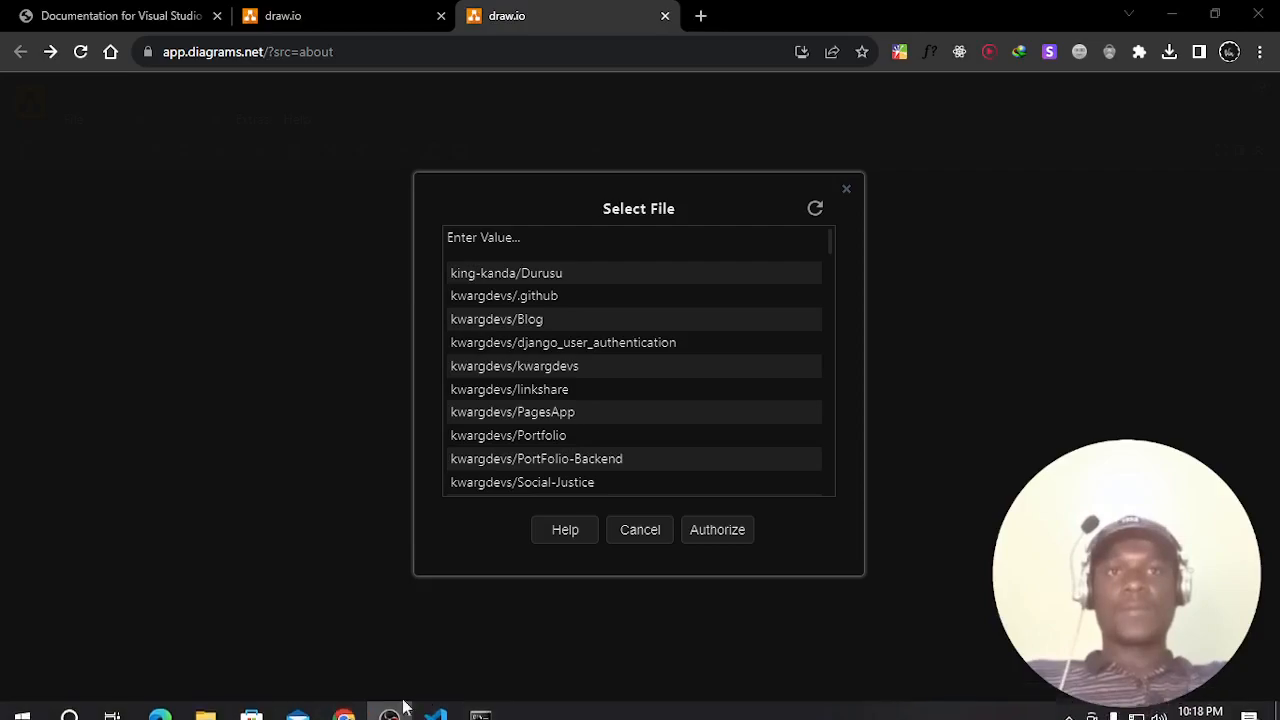
- Run python -m venv venv in Command Prompt, then switch to VS Code
{"action": "left_click", "coordinate": [482, 700]}
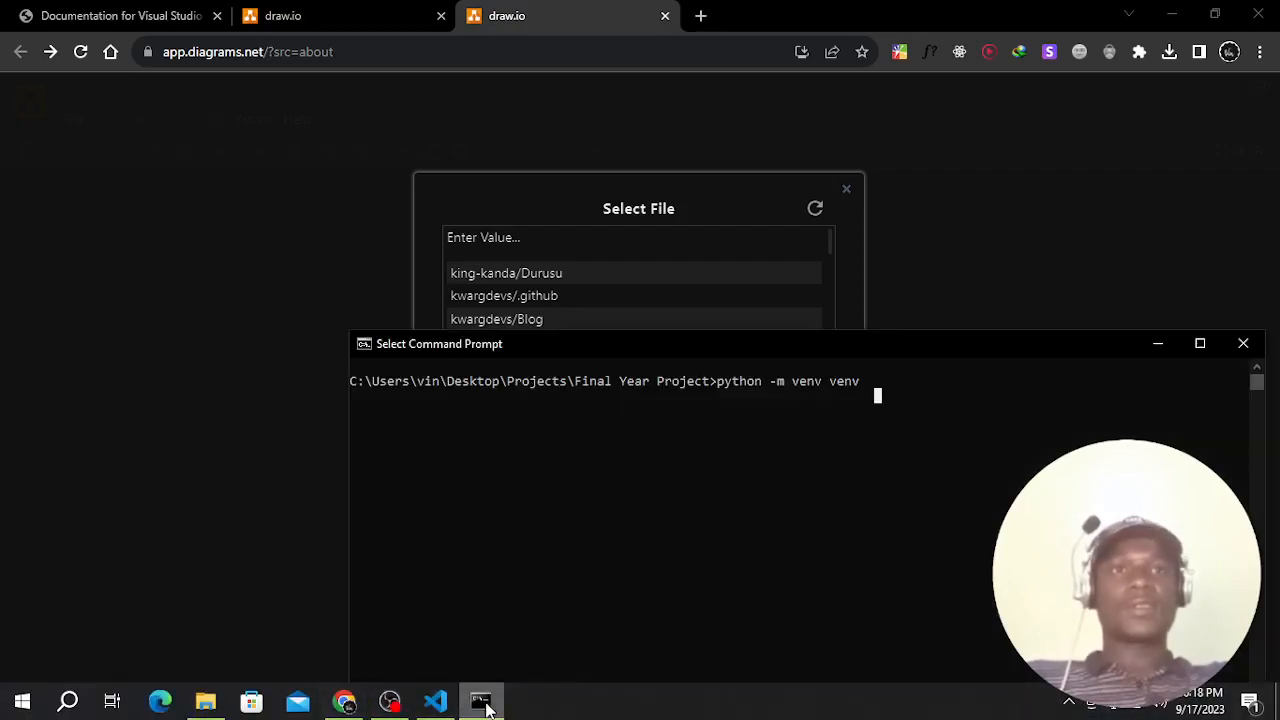
{"action": "mouse_move", "coordinate": [777, 502]}
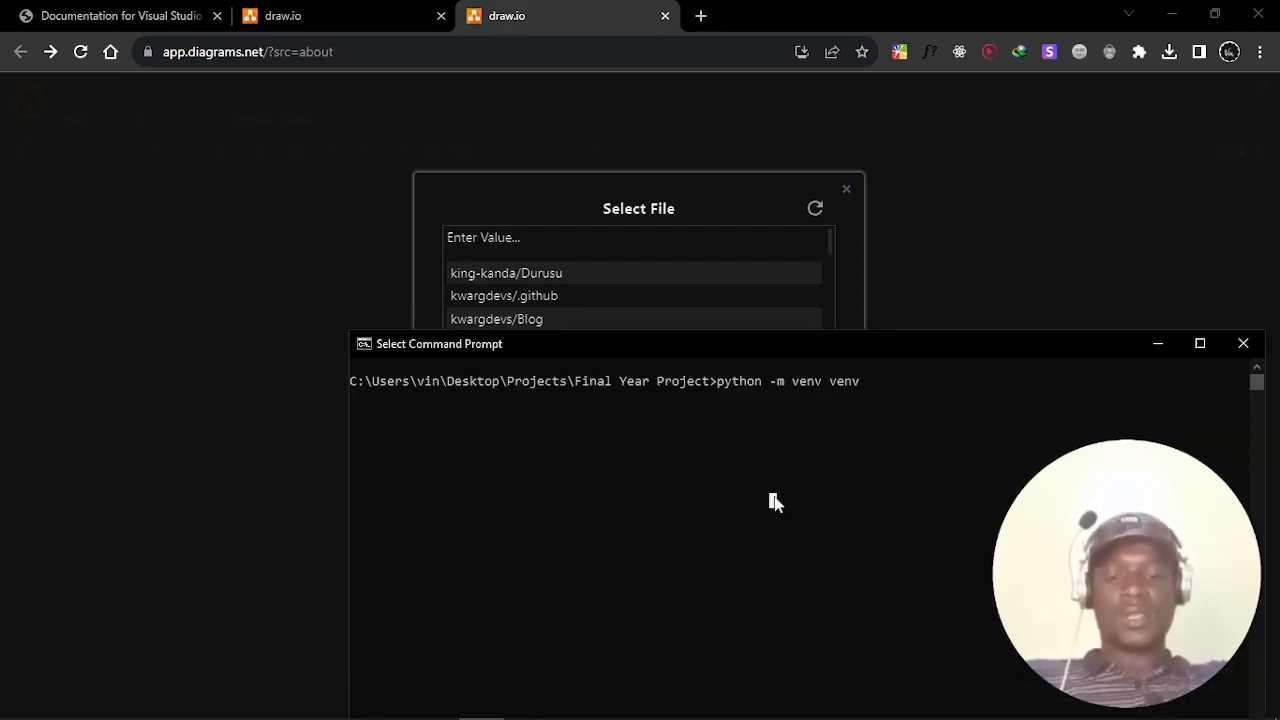
{"action": "key", "text": "Return"}
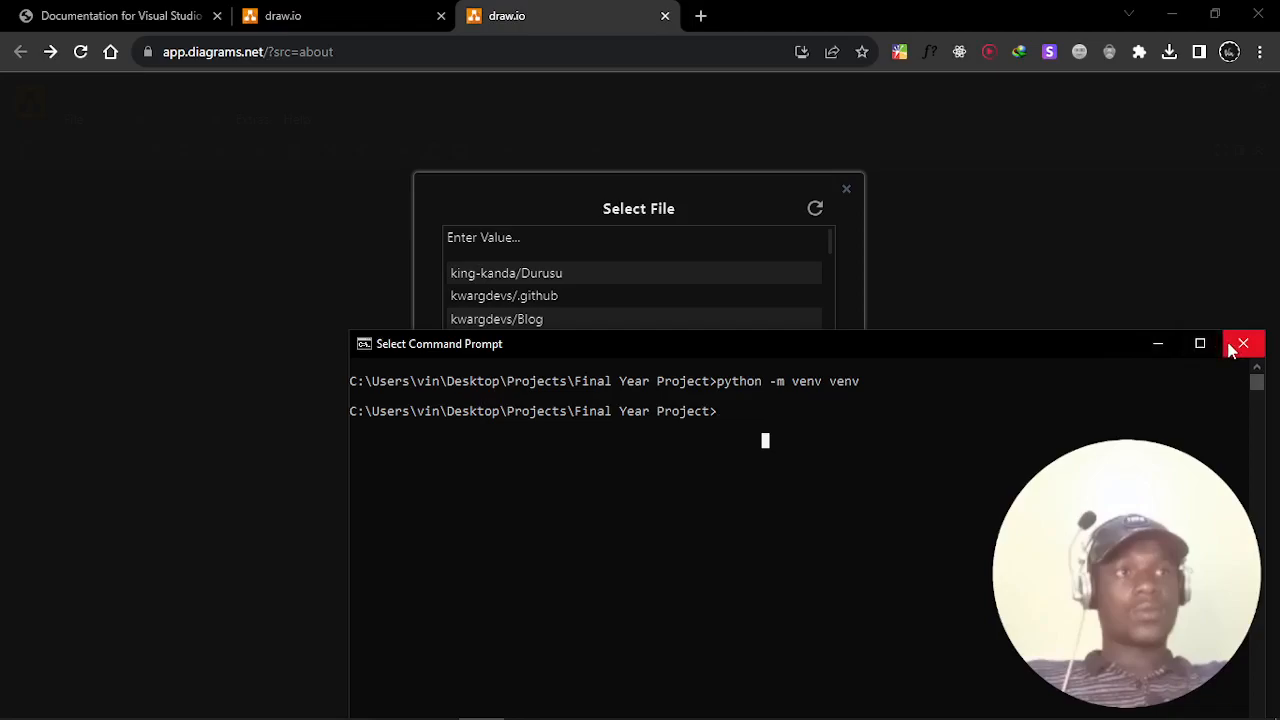
{"action": "mouse_move", "coordinate": [723, 466]}
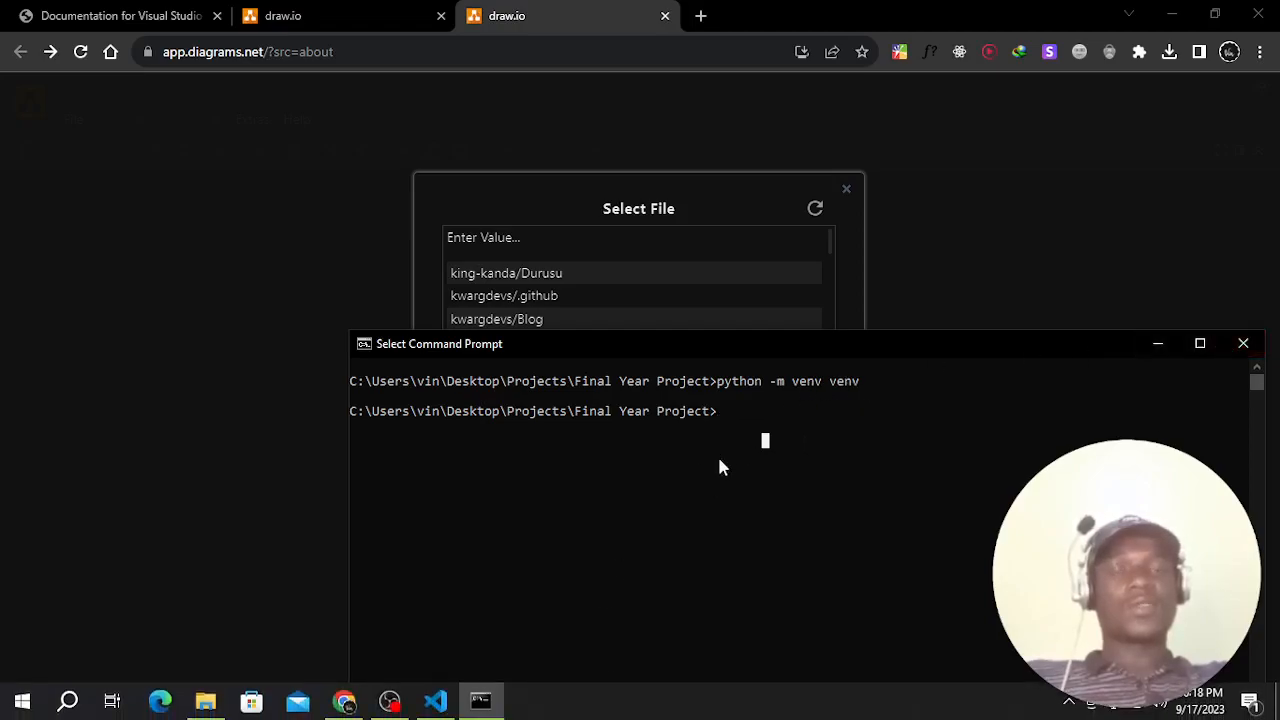
{"action": "mouse_move", "coordinate": [940, 470]}
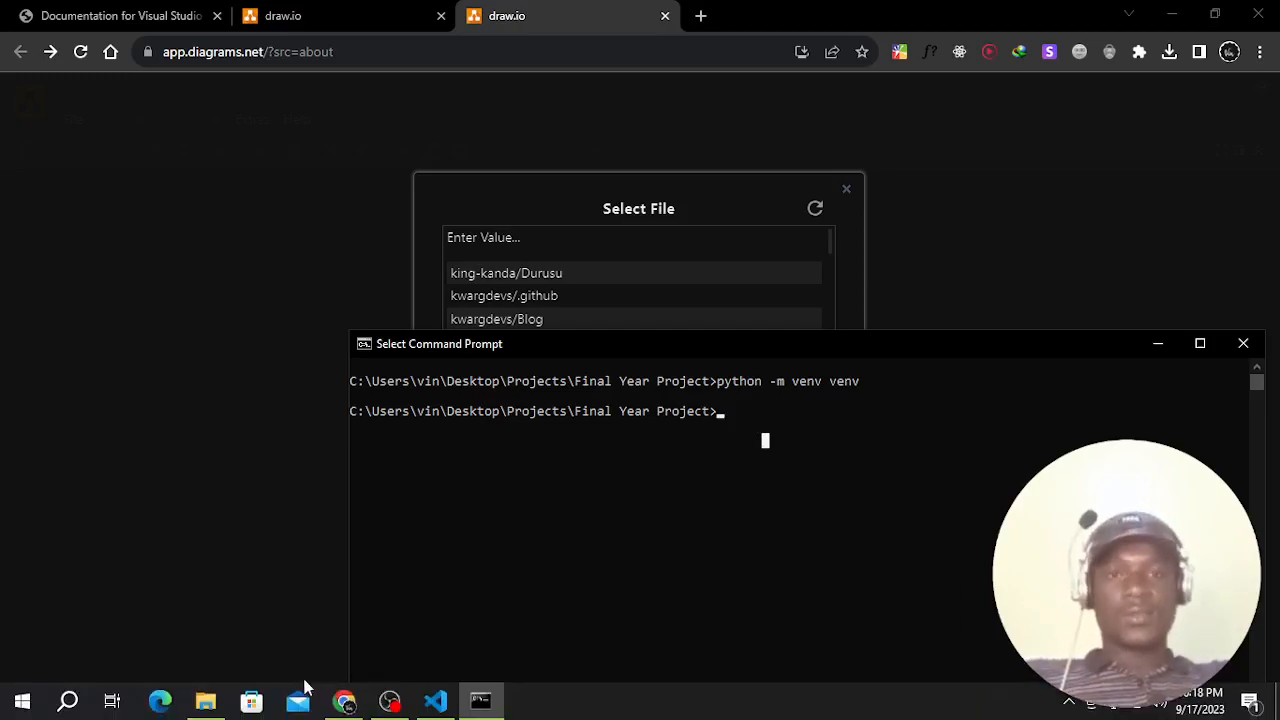
{"action": "left_click", "coordinate": [434, 700]}
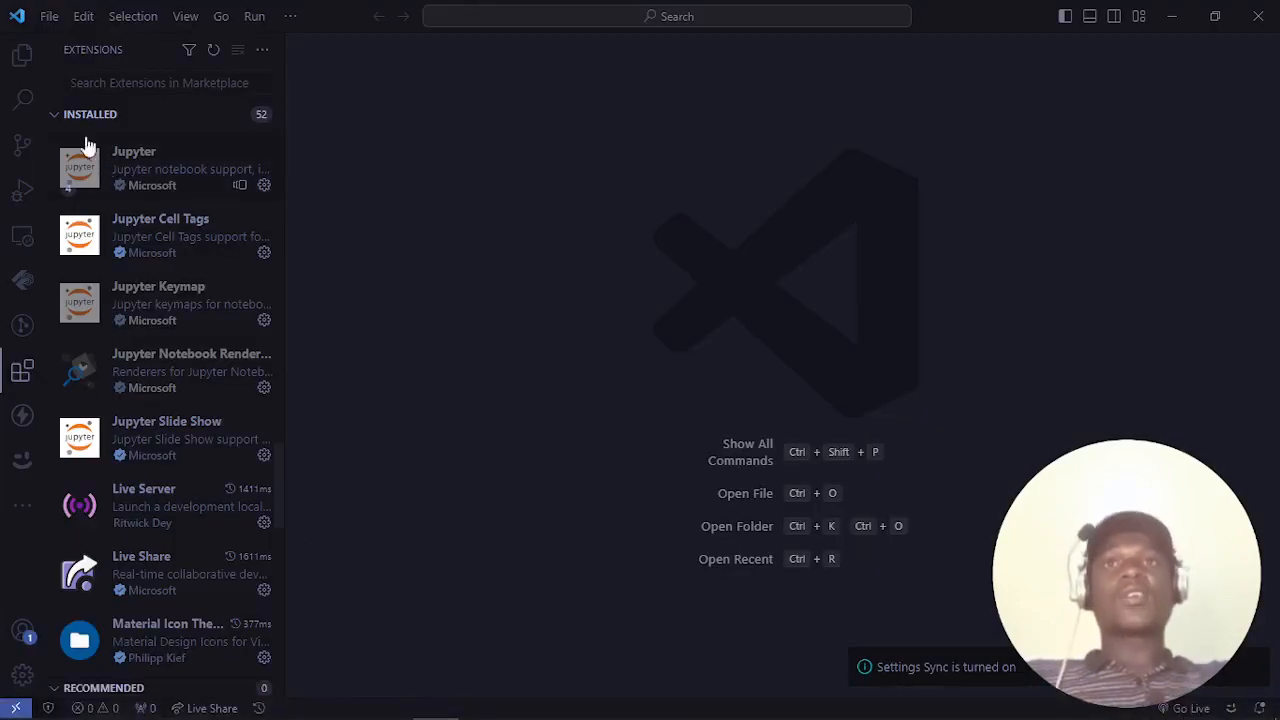
- Open Desktop > Projects > Final Year Project as the VS Code workspace
{"action": "left_click", "coordinate": [22, 55]}
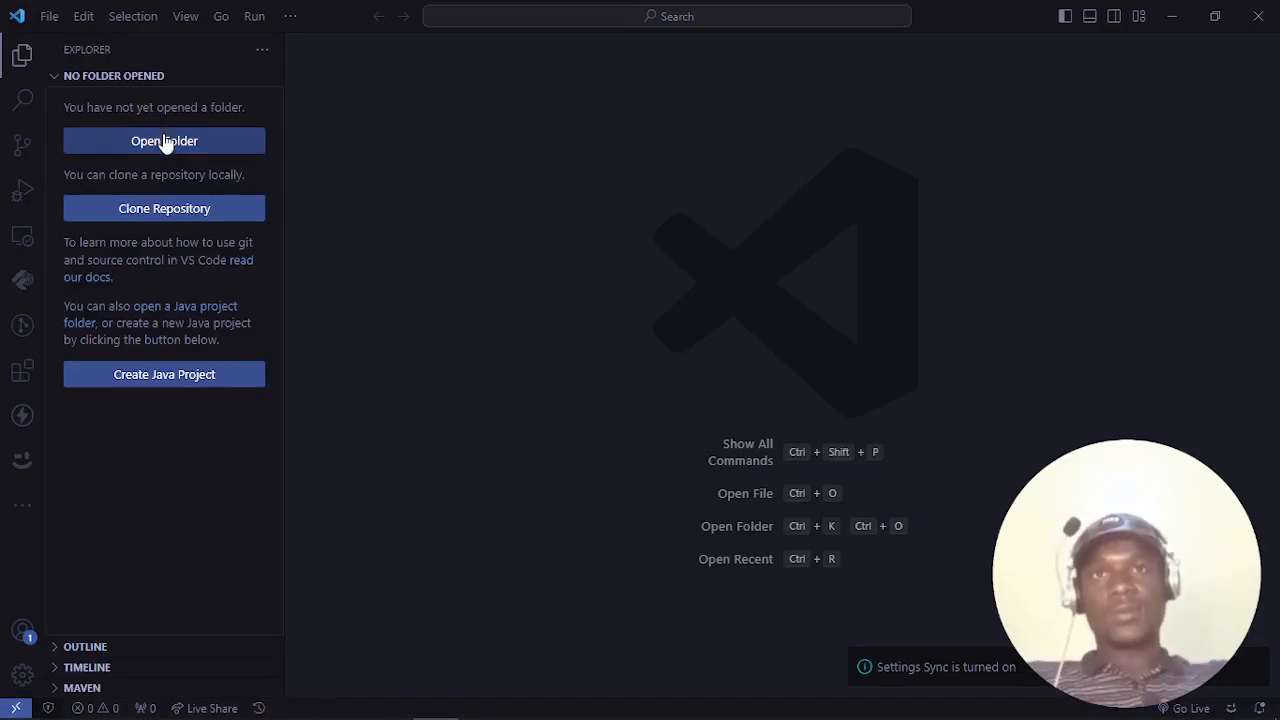
{"action": "left_click", "coordinate": [164, 140]}
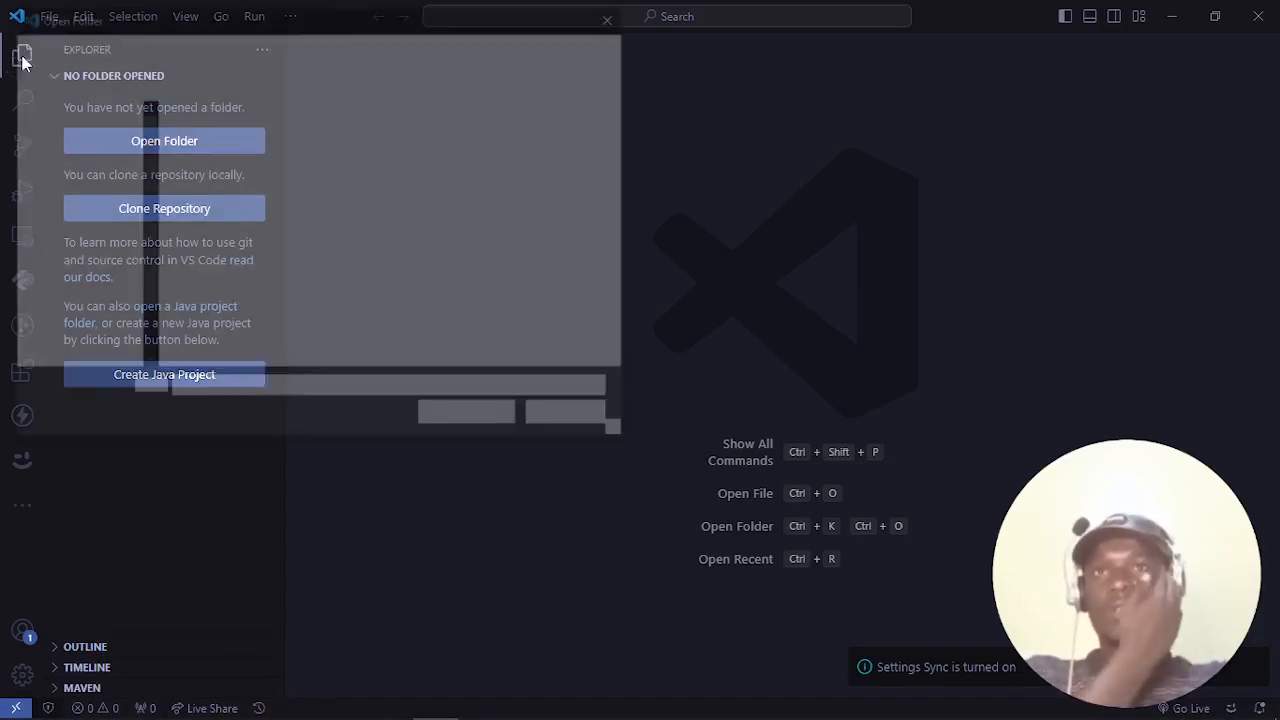
{"action": "left_click", "coordinate": [164, 140]}
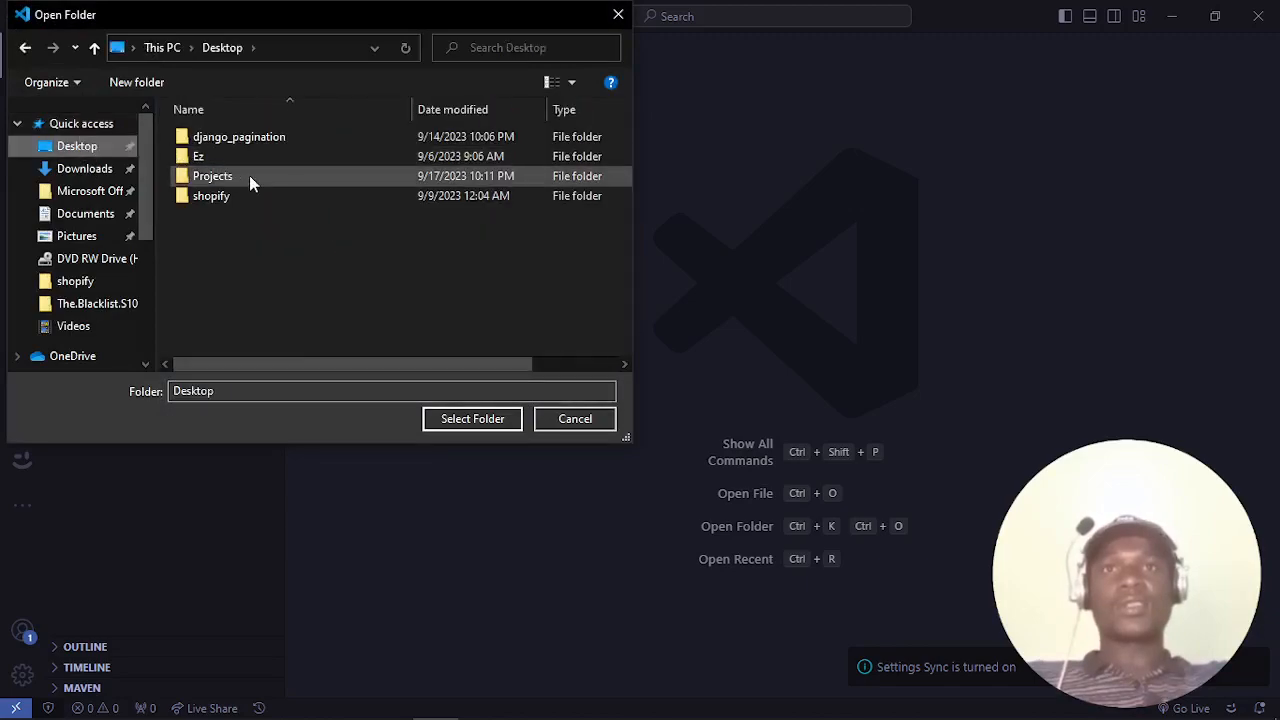
{"action": "double_click", "coordinate": [212, 175]}
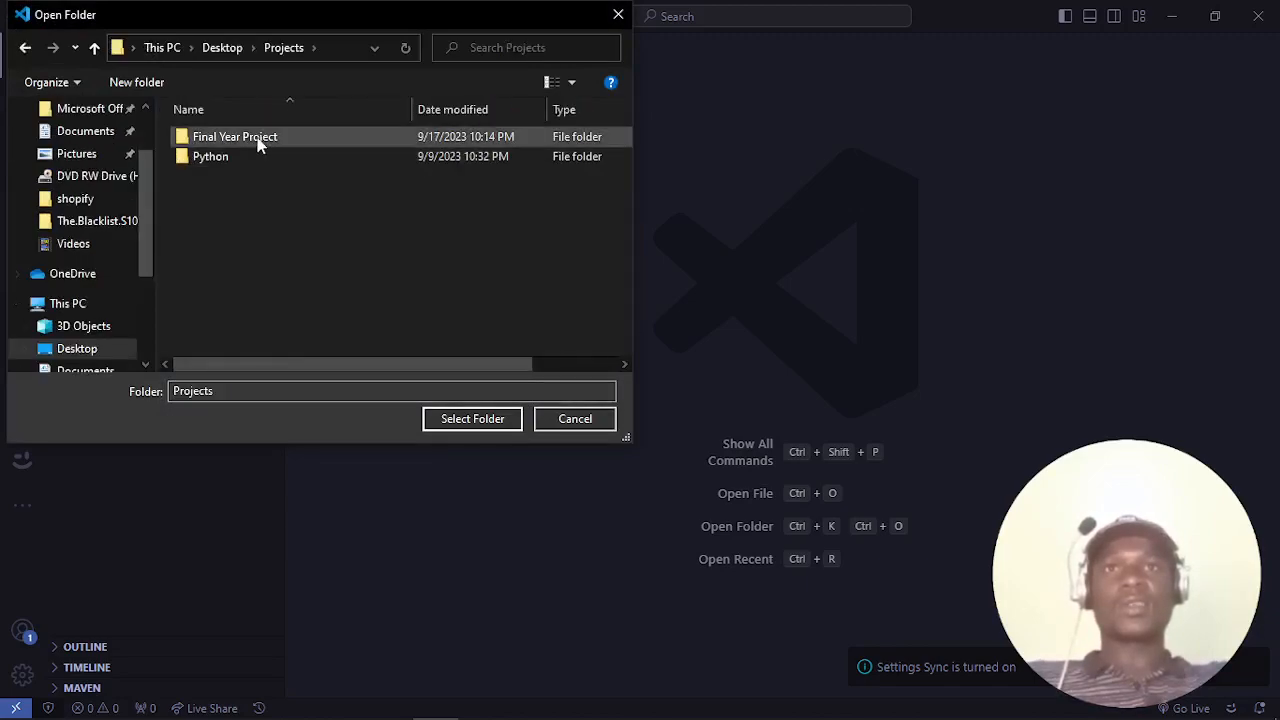
{"action": "double_click", "coordinate": [235, 136]}
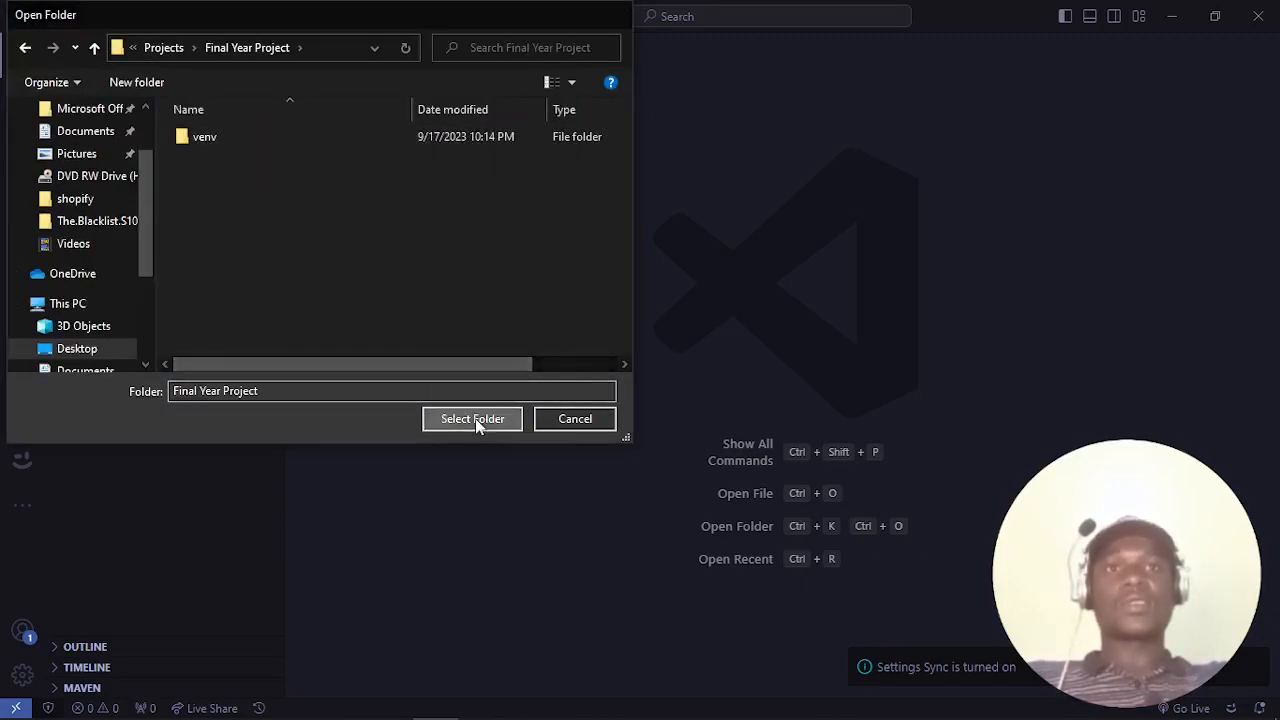
{"action": "left_click", "coordinate": [471, 418]}
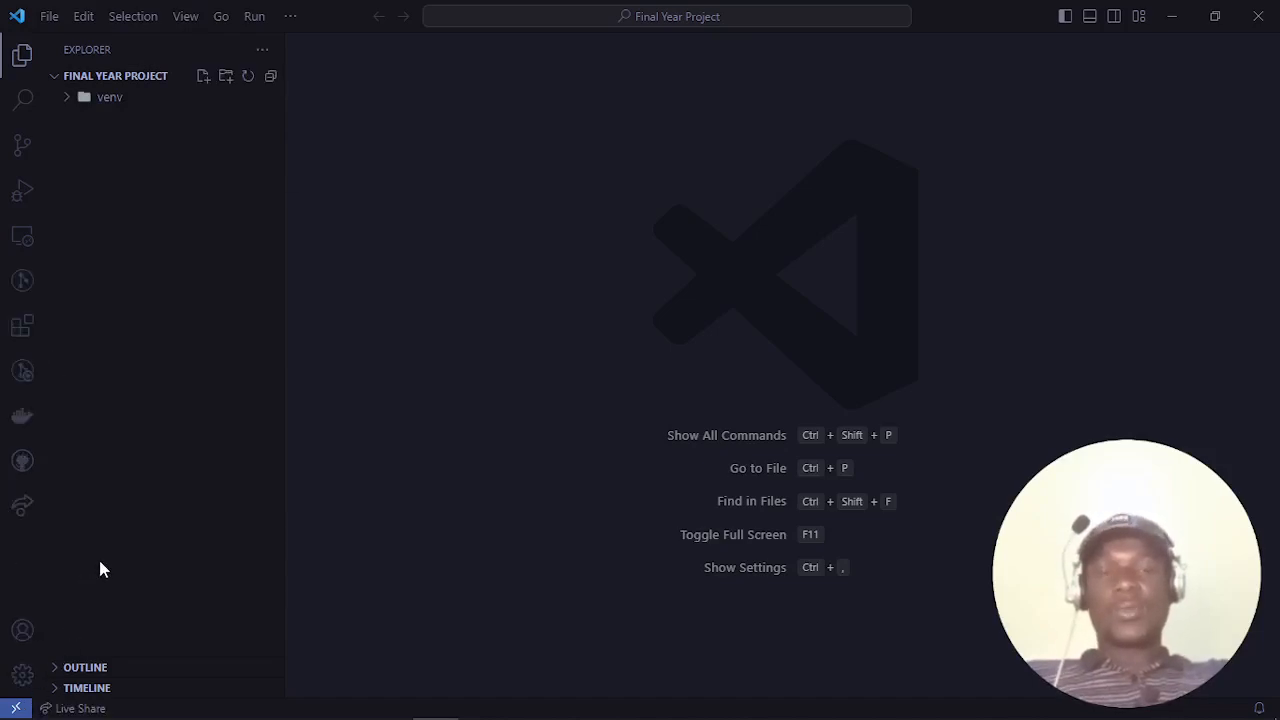
{"action": "mouse_move", "coordinate": [220, 16]}
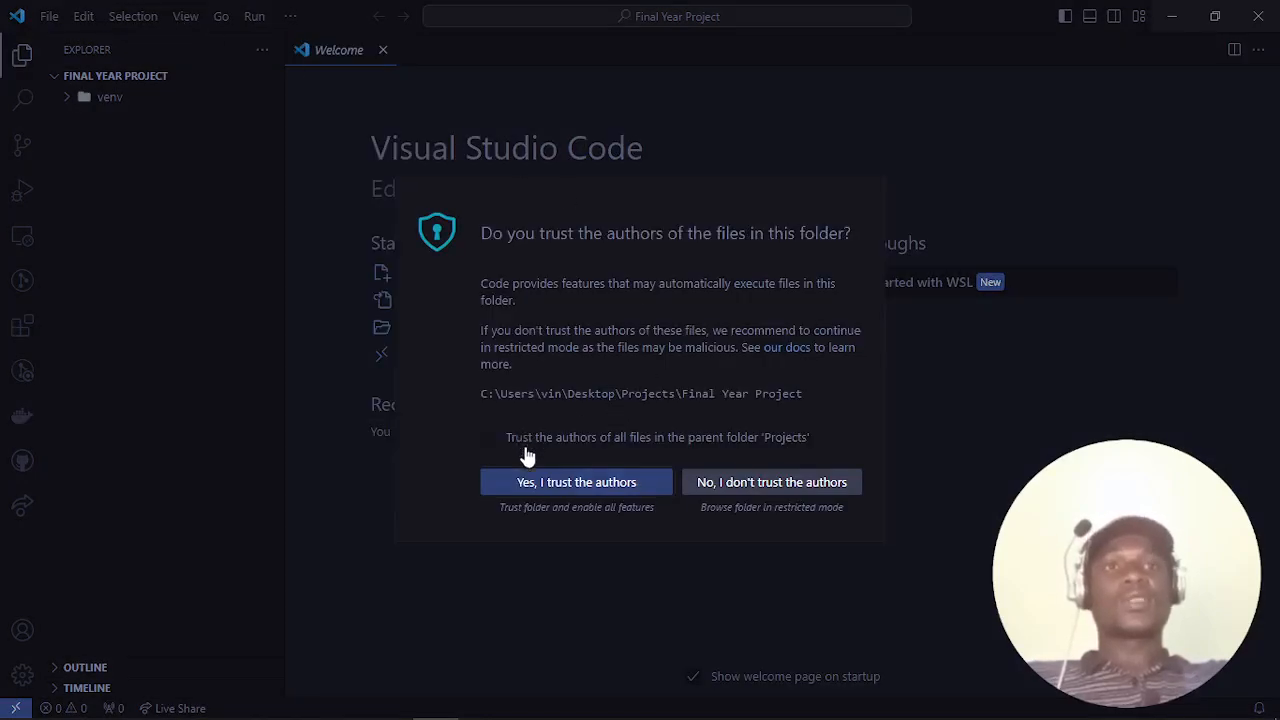
- Trust the authors of Final Year Project and its parent folder, then open View > Terminal
{"action": "left_click", "coordinate": [489, 437]}
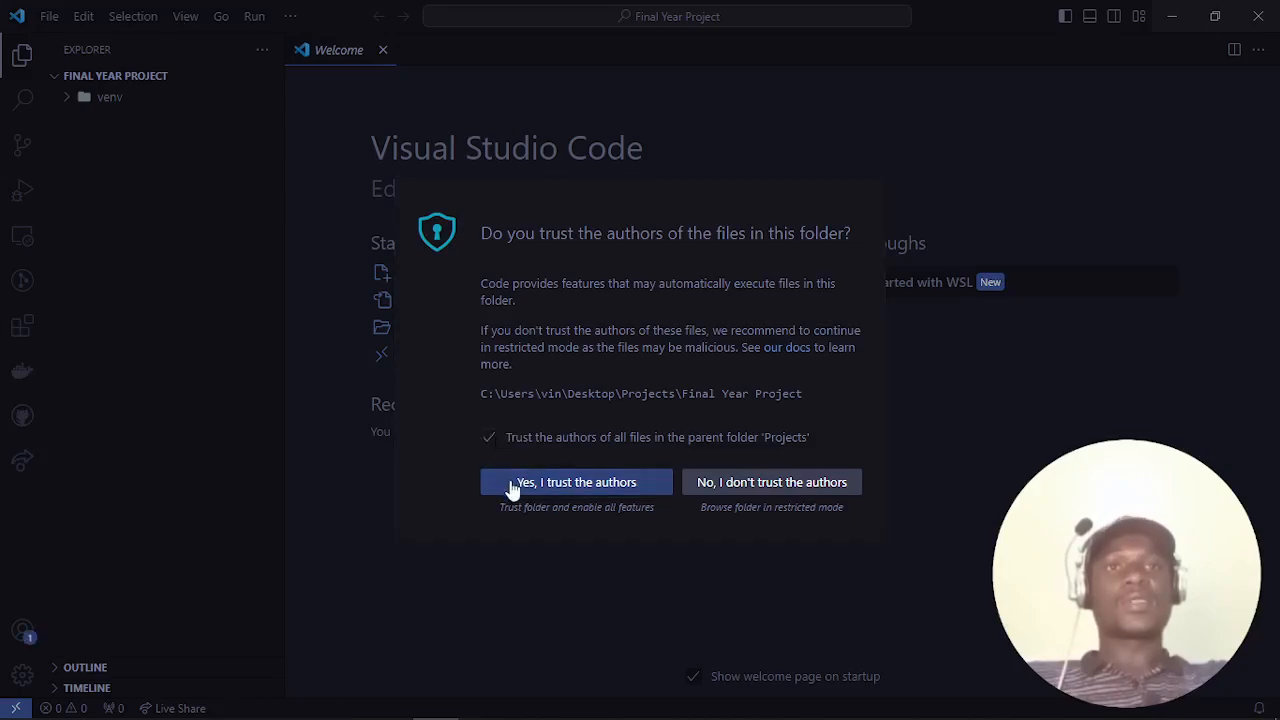
{"action": "left_click", "coordinate": [185, 16]}
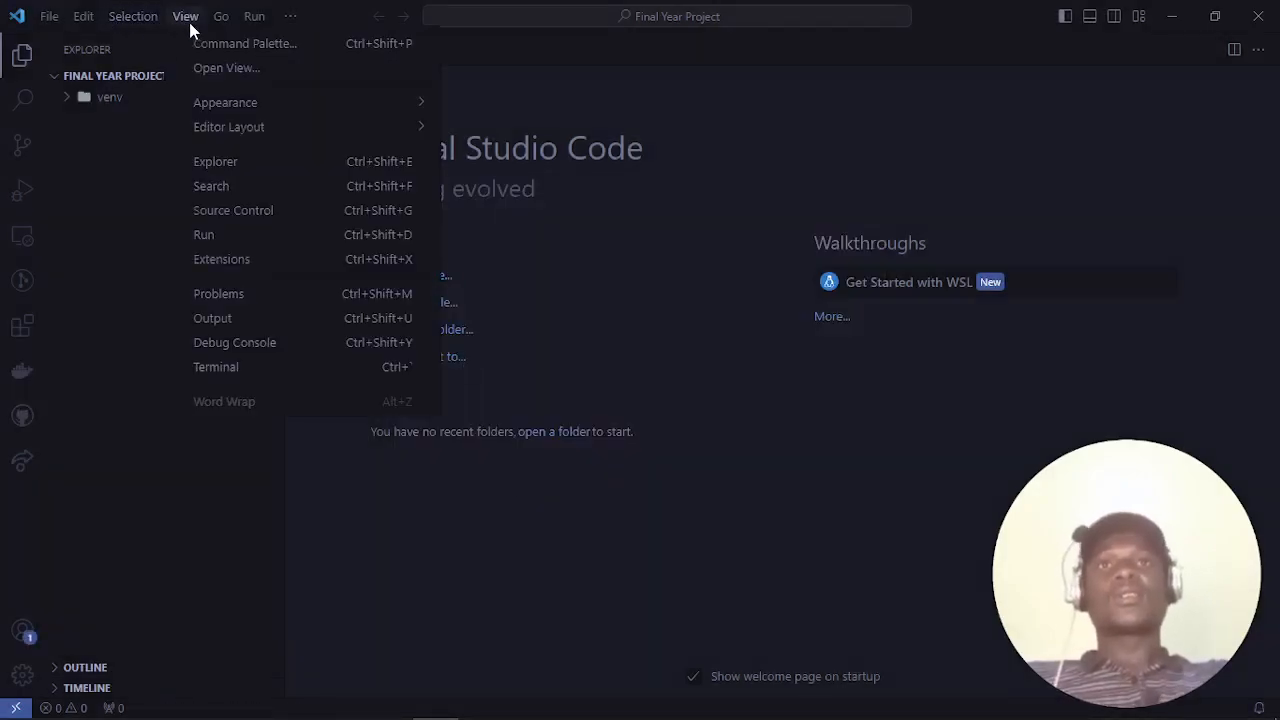
{"action": "mouse_move", "coordinate": [225, 102]}
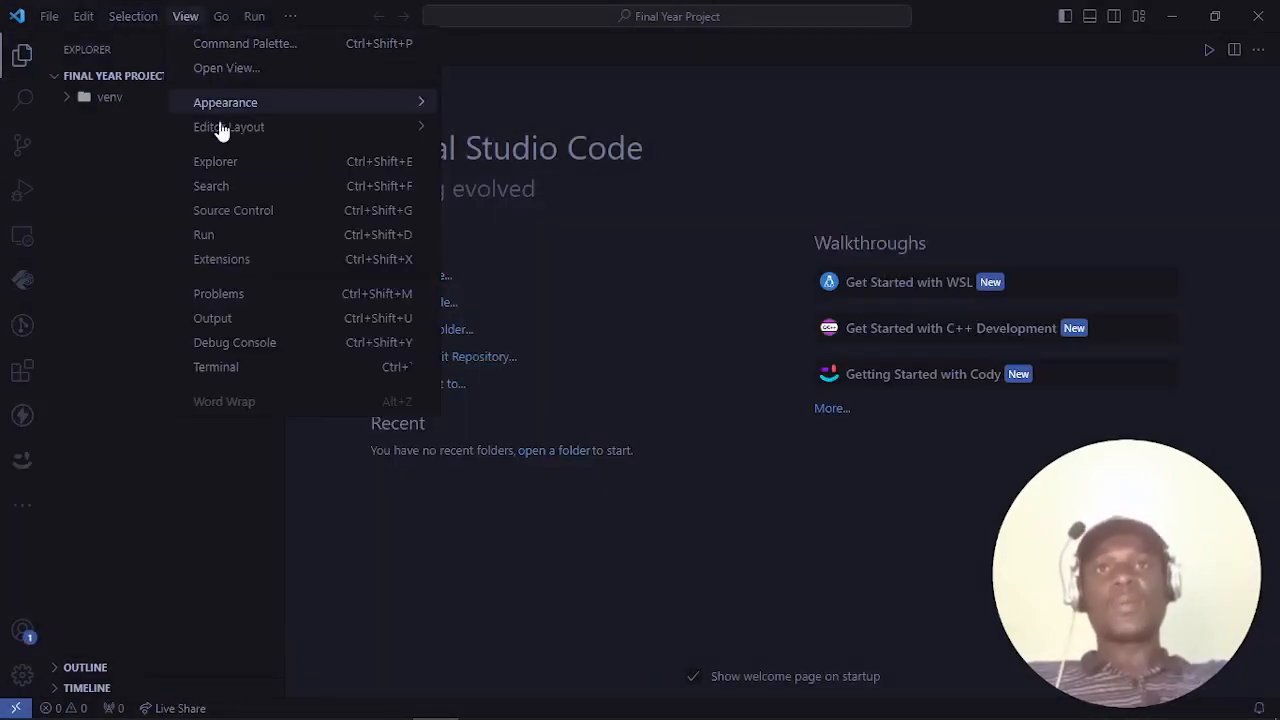
{"action": "mouse_move", "coordinate": [234, 342]}
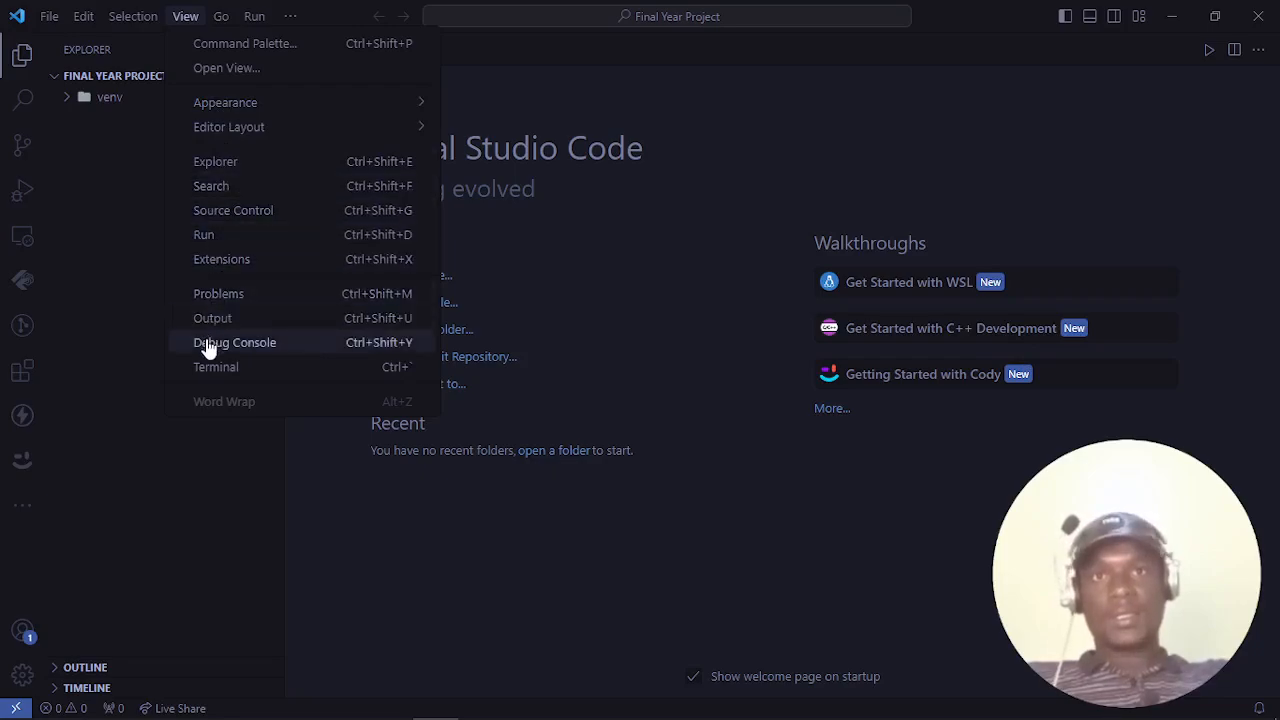
{"action": "left_click", "coordinate": [216, 366]}
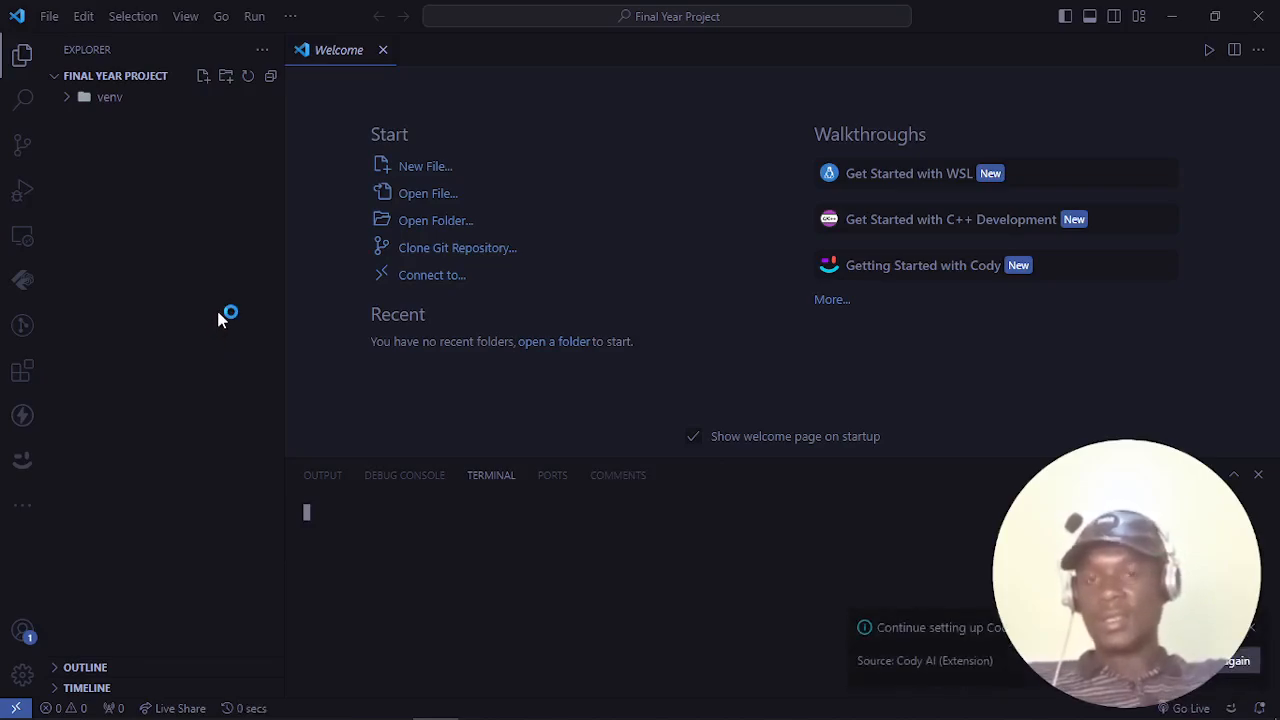
{"action": "mouse_move", "coordinate": [222, 316]}
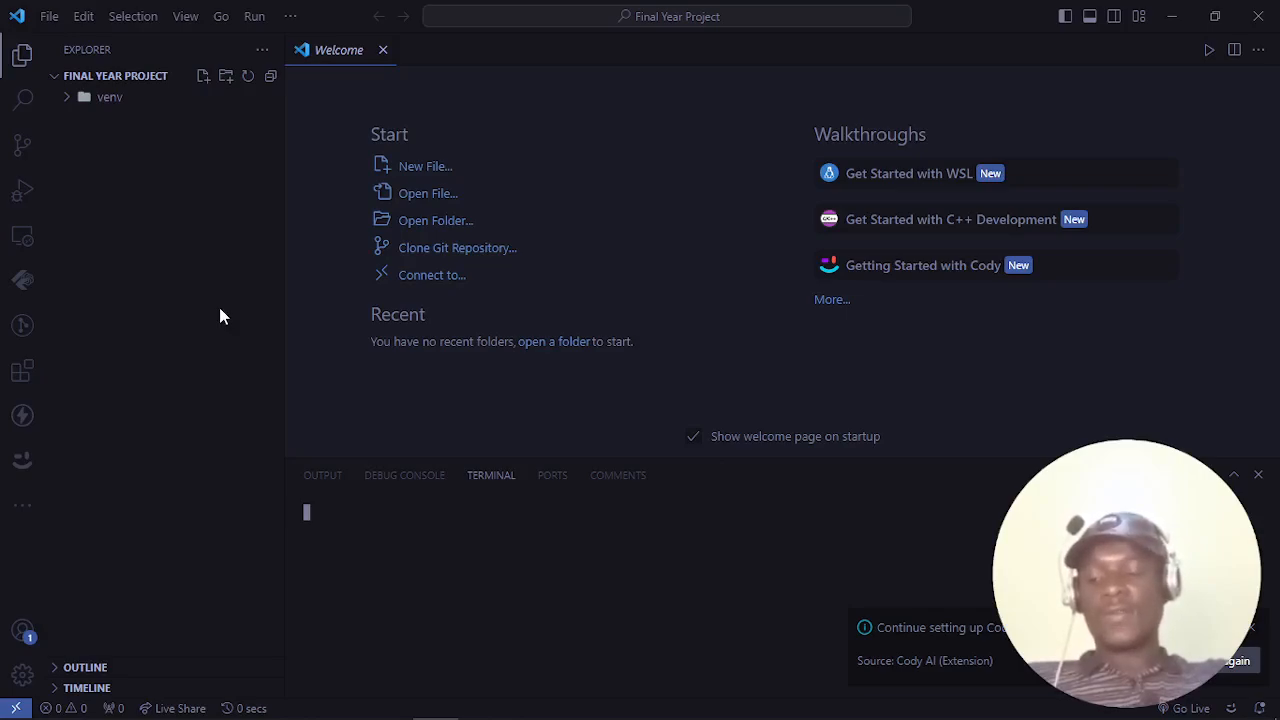
{"action": "mouse_move", "coordinate": [230, 214]}
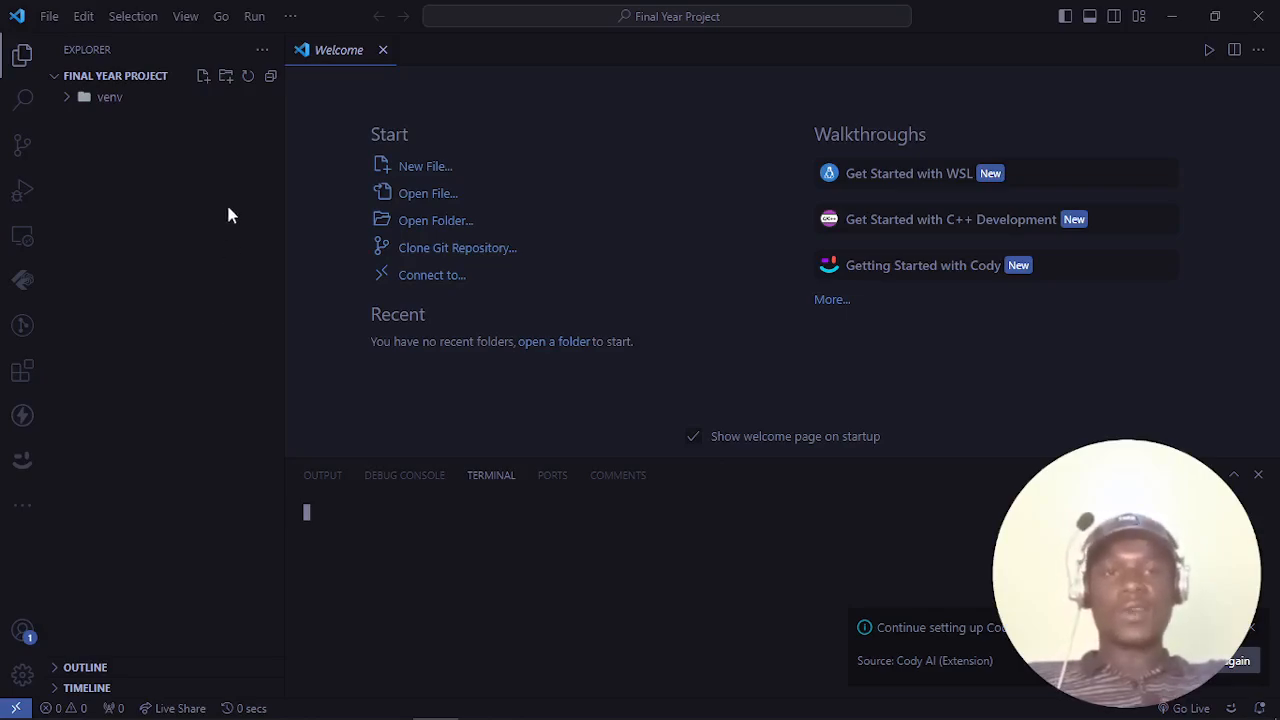
{"action": "mouse_move", "coordinate": [353, 557]}
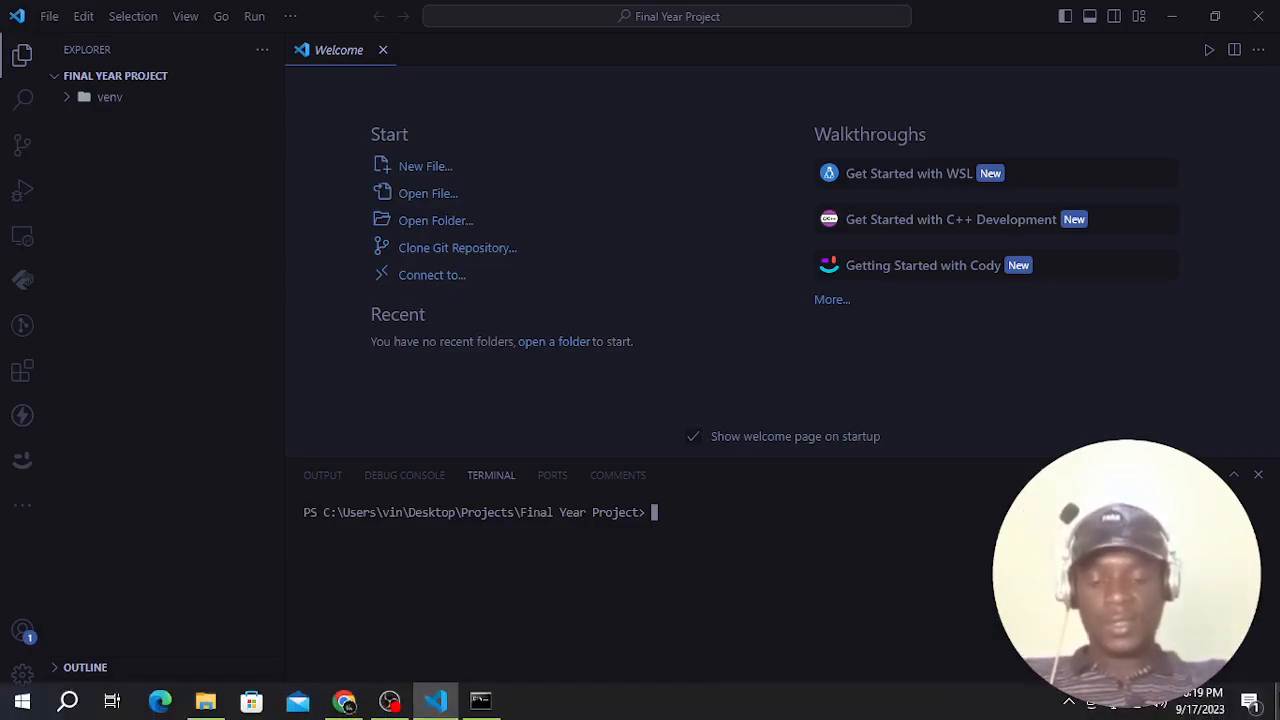
- Enter and run .\venv\Scripts\activate in the VS Code integrated terminal
{"action": "type", "text": ".\\"}
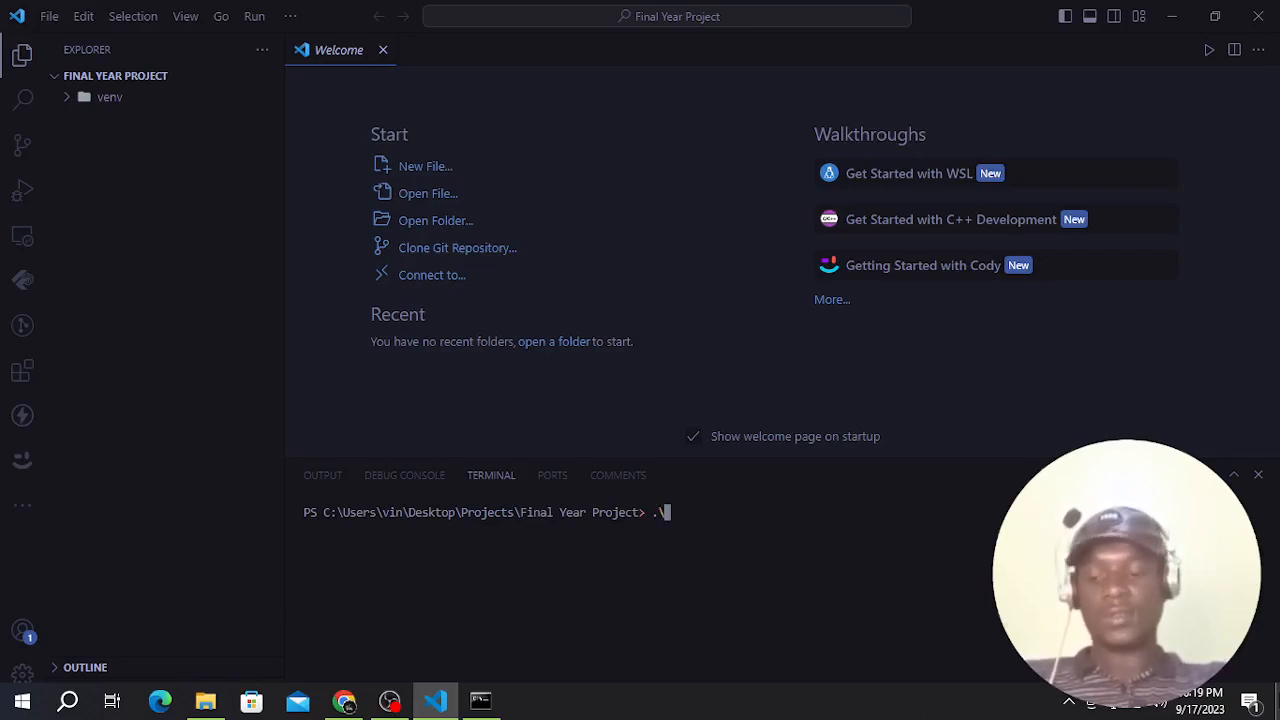
{"action": "type", "text": "venv"}
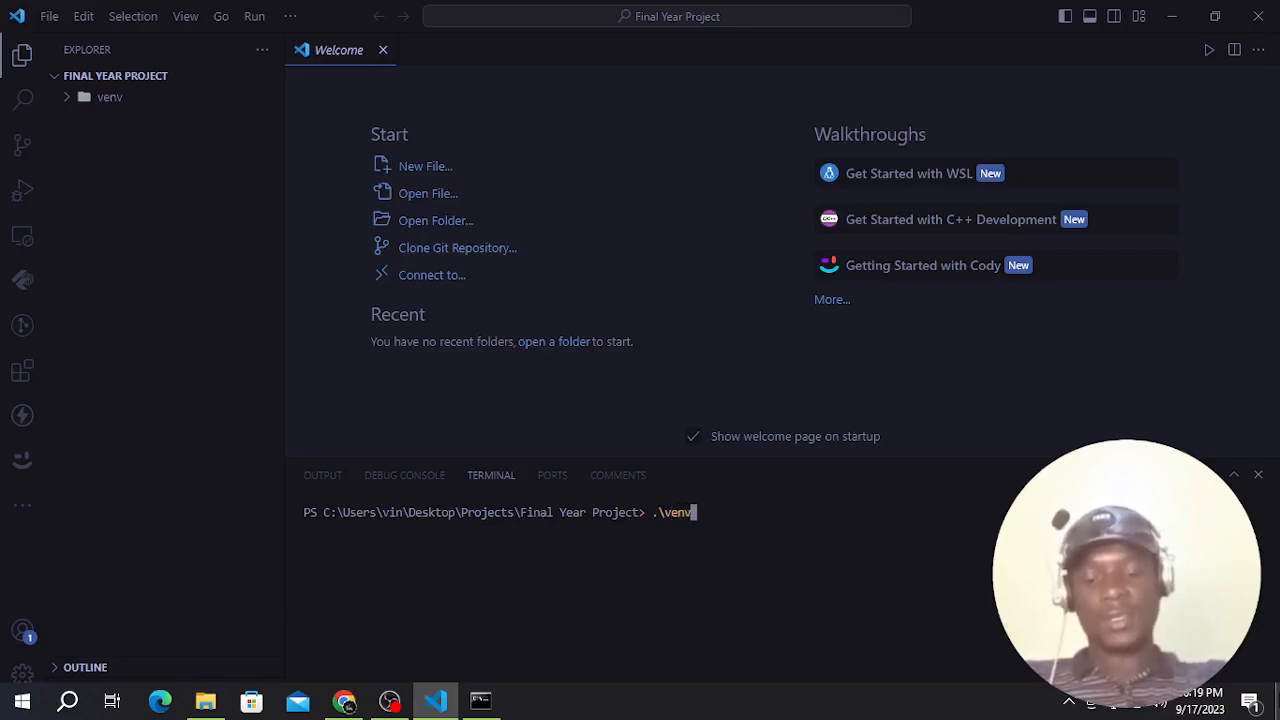
{"action": "type", "text": "\\"}
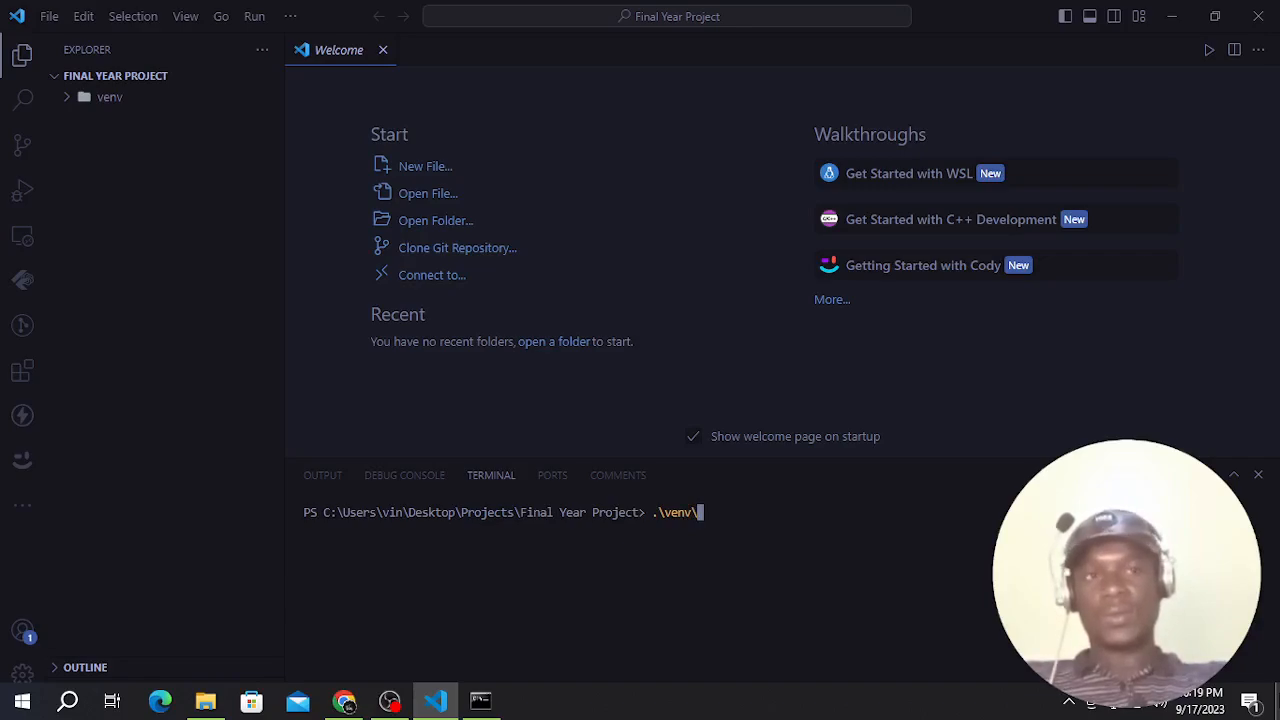
{"action": "type", "text": "Sc"}
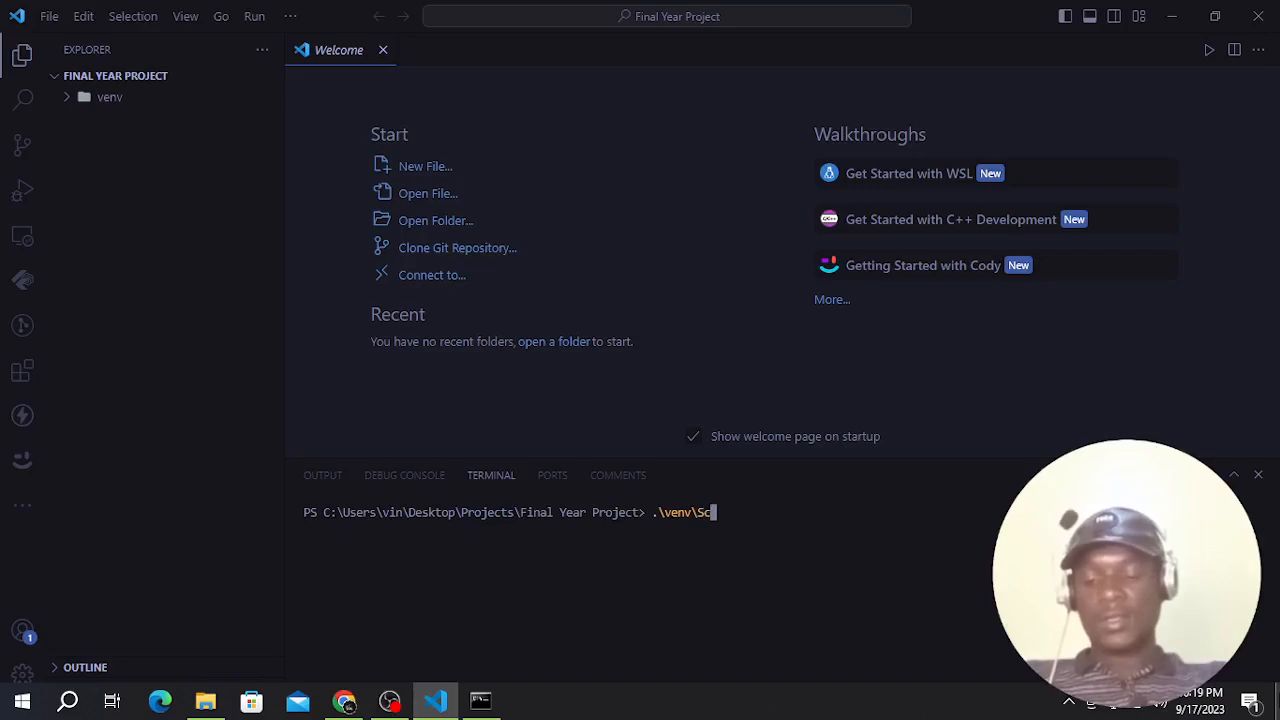
{"action": "type", "text": "ripts"}
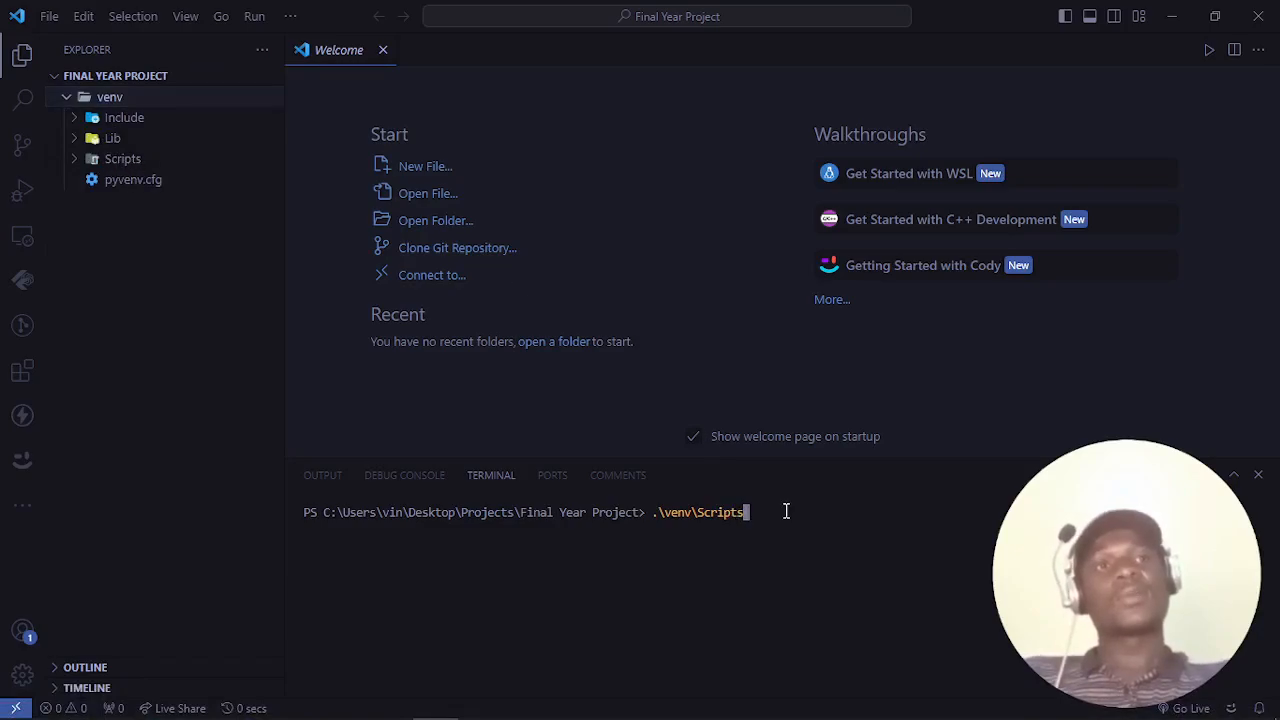
{"action": "type", "text": "\\"}
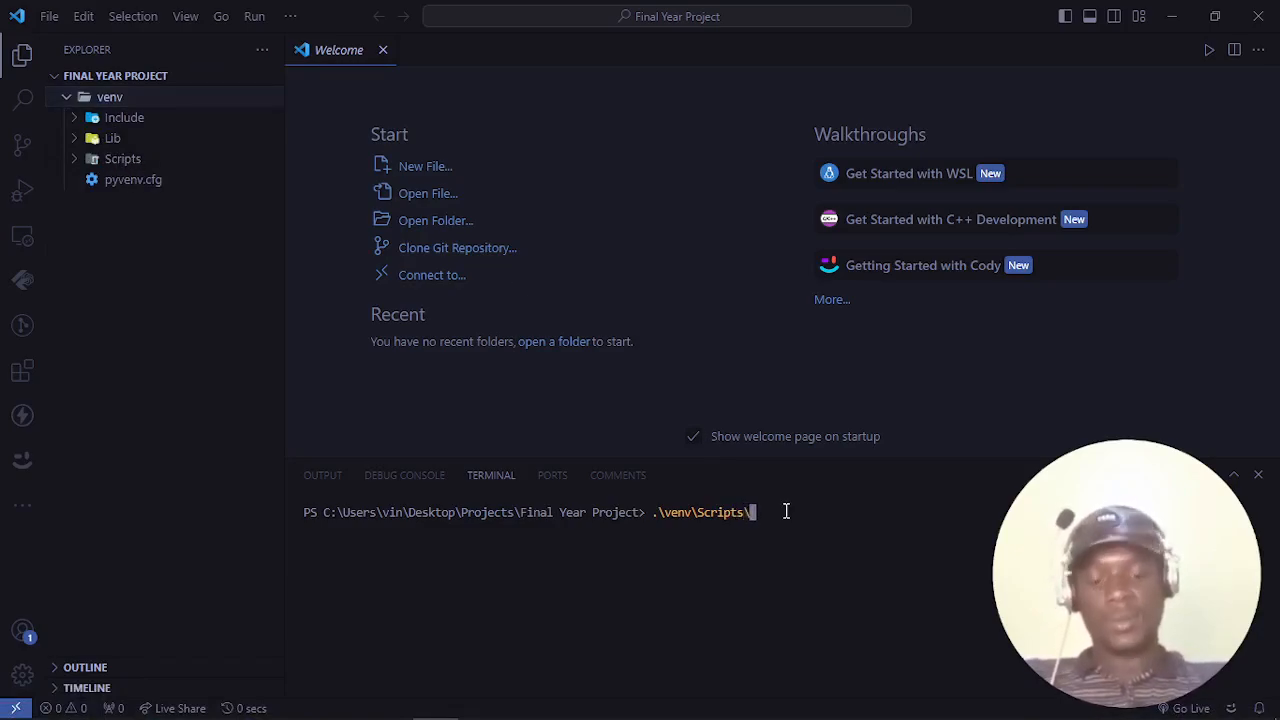
{"action": "type", "text": "activ"}
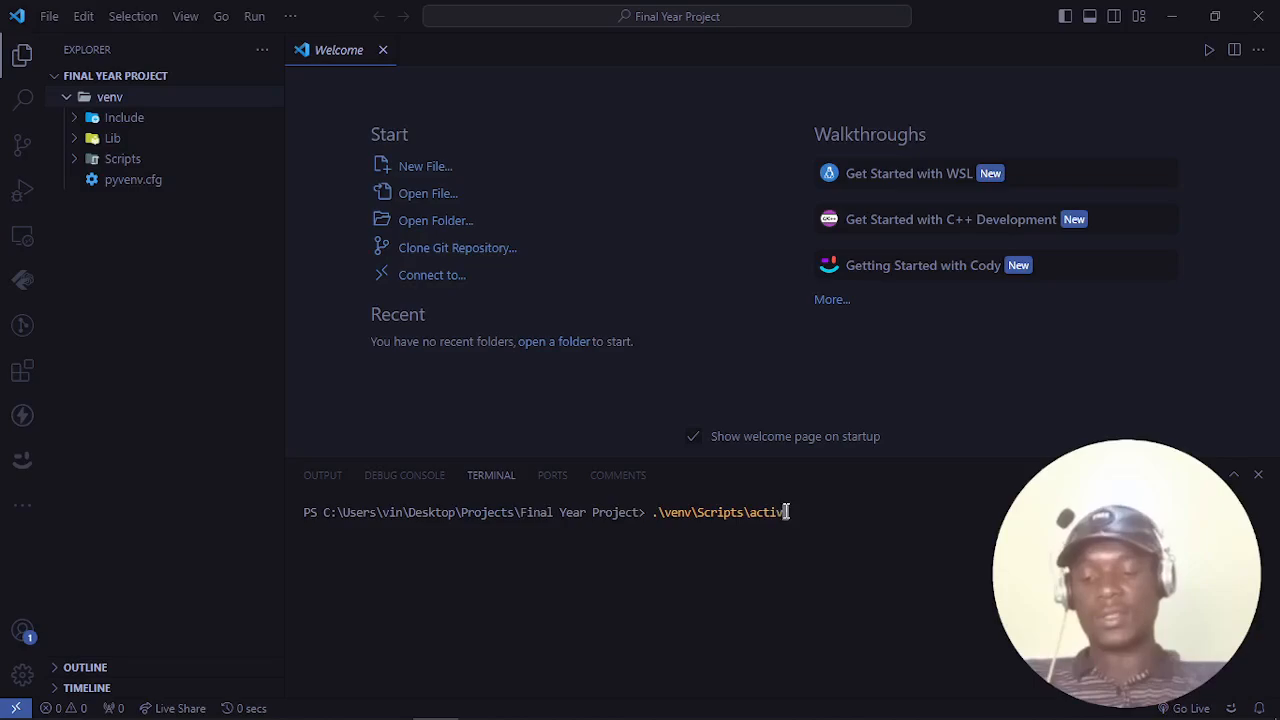
{"action": "type", "text": "te"}
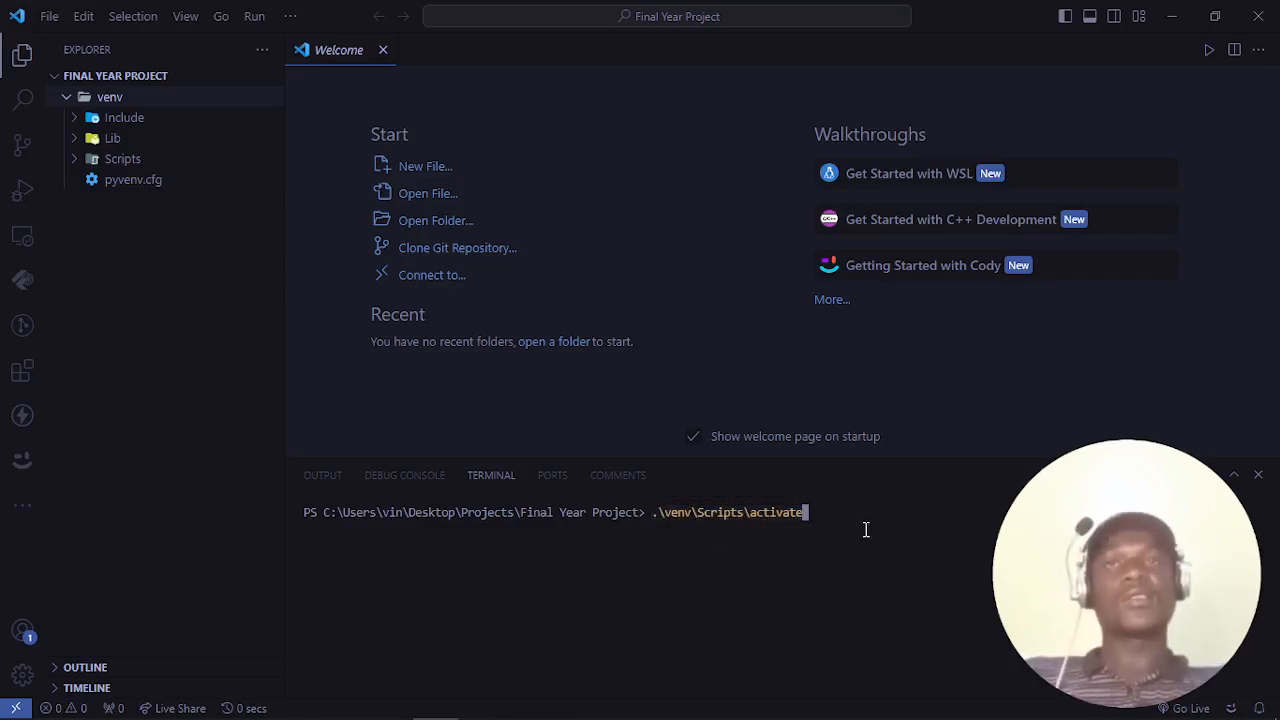
{"action": "key", "text": "Return"}
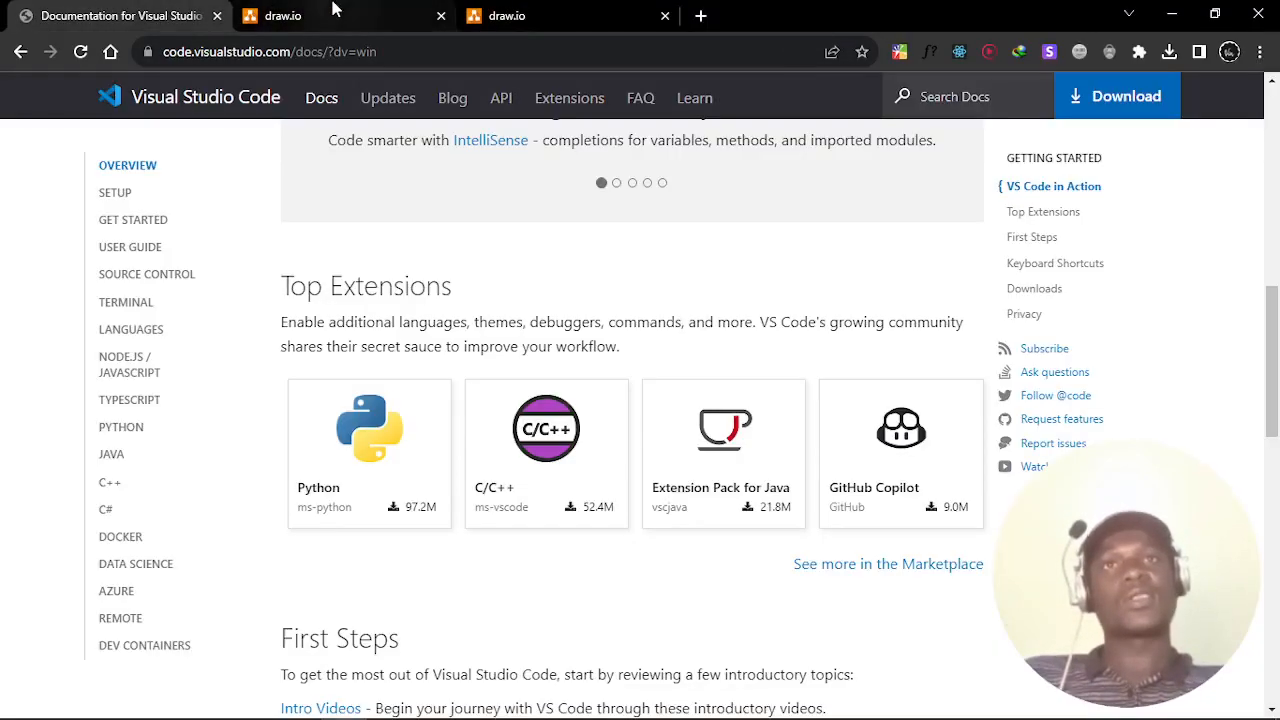
- Open youtube.com in a new Chrome tab
{"action": "left_click", "coordinate": [540, 15]}
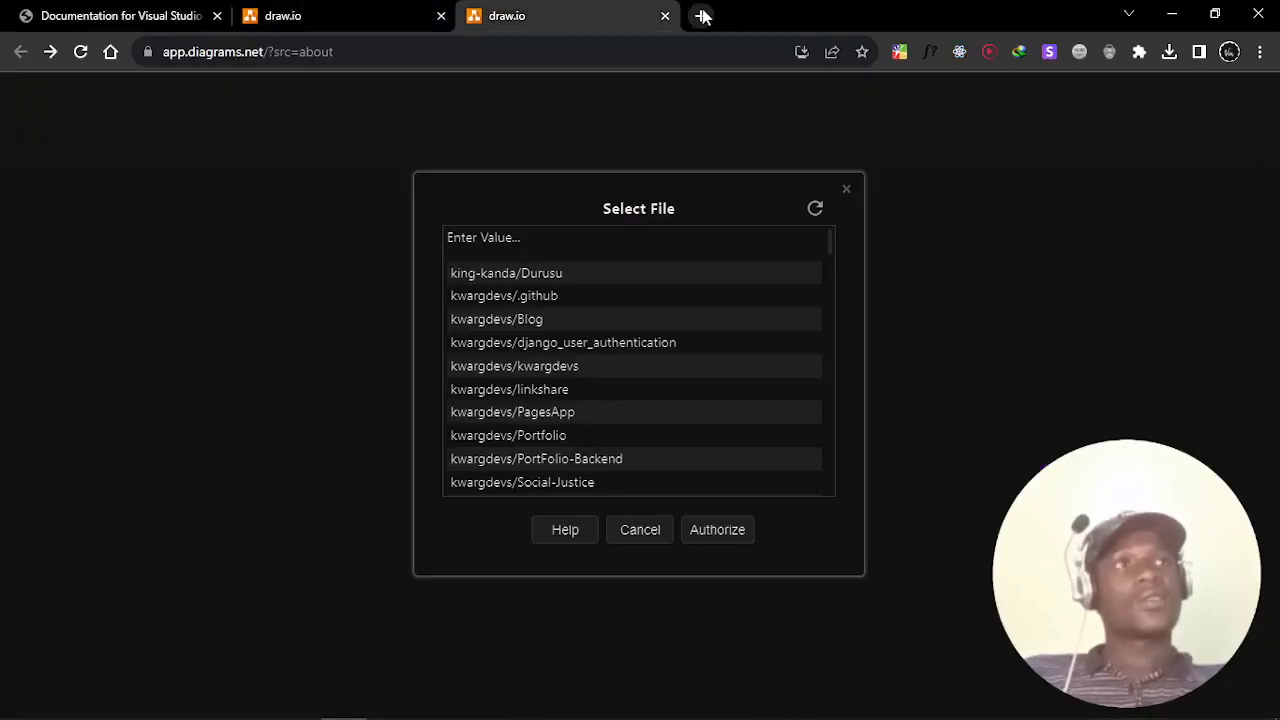
{"action": "left_click", "coordinate": [703, 15]}
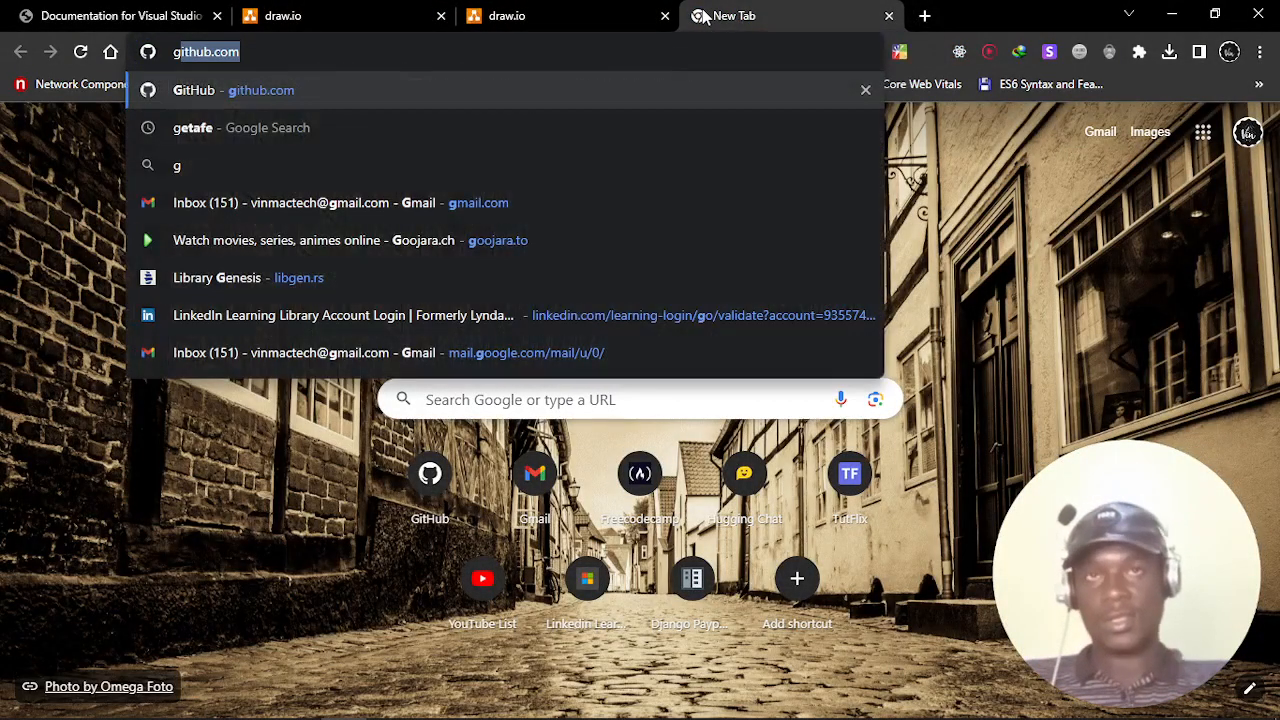
{"action": "type", "text": "youtube.com"}
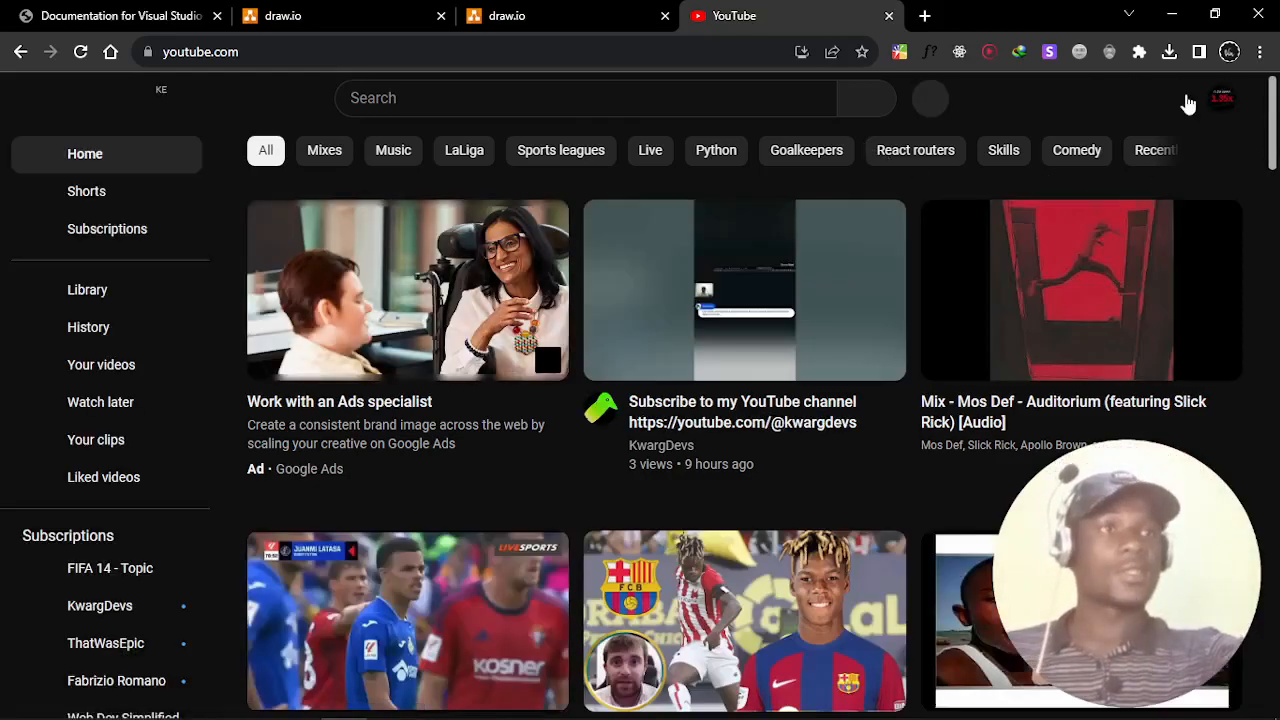
- Switch to the KwargDevs account and open its 'running scripts is disabled' fix video
{"action": "left_click", "coordinate": [1221, 98]}
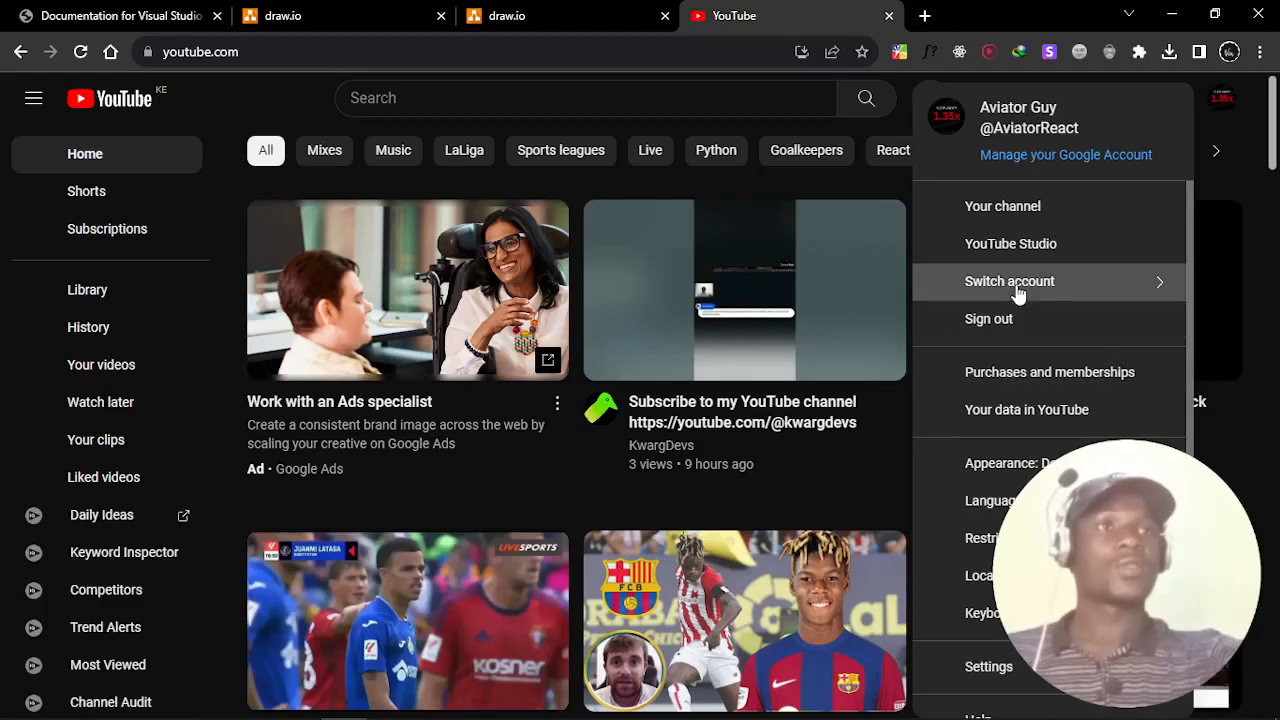
{"action": "left_click", "coordinate": [1009, 281]}
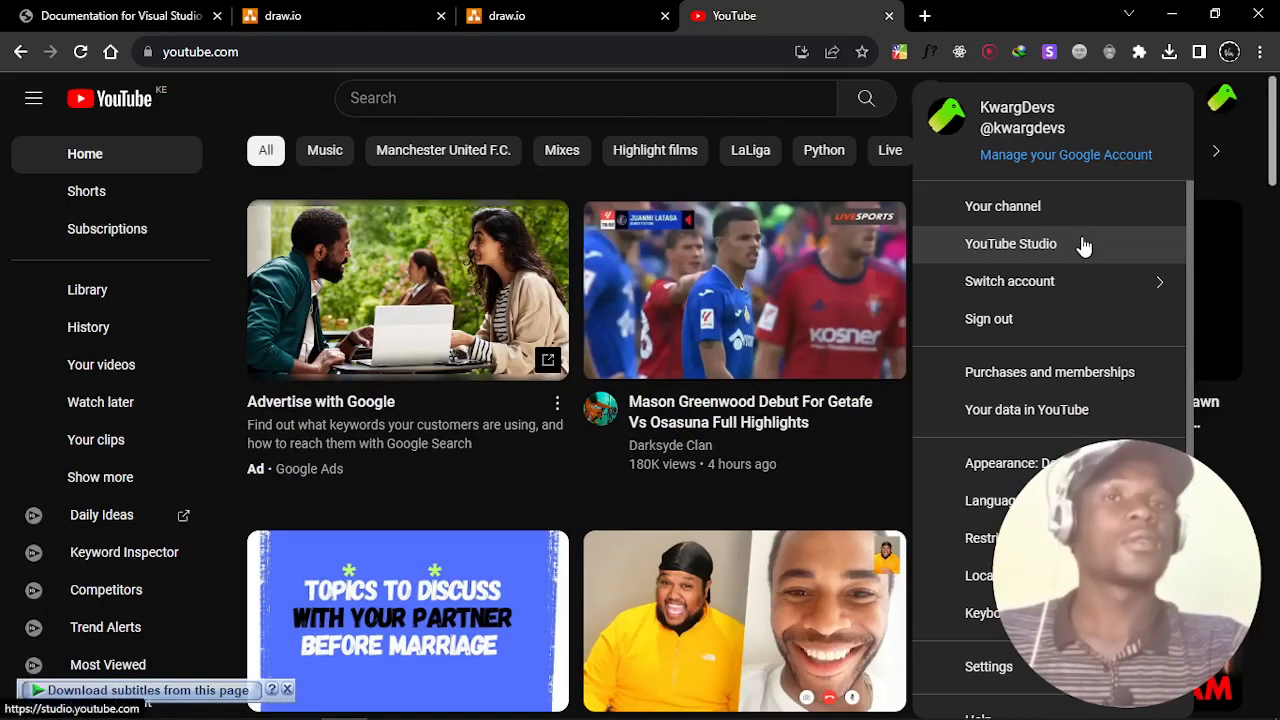
{"action": "left_click", "coordinate": [1002, 206]}
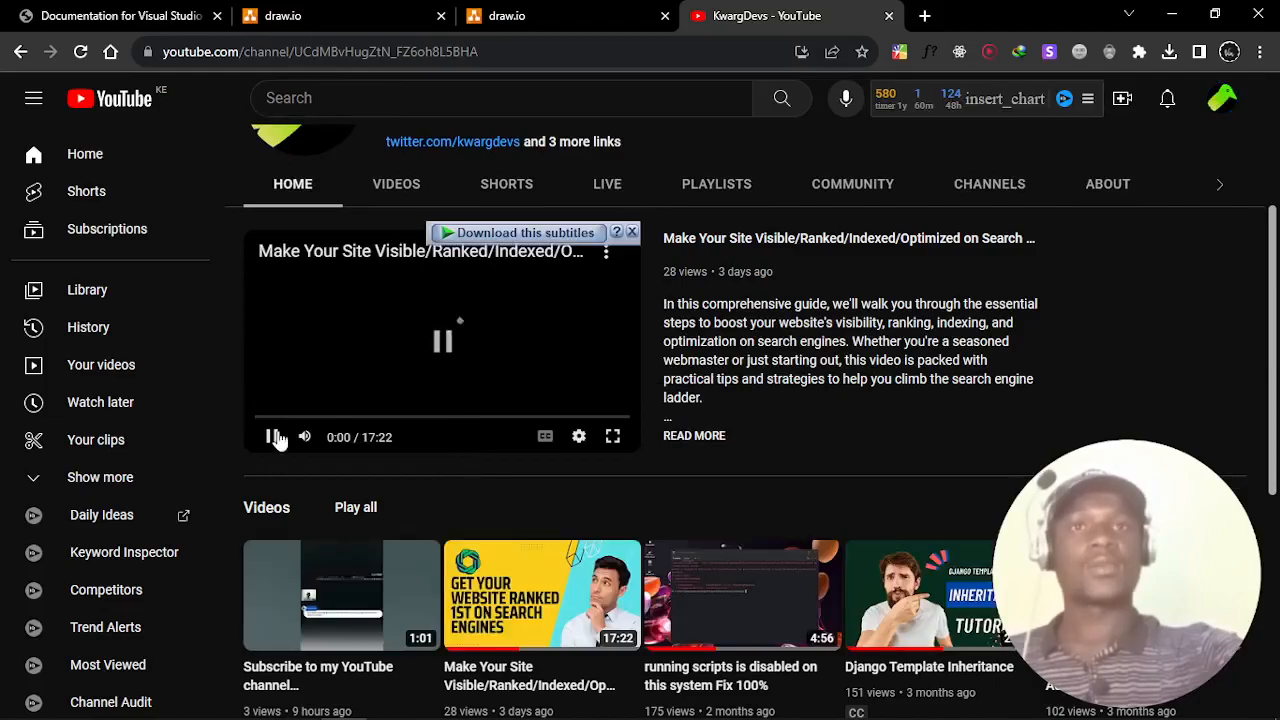
{"action": "left_click", "coordinate": [271, 437]}
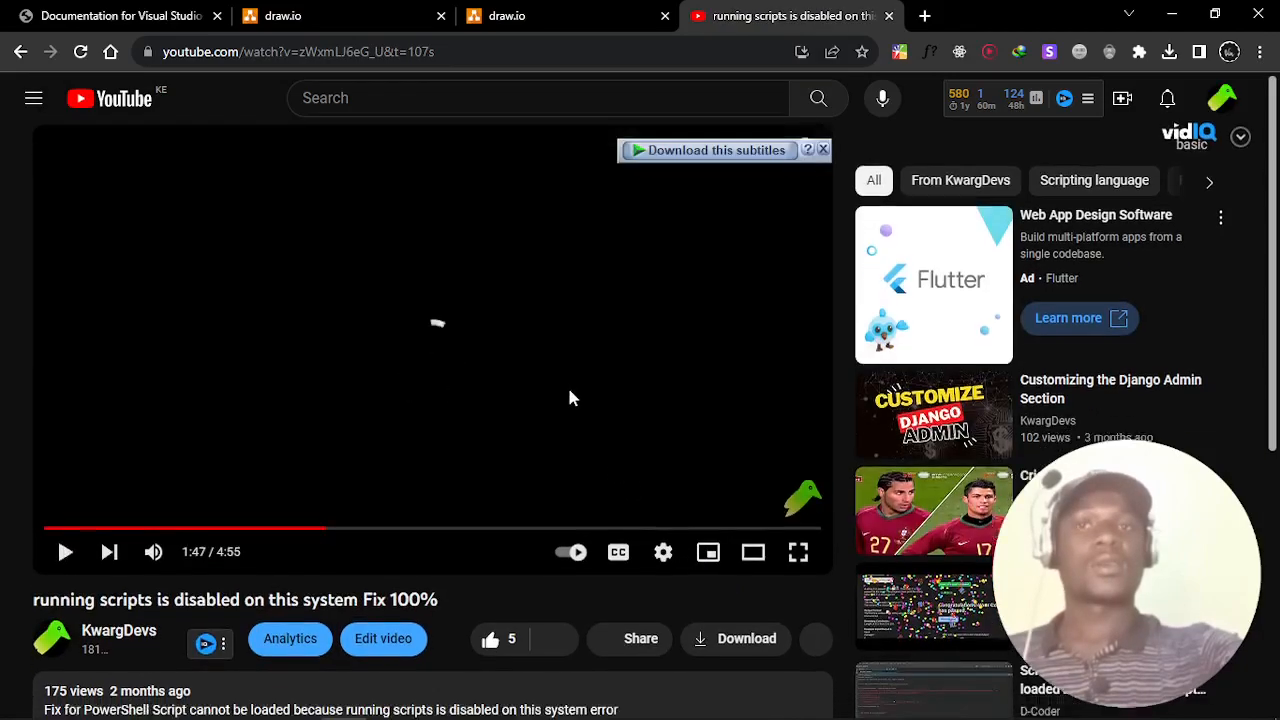
{"action": "scroll", "scroll_direction": "down", "scroll_amount": 3}
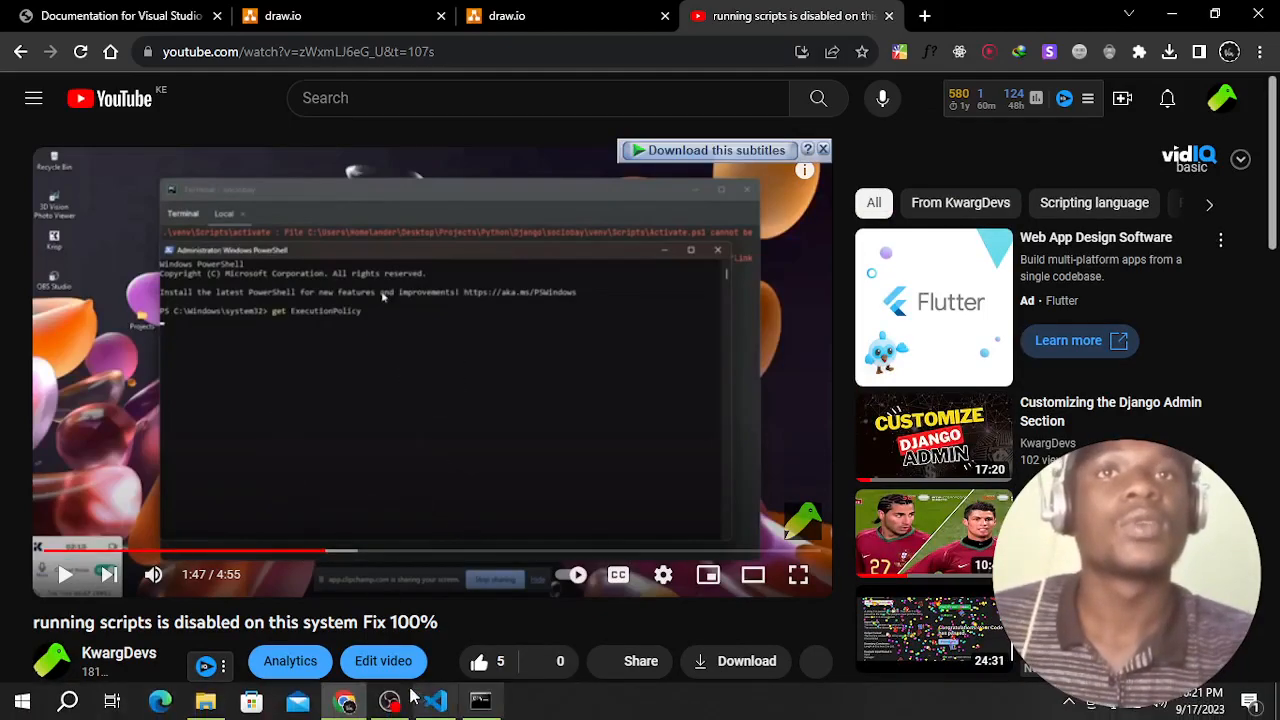
- Run get-ExecutionPolicy in Command Prompt, which rejects it as an unrecognized command
{"action": "left_click", "coordinate": [480, 710]}
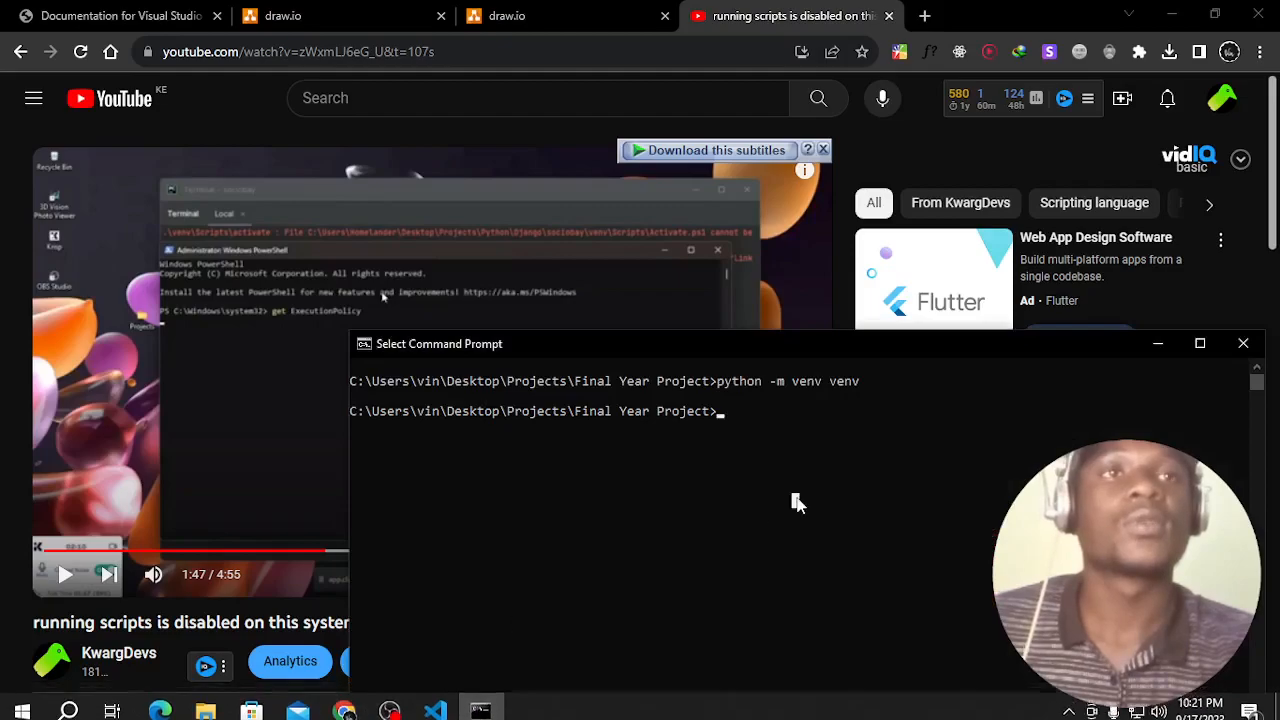
{"action": "type", "text": "get"}
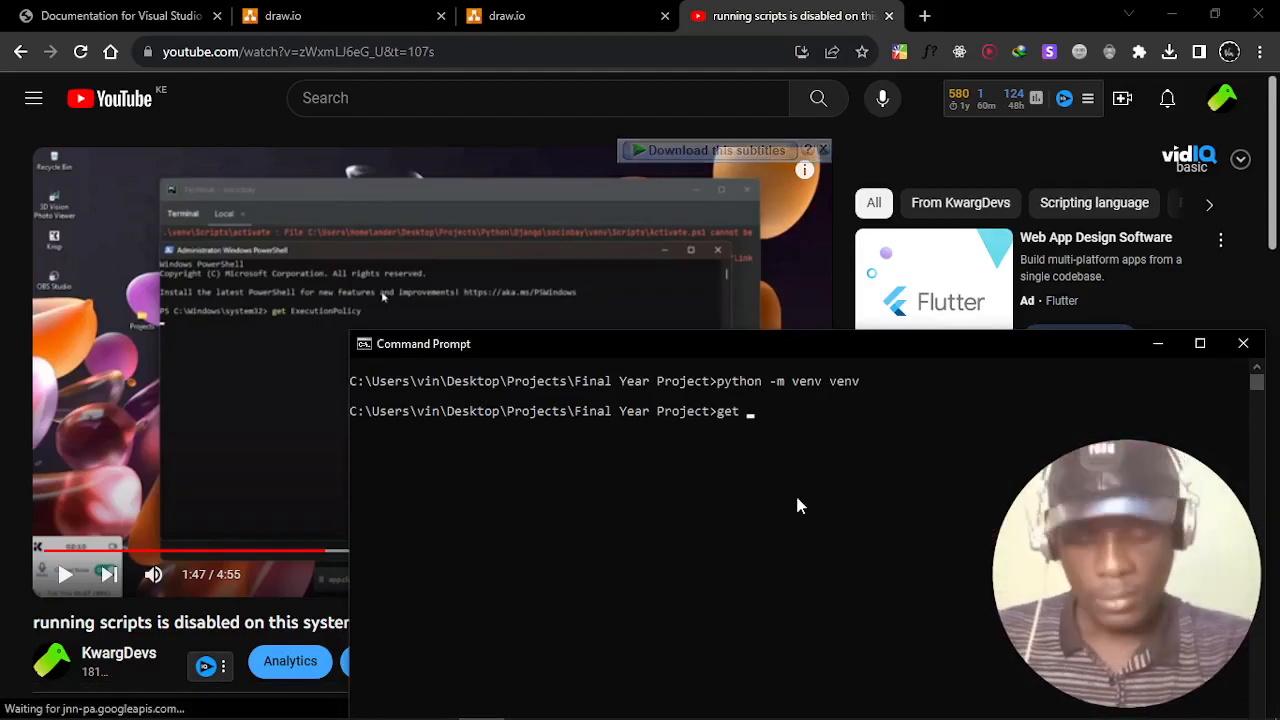
{"action": "type", "text": "ExecutionPoli"}
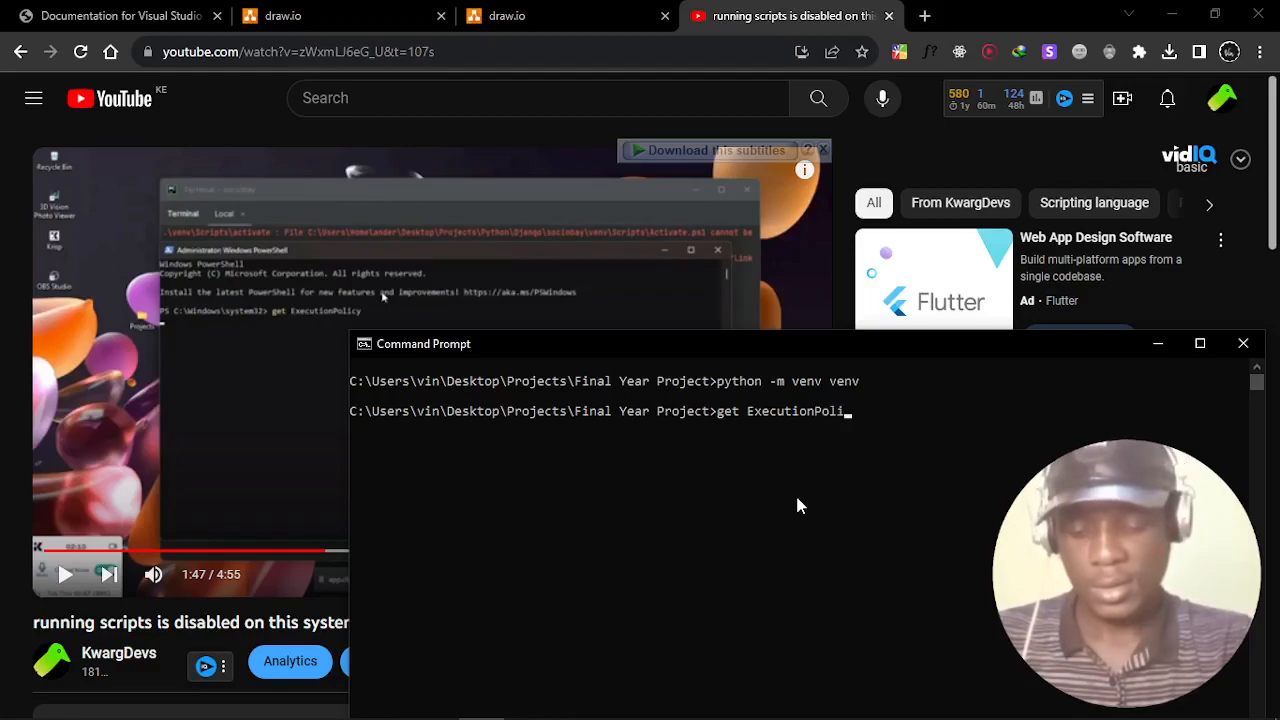
{"action": "key", "text": "Return"}
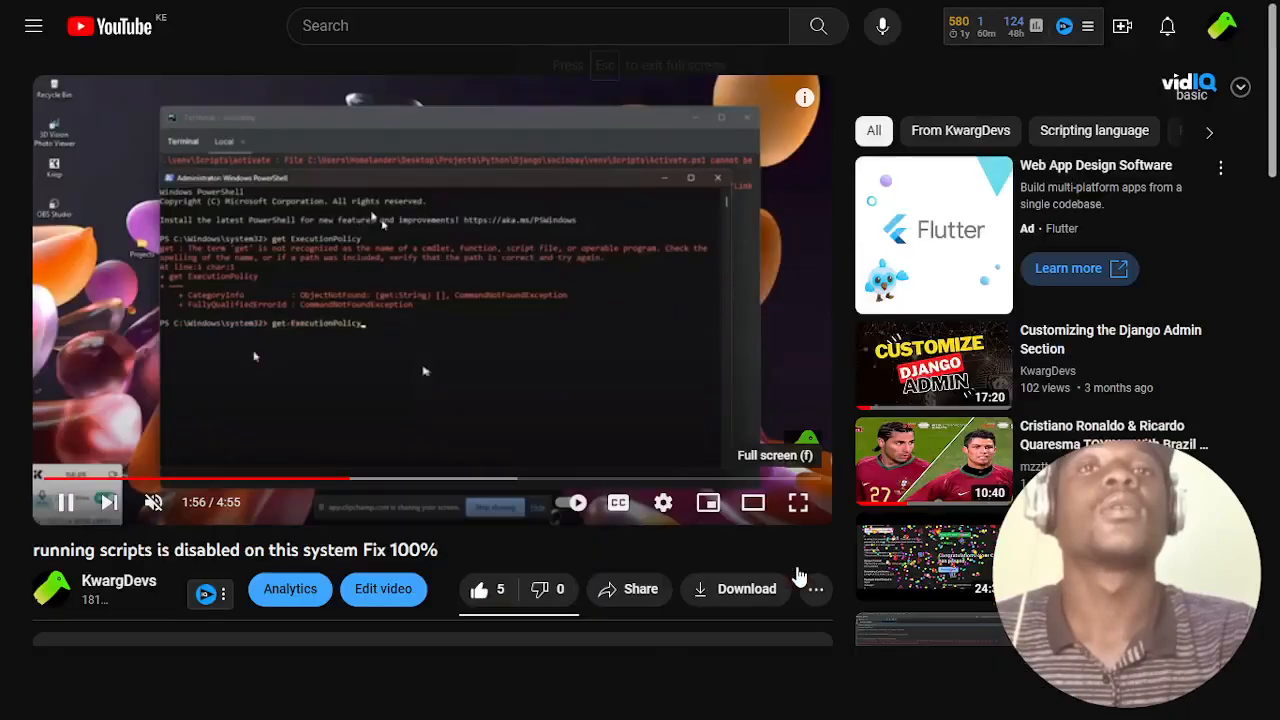
- Pause the tutorial video and retry as 'get ExecutionPolicy' in Command Prompt
{"action": "left_click", "coordinate": [798, 502]}
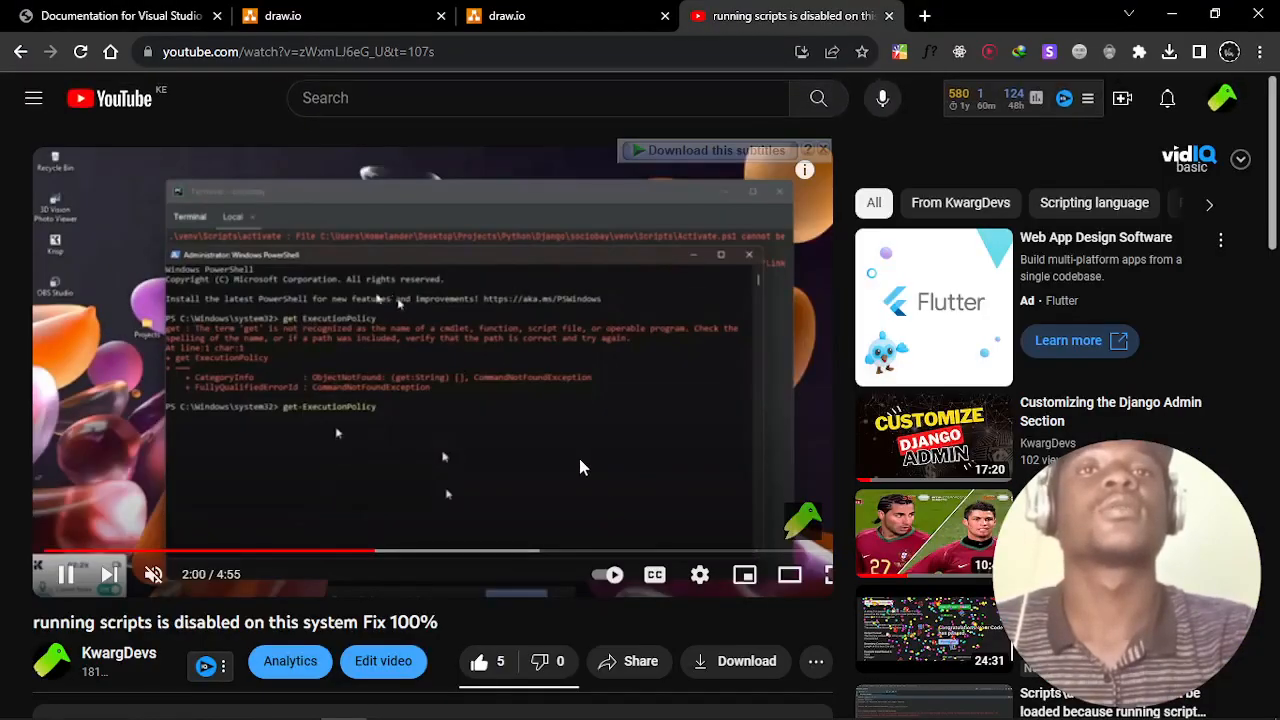
{"action": "left_click", "coordinate": [481, 700]}
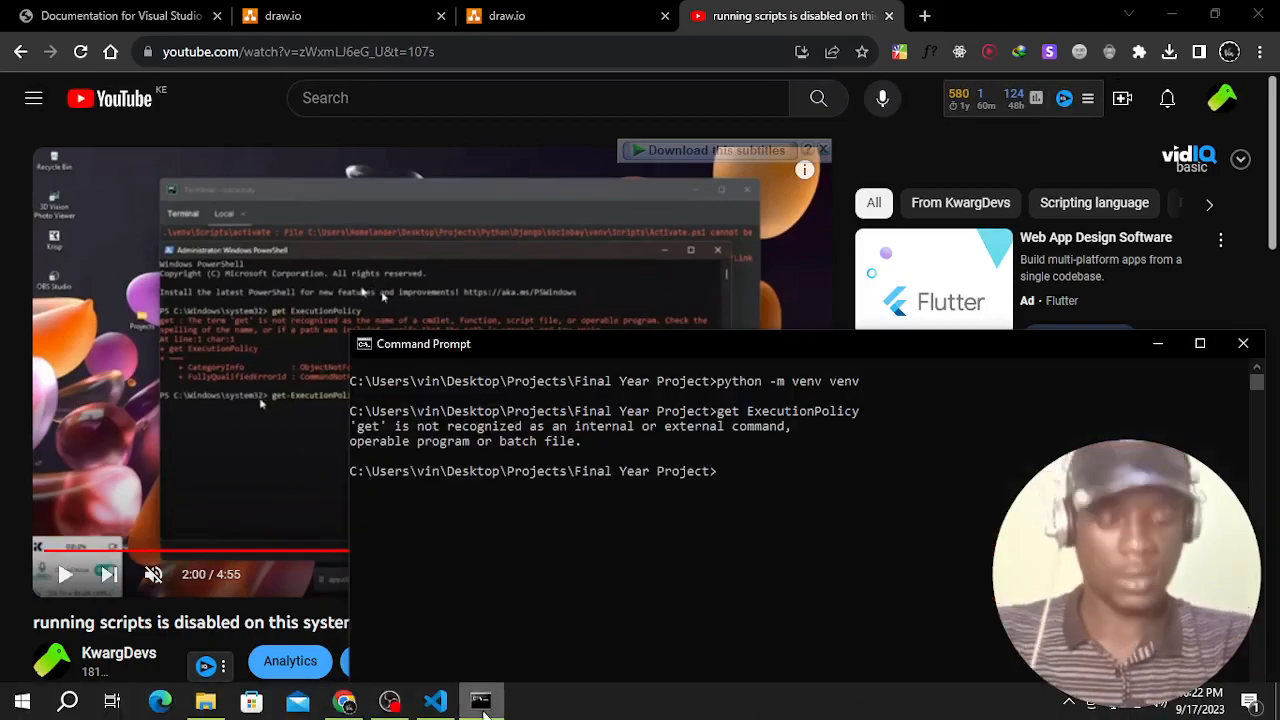
{"action": "type", "text": "get ExecutionPolicy"}
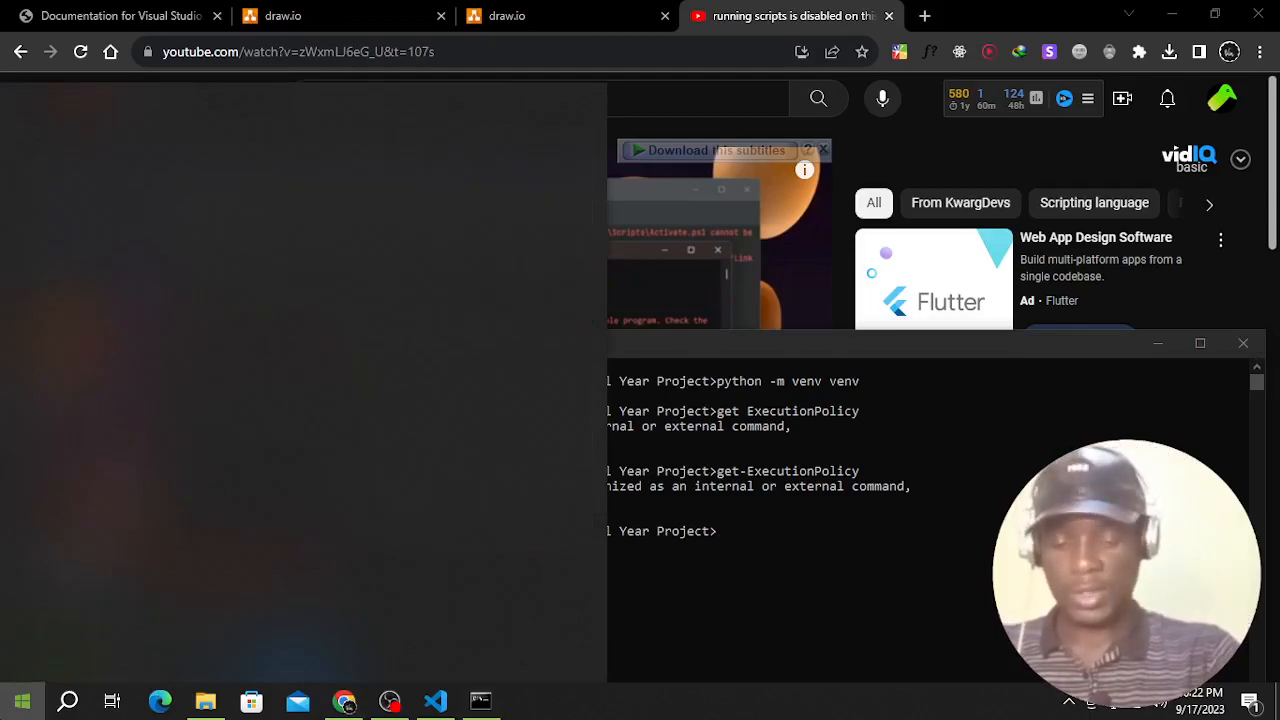
- Open Windows PowerShell and query get-ExecutionPolicy, which reports Restricted
{"action": "type", "text": "power"}
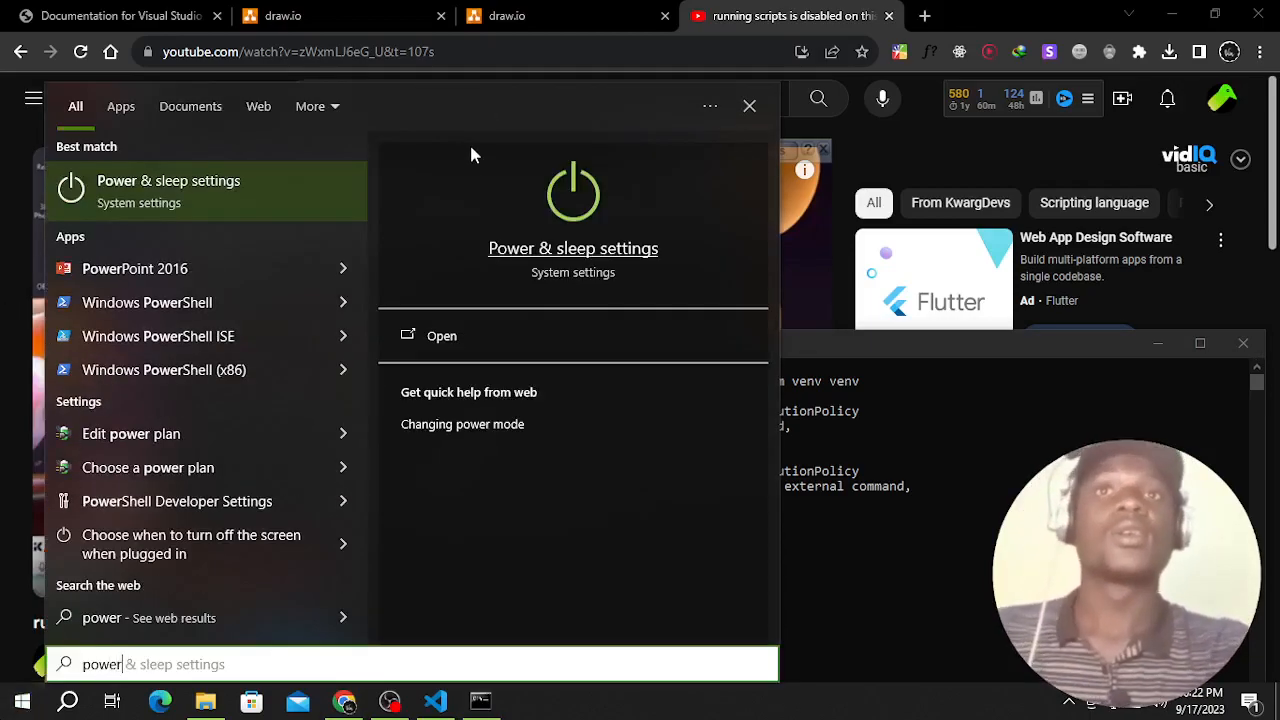
{"action": "mouse_move", "coordinate": [195, 302]}
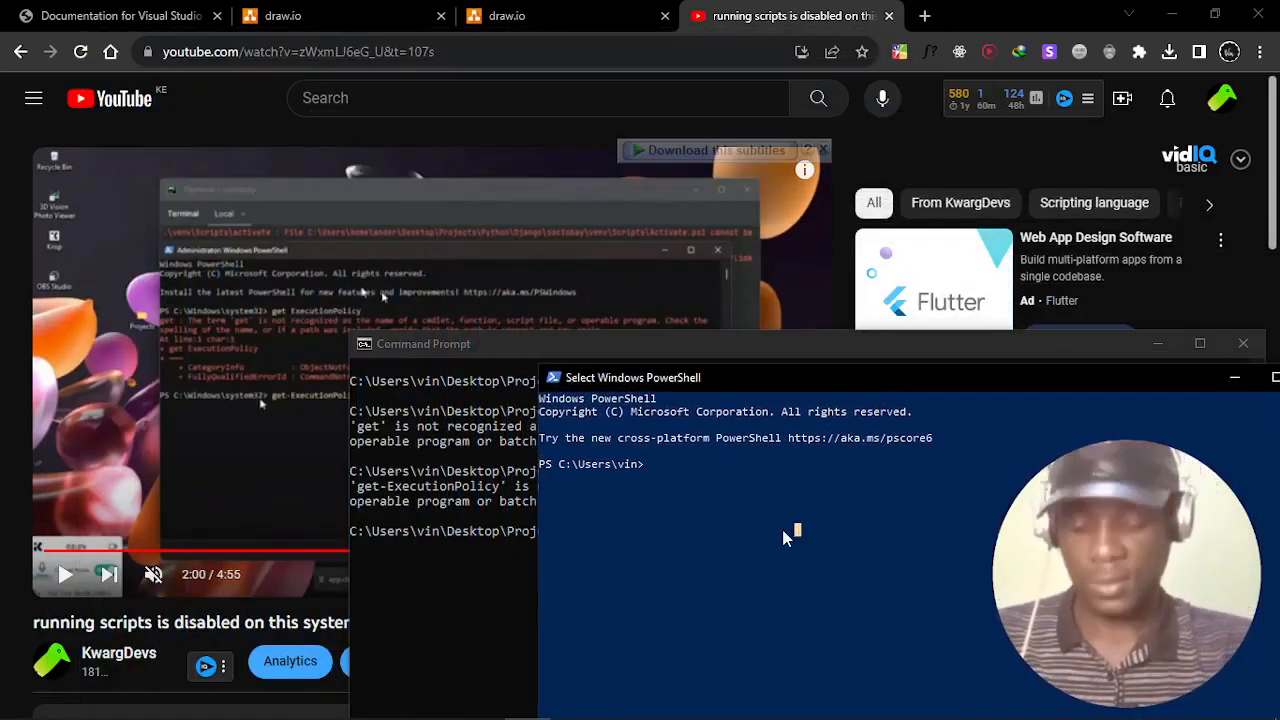
{"action": "type", "text": "get-ExecutionPol"}
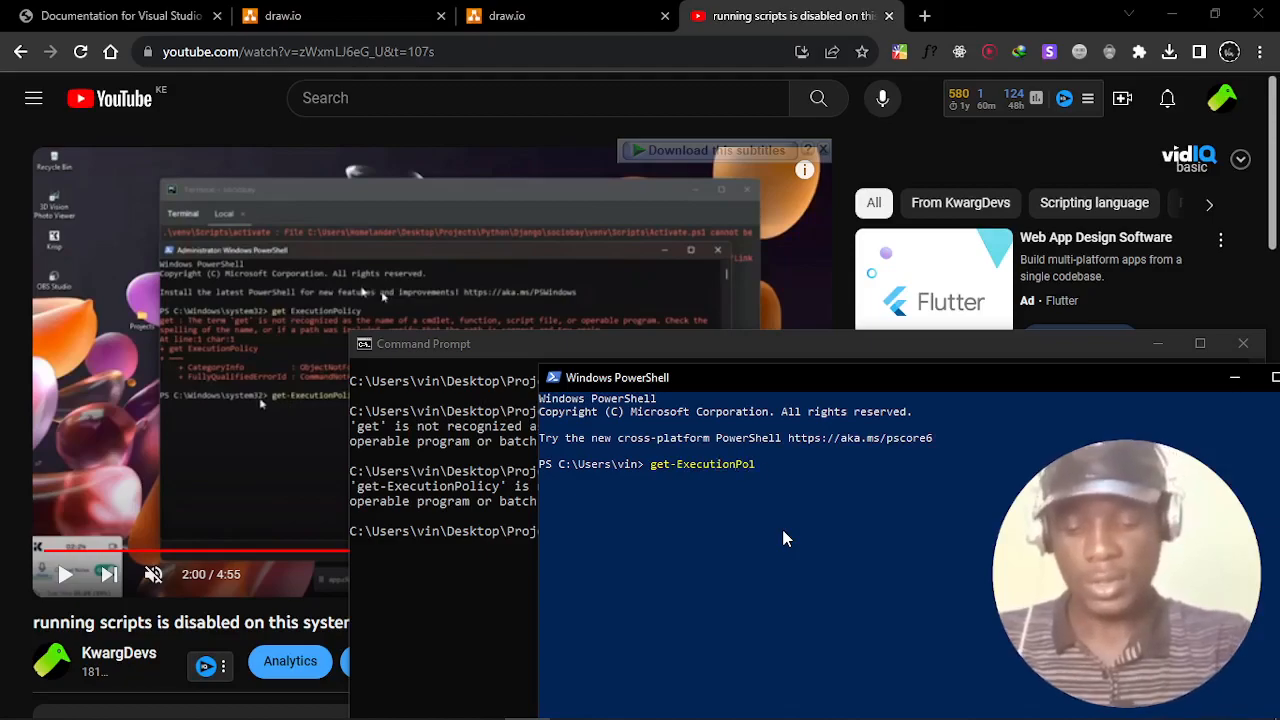
{"action": "type", "text": "icy"}
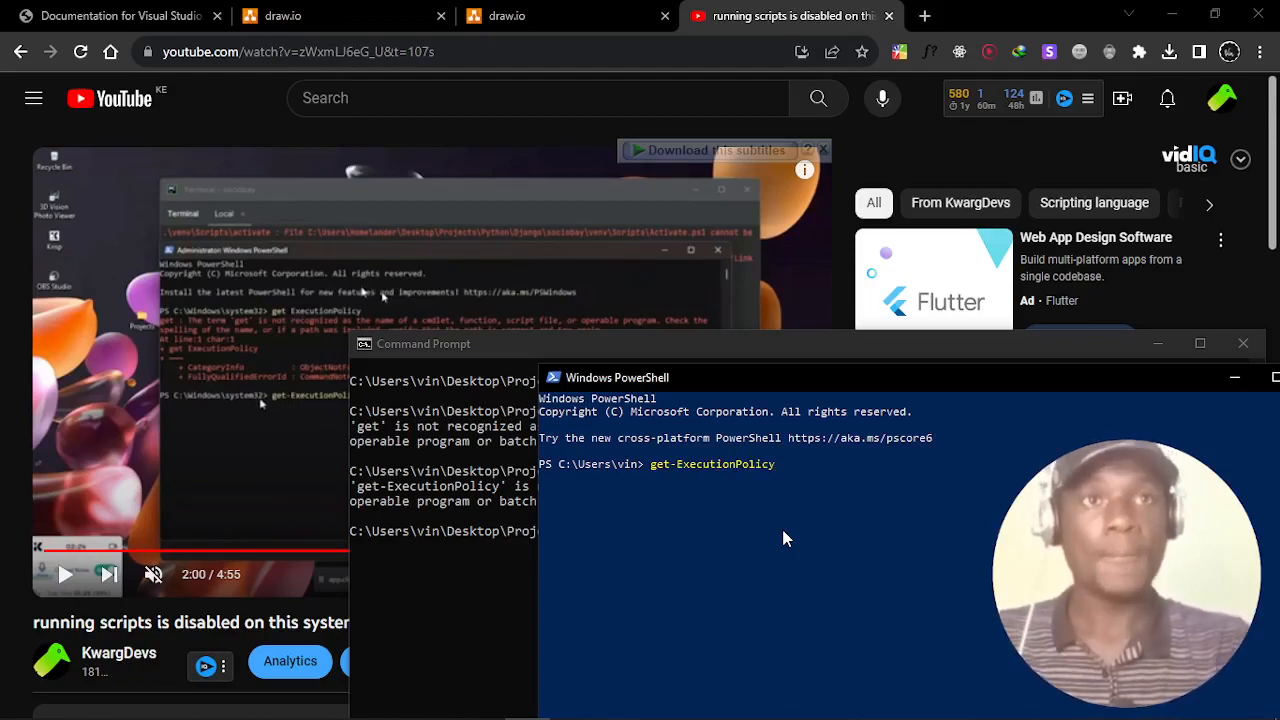
{"action": "key", "text": "Return"}
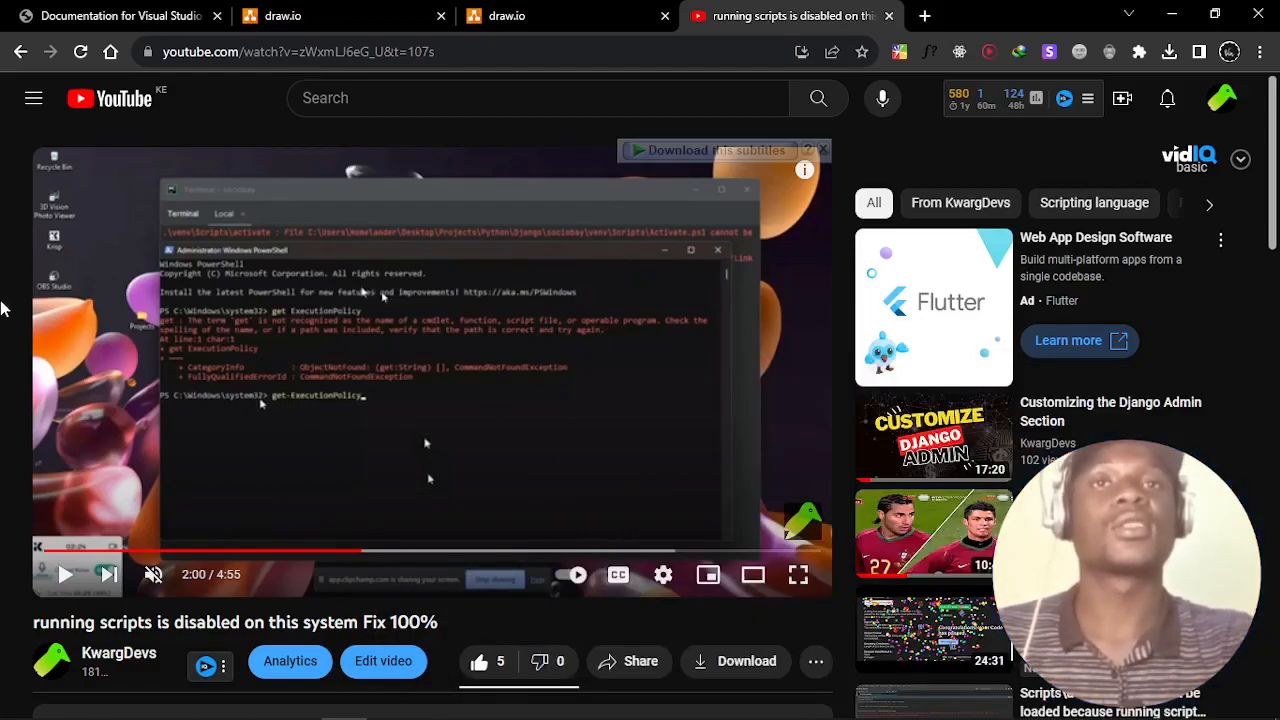
{"action": "mouse_move", "coordinate": [585, 418]}
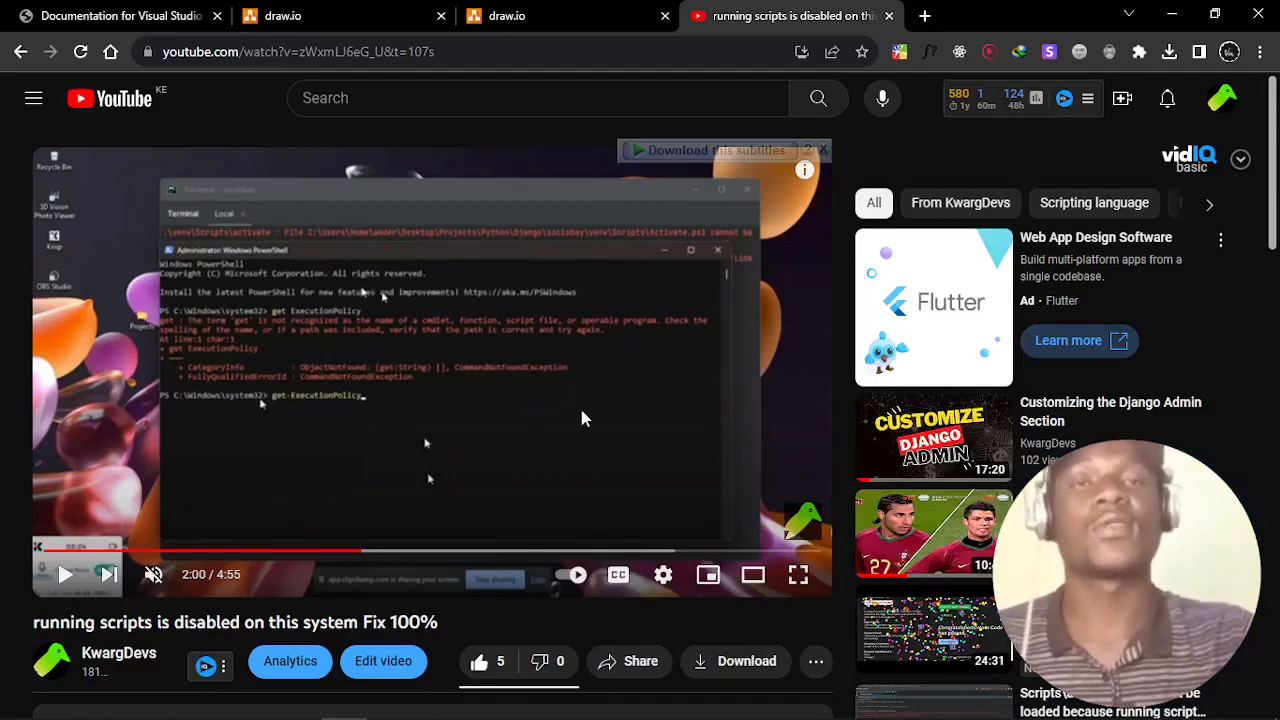
- Run set-ExecutionPolicy unrestricted, get access denied, and close the PowerShell window
{"action": "left_click", "coordinate": [400, 551]}
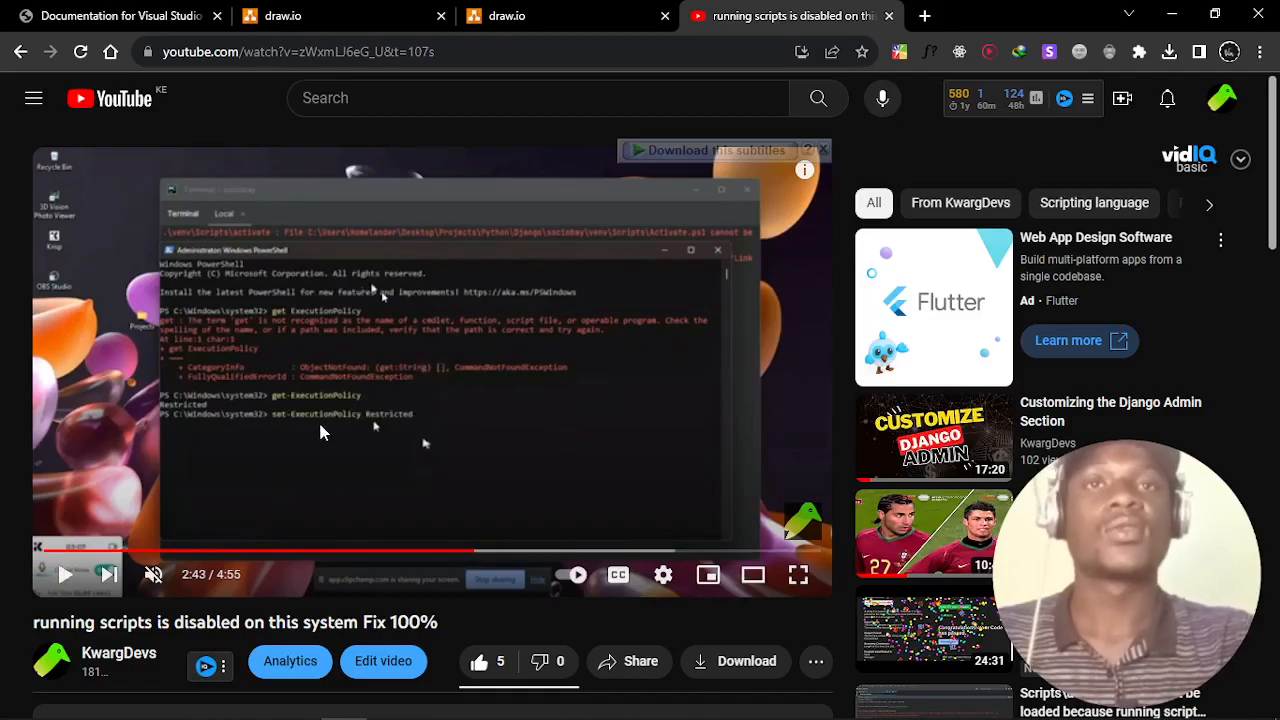
{"action": "mouse_move", "coordinate": [500, 545]}
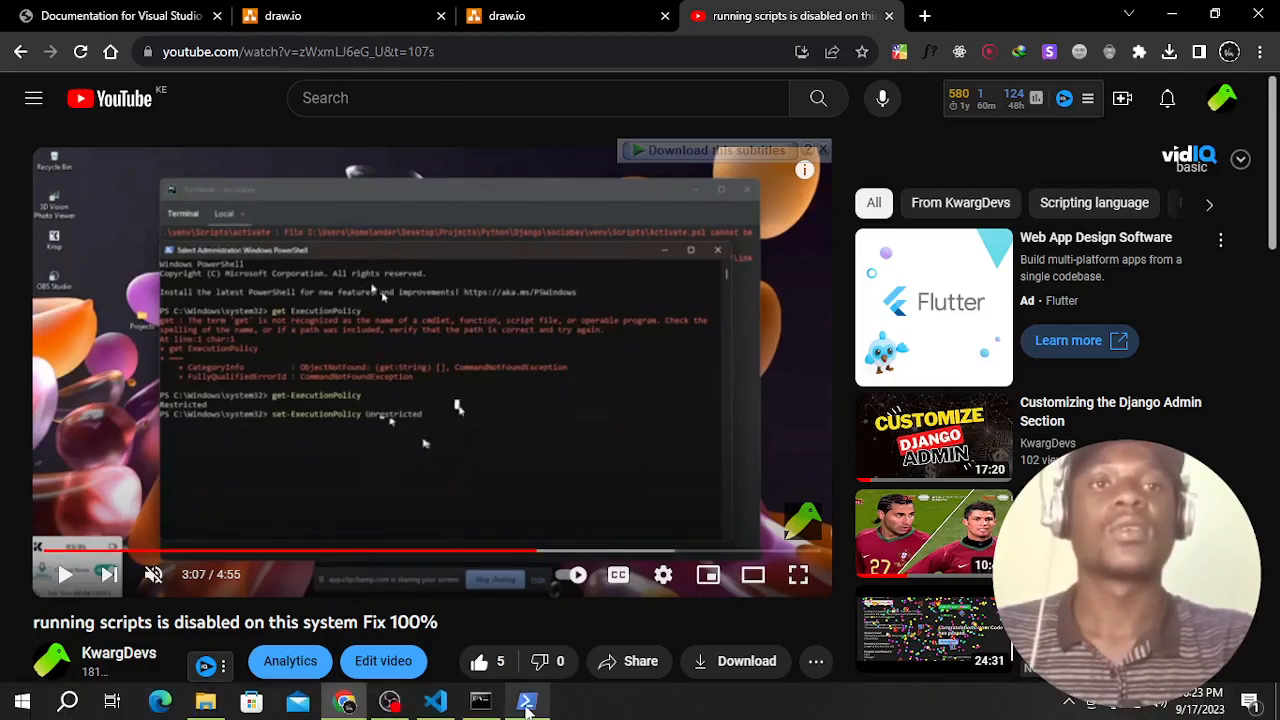
{"action": "left_click", "coordinate": [529, 700]}
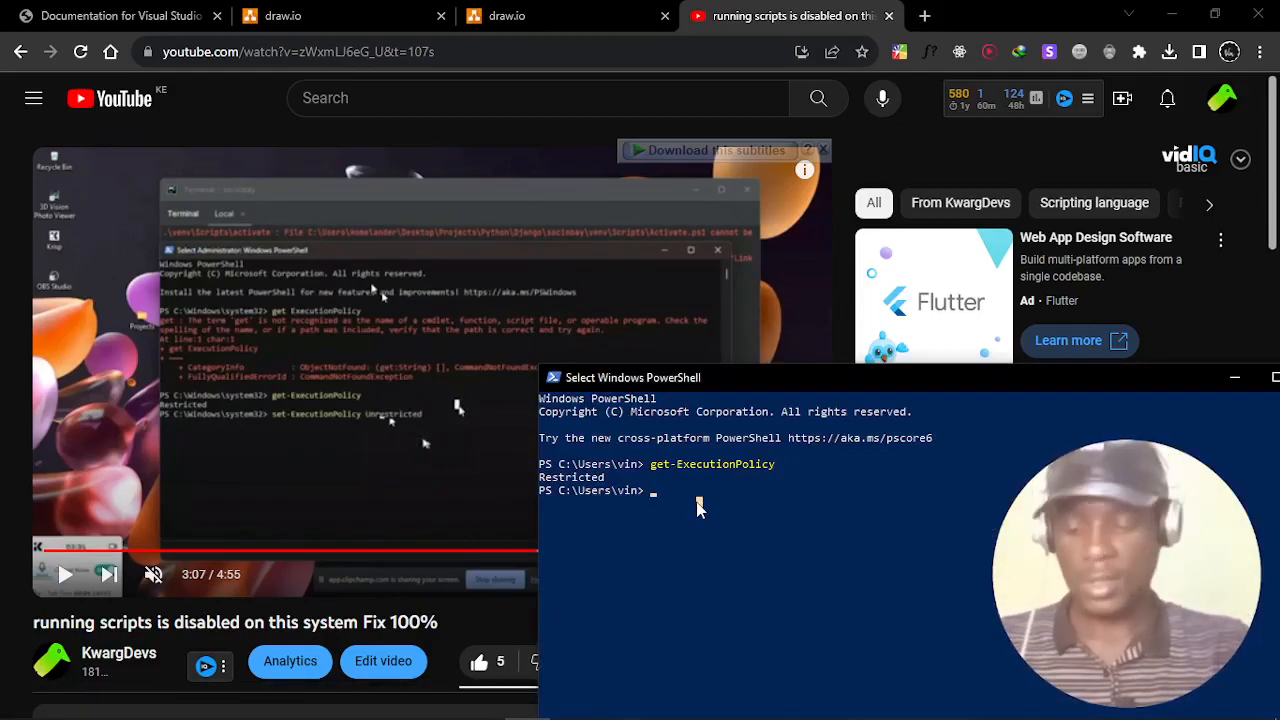
{"action": "type", "text": "set"}
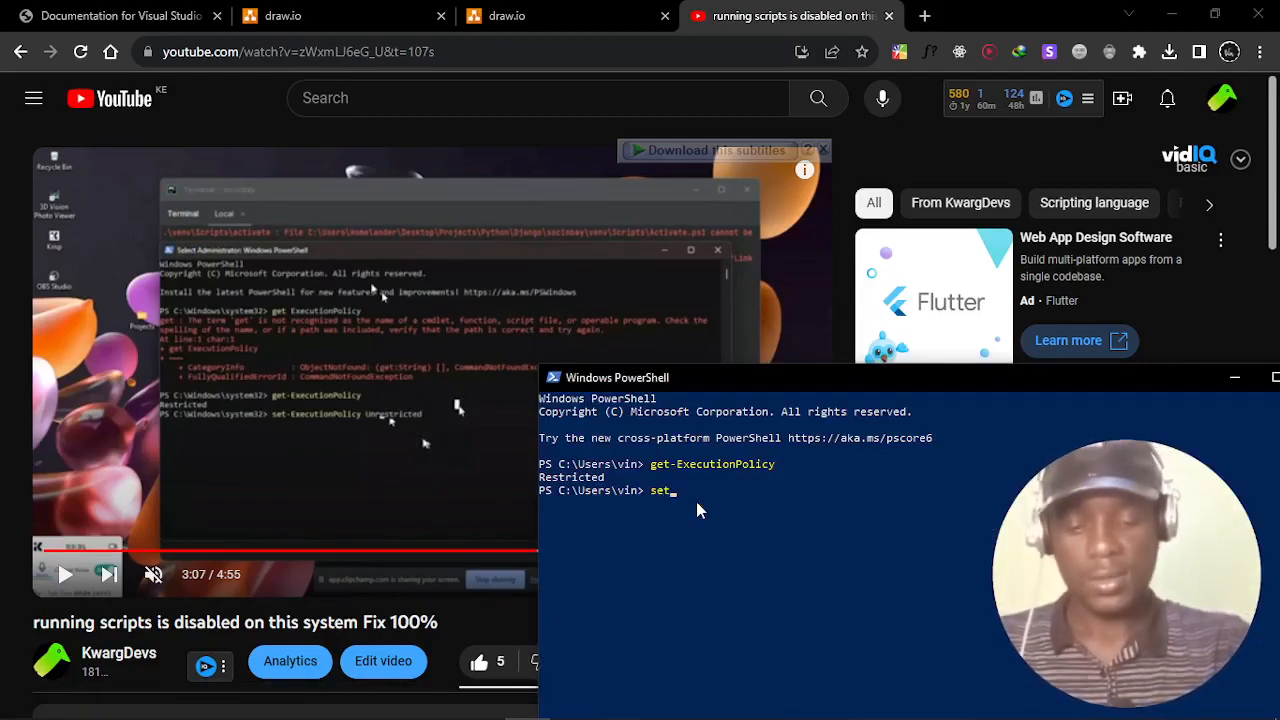
{"action": "type", "text": "-Ece"}
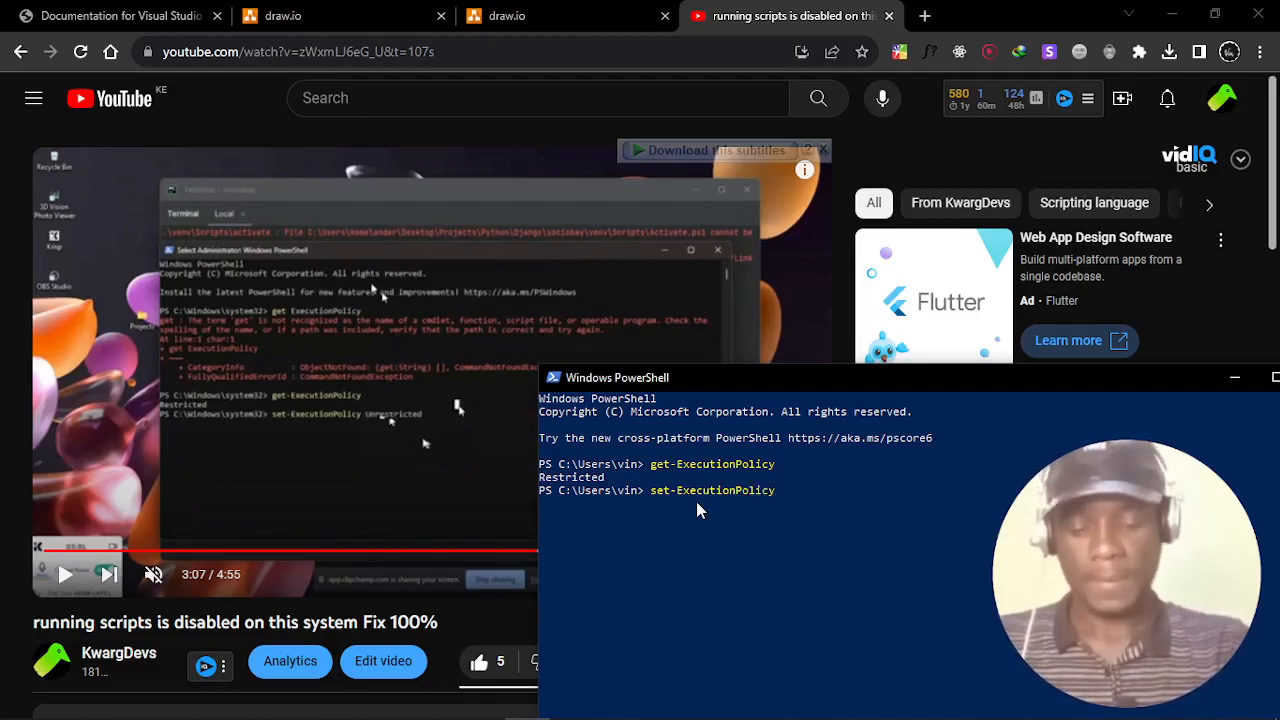
{"action": "type", "text": "unrestr"}
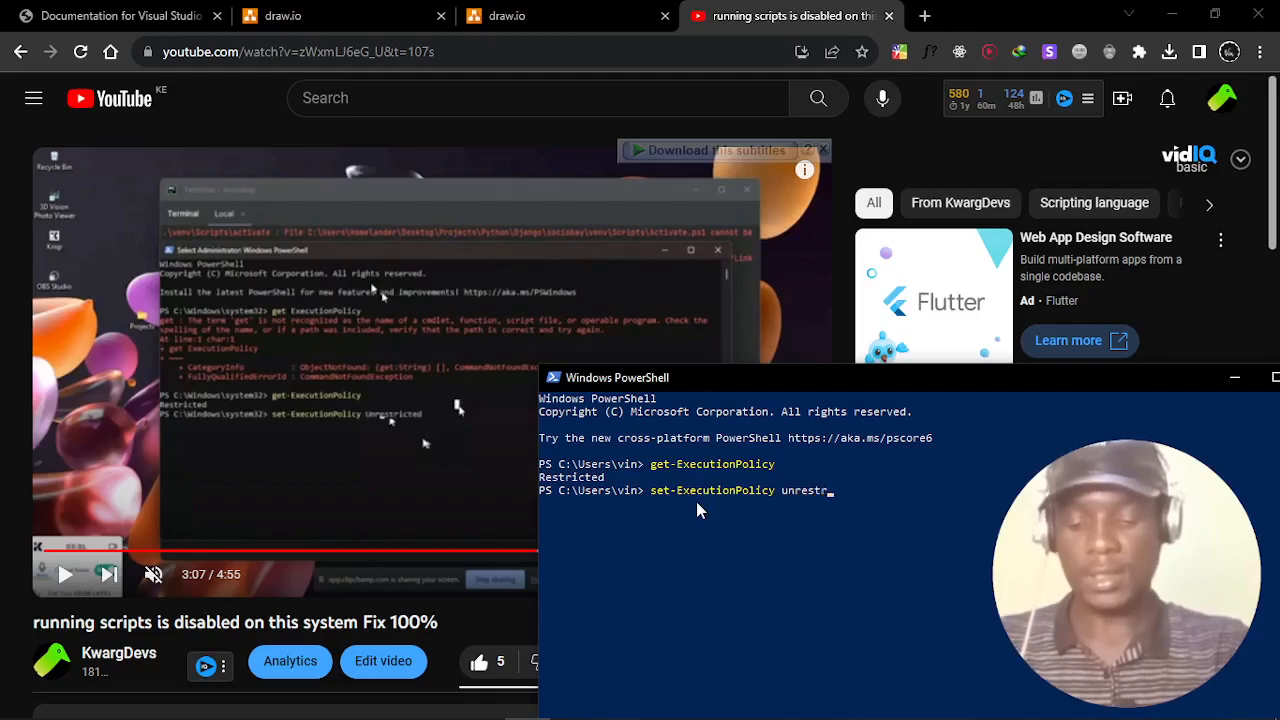
{"action": "type", "text": "icted"}
{"action": "type", "text": "A"}
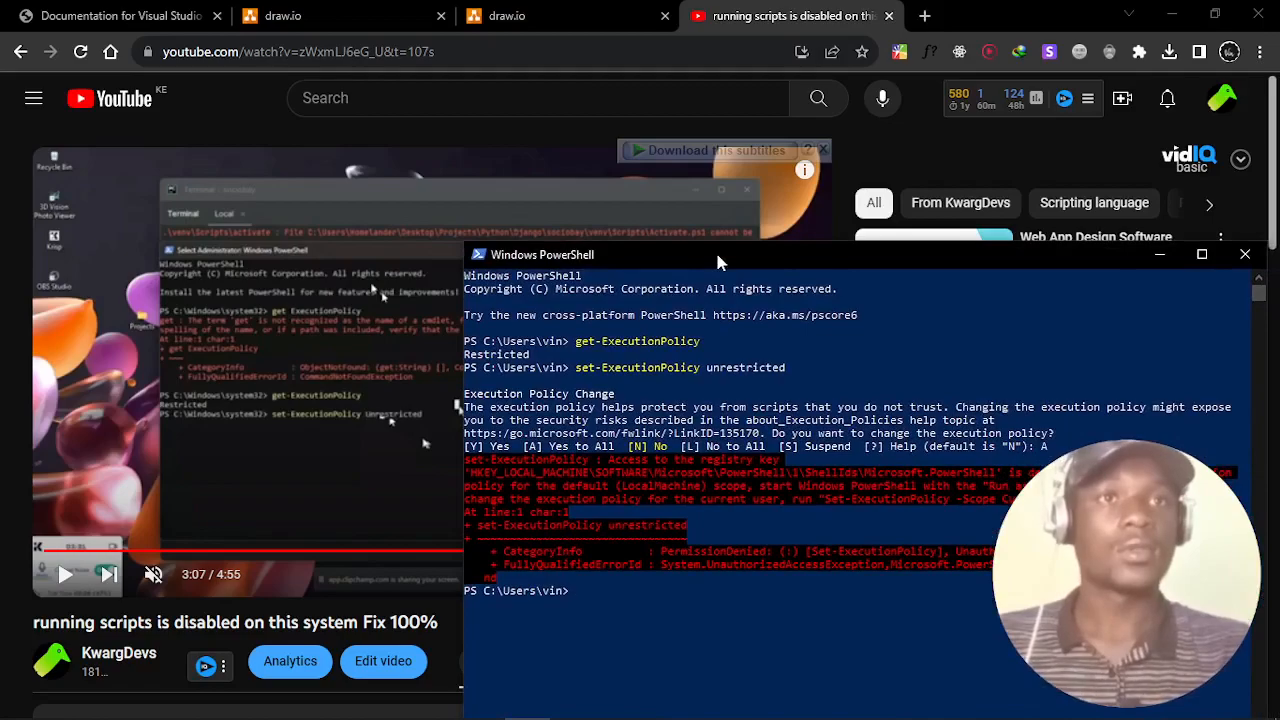
{"action": "type", "text": "set-ExecutionPolicy unrestricted"}
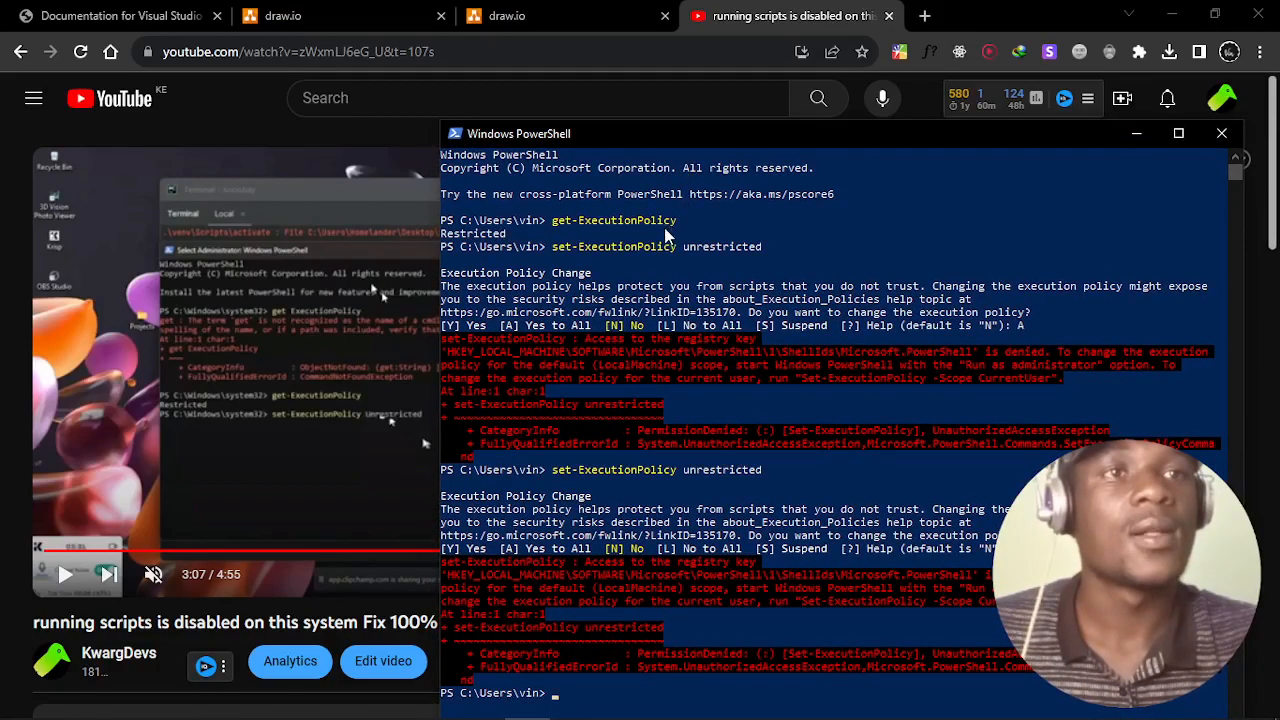
{"action": "left_click", "coordinate": [1221, 133]}
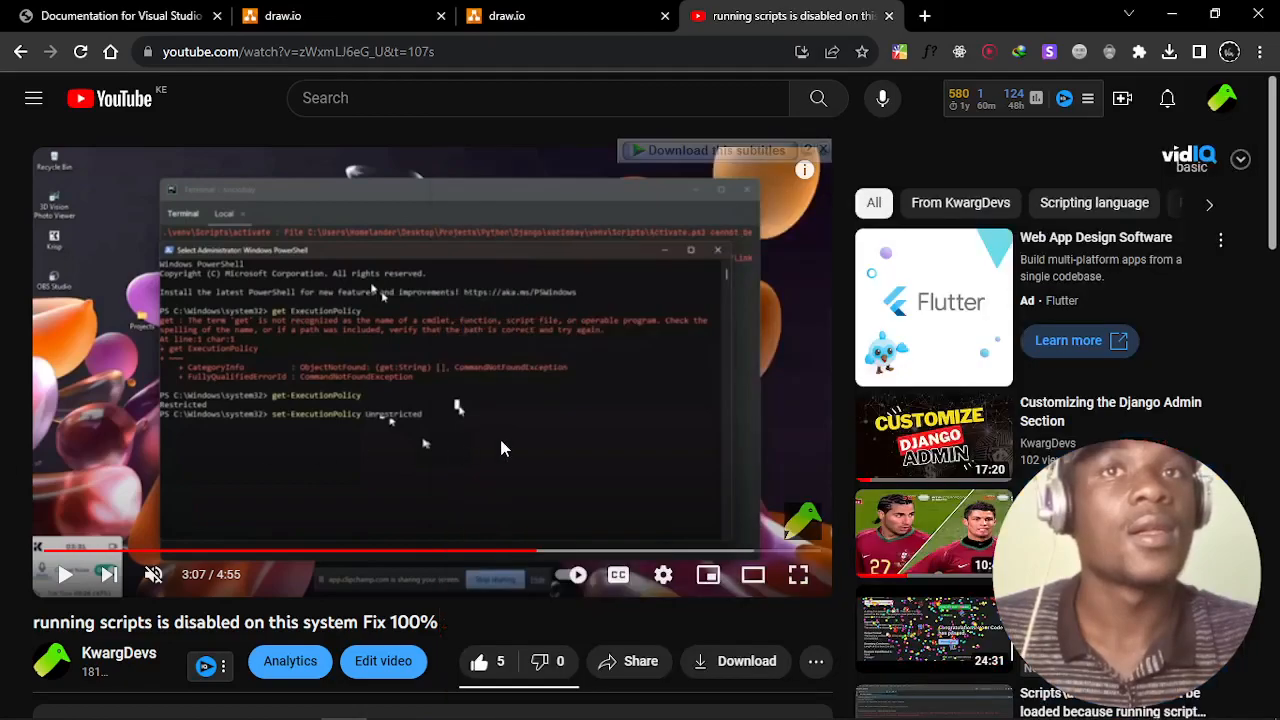
{"action": "left_click", "coordinate": [65, 574]}
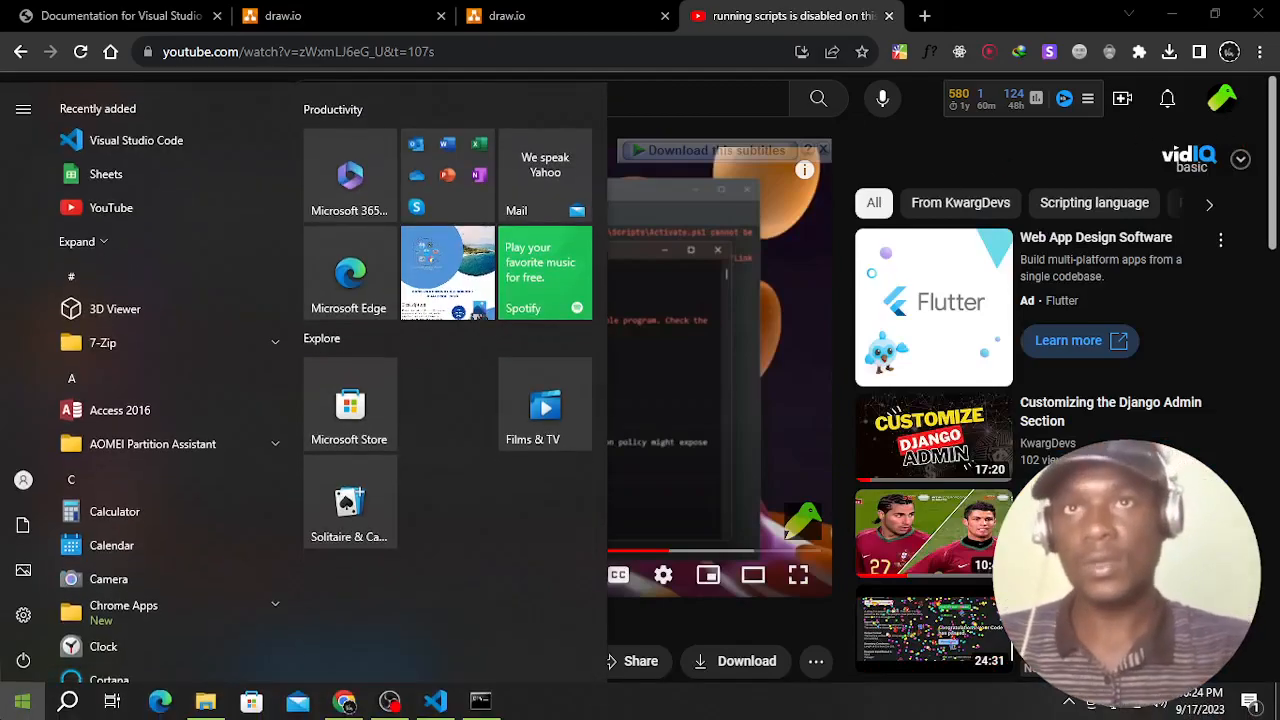
- Launch Windows PowerShell as Administrator and enter the set-ExecutionPolicy unrestricted command
{"action": "type", "text": "power"}
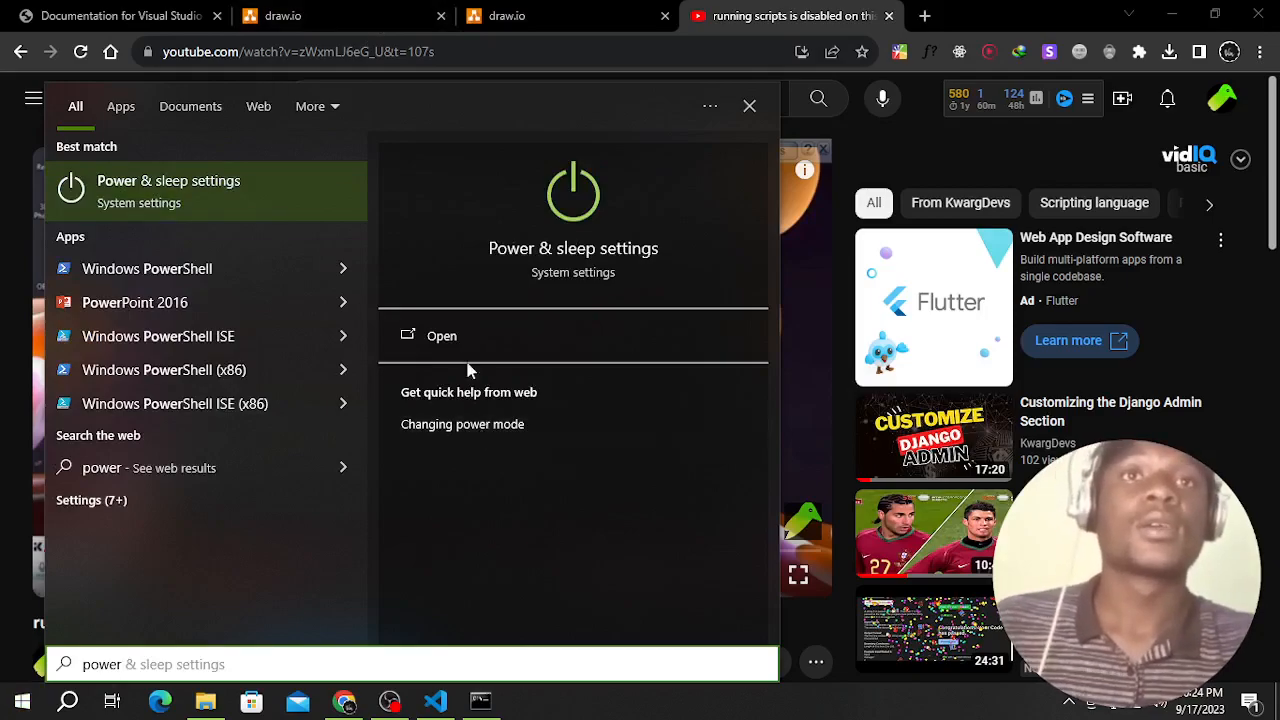
{"action": "left_click", "coordinate": [147, 268]}
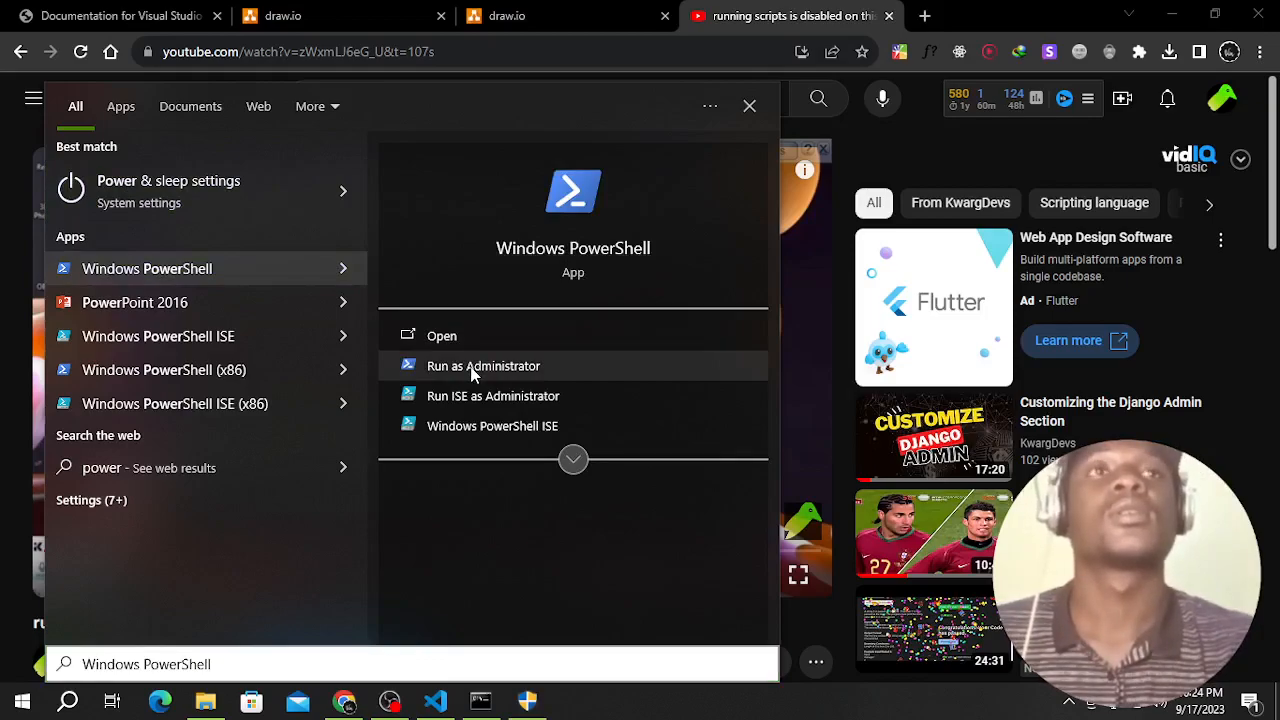
{"action": "left_click", "coordinate": [483, 365]}
{"action": "type", "text": "set-ExecutionPolicy unrestricted"}
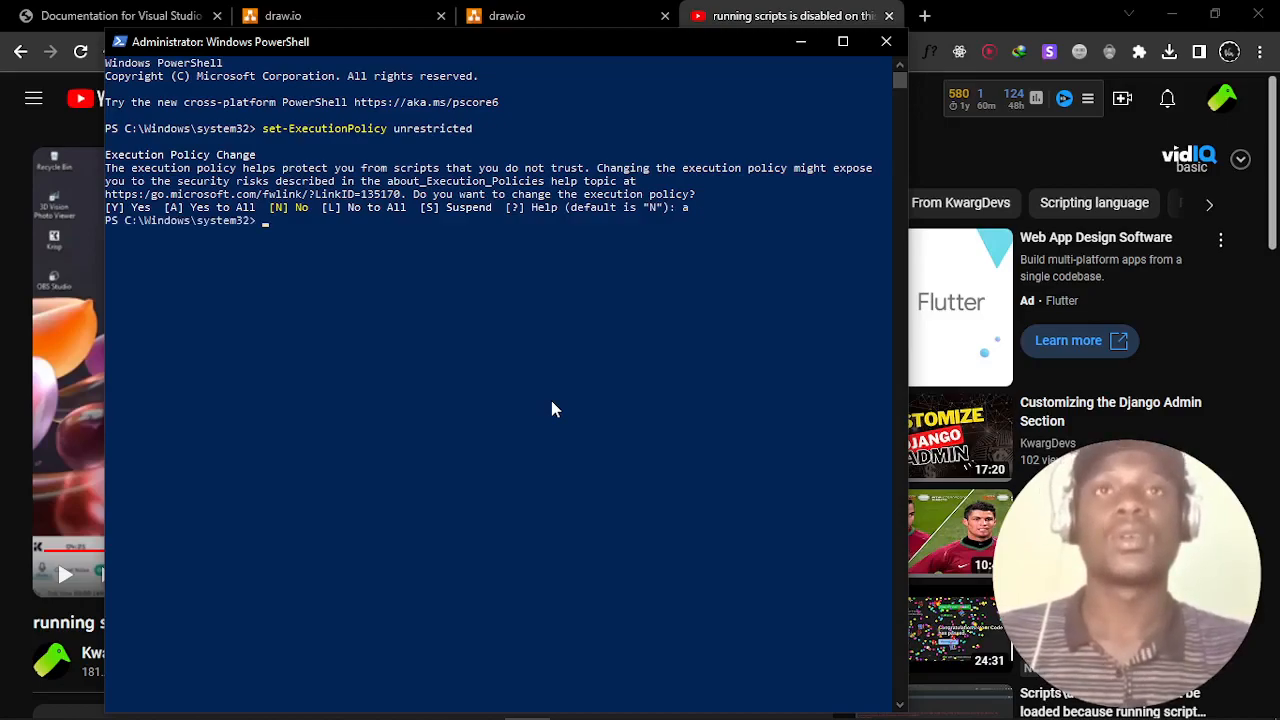
{"action": "type", "text": "g"}
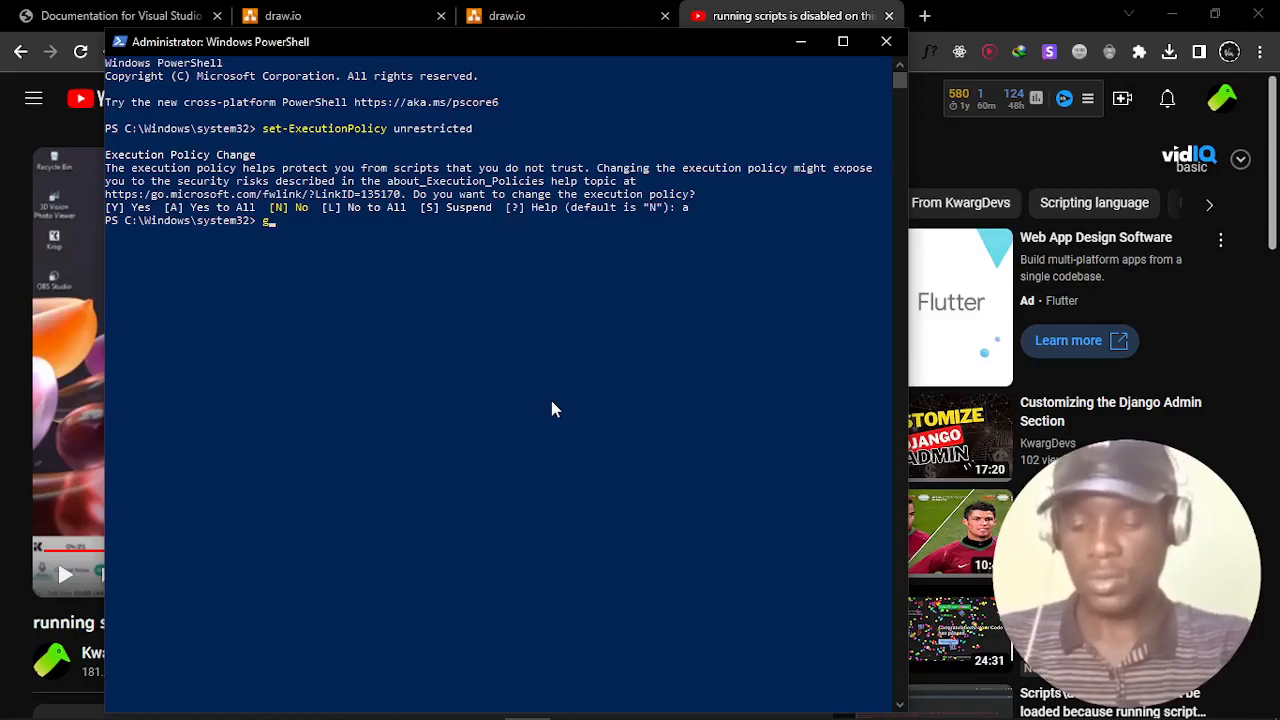
{"action": "type", "text": "et-"}
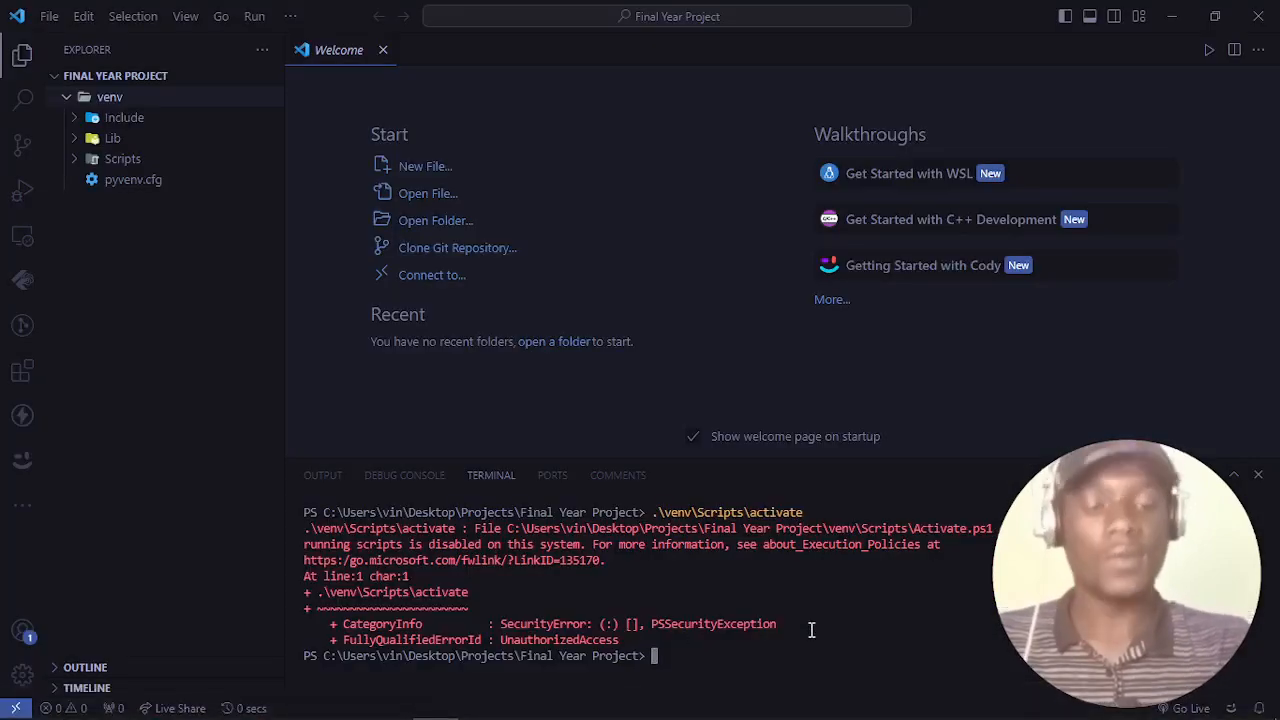
- Activate the venv with .\venv\Scripts\activate, then open YouTube in a new Chrome tab
{"action": "type", "text": ".\\venv\\Scripts\\activate"}
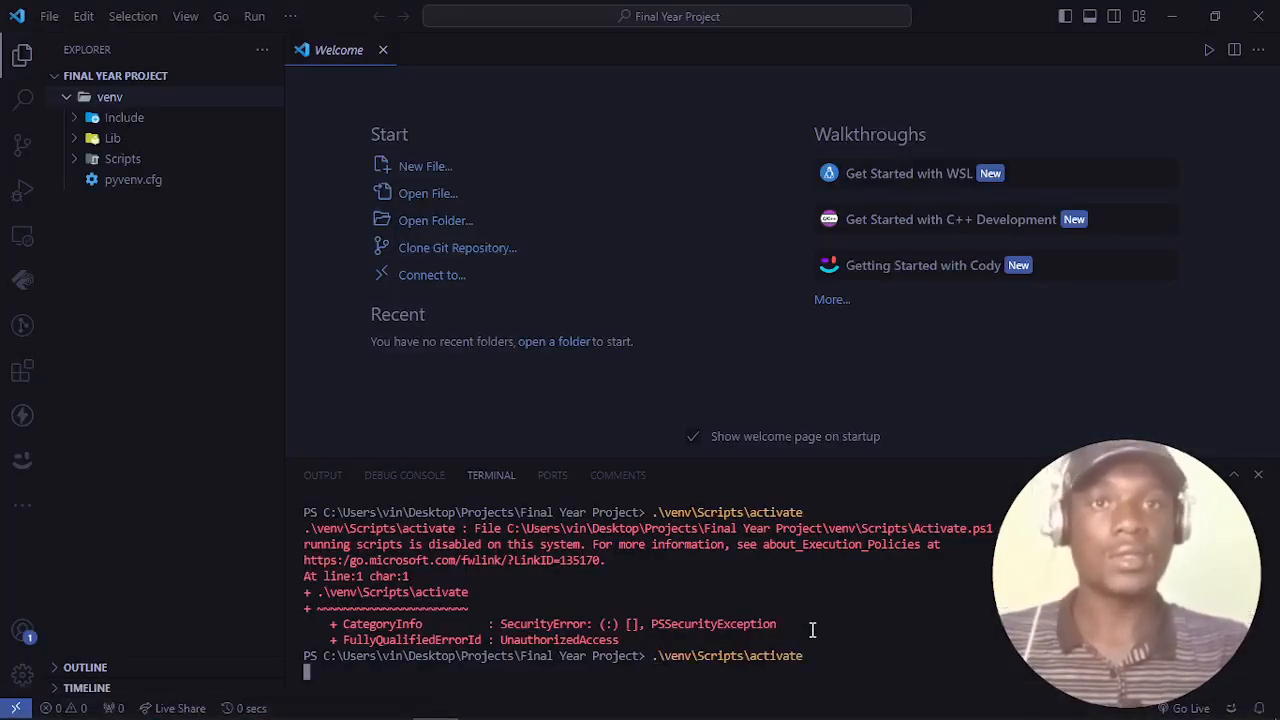
{"action": "key", "text": "Return"}
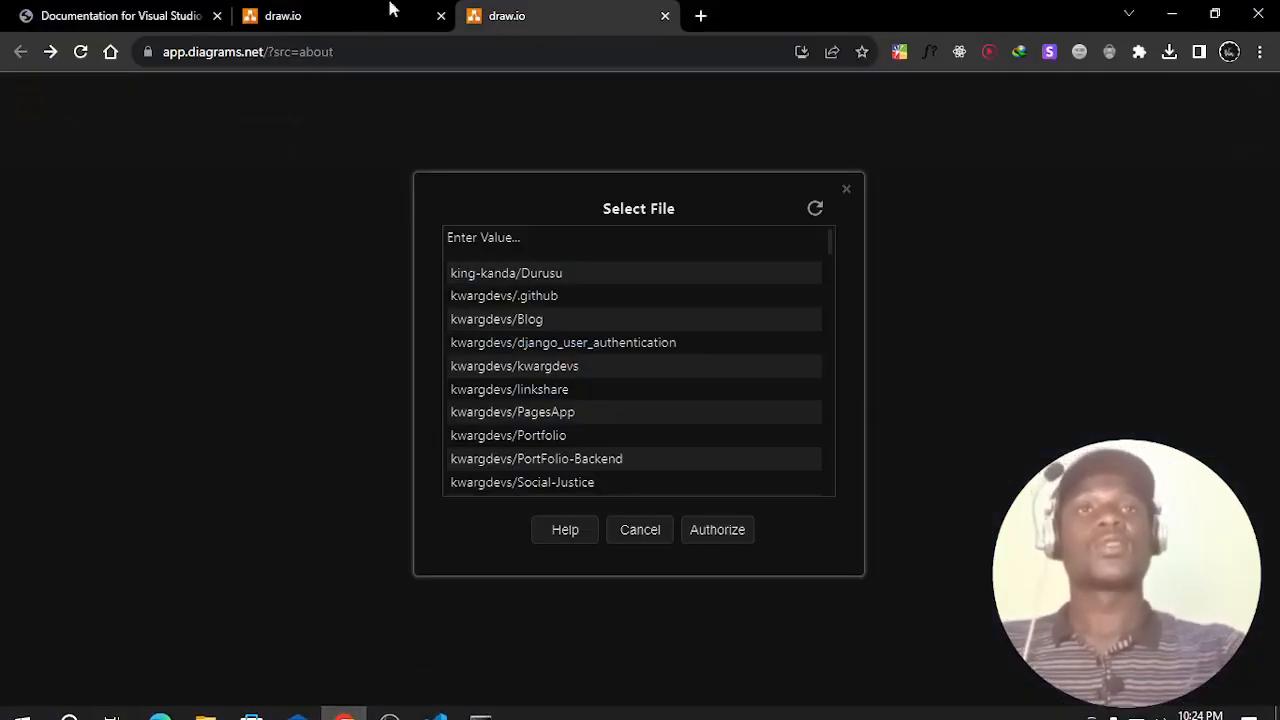
{"action": "left_click", "coordinate": [434, 700]}
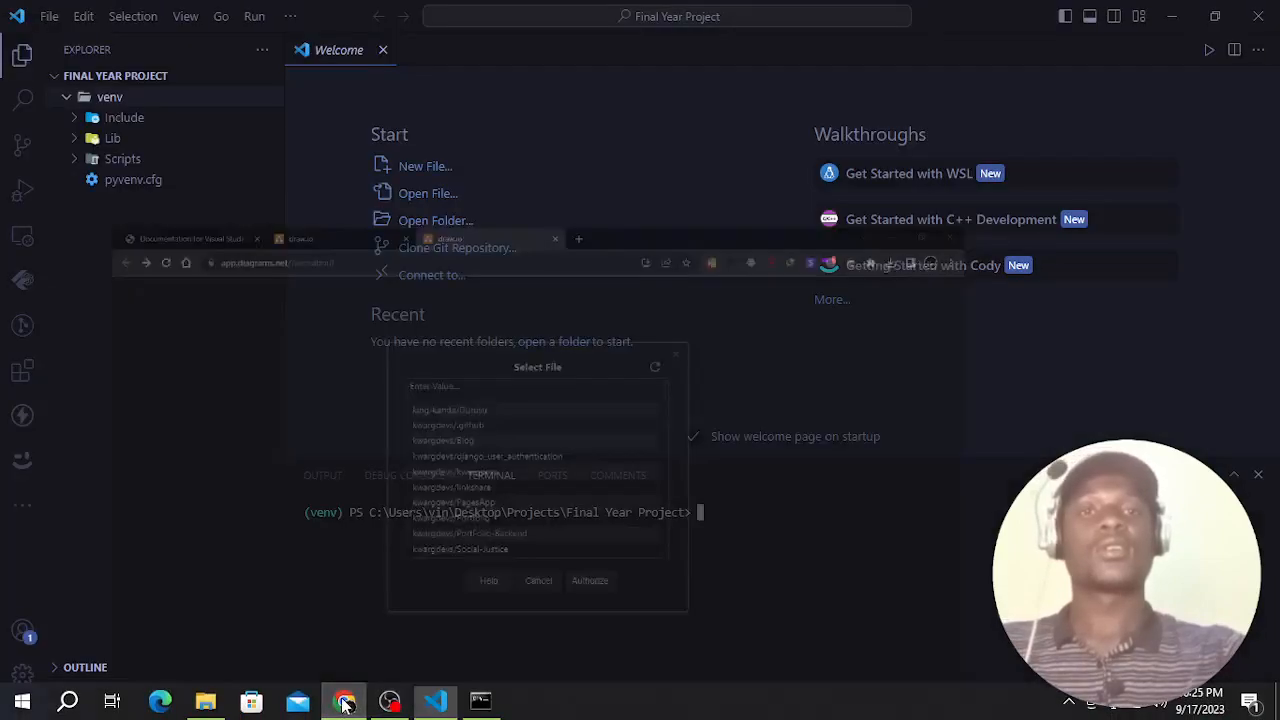
{"action": "left_click", "coordinate": [344, 700]}
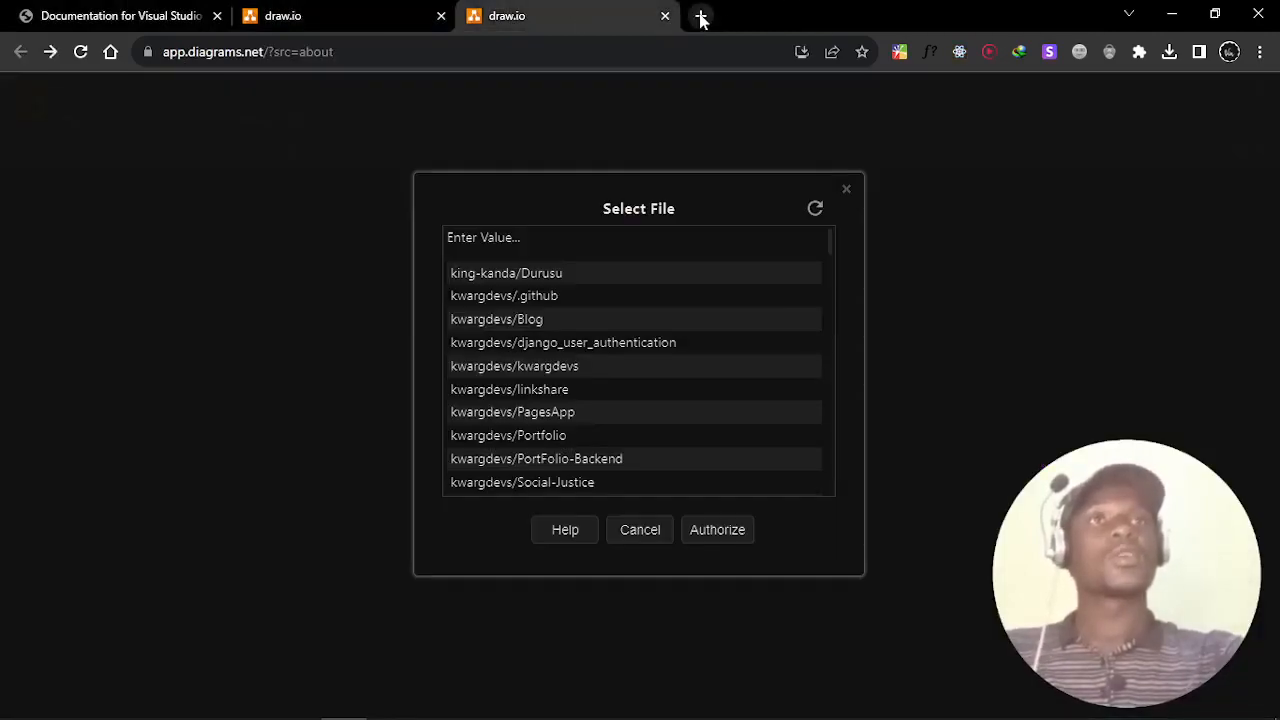
{"action": "left_click", "coordinate": [701, 18]}
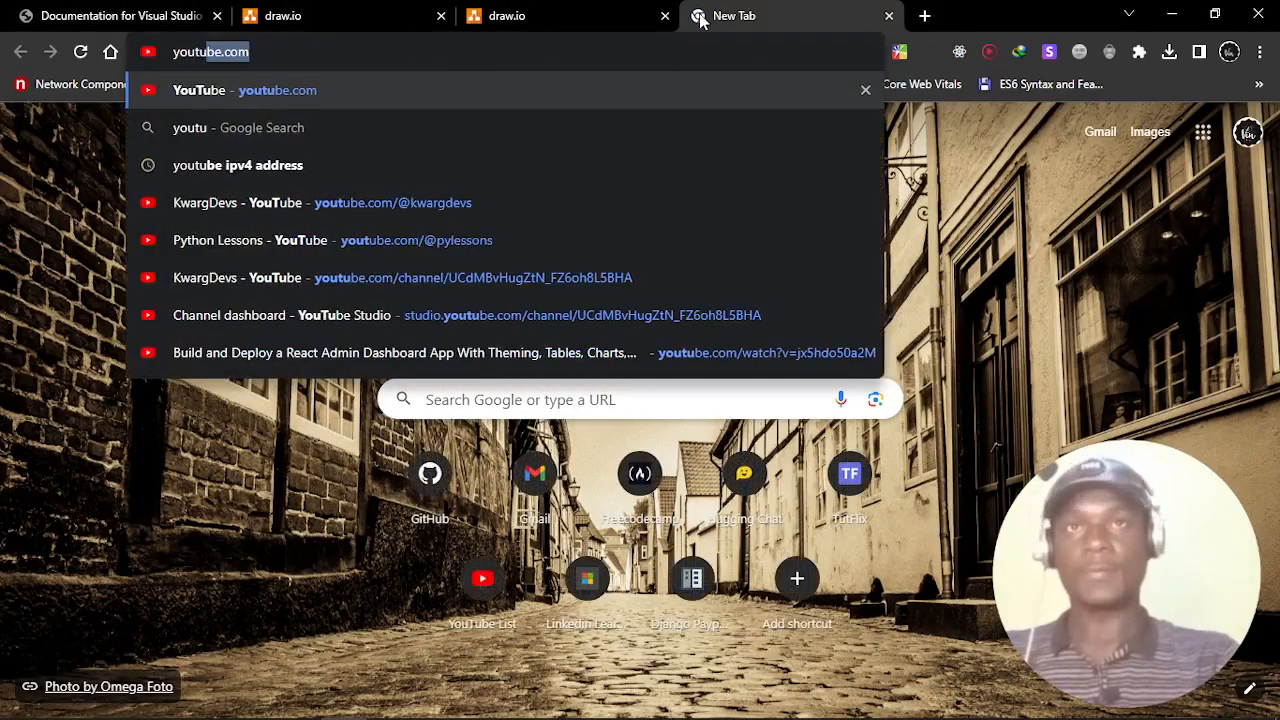
{"action": "left_click", "coordinate": [567, 15]}
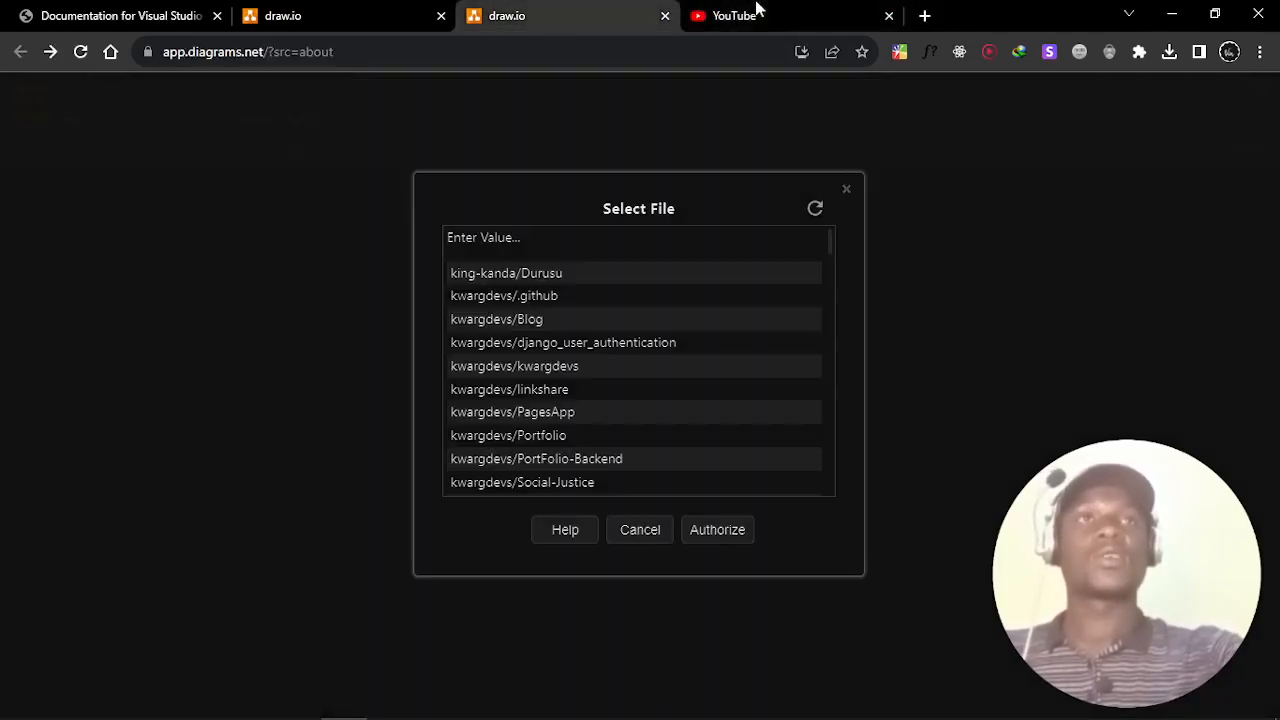
{"action": "left_click", "coordinate": [790, 15]}
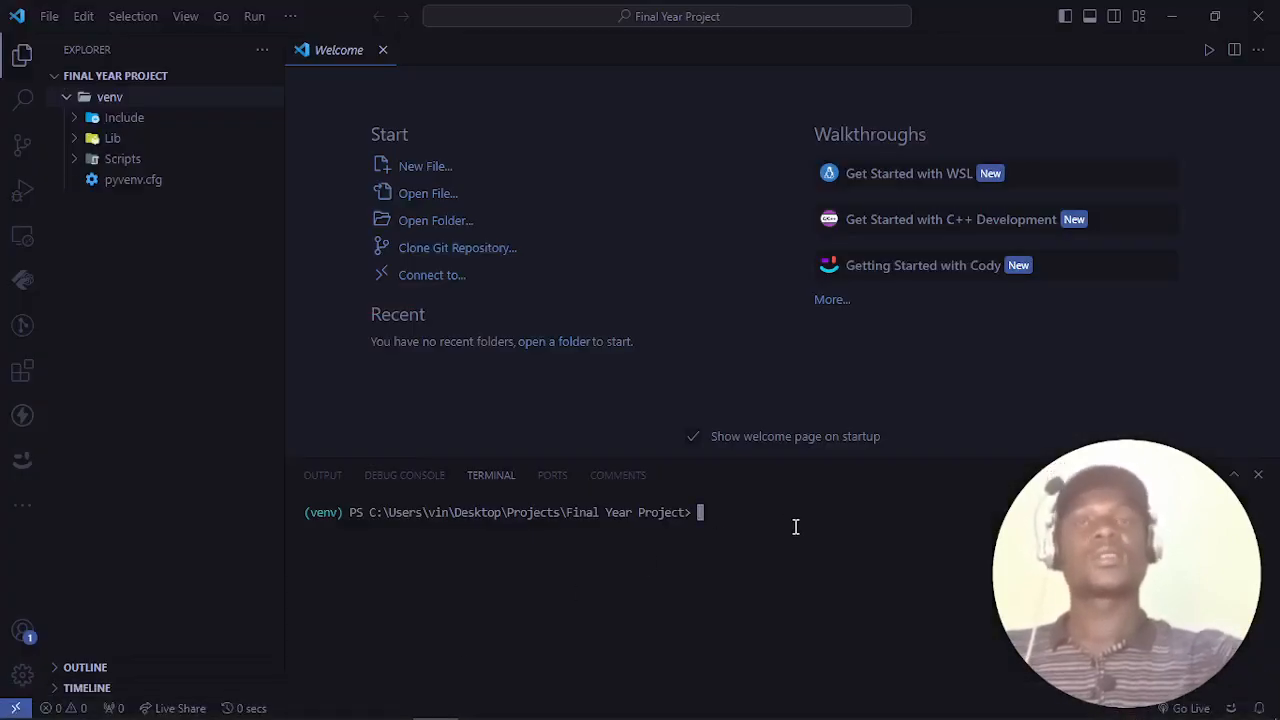
{"action": "mouse_move", "coordinate": [70, 80]}
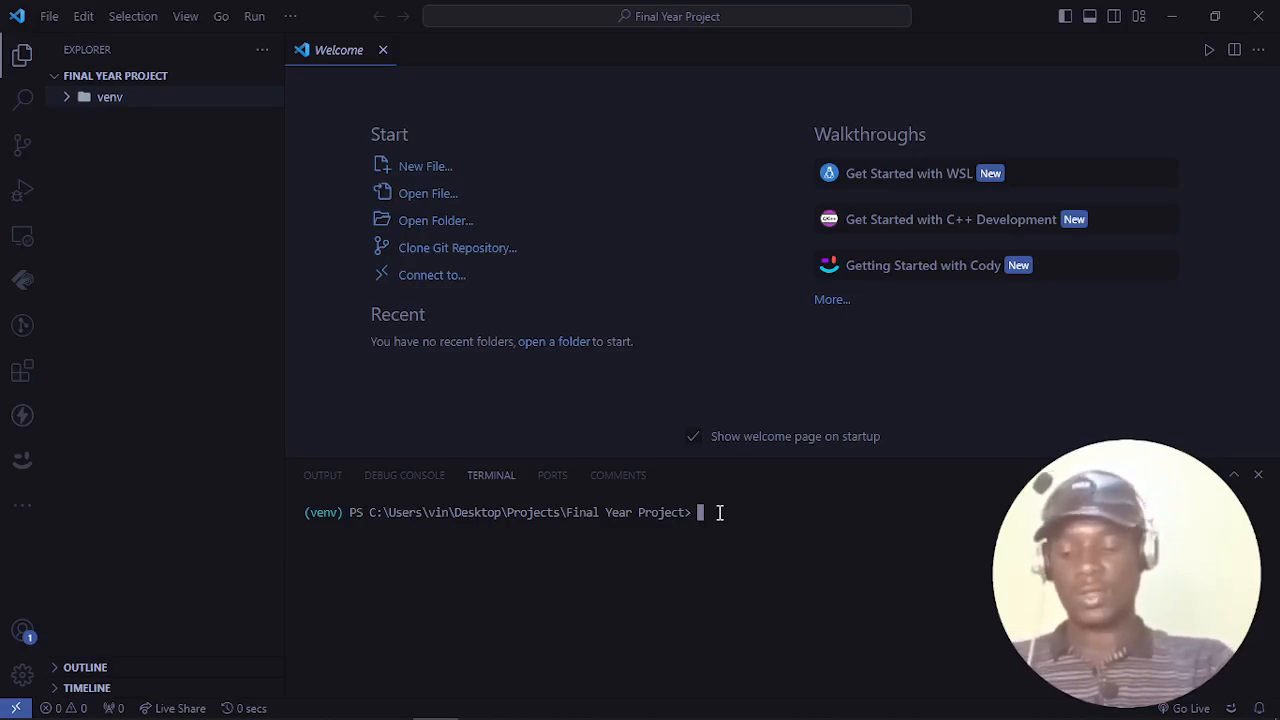
- Run pip install django in the venv terminal and hide the Explorer sidebar
{"action": "type", "text": "pip in"}
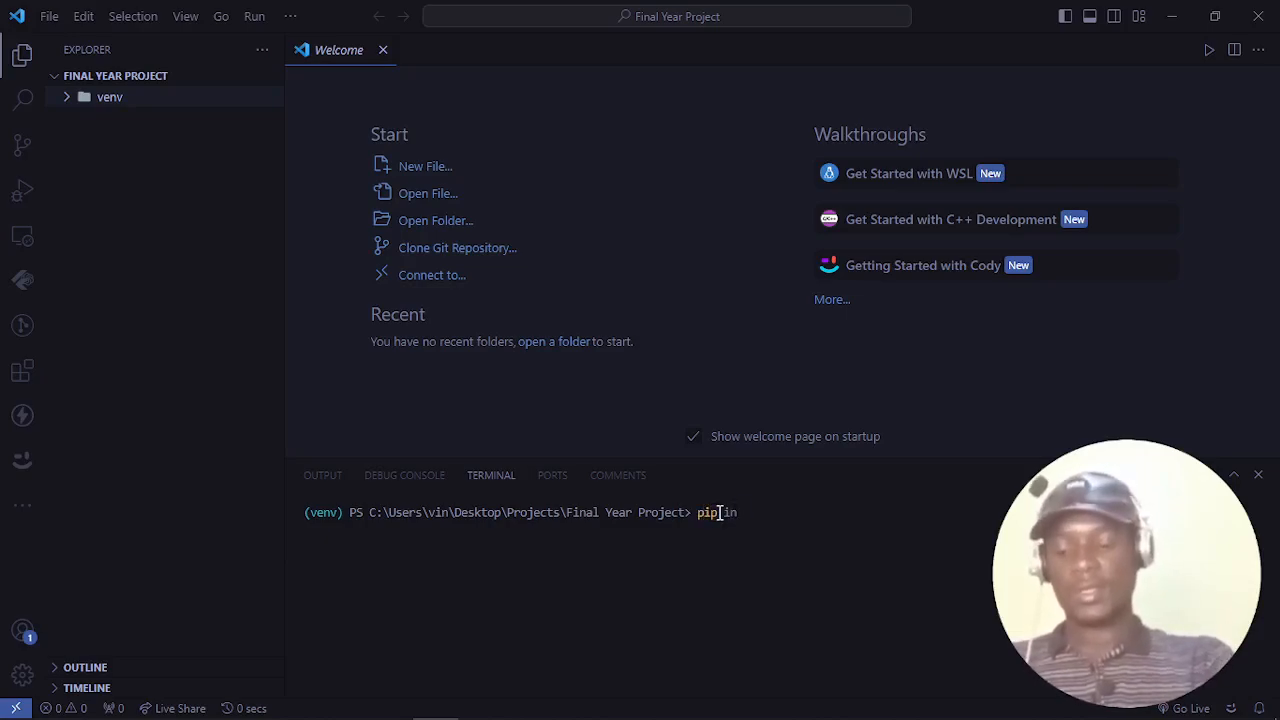
{"action": "type", "text": "install"}
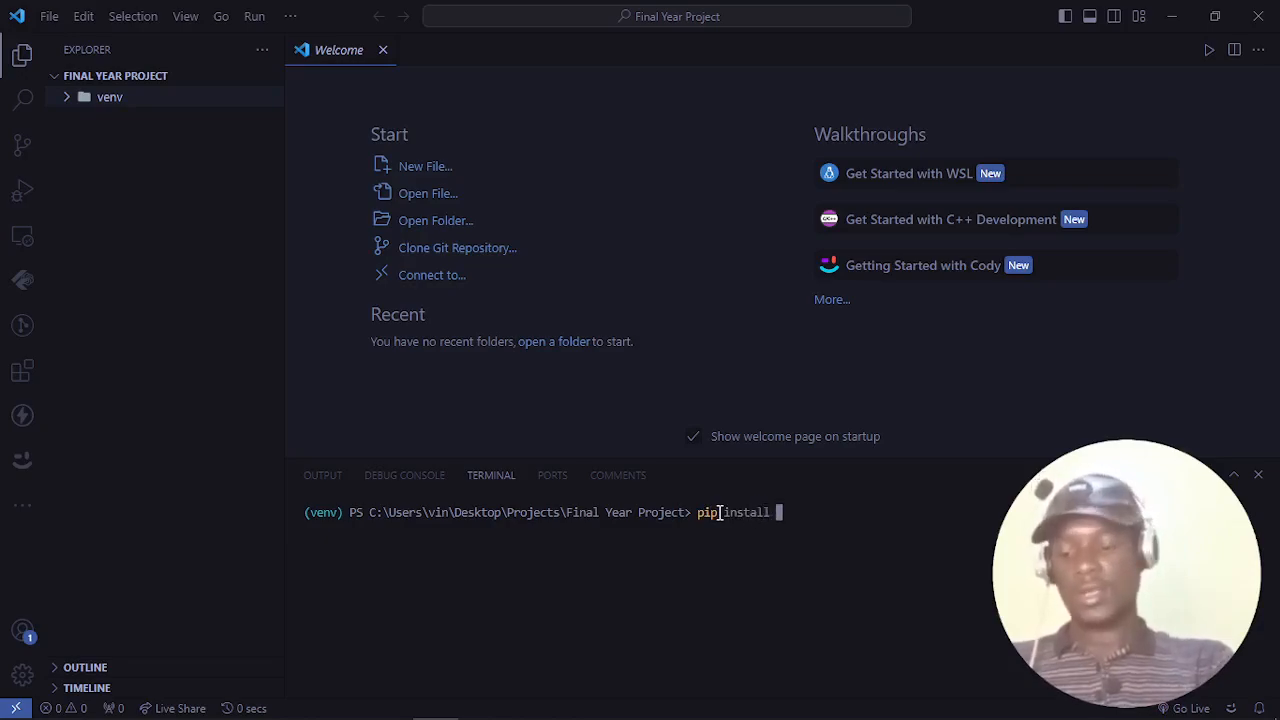
{"action": "type", "text": "django"}
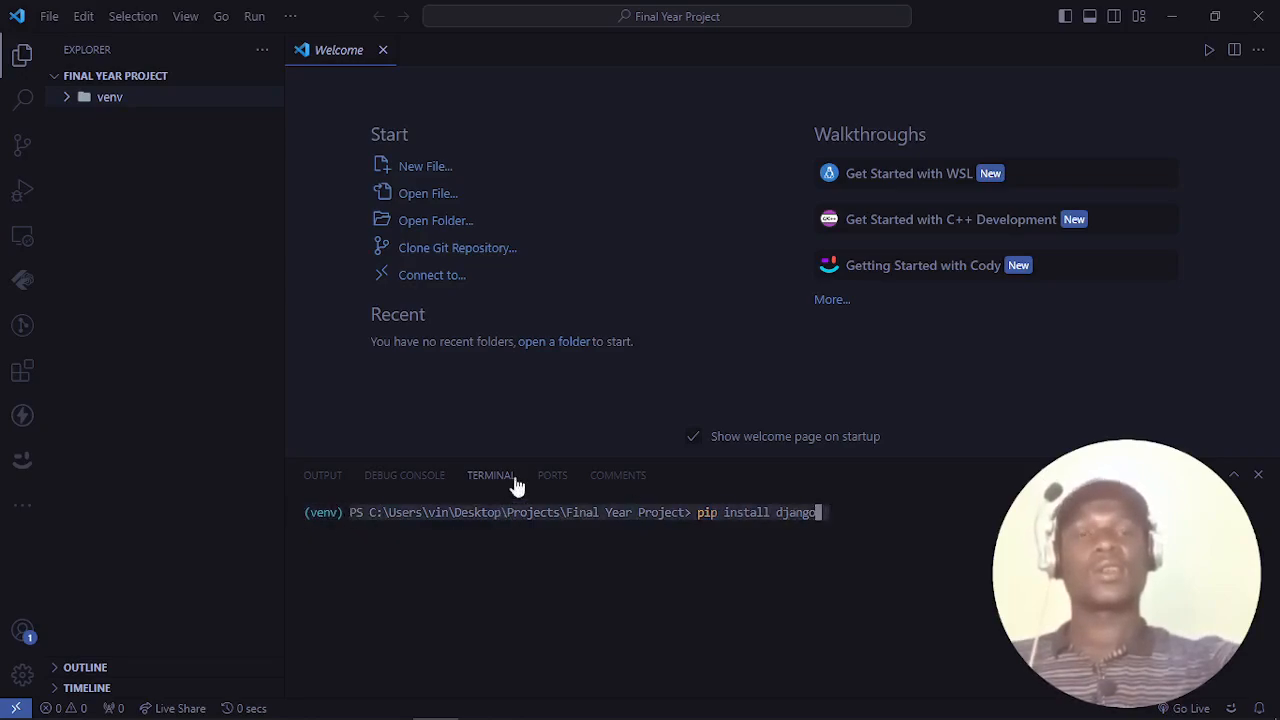
{"action": "mouse_move", "coordinate": [218, 588]}
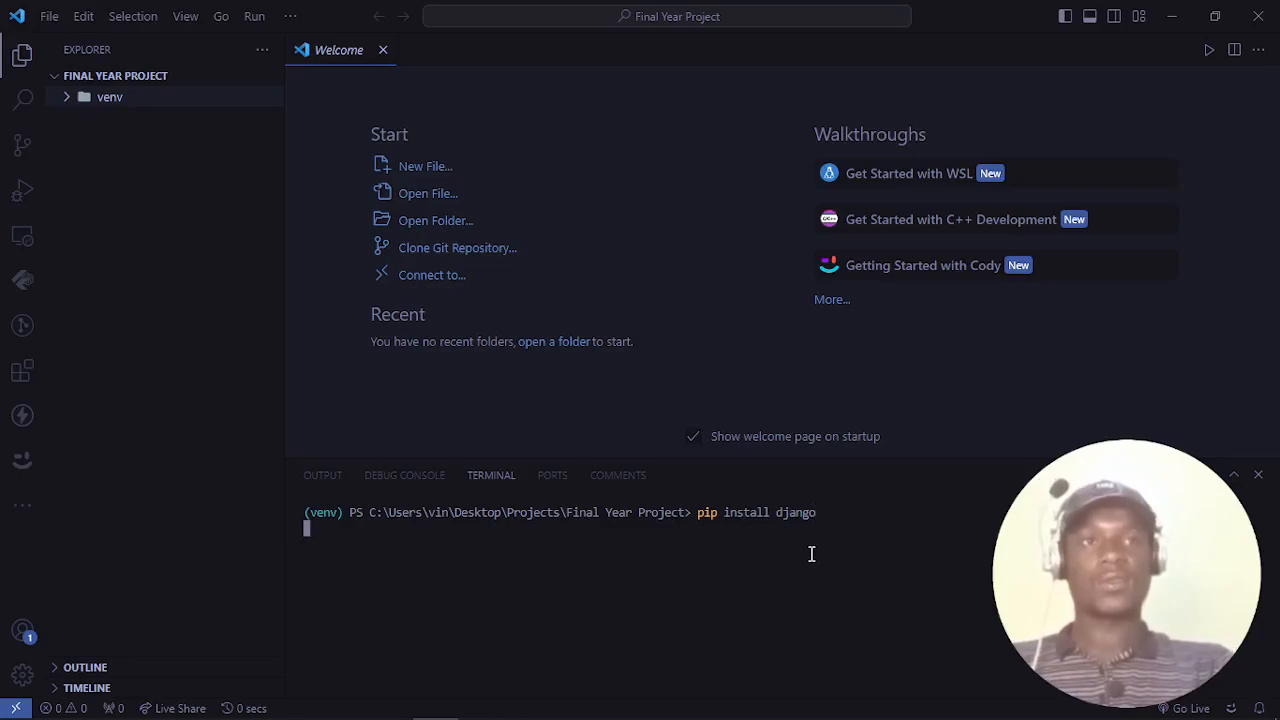
{"action": "key", "text": "Return"}
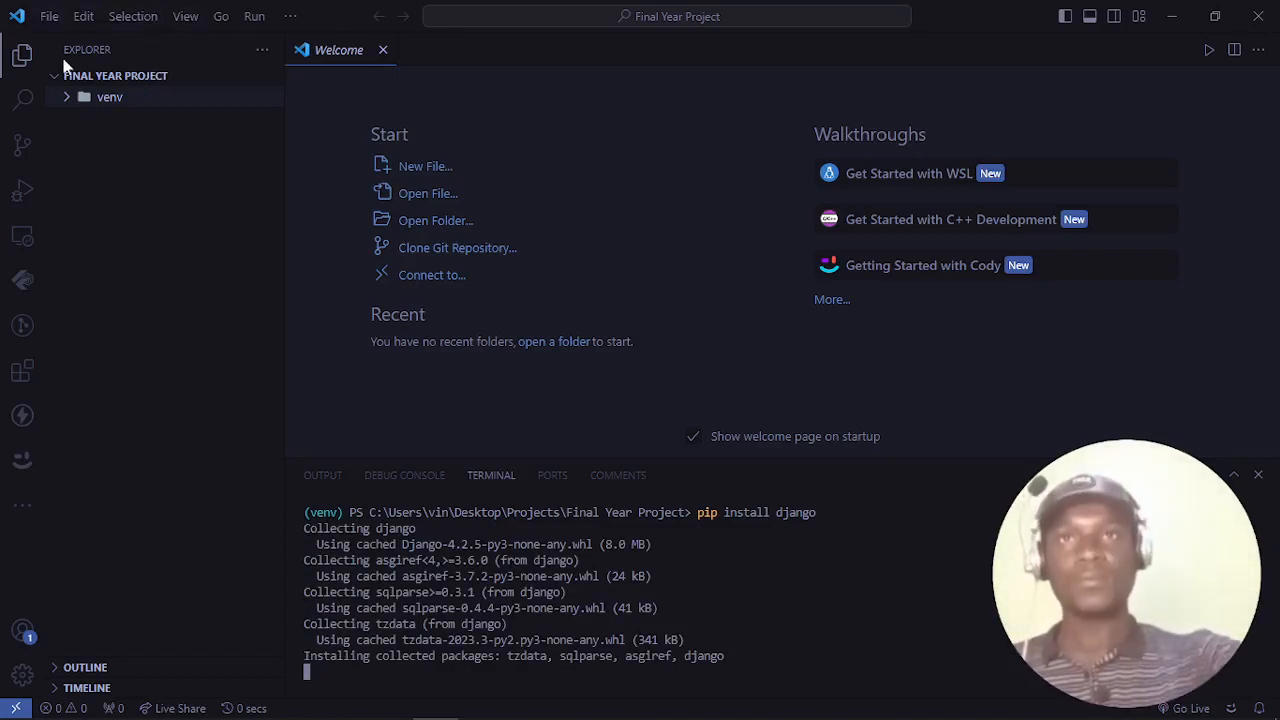
{"action": "left_click", "coordinate": [22, 55]}
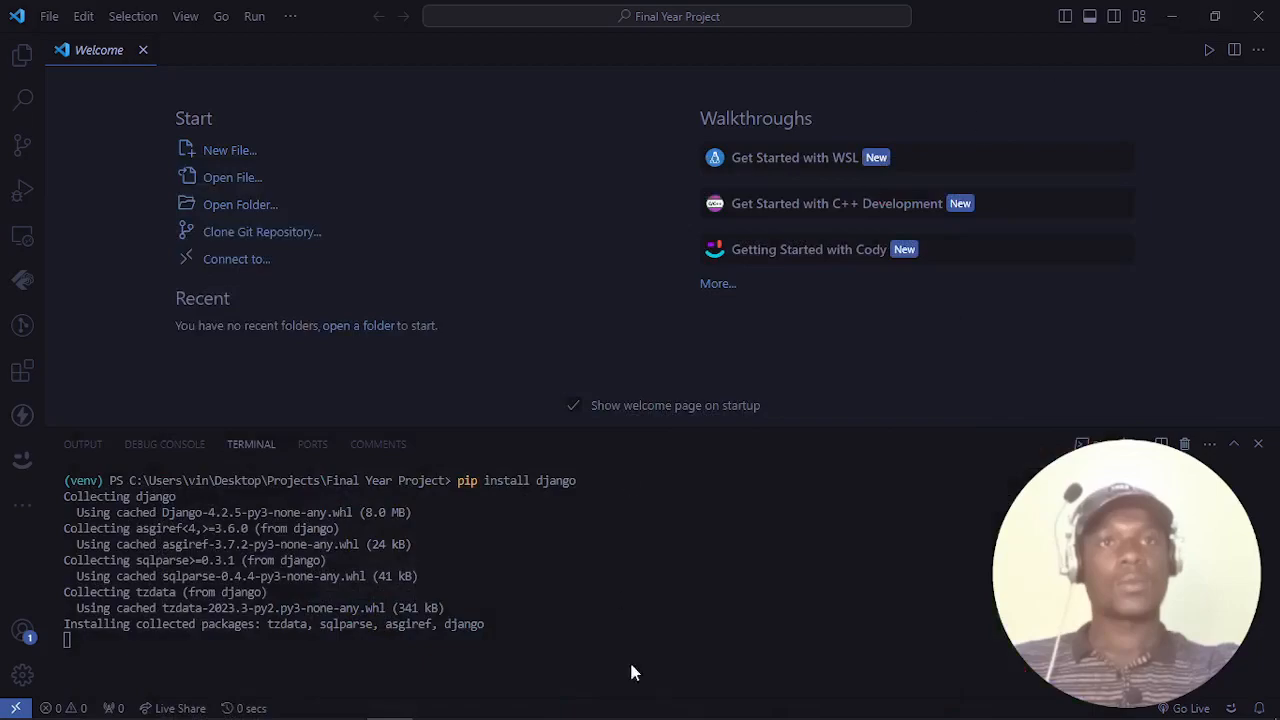
{"action": "left_click", "coordinate": [343, 700]}
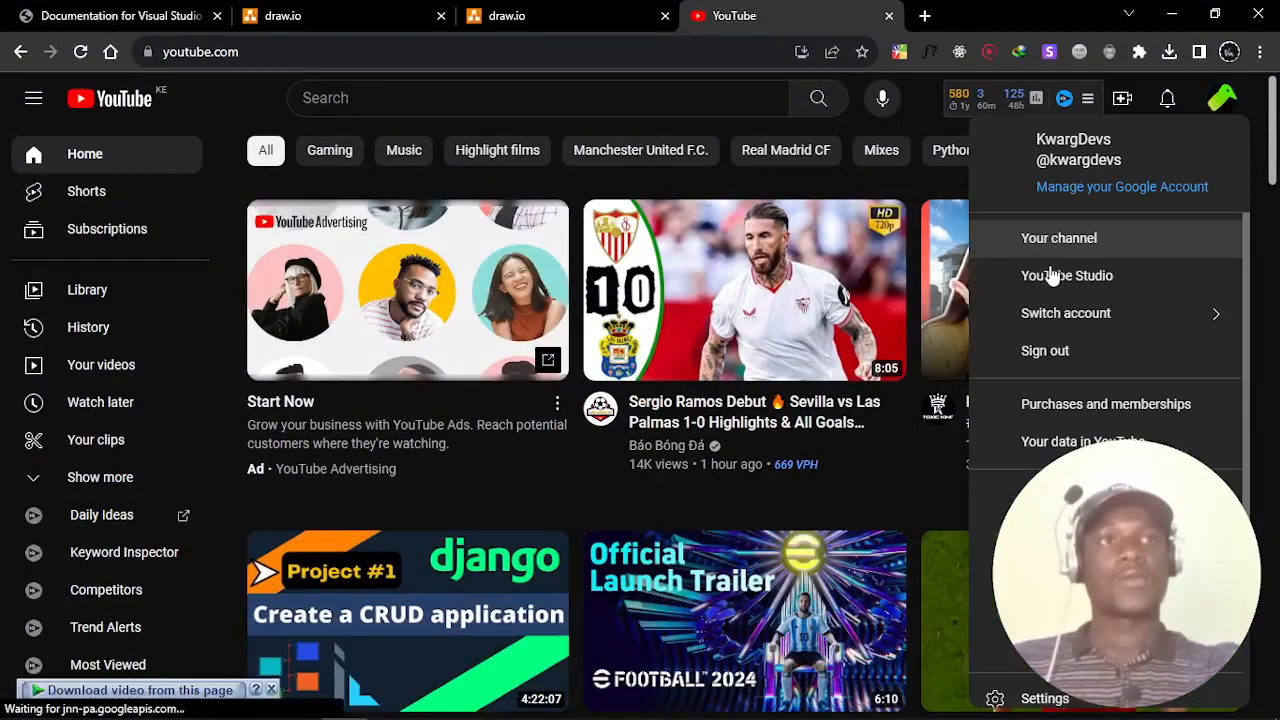
- Visit your YouTube channel page and scroll down to the uploaded videos
{"action": "left_click", "coordinate": [1058, 238]}
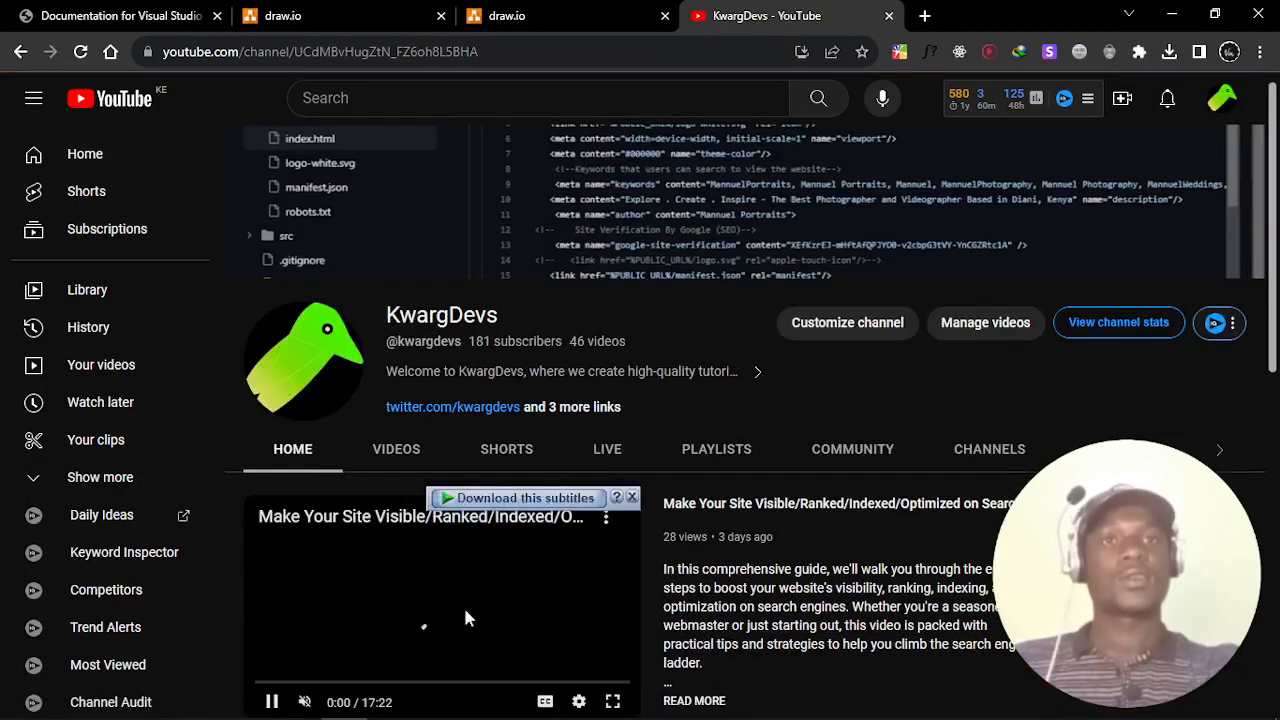
{"action": "scroll", "scroll_direction": "down", "scroll_amount": 3}
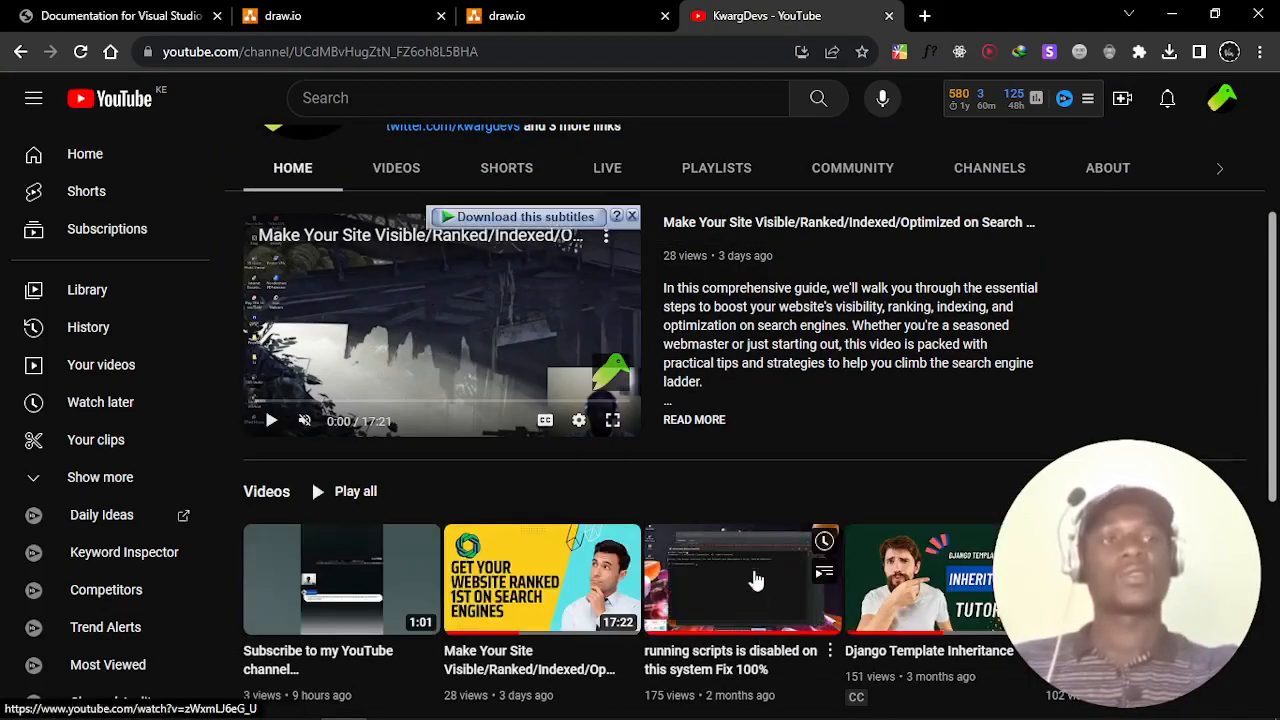
{"action": "mouse_move", "coordinate": [783, 628]}
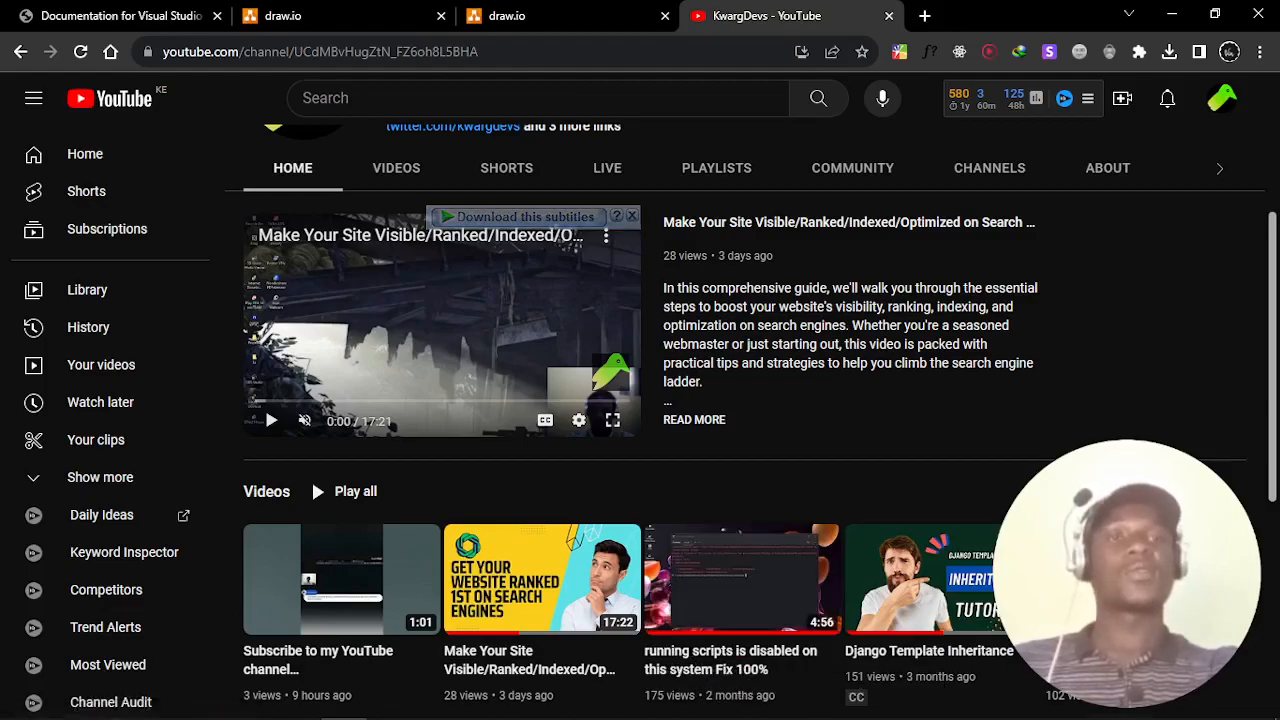
{"action": "left_click", "coordinate": [434, 700]}
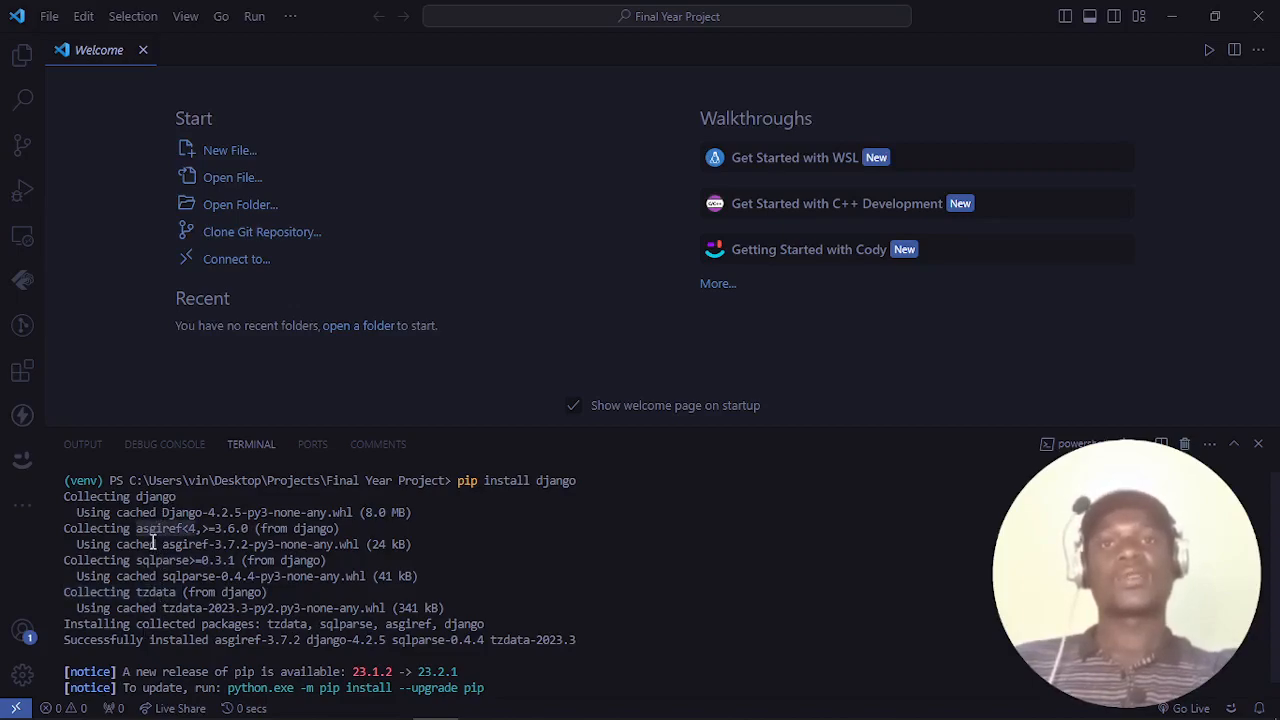
{"action": "mouse_move", "coordinate": [663, 514]}
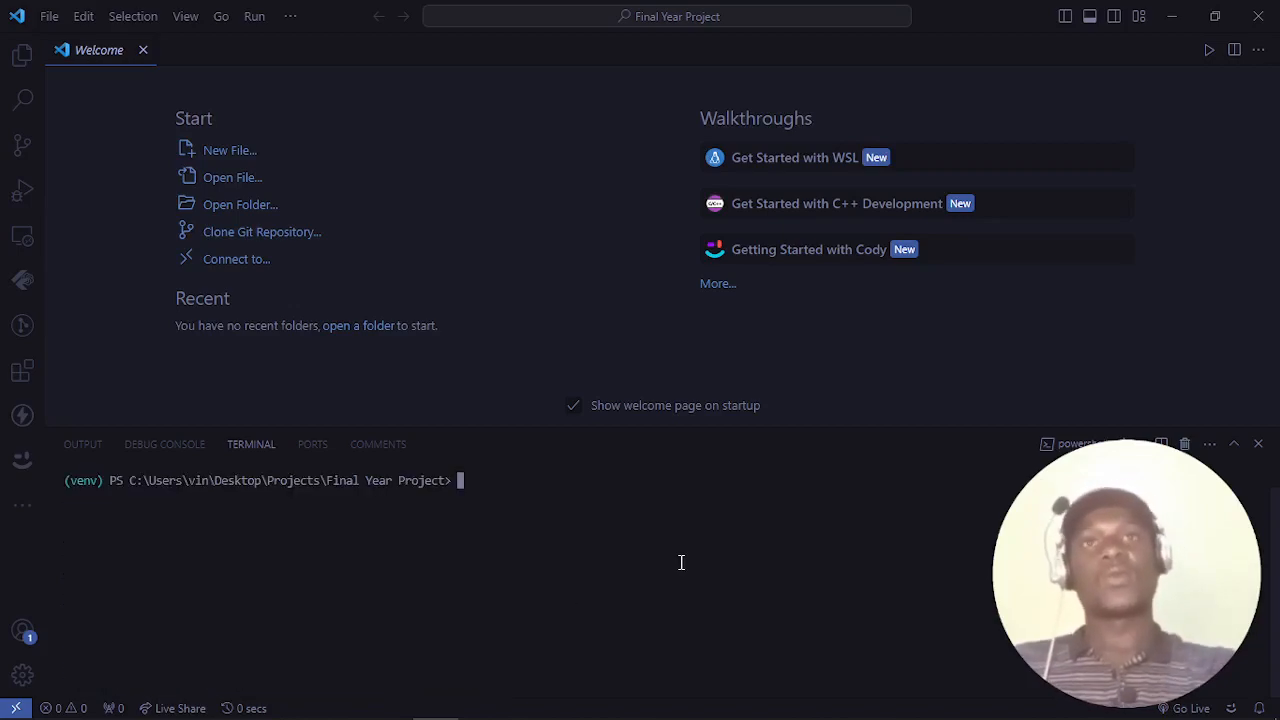
- Close the welcome page, reopen Explorer, and locate django-4.2.5 in venv site-packages
{"action": "left_click", "coordinate": [143, 50]}
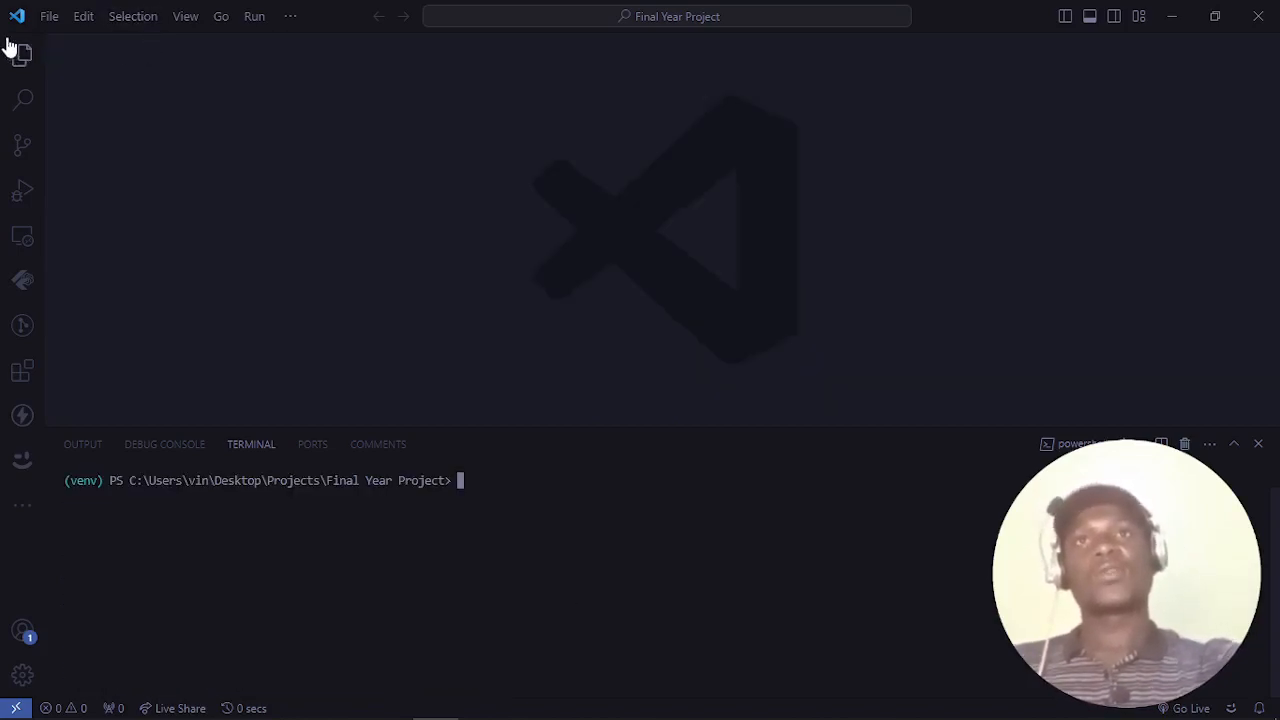
{"action": "left_click", "coordinate": [22, 56]}
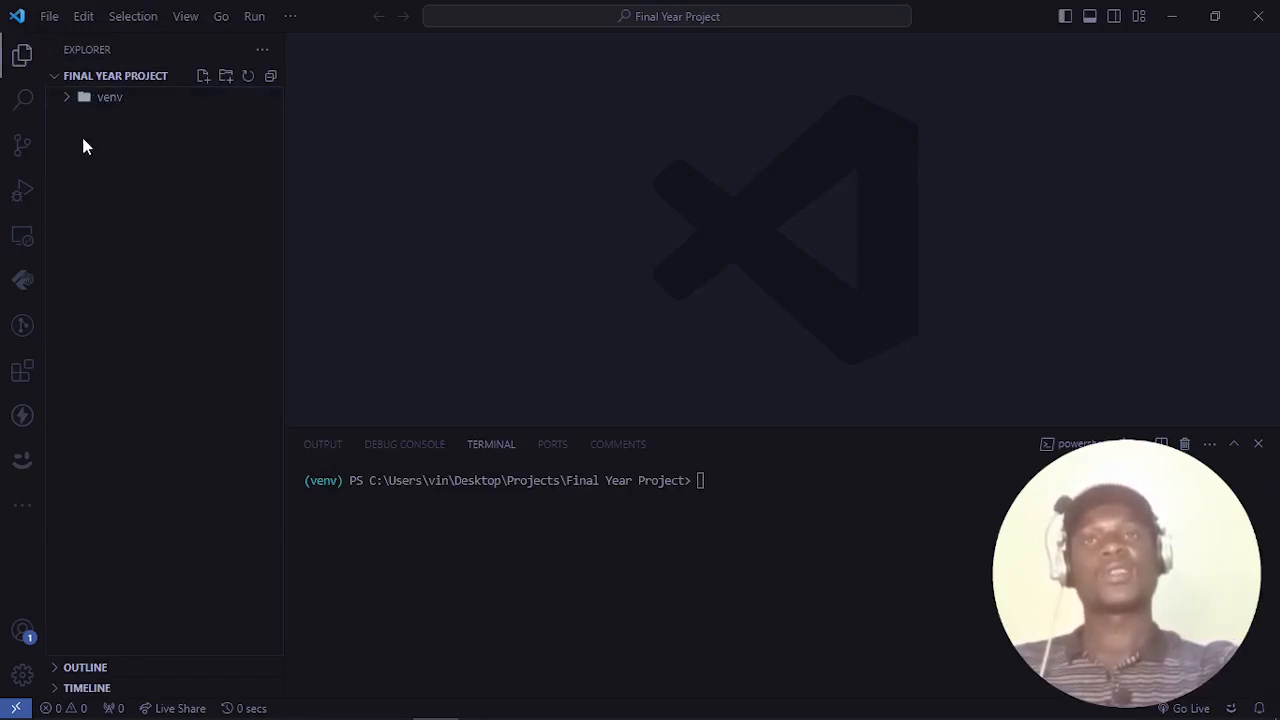
{"action": "mouse_move", "coordinate": [196, 583]}
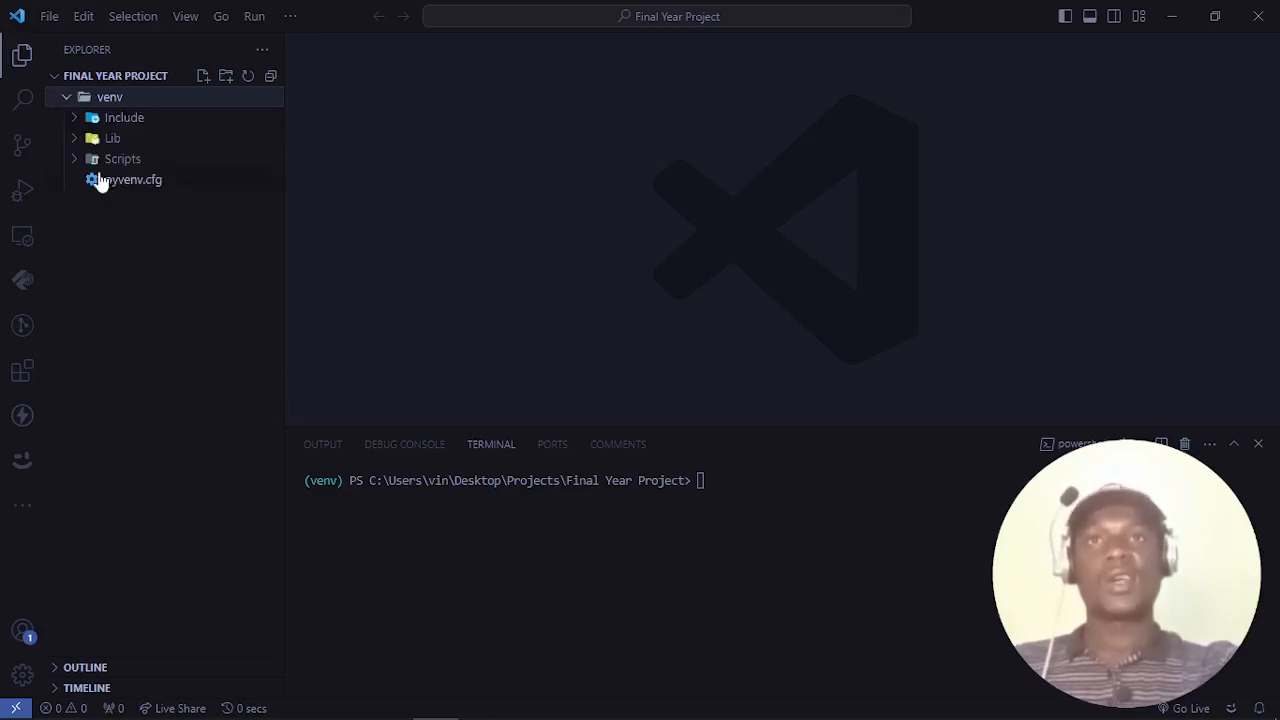
{"action": "left_click", "coordinate": [113, 138]}
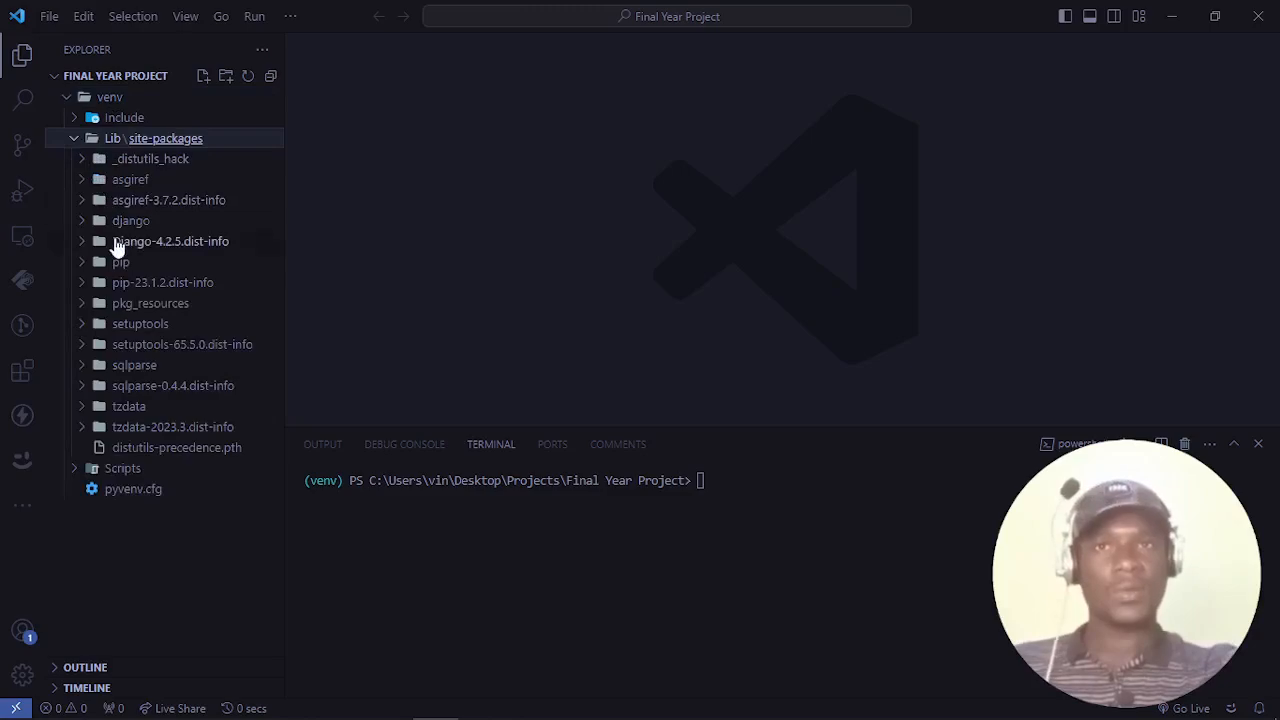
{"action": "mouse_move", "coordinate": [134, 364]}
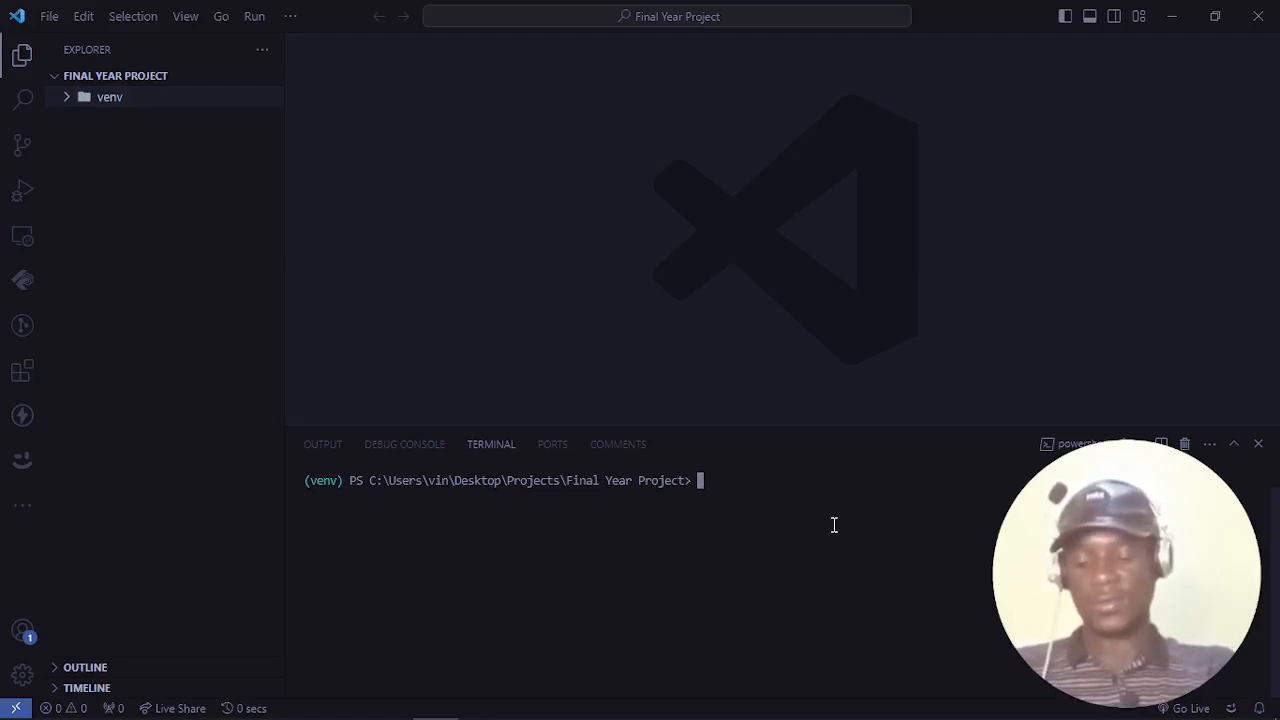
- Run django-admin startproject django_project . to generate django_project and manage.py
{"action": "type", "text": "django"}
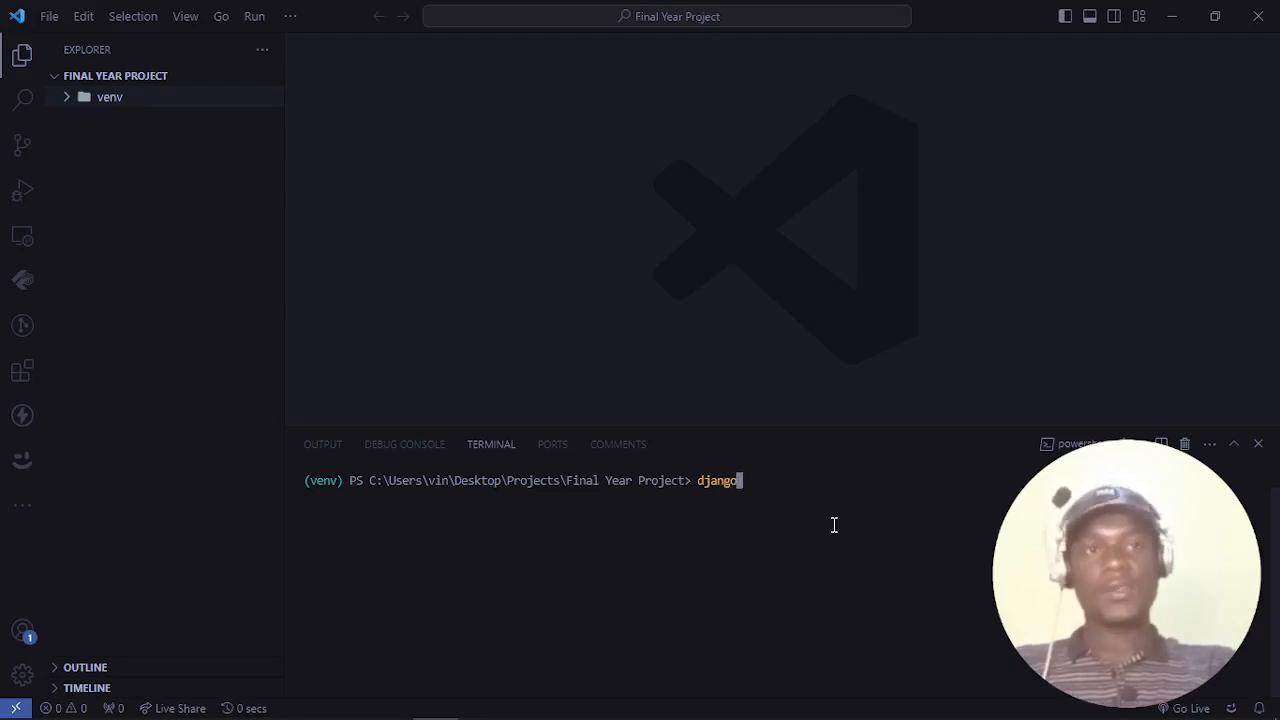
{"action": "type", "text": "-a"}
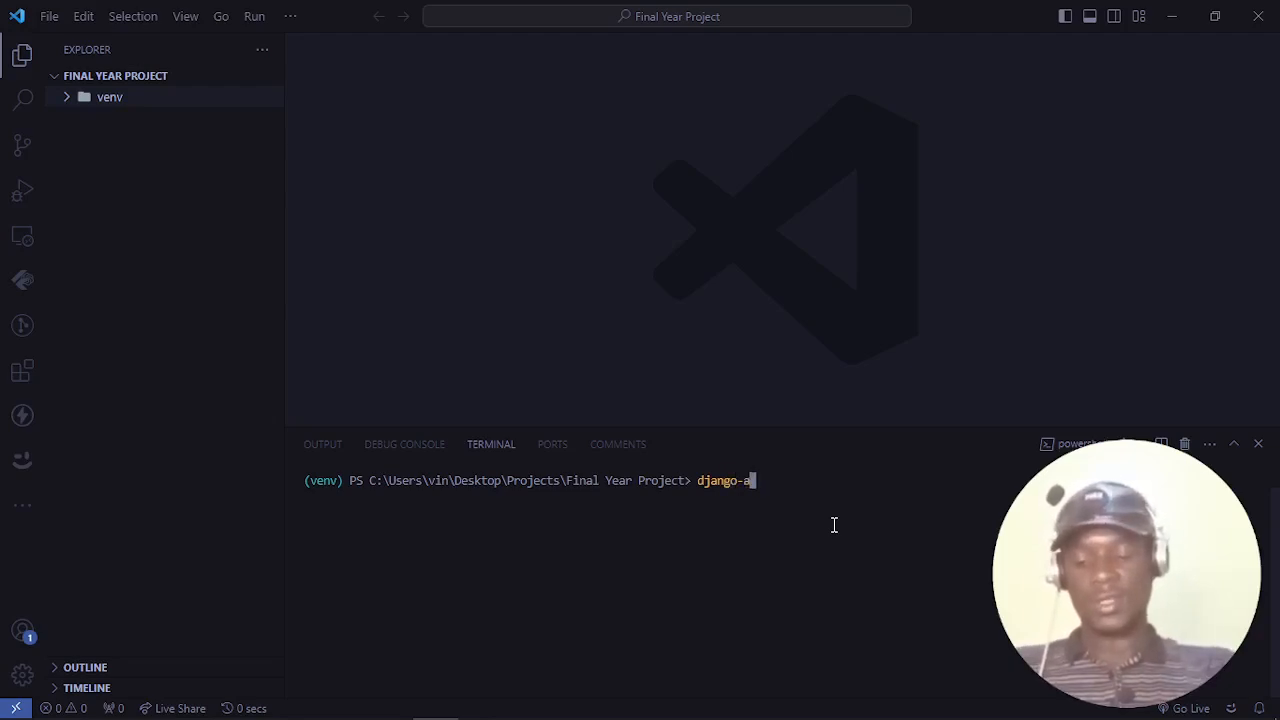
{"action": "type", "text": "dmin"}
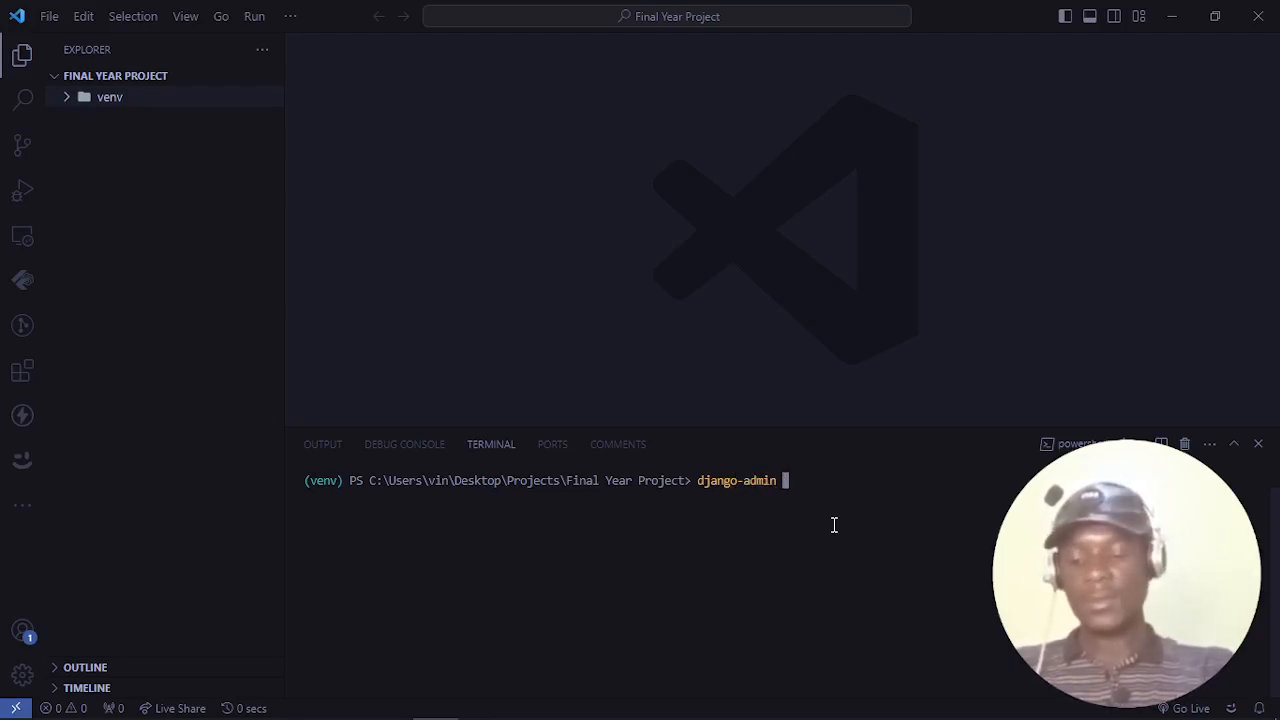
{"action": "type", "text": "startpr"}
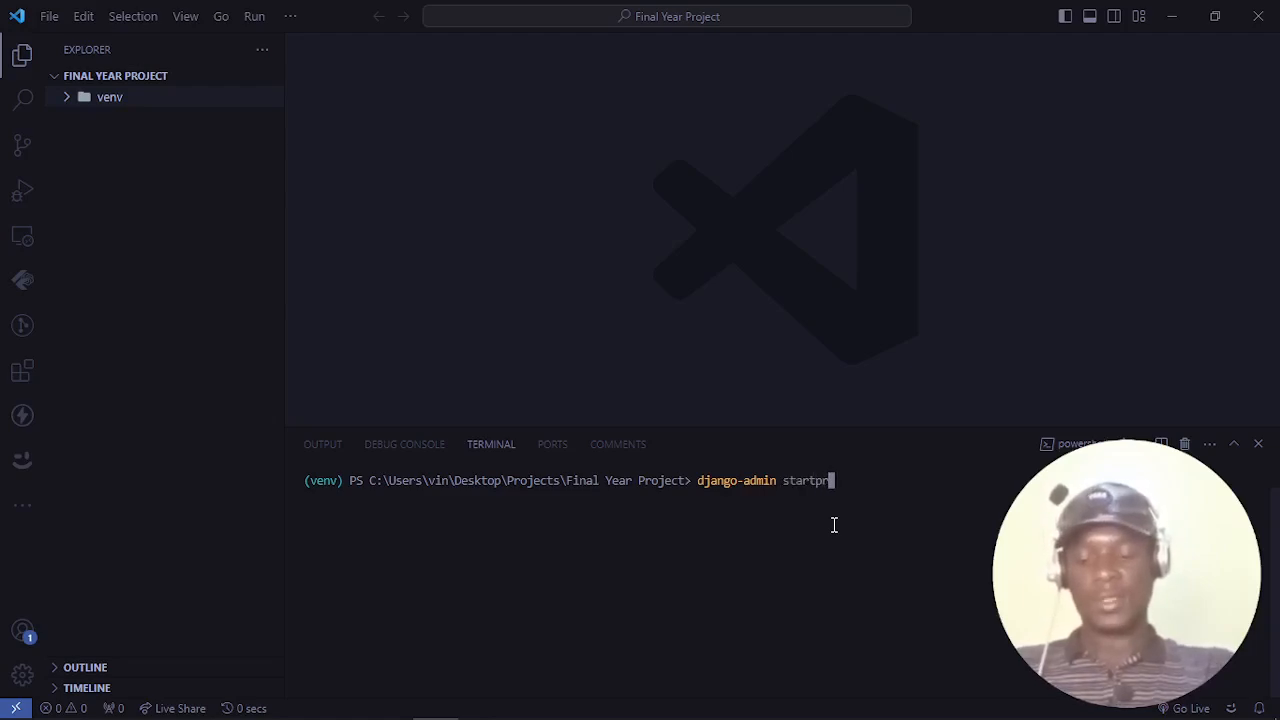
{"action": "type", "text": "oject"}
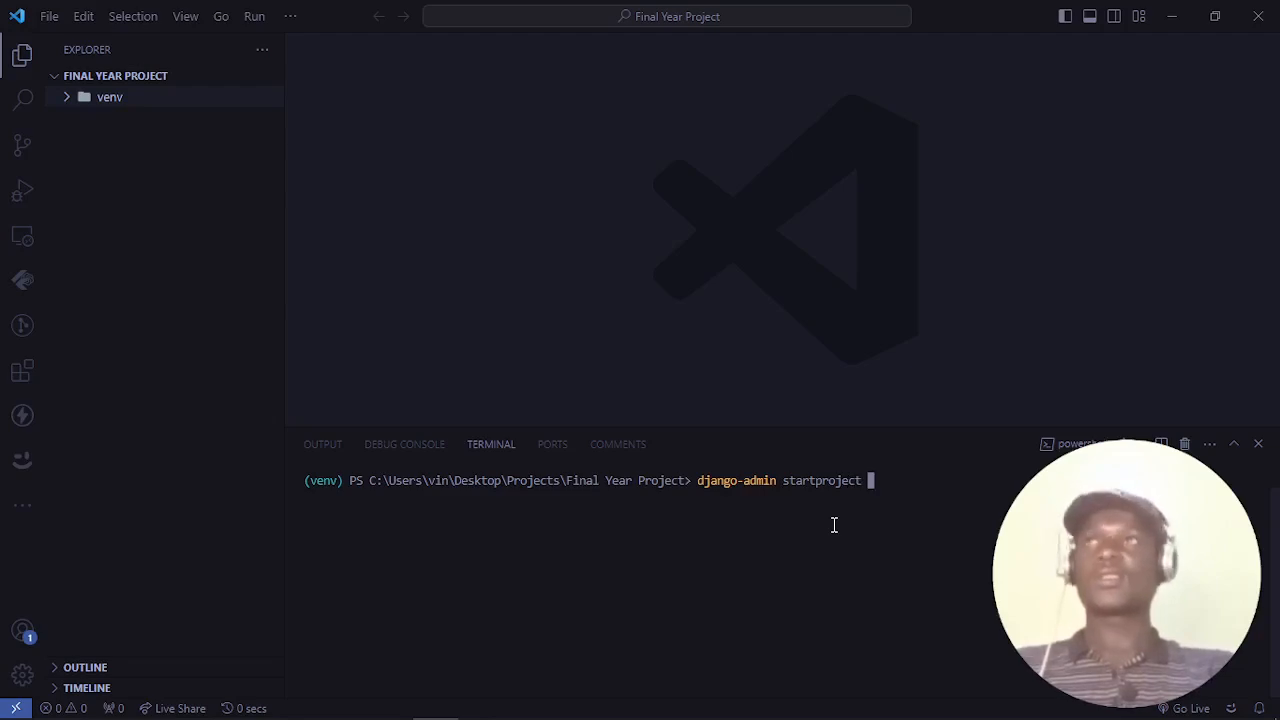
{"action": "type", "text": "django"}
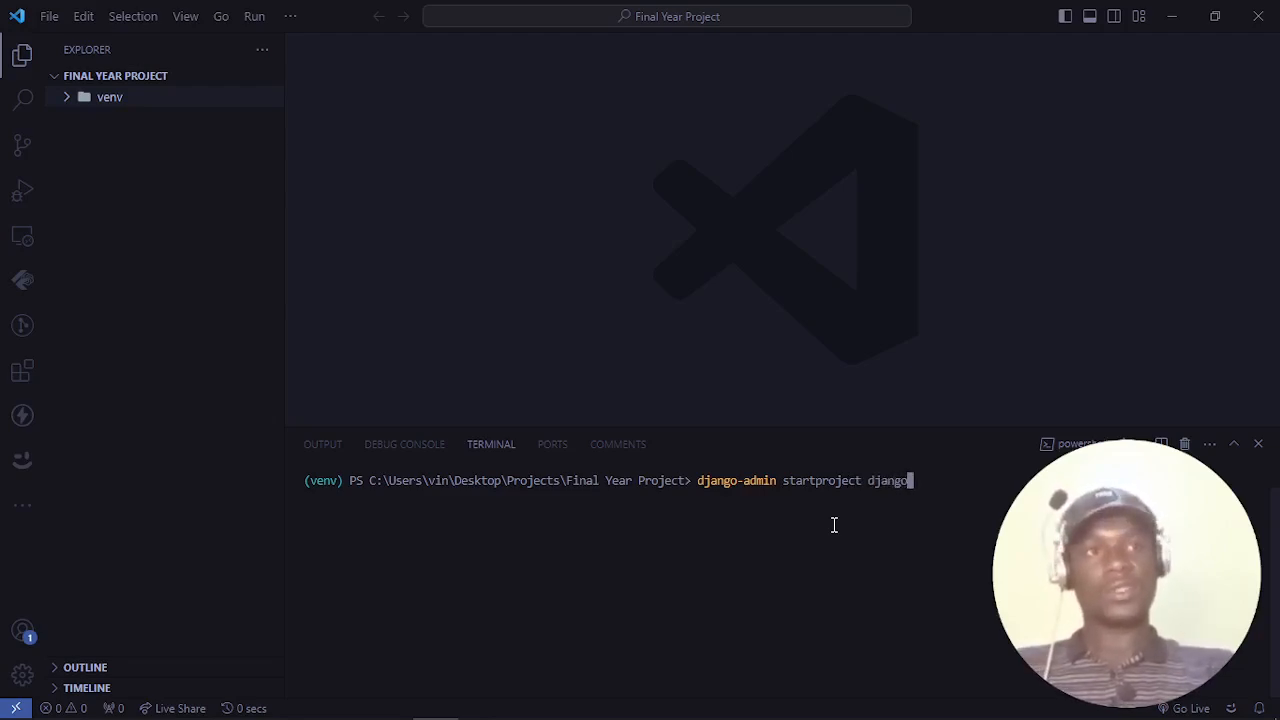
{"action": "type", "text": "_pro"}
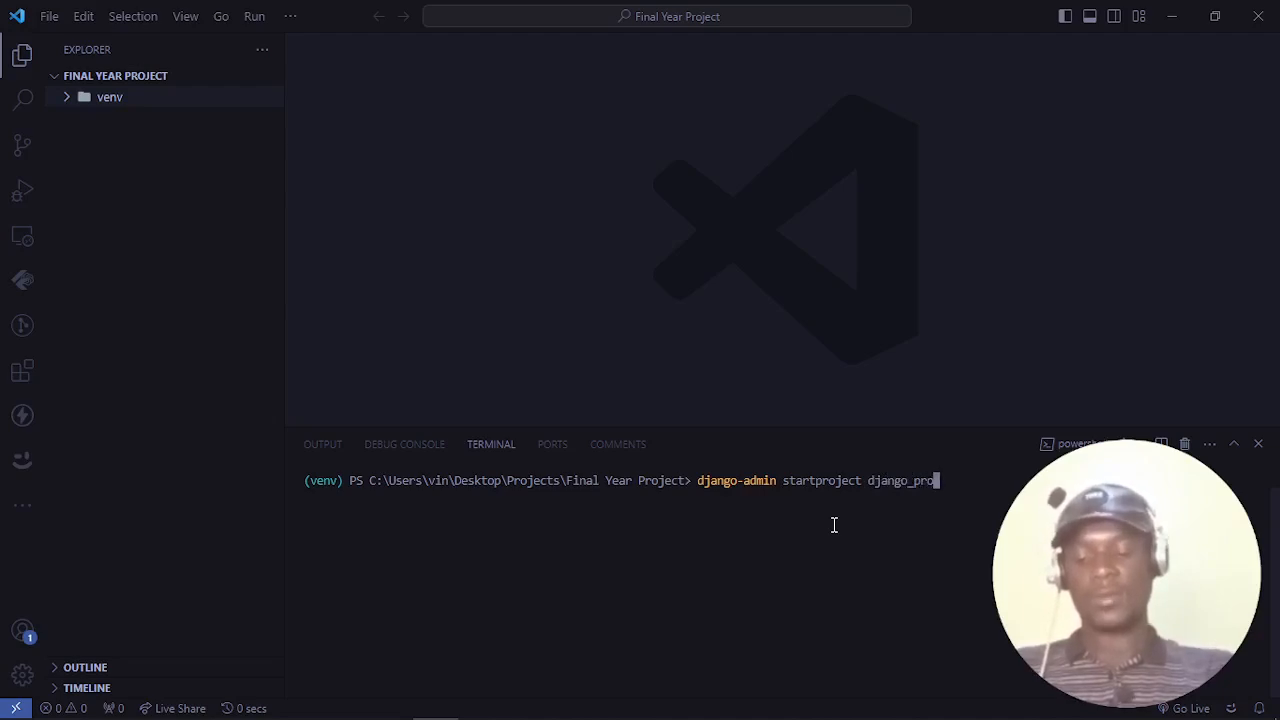
{"action": "type", "text": "ject"}
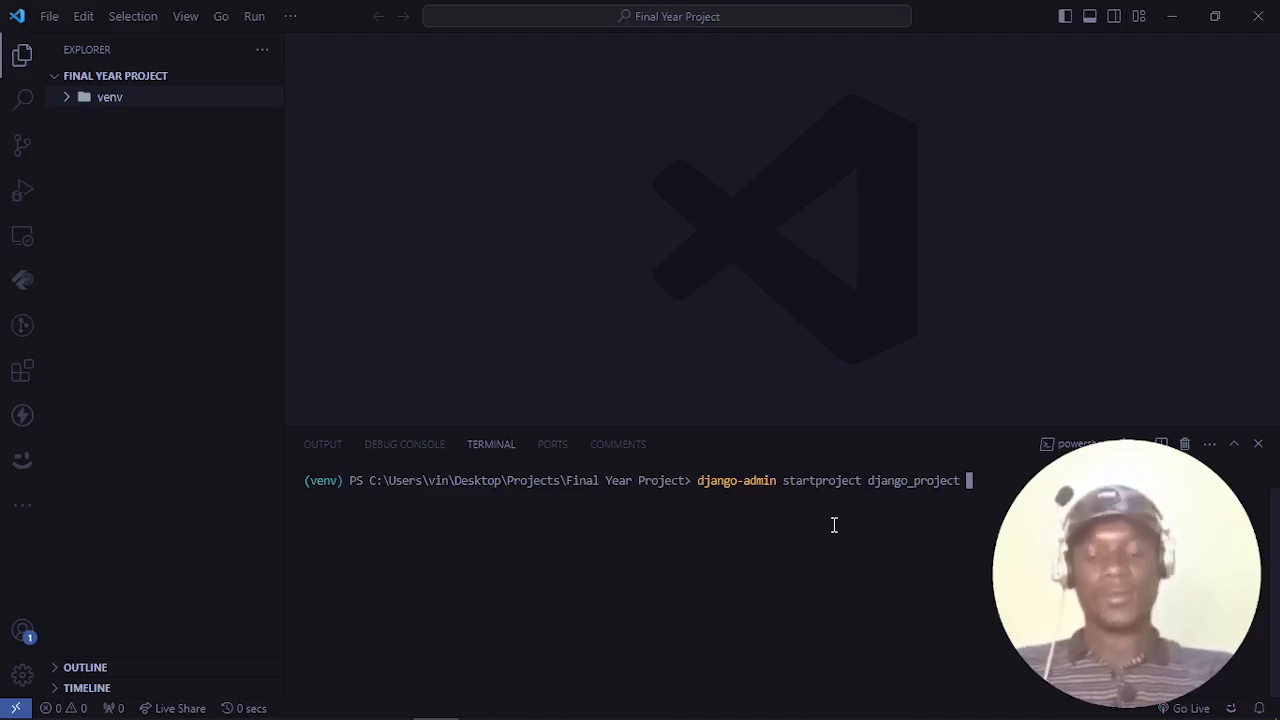
{"action": "type", "text": "."}
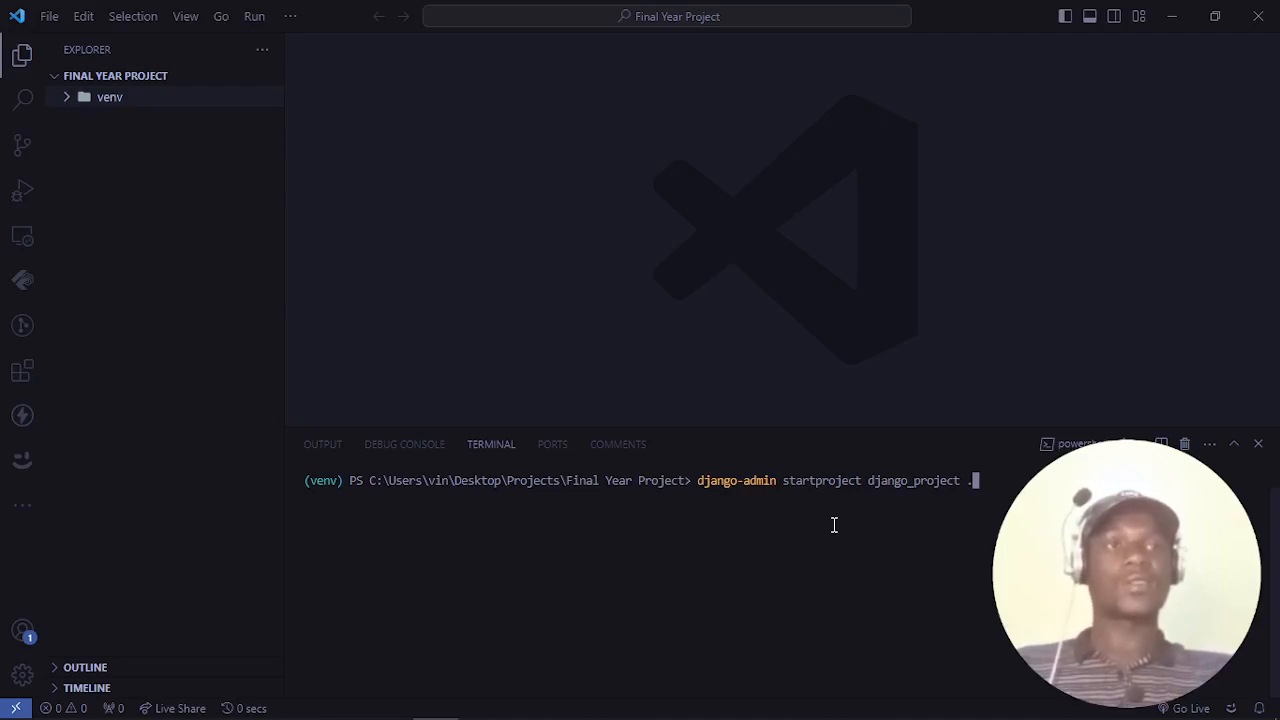
{"action": "key", "text": "Return"}
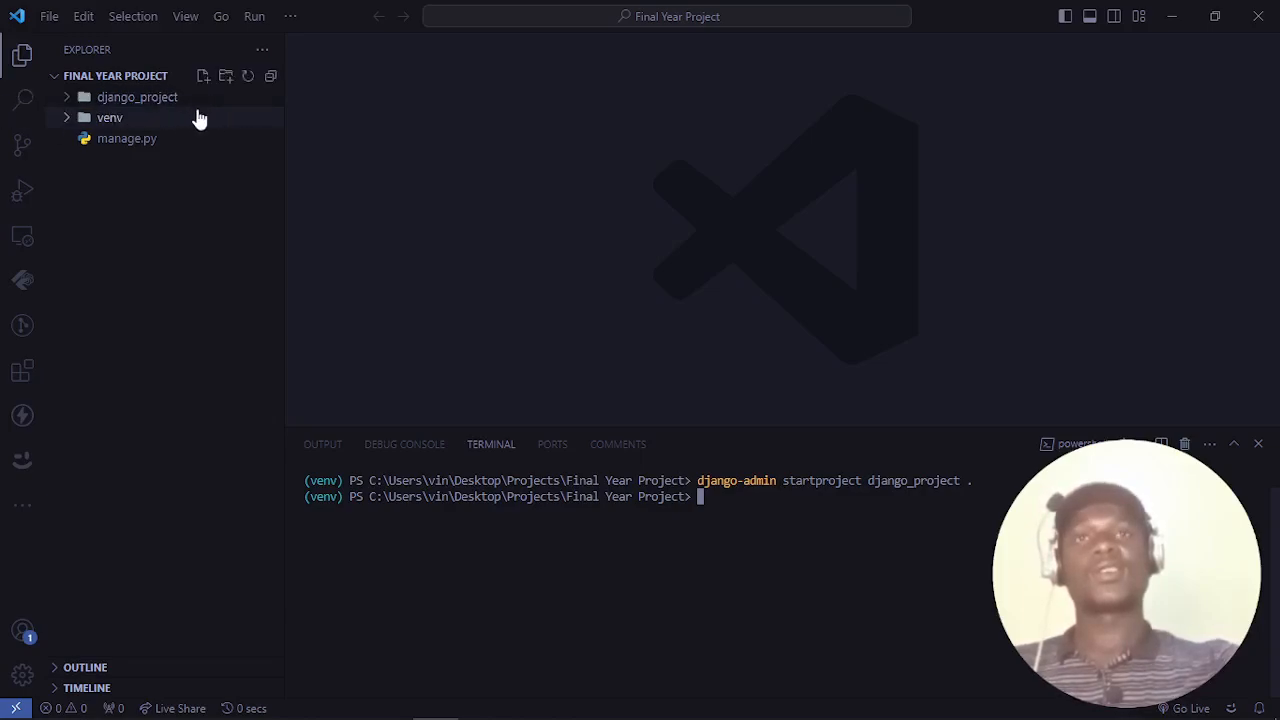
{"action": "mouse_move", "coordinate": [127, 138]}
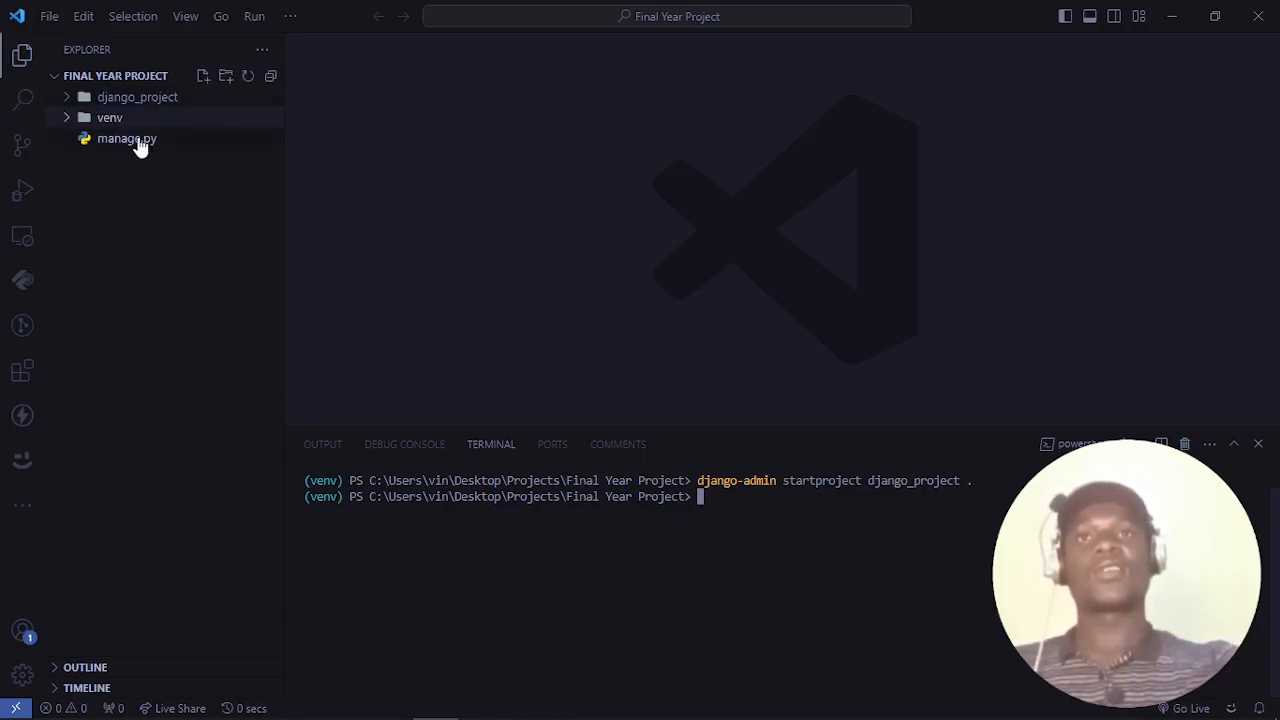
{"action": "mouse_move", "coordinate": [105, 157]}
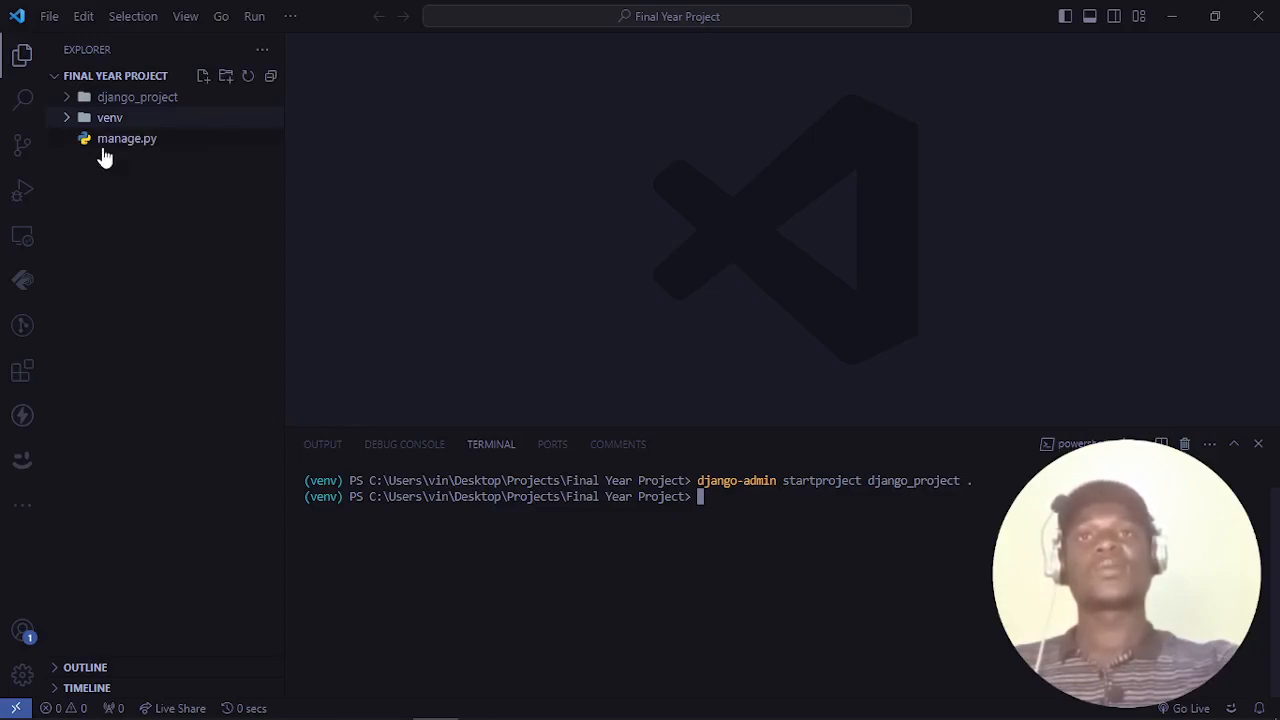
{"action": "mouse_move", "coordinate": [100, 160]}
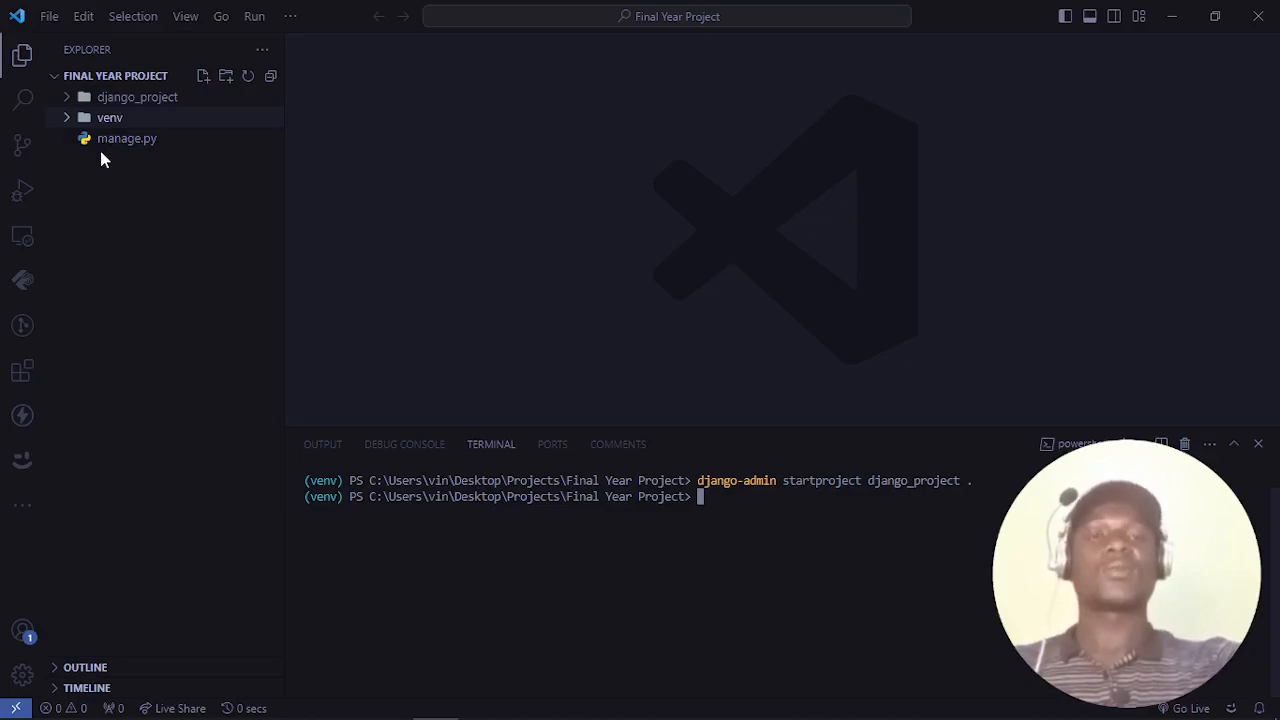
{"action": "mouse_move", "coordinate": [545, 291]}
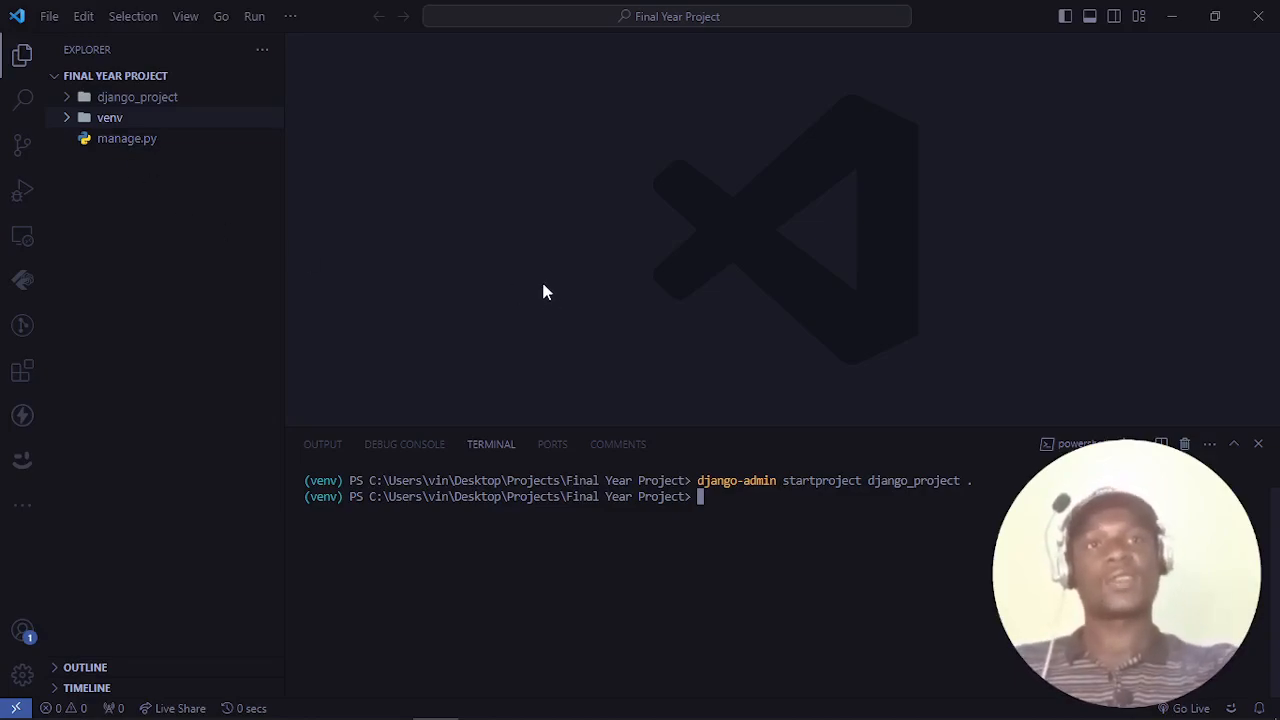
{"action": "type", "text": "c"}
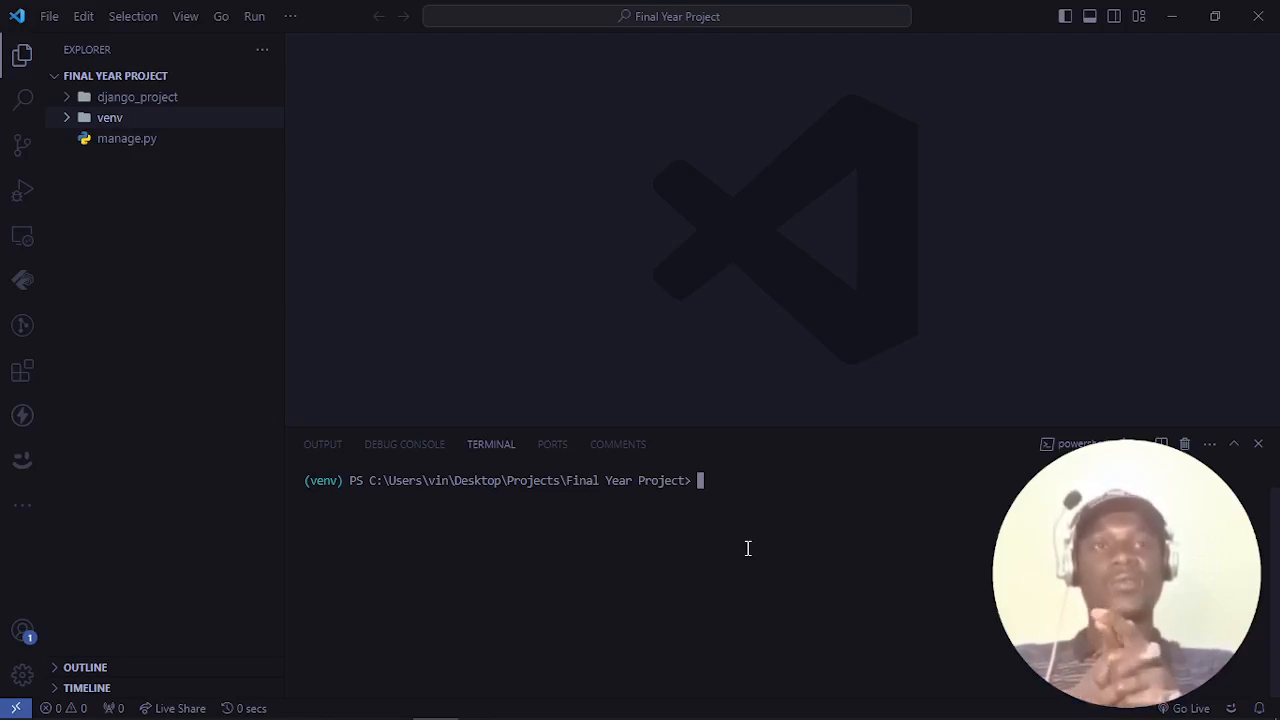
- Type python manage.py runserver at the (venv) prompt without running it
{"action": "type", "text": "python"}
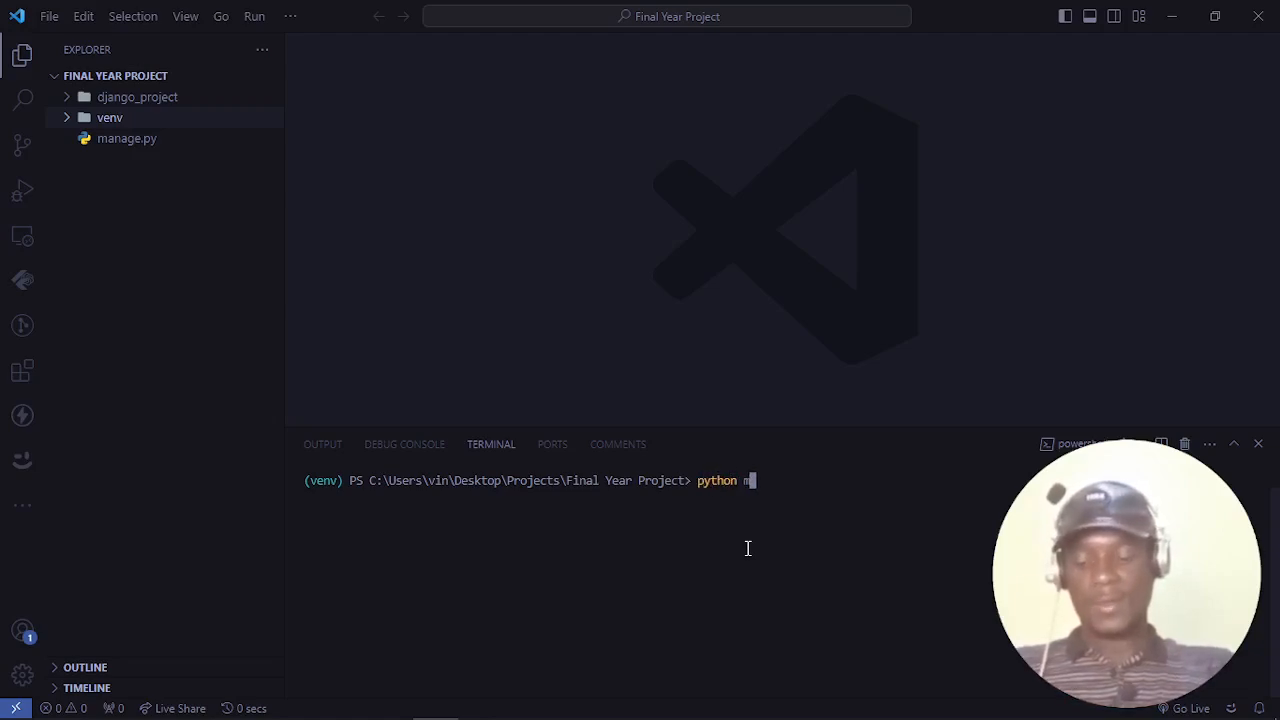
{"action": "type", "text": "ma"}
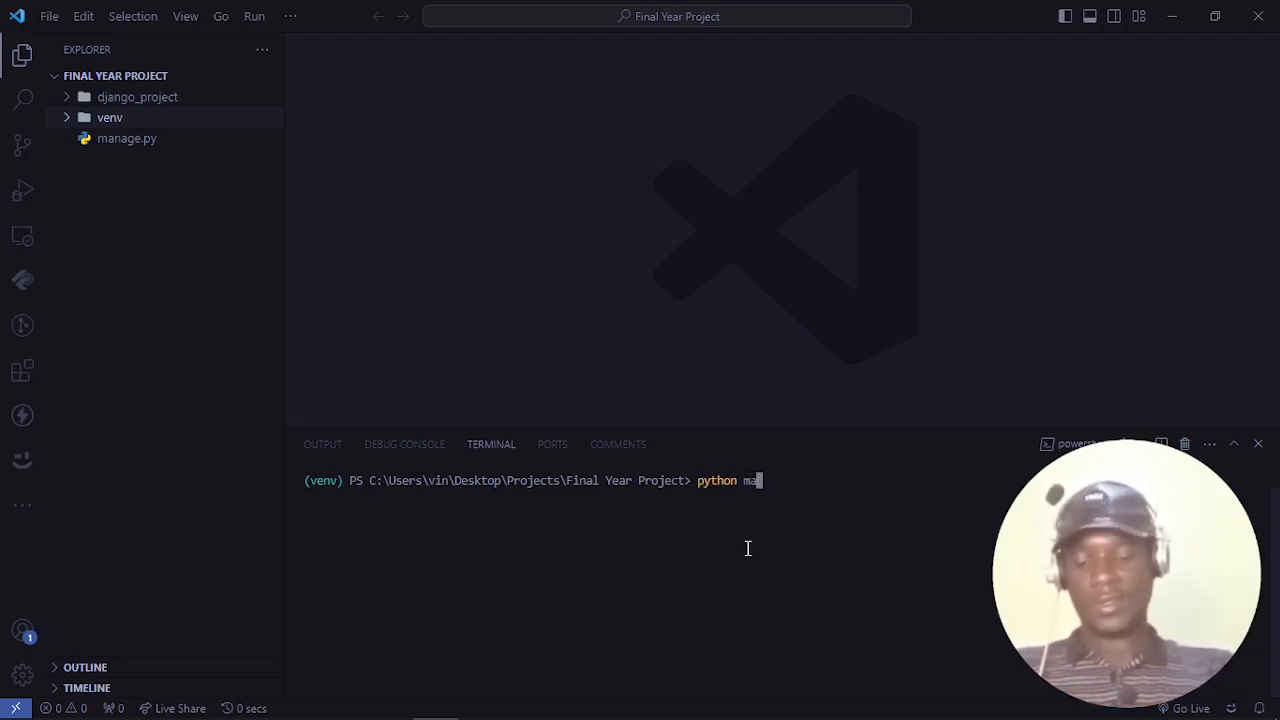
{"action": "type", "text": "nage.py"}
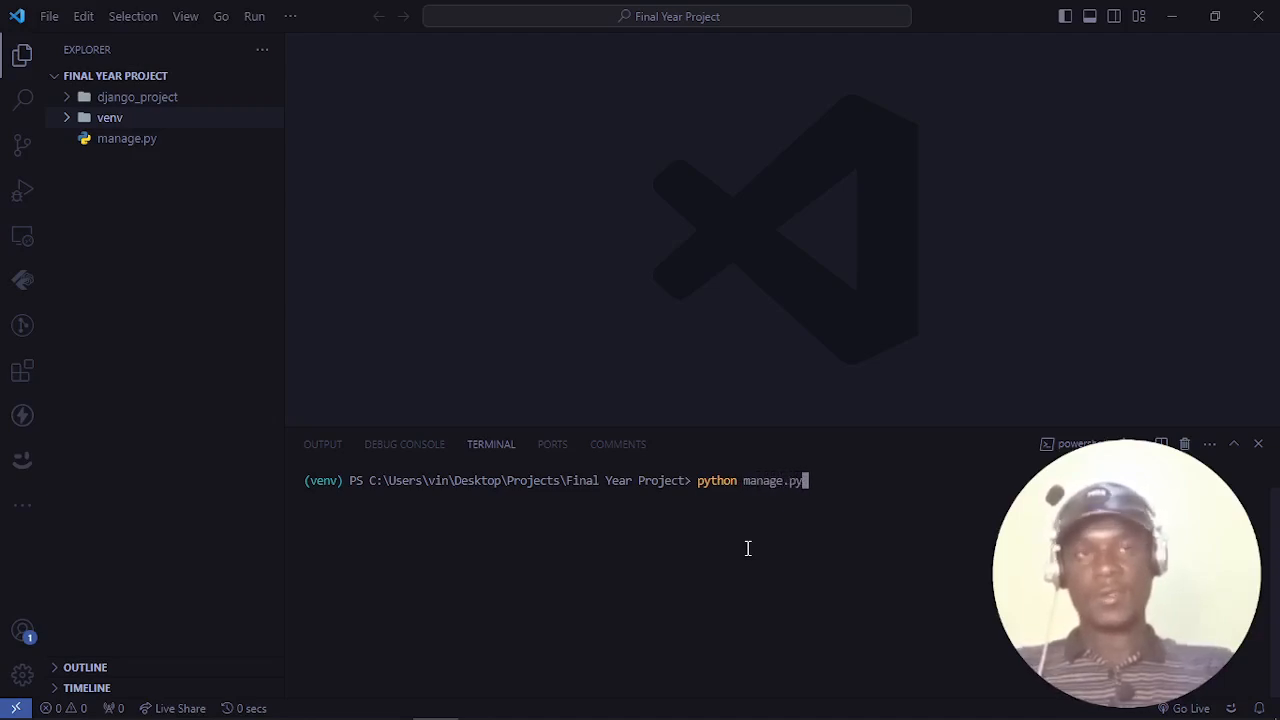
{"action": "type", "text": "ru"}
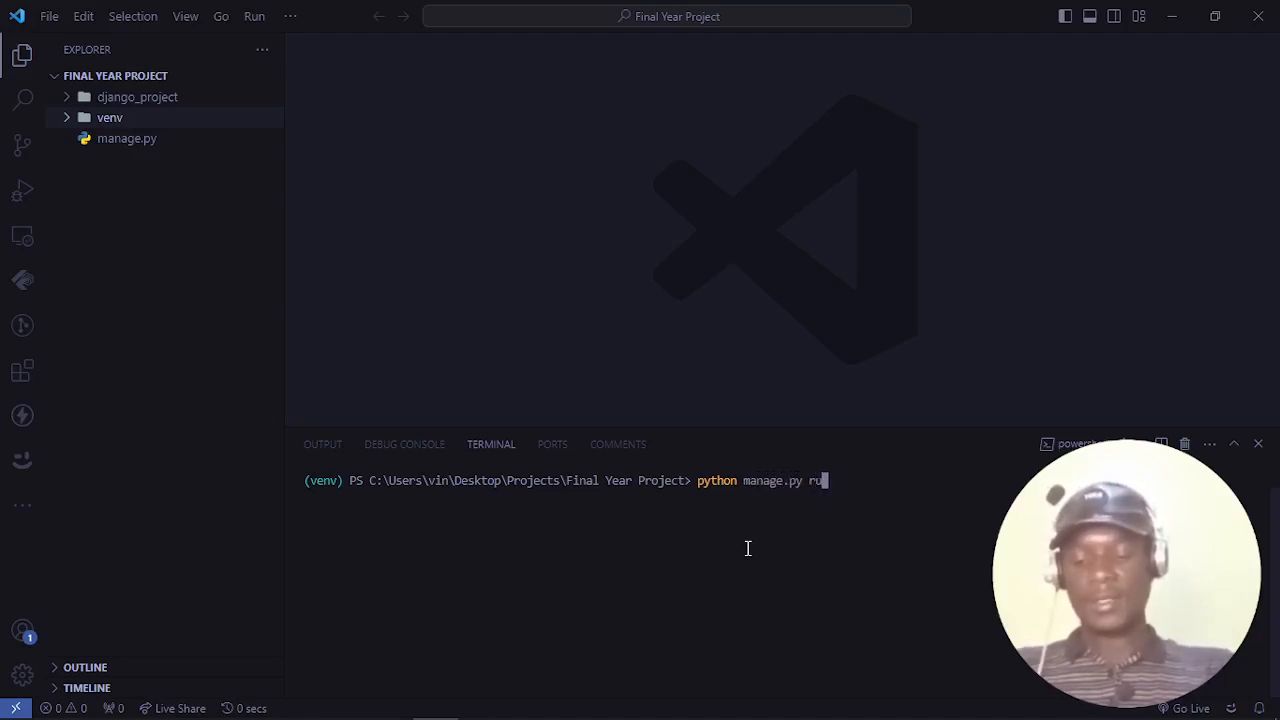
{"action": "type", "text": "nserver"}
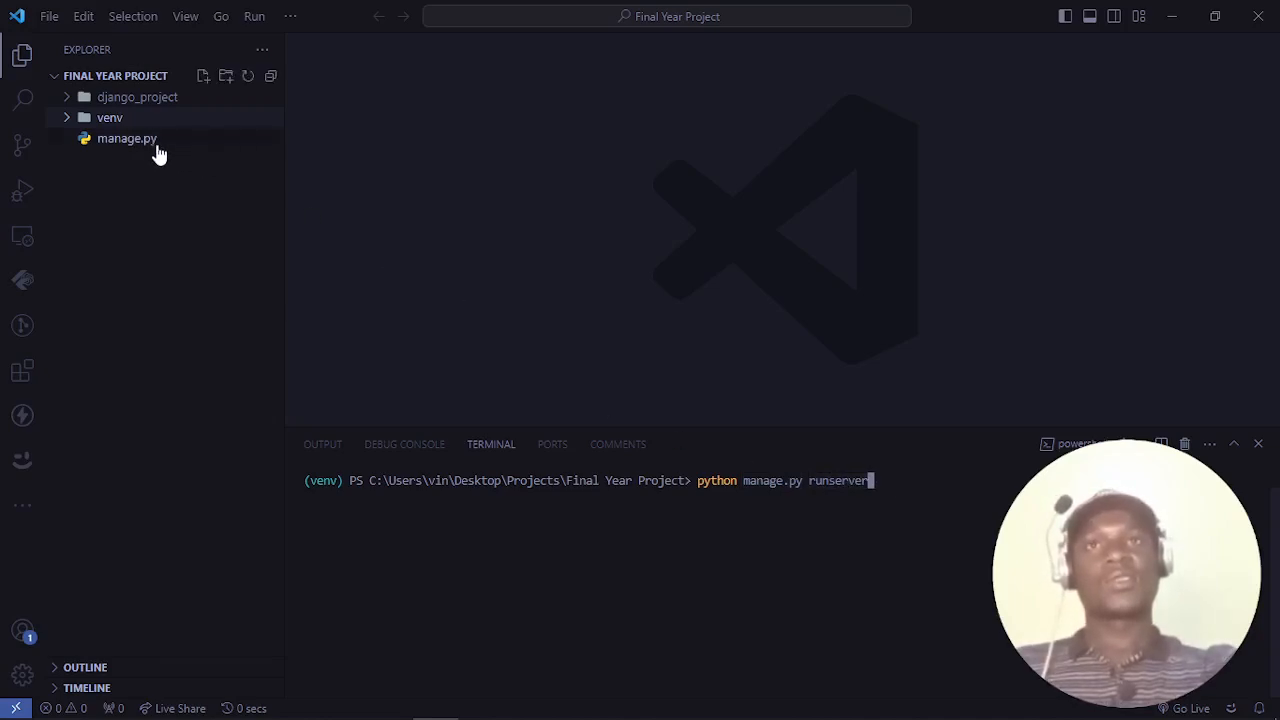
{"action": "mouse_move", "coordinate": [789, 474]}
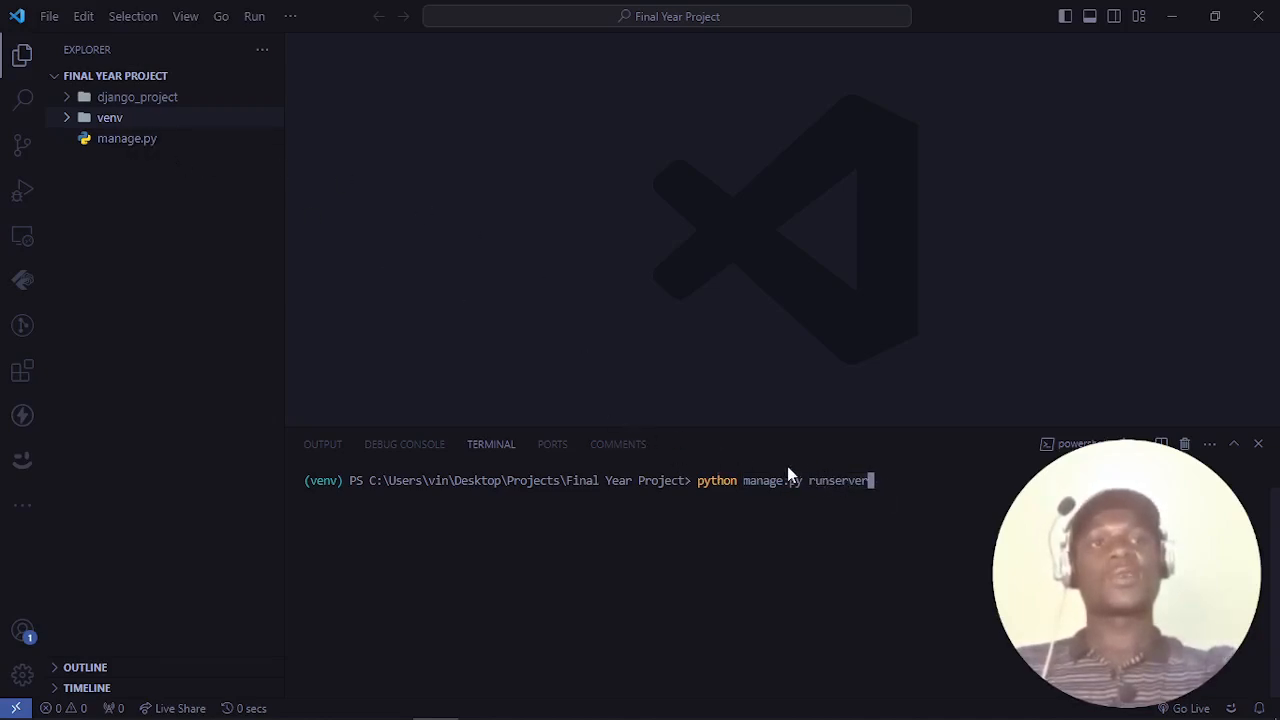
{"action": "mouse_move", "coordinate": [854, 507]}
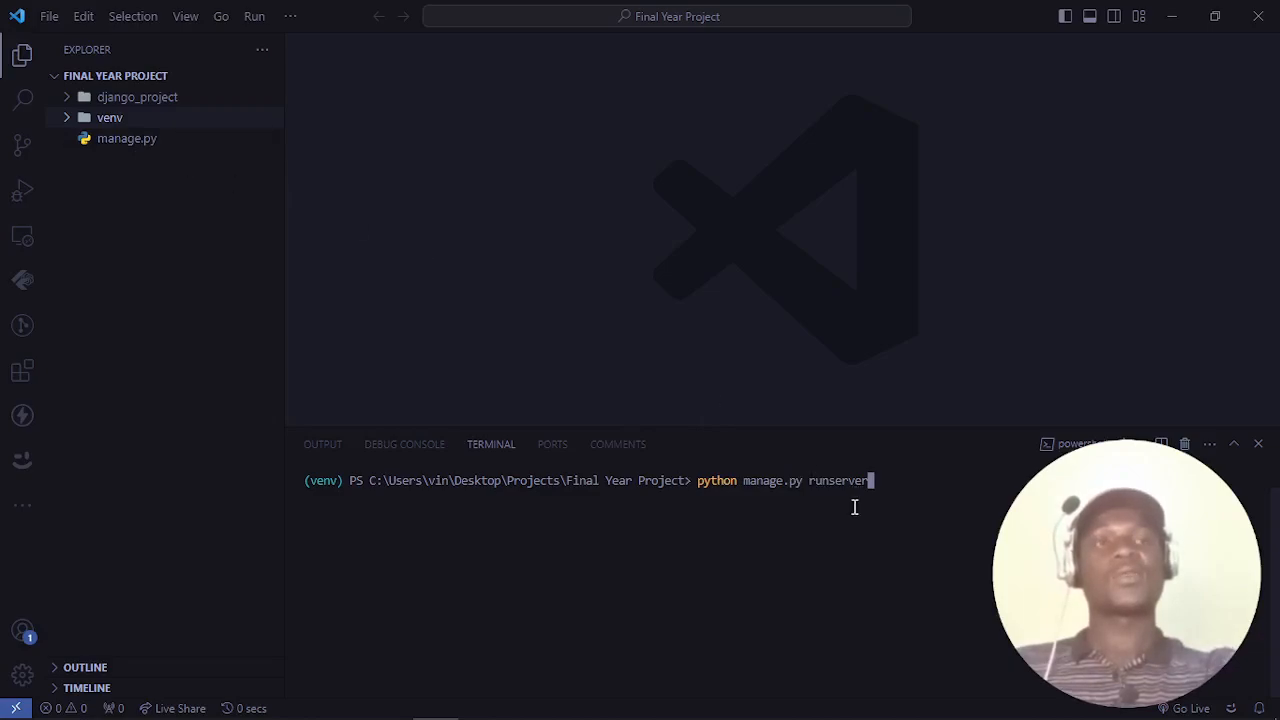
{"action": "mouse_move", "coordinate": [953, 453]}
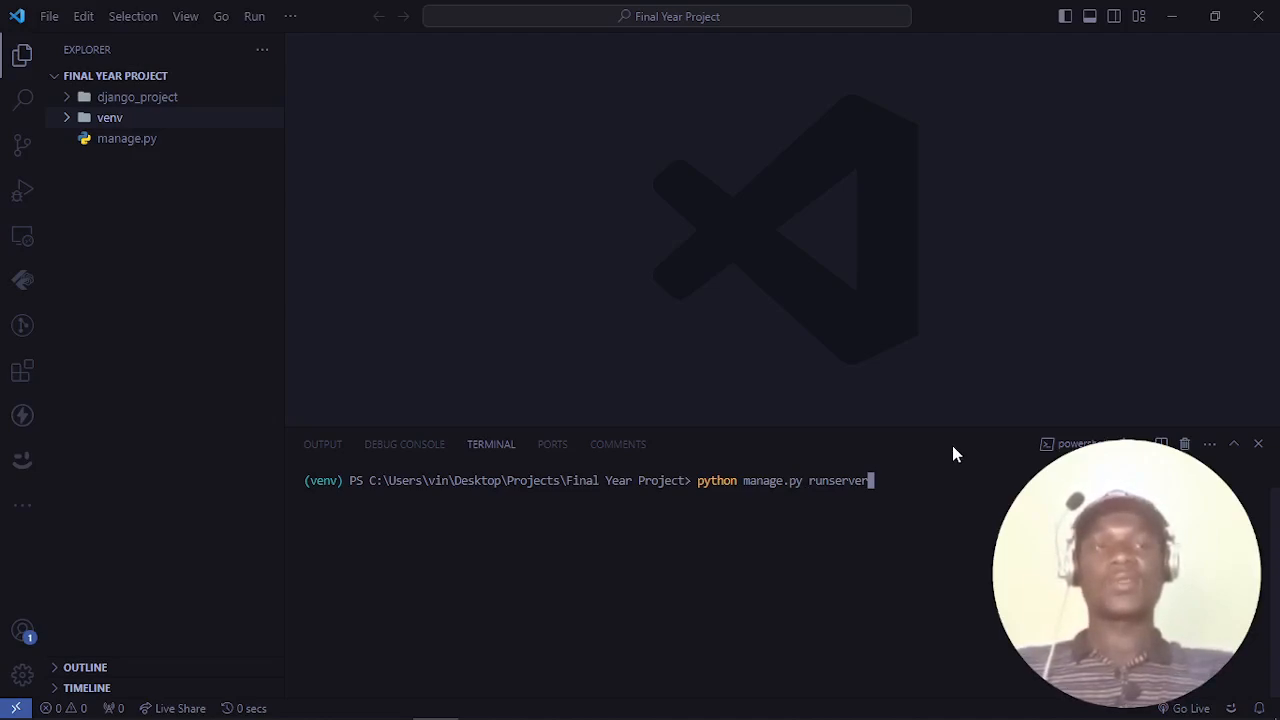
- Start the development server at 127.0.0.1:8000, then switch to Chrome
{"action": "key", "text": "Return"}
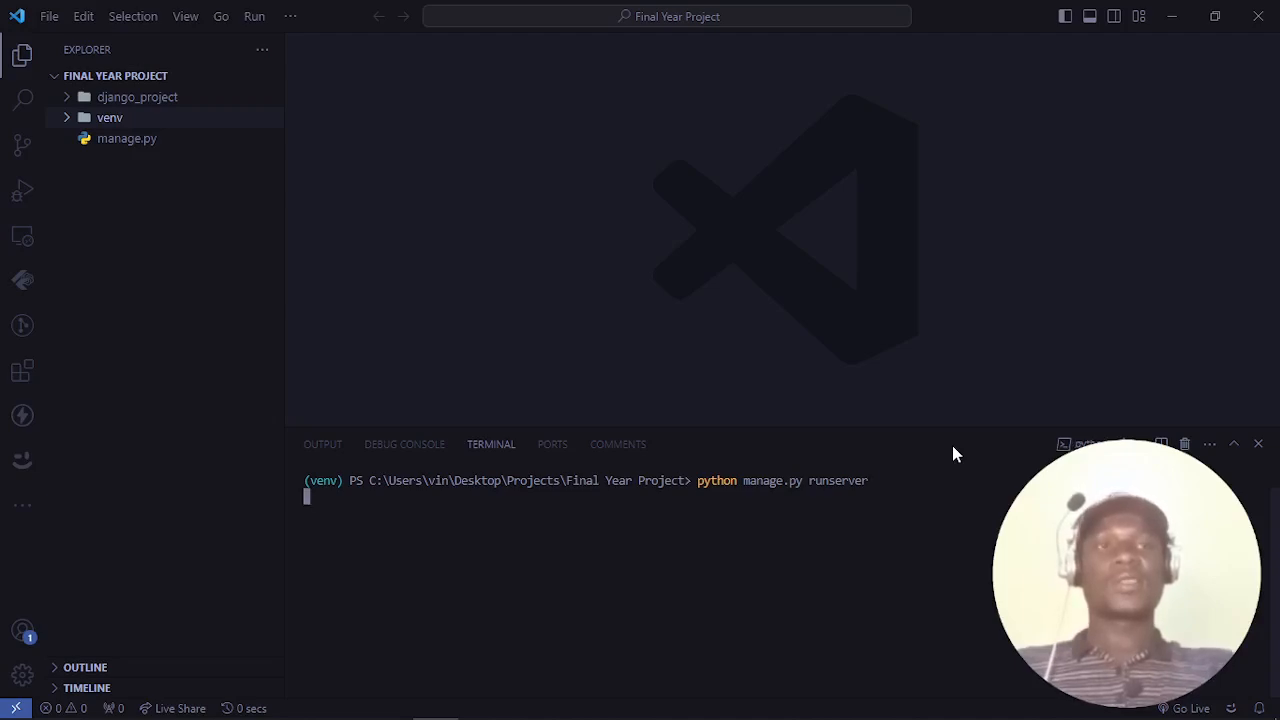
{"action": "key", "text": "Return"}
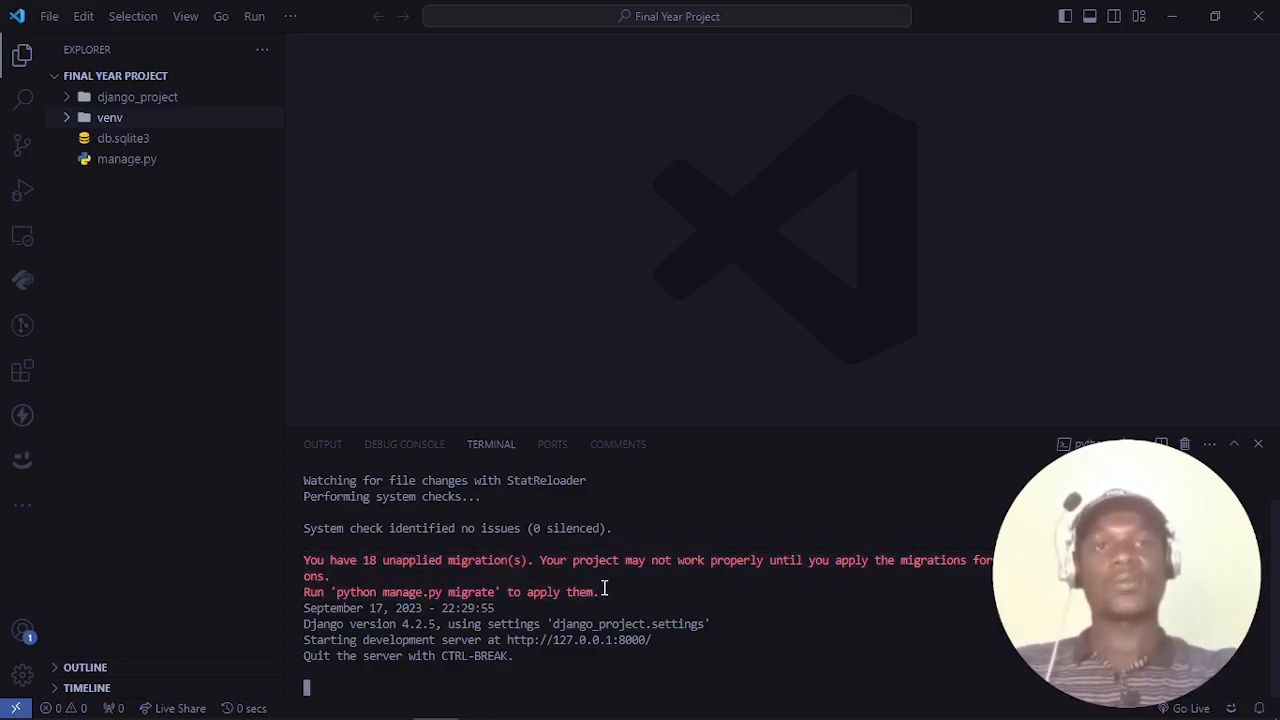
{"action": "left_click", "coordinate": [343, 700]}
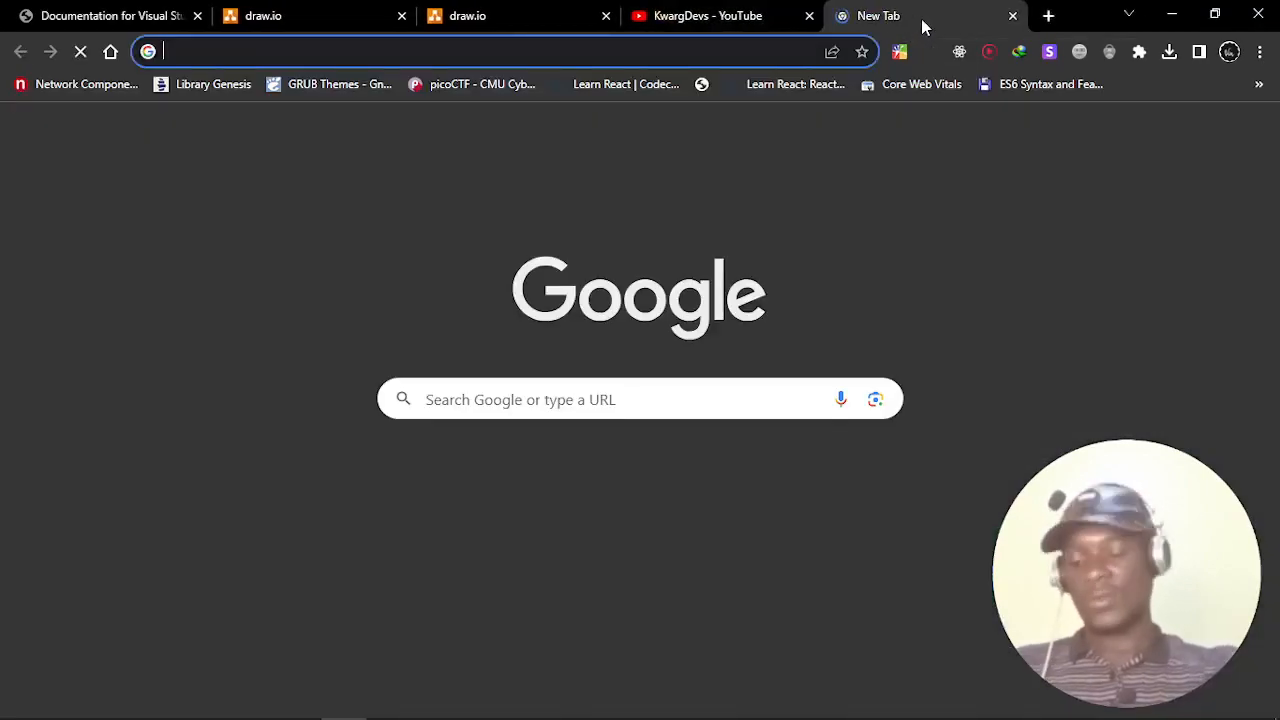
- Load 127.0.0.1:8000, select the DEBUG=True explanation, and right-click the Django Documentation link
{"action": "type", "text": "127.0.0.1:8000"}
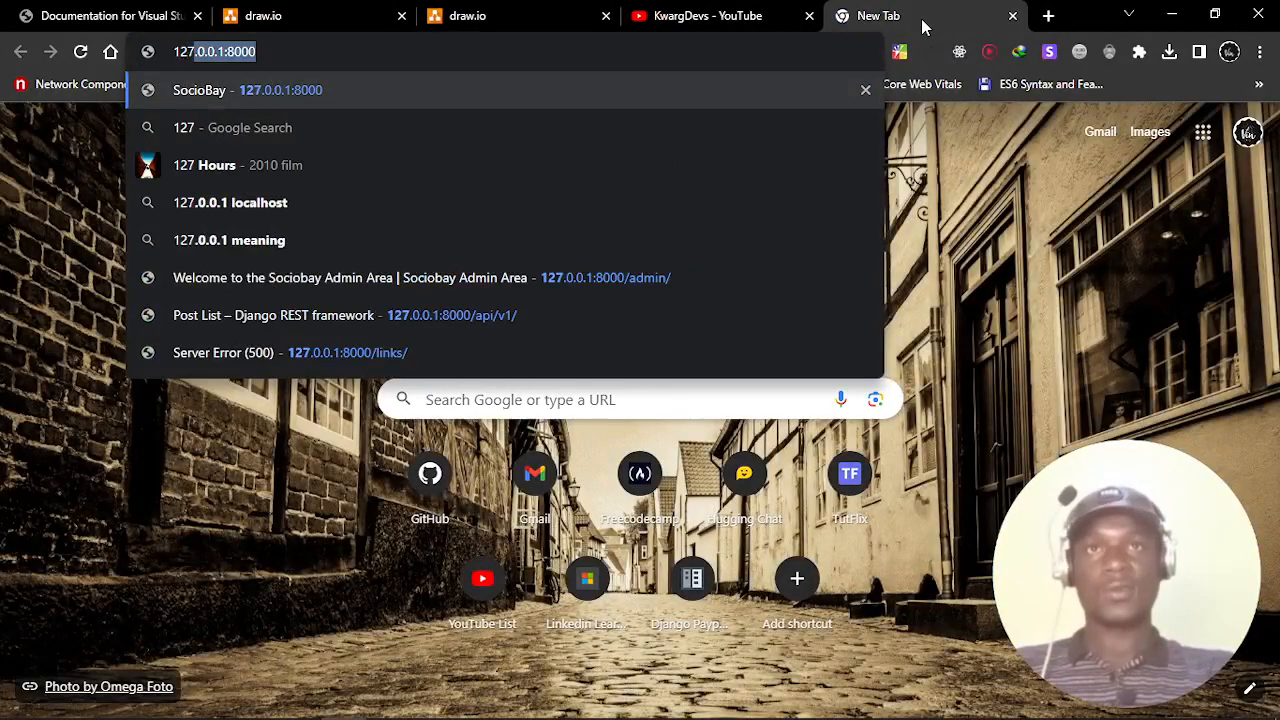
{"action": "key", "text": "Return"}
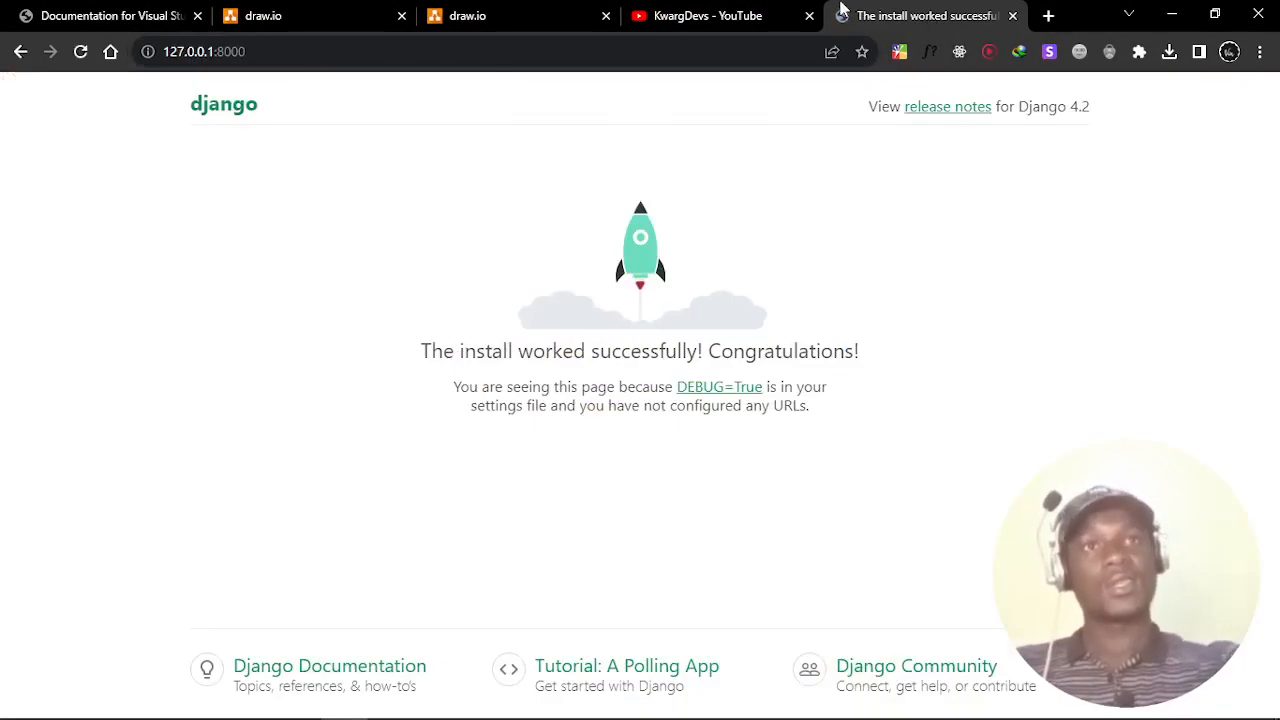
{"action": "mouse_move", "coordinate": [815, 235]}
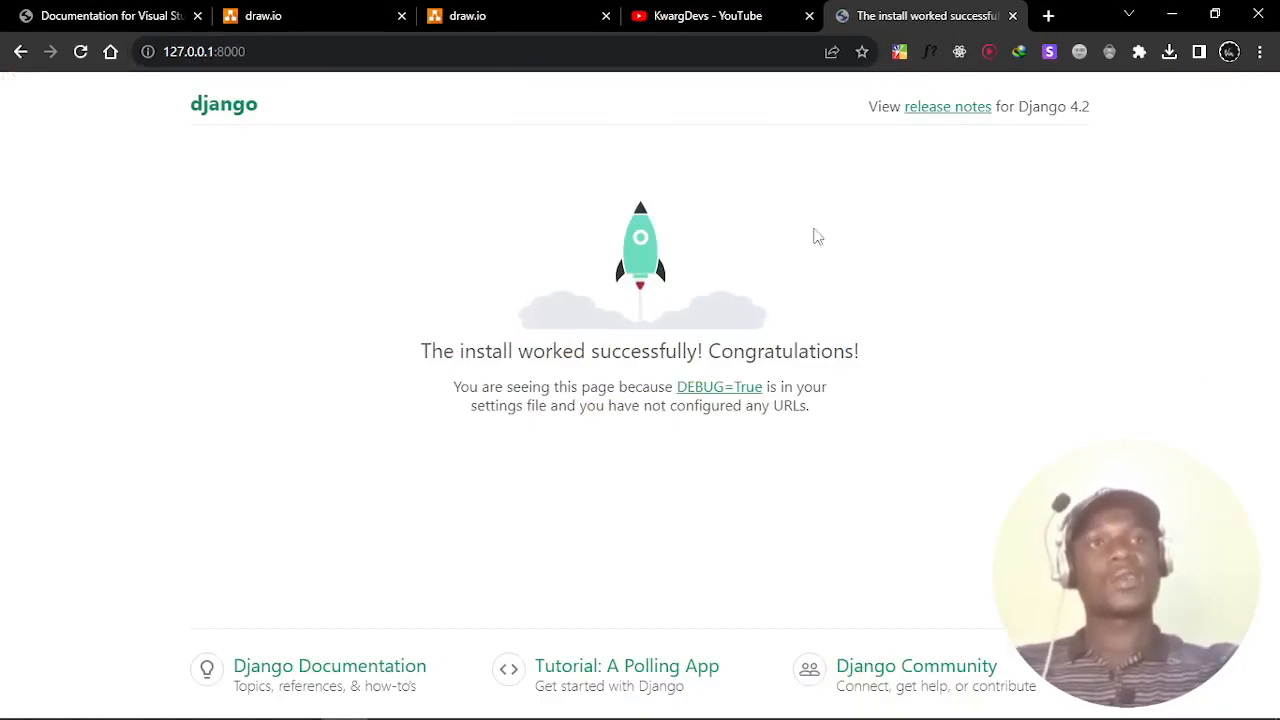
{"action": "triple_click", "coordinate": [639, 351]}
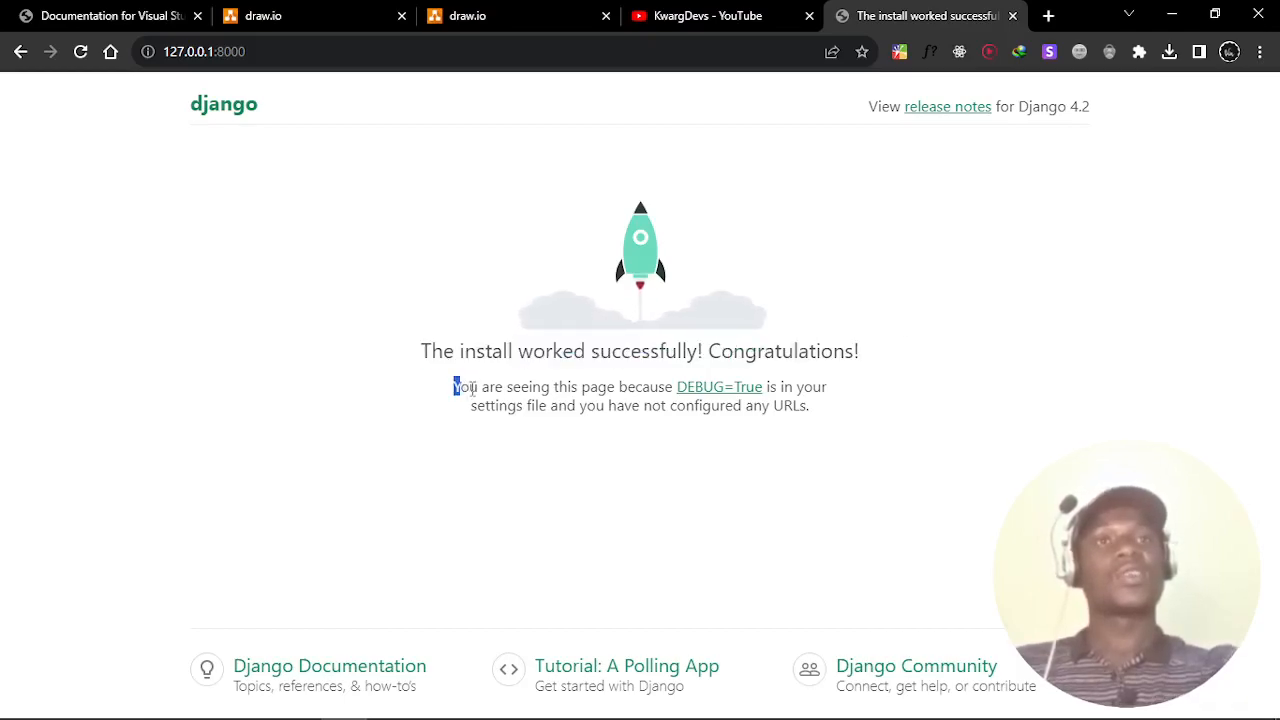
{"action": "left_click_drag", "start_coordinate": [453, 387], "coordinate": [808, 405]}
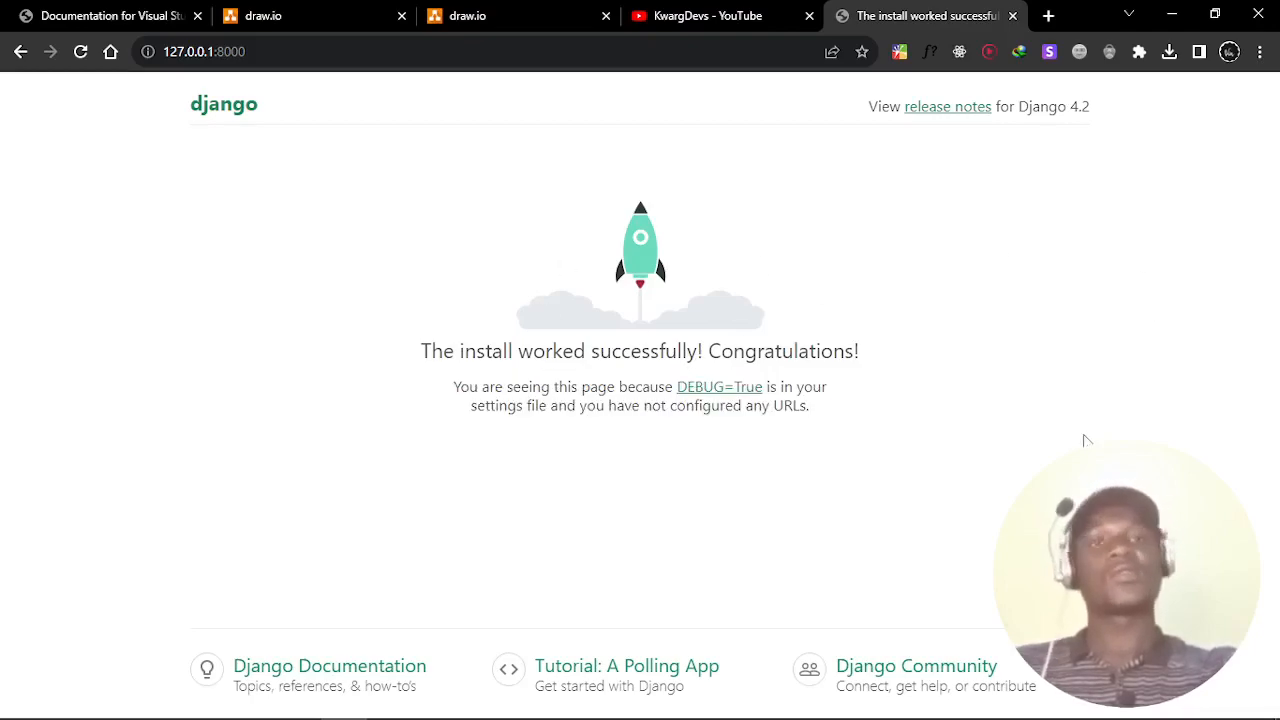
{"action": "mouse_move", "coordinate": [920, 455]}
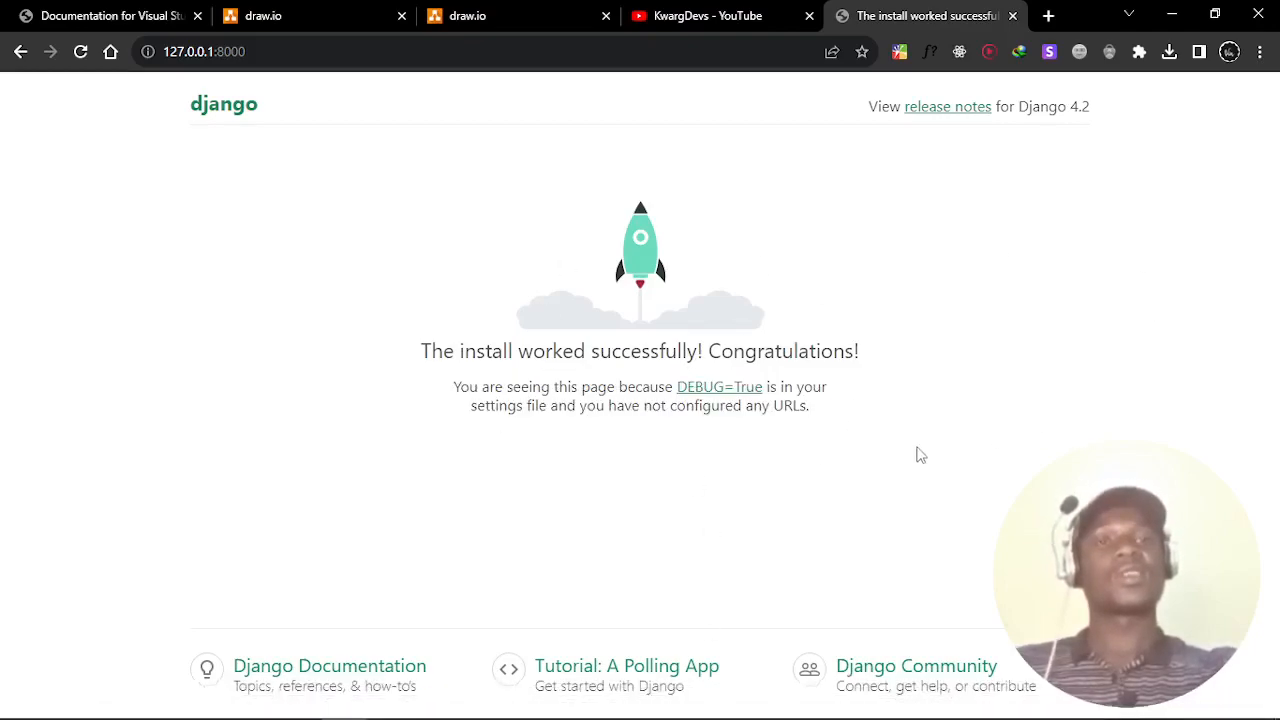
{"action": "mouse_move", "coordinate": [460, 360]}
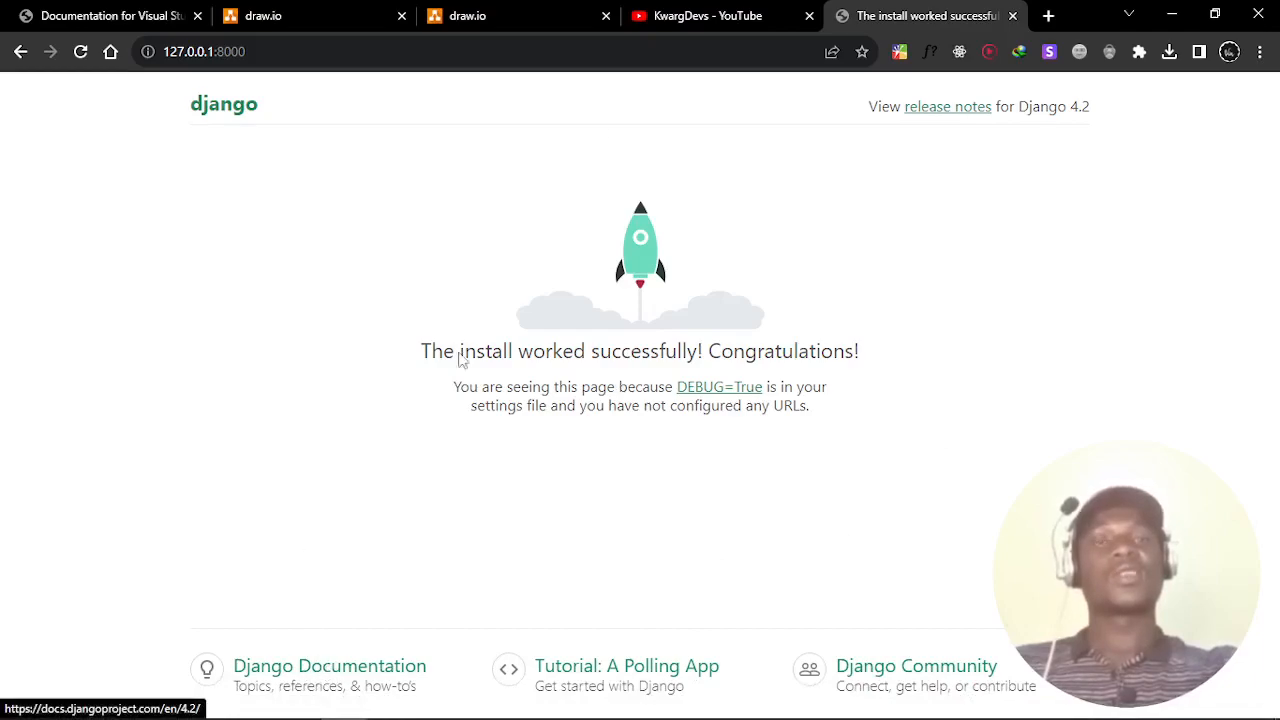
{"action": "right_click", "coordinate": [463, 360]}
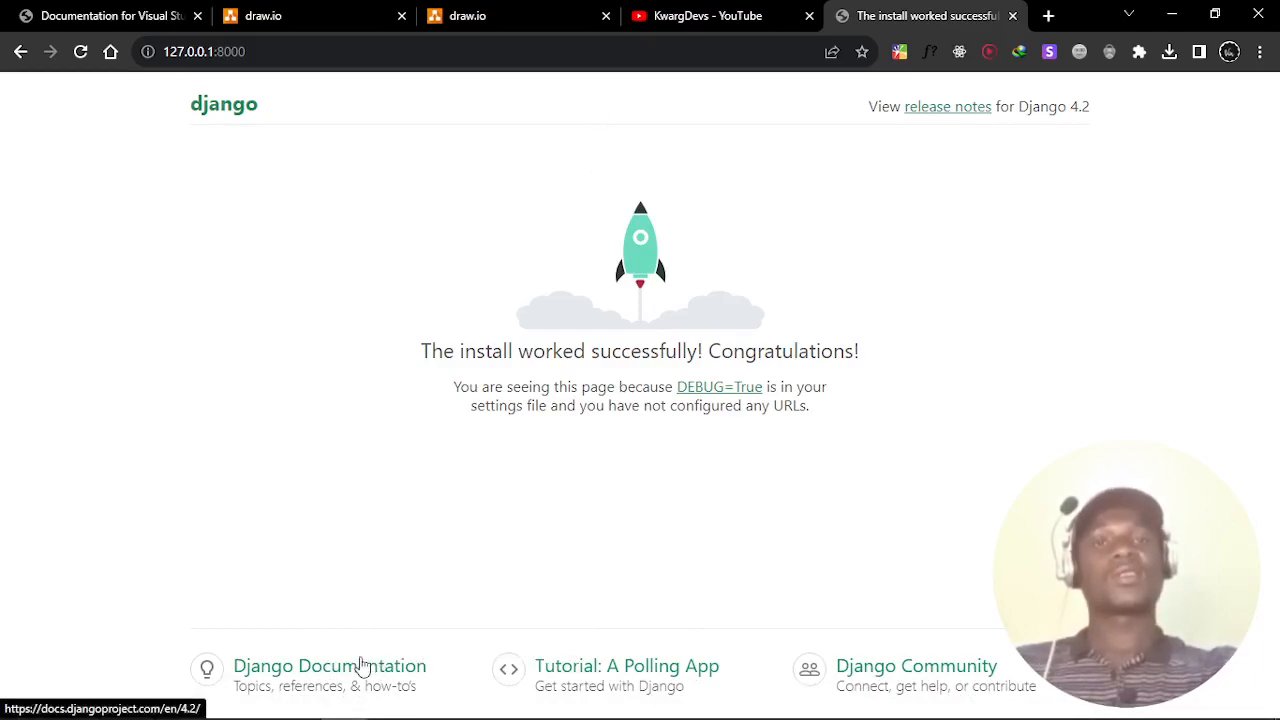
- Open Django Documentation in a new tab, scroll through it, then return to the welcome tab
{"action": "left_click", "coordinate": [329, 666]}
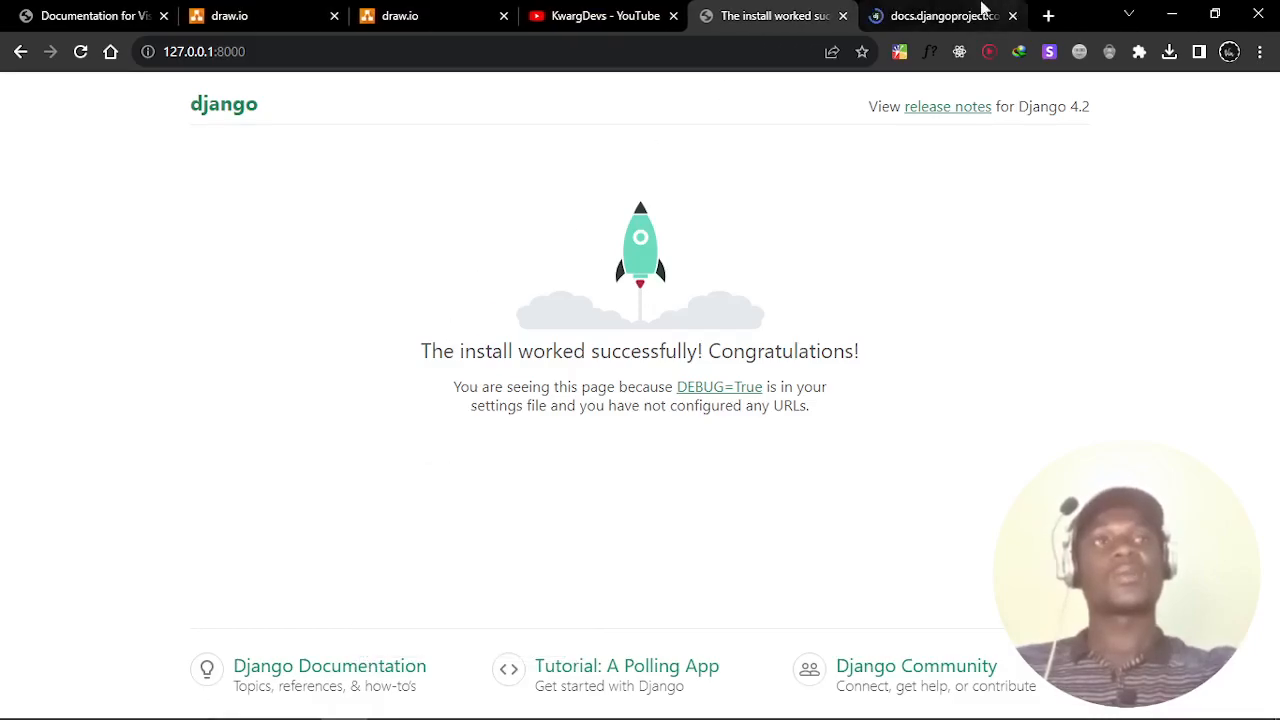
{"action": "left_click", "coordinate": [940, 15]}
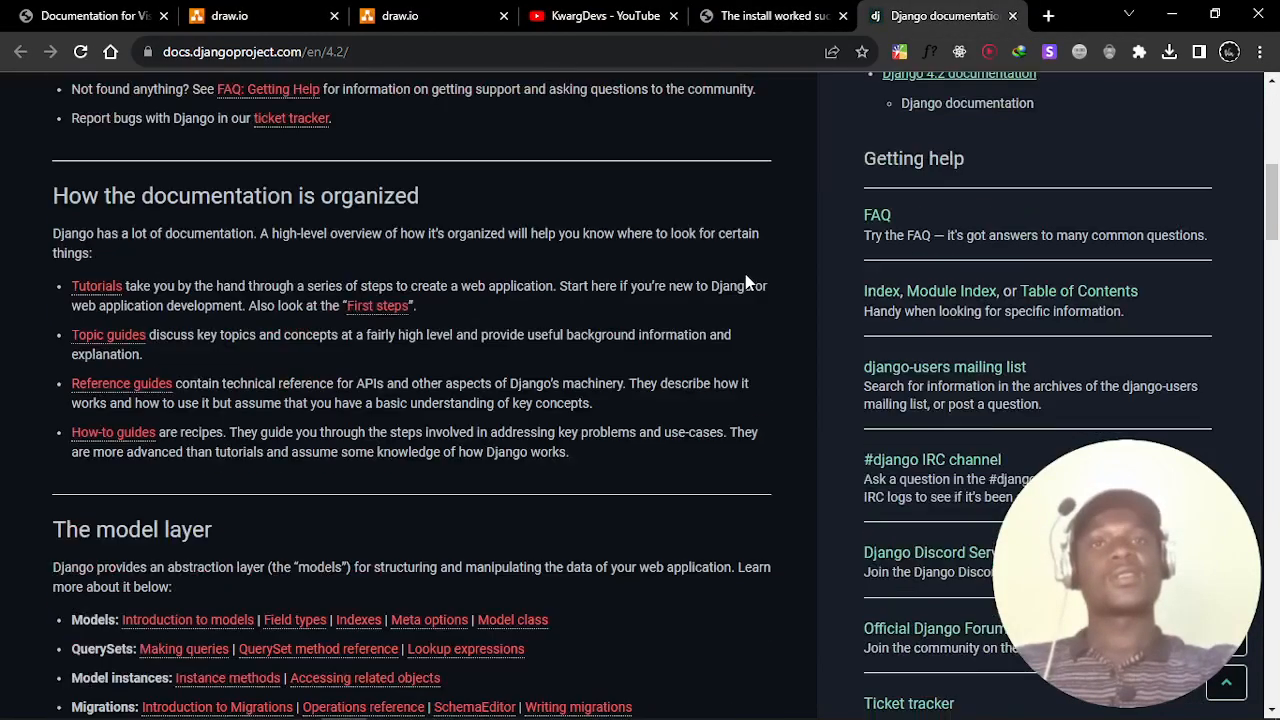
{"action": "scroll", "scroll_direction": "down", "scroll_amount": 3}
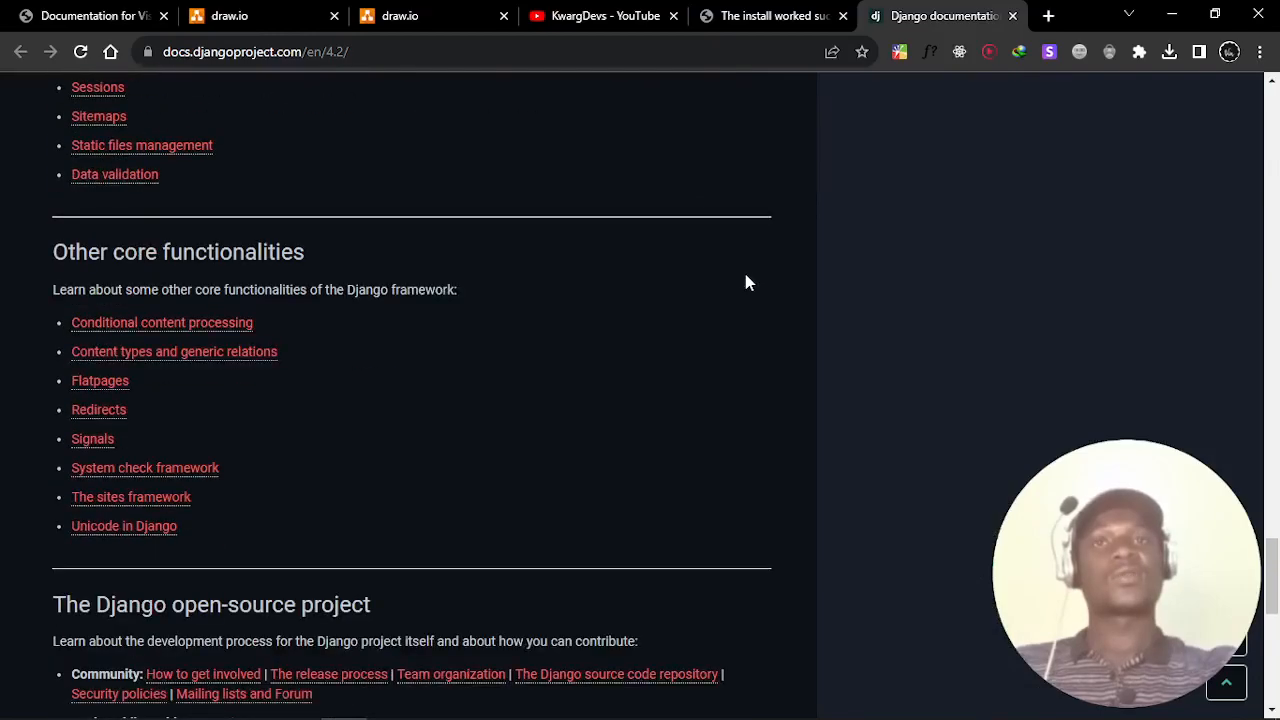
{"action": "scroll", "scroll_direction": "up", "scroll_amount": 3}
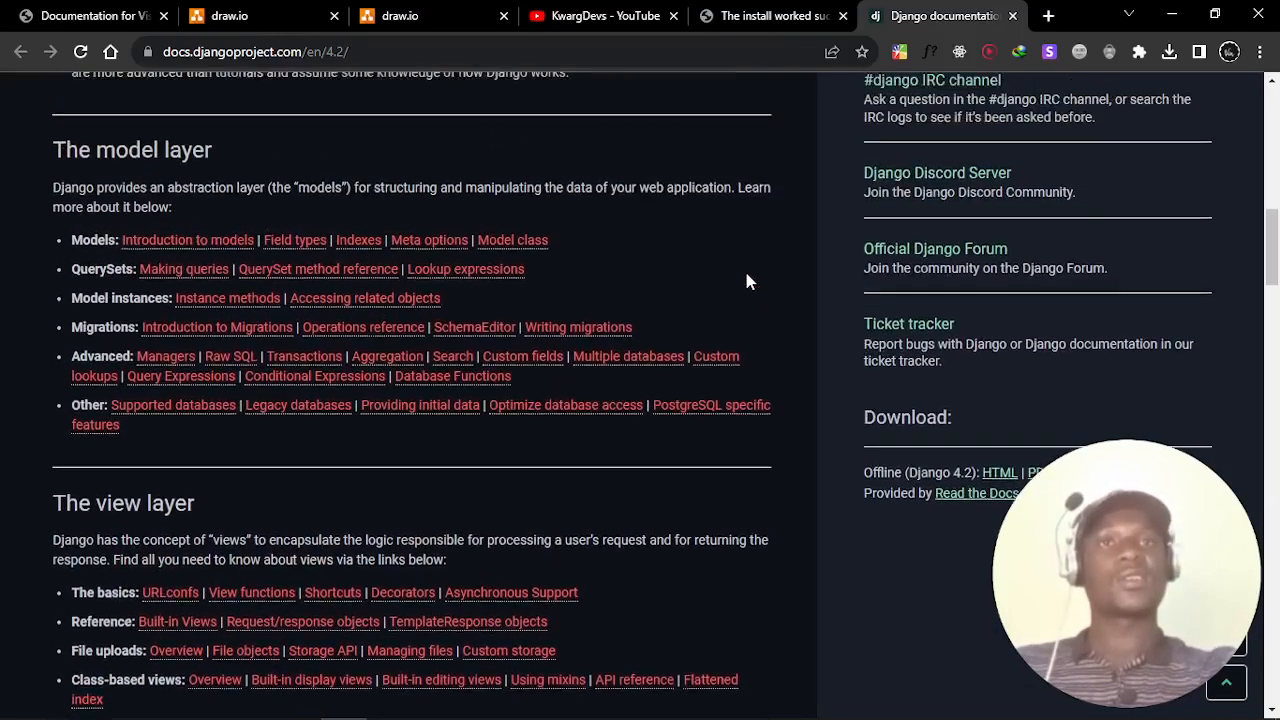
{"action": "scroll", "scroll_direction": "up", "scroll_amount": 3}
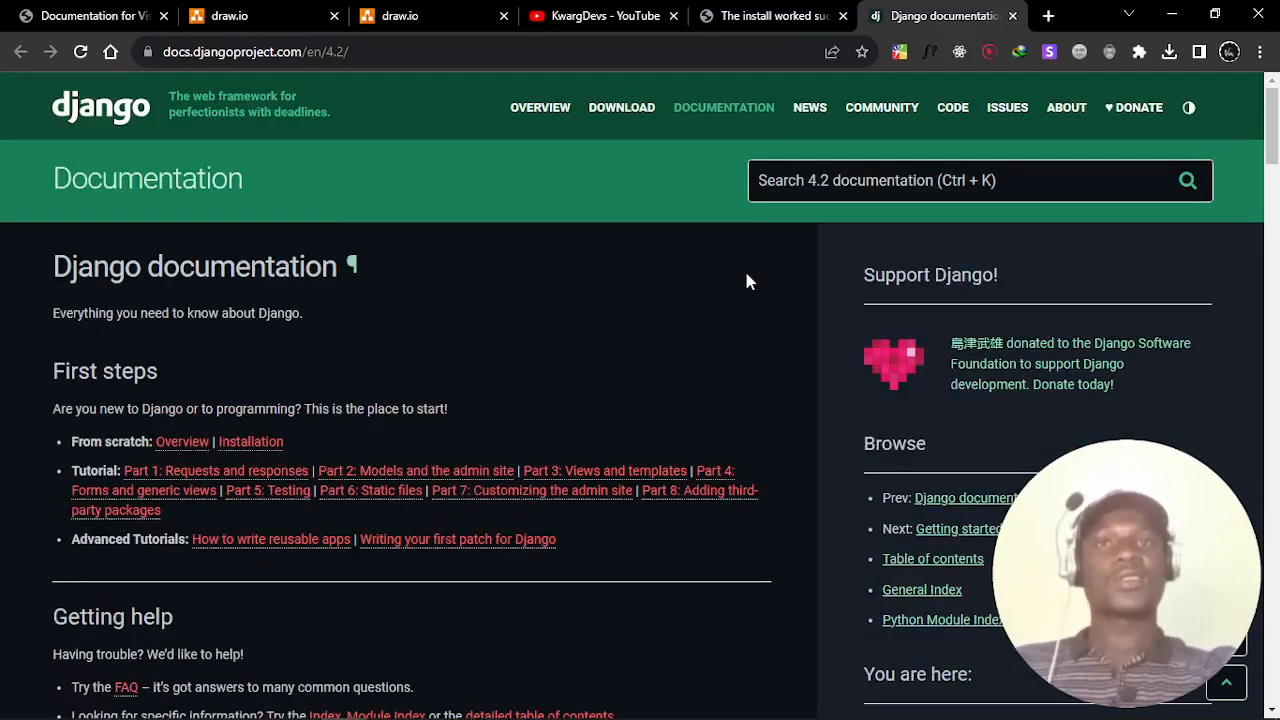
{"action": "left_click", "coordinate": [770, 15]}
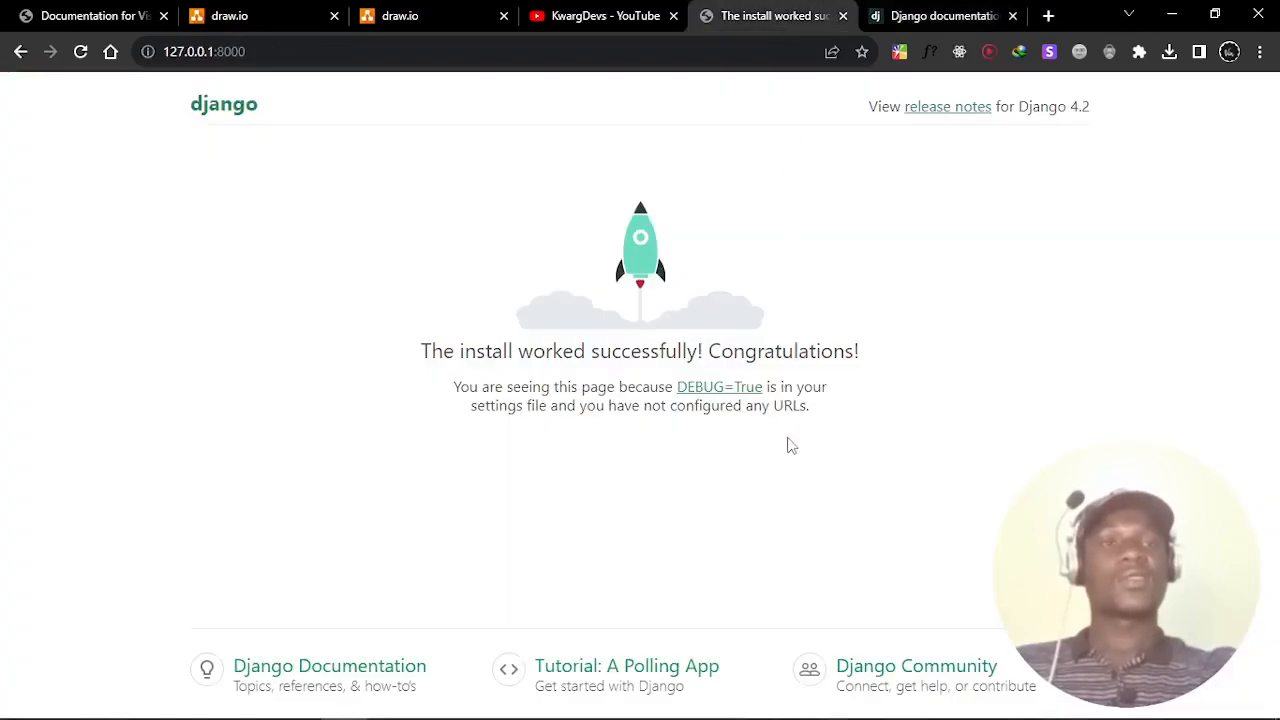
{"action": "mouse_move", "coordinate": [974, 548]}
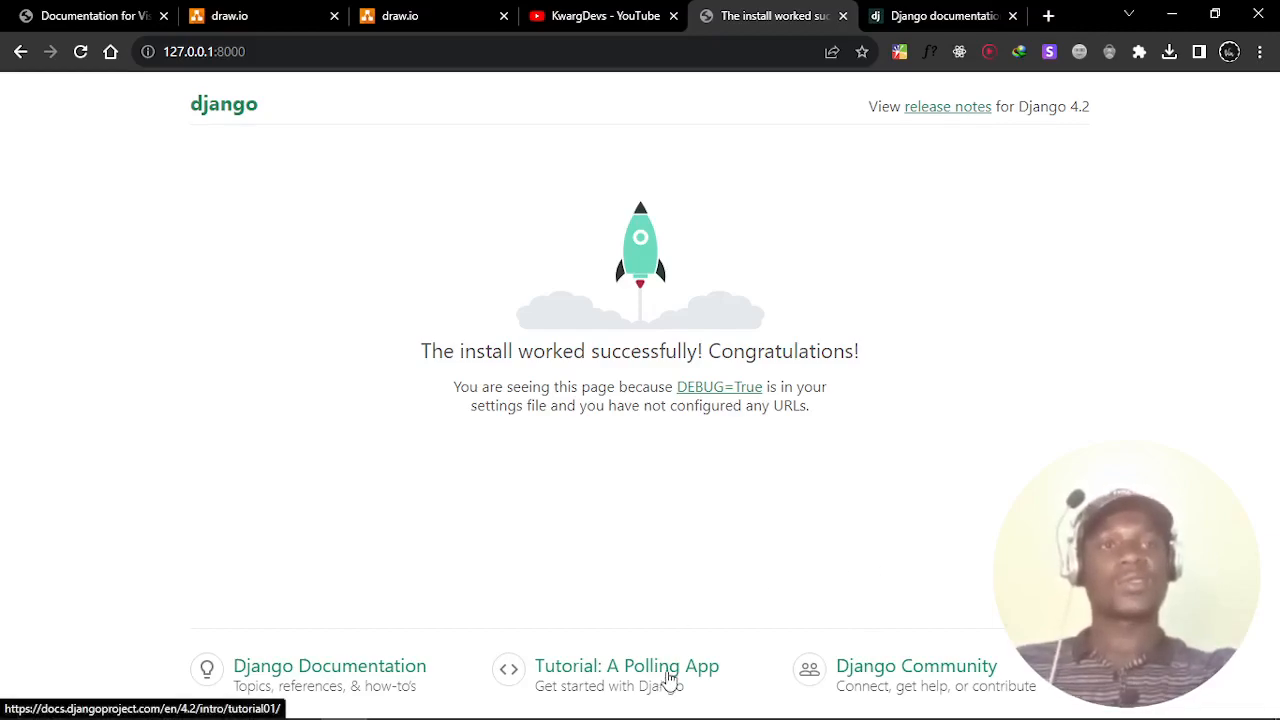
{"action": "right_click", "coordinate": [627, 665]}
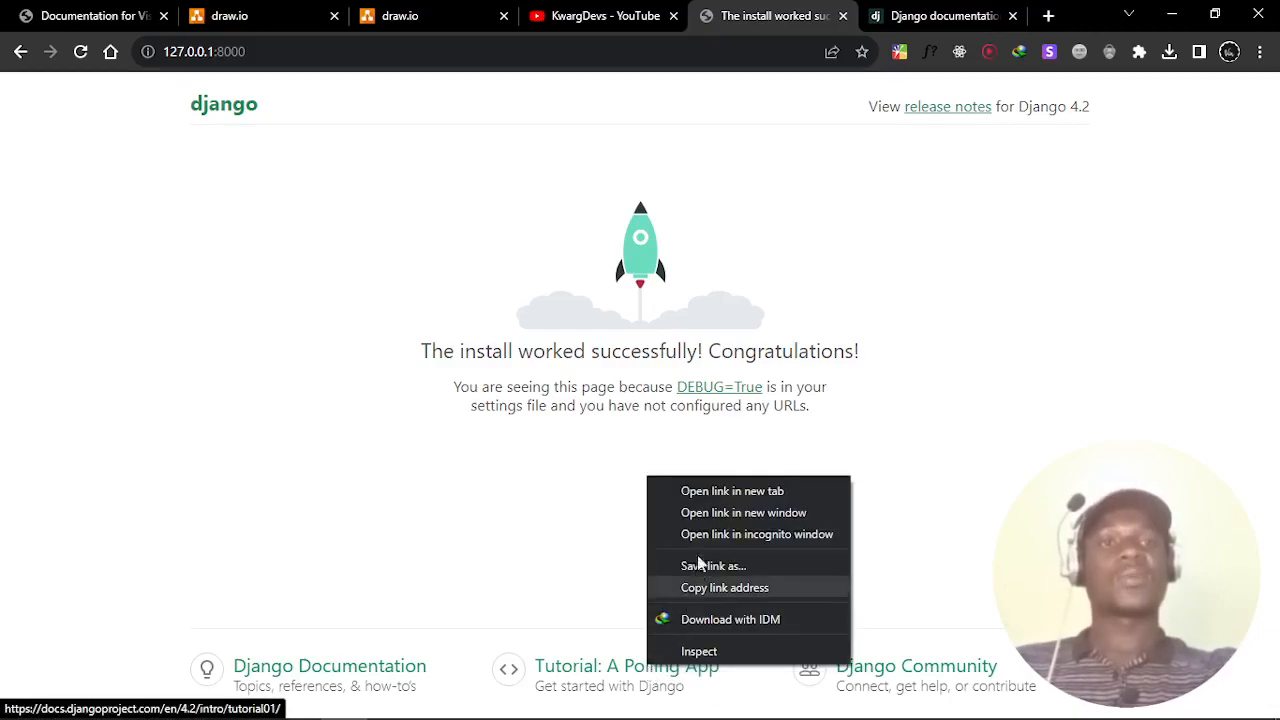
{"action": "left_click", "coordinate": [732, 490]}
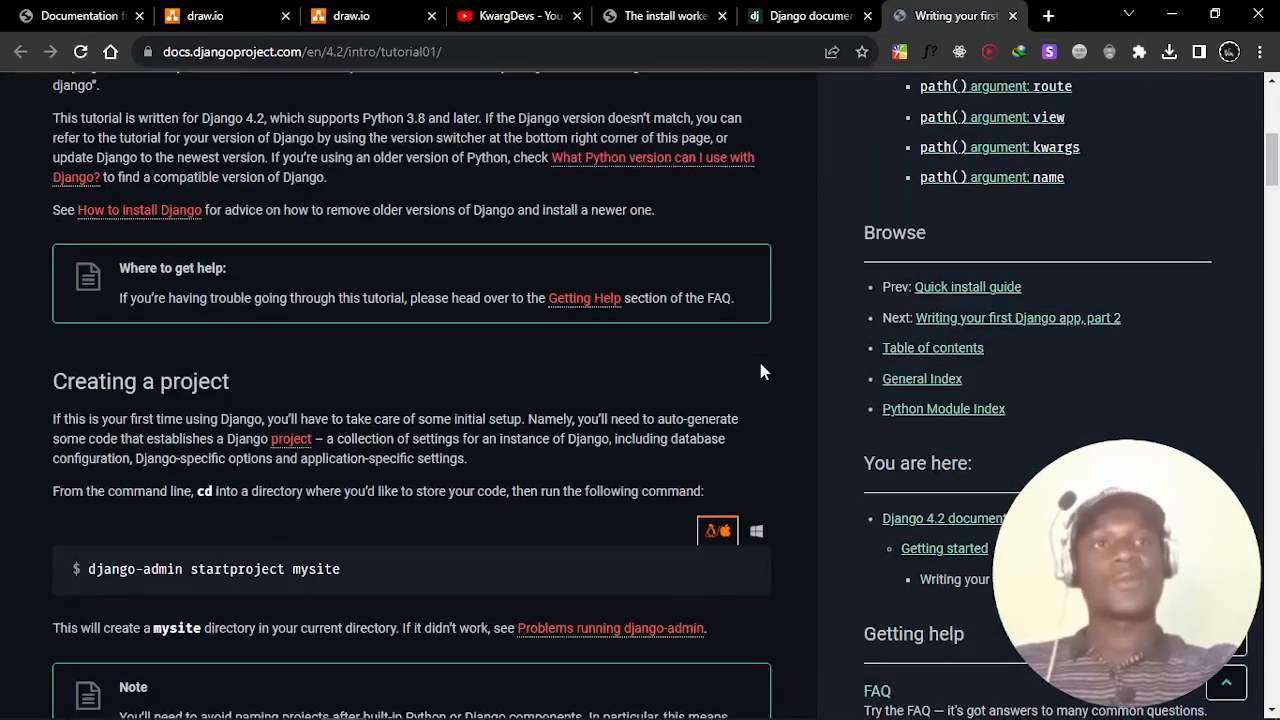
{"action": "scroll", "scroll_direction": "down", "scroll_amount": 3}
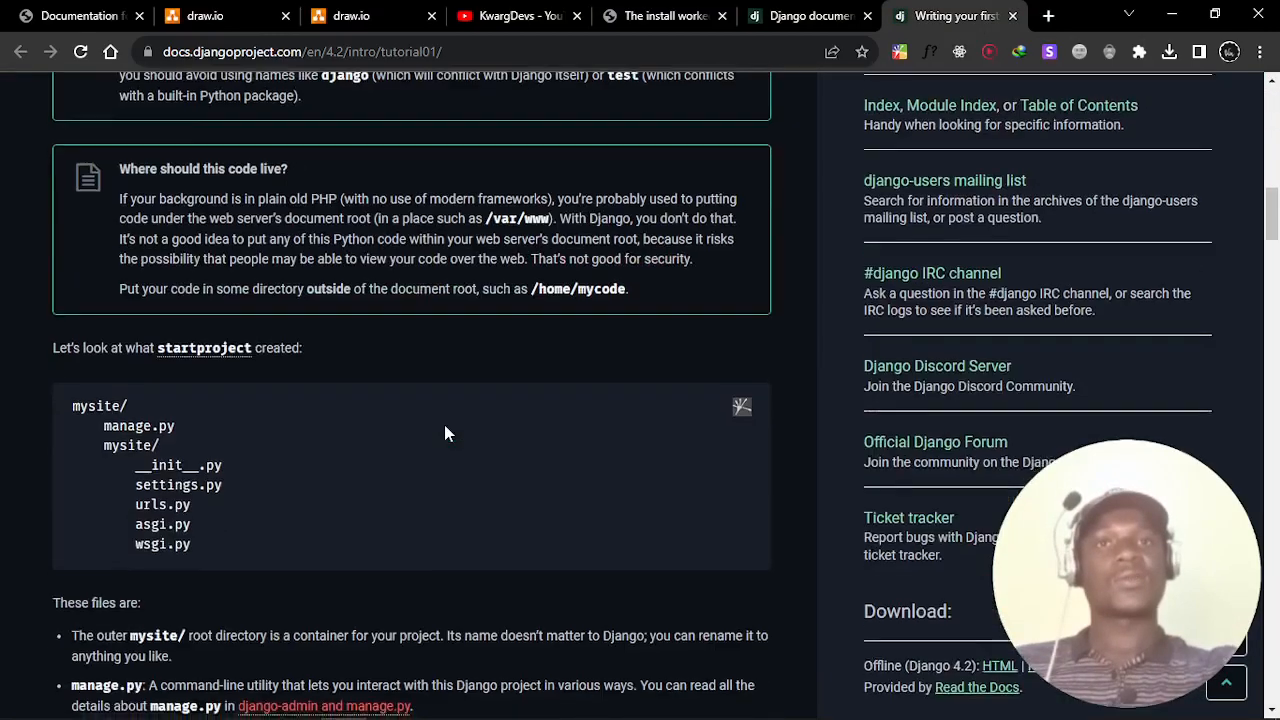
{"action": "scroll", "scroll_direction": "down", "scroll_amount": 3}
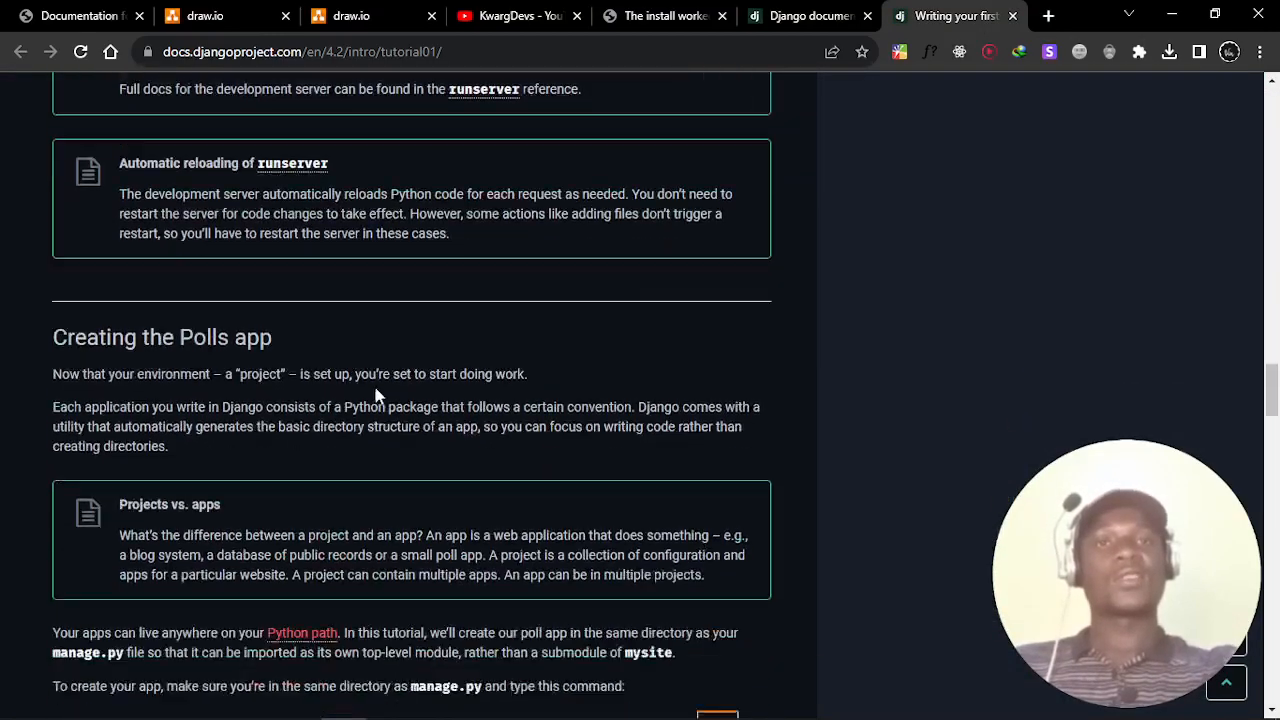
{"action": "scroll", "scroll_direction": "down", "scroll_amount": 3}
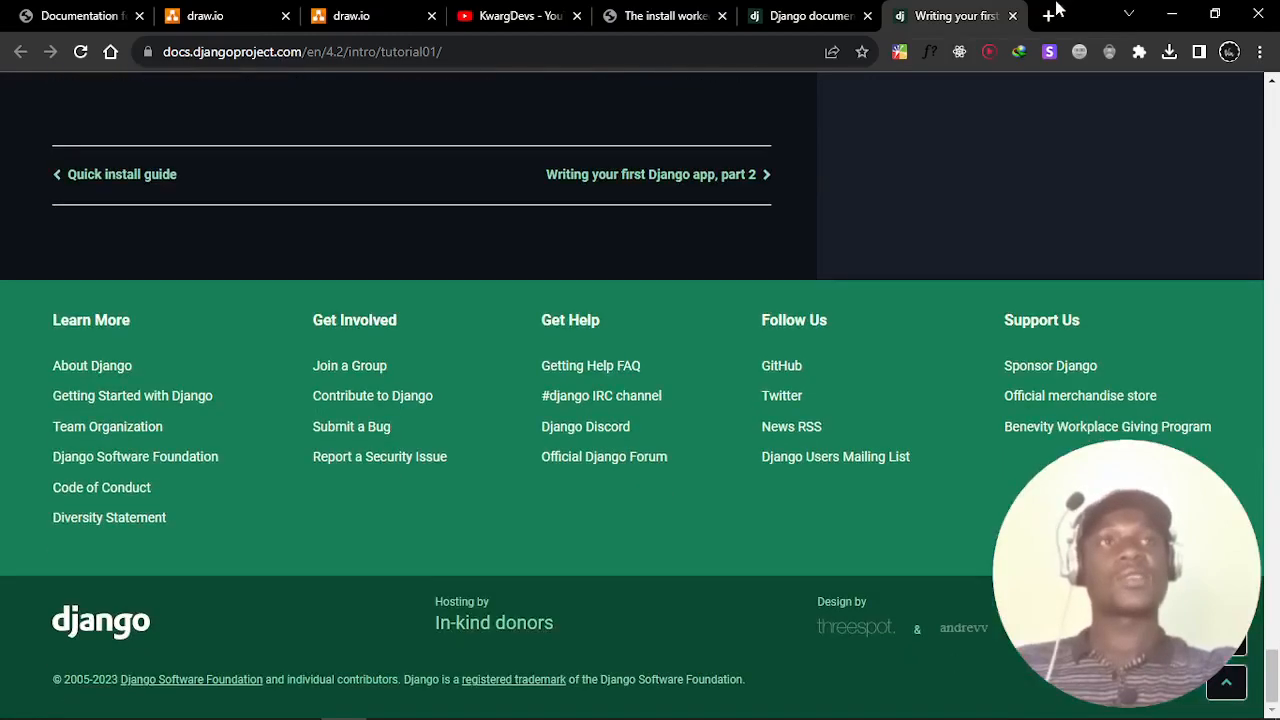
{"action": "left_click", "coordinate": [770, 16]}
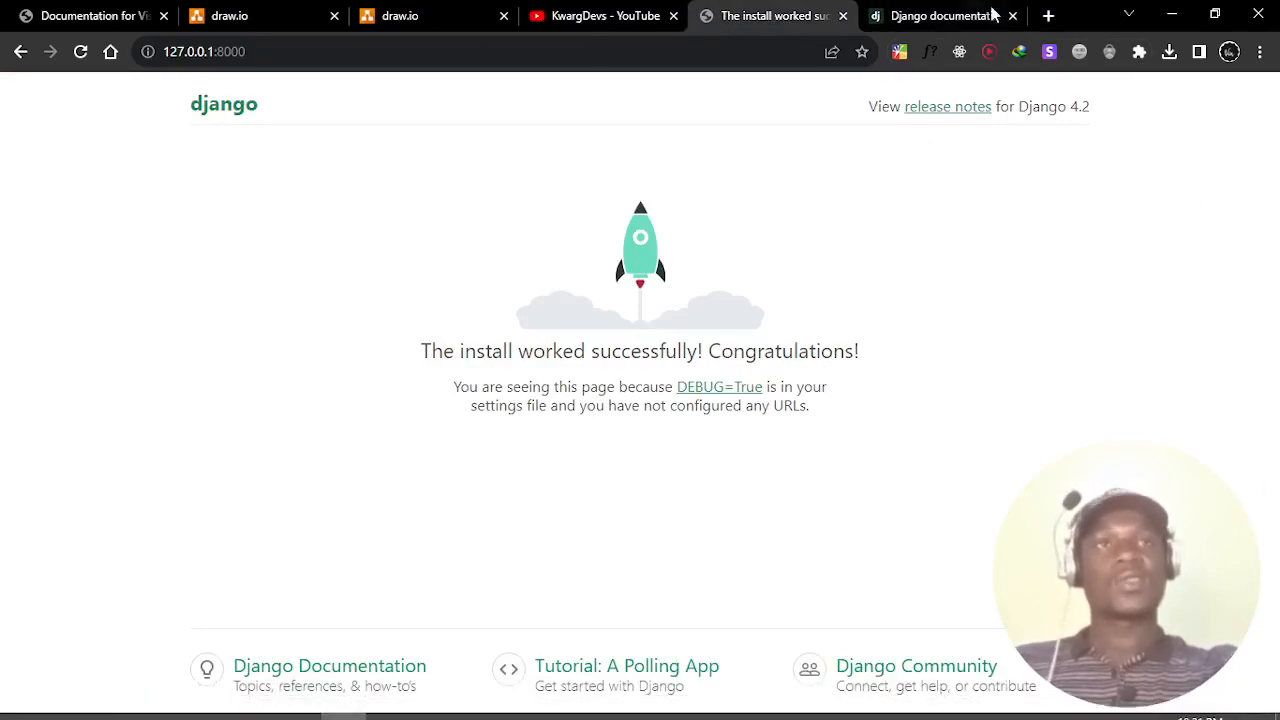
- Review the runserver log in the VS Code terminal and stop the development server
{"action": "left_click", "coordinate": [435, 700]}
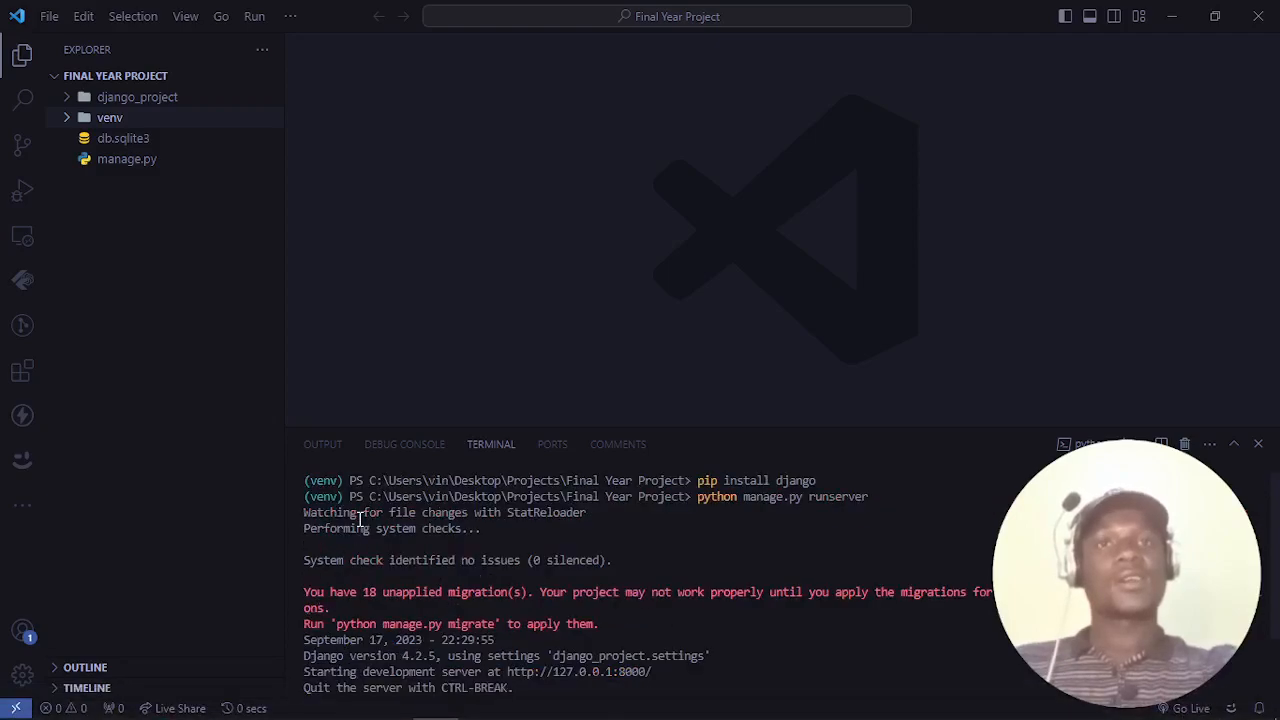
{"action": "scroll", "scroll_direction": "down", "scroll_amount": 3}
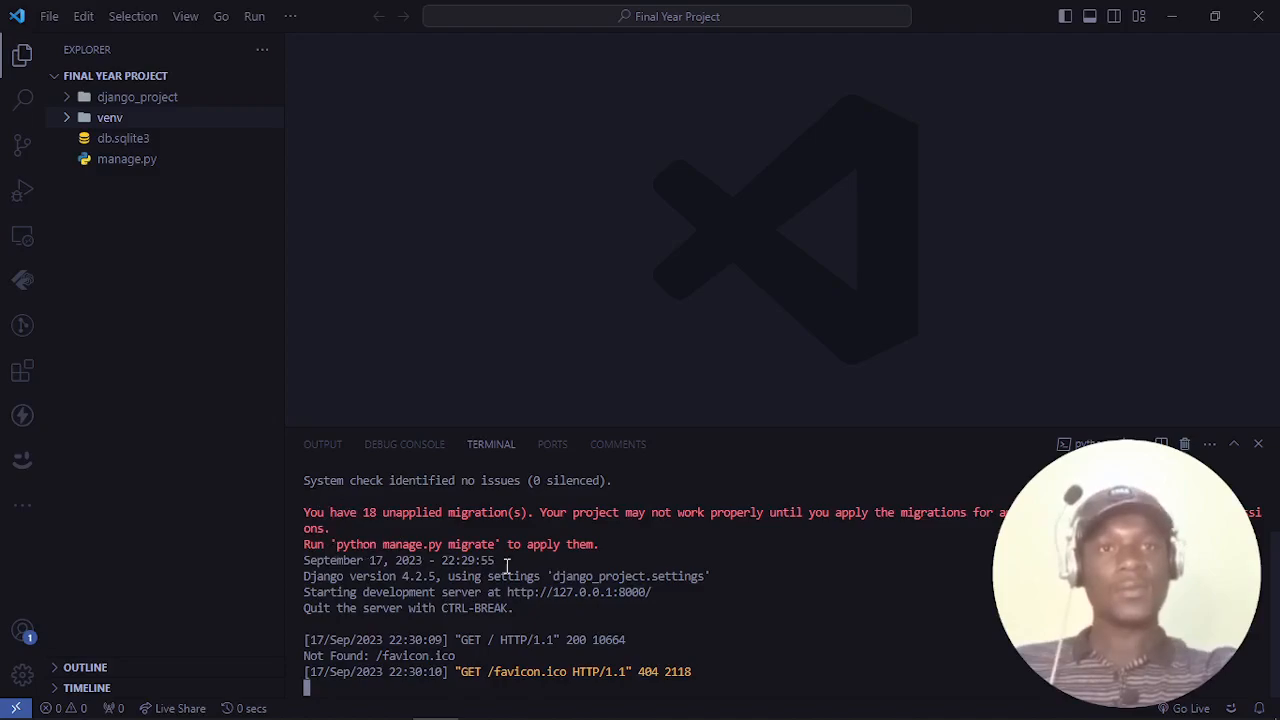
{"action": "mouse_move", "coordinate": [575, 608]}
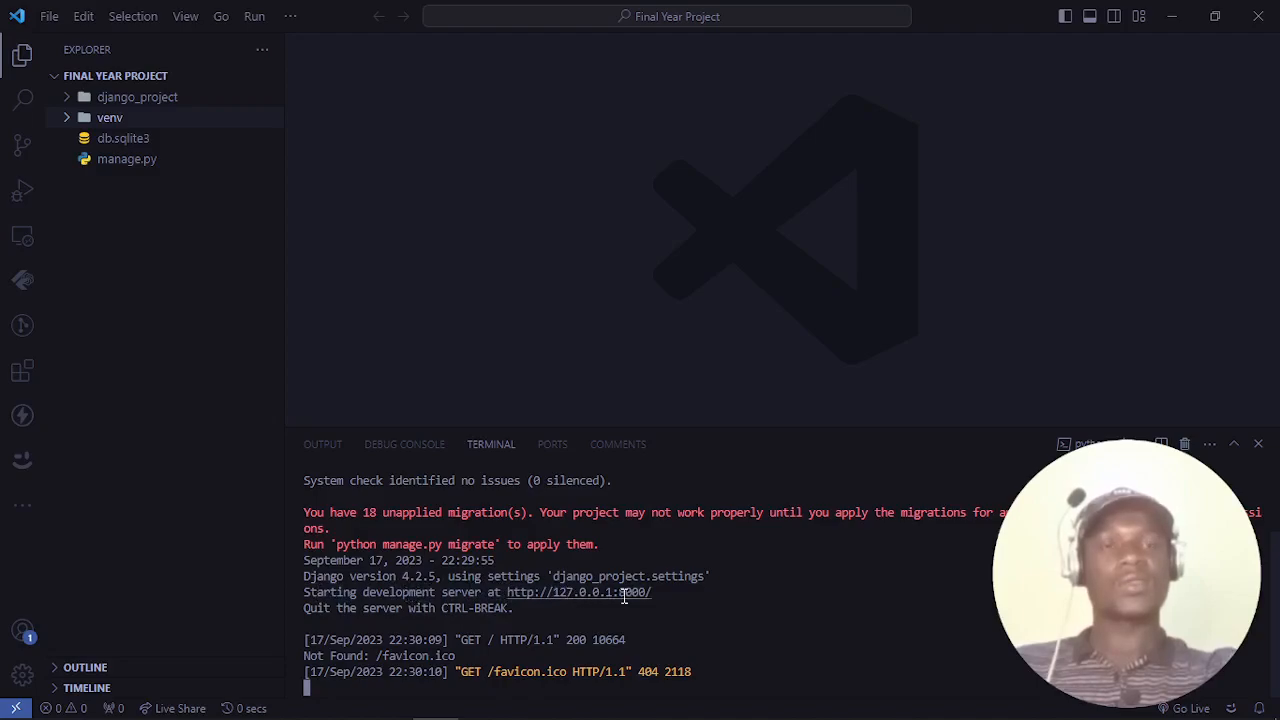
{"action": "mouse_move", "coordinate": [628, 592]}
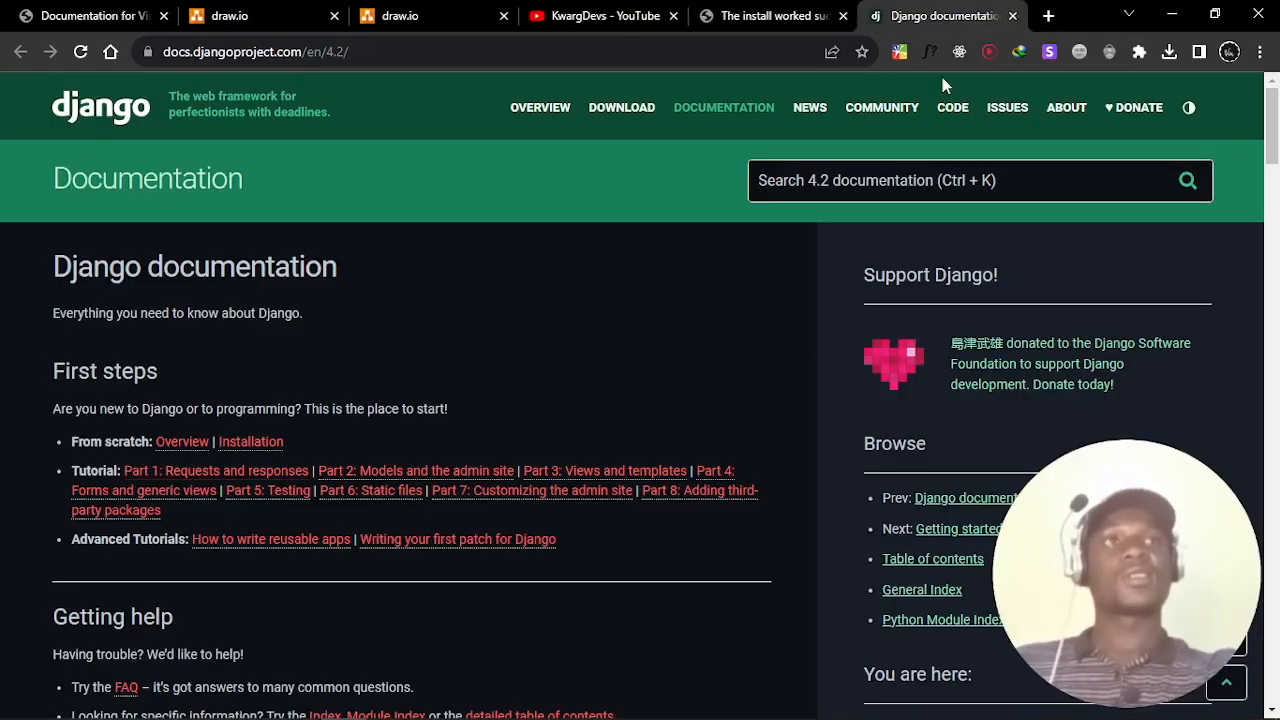
{"action": "left_click", "coordinate": [434, 700]}
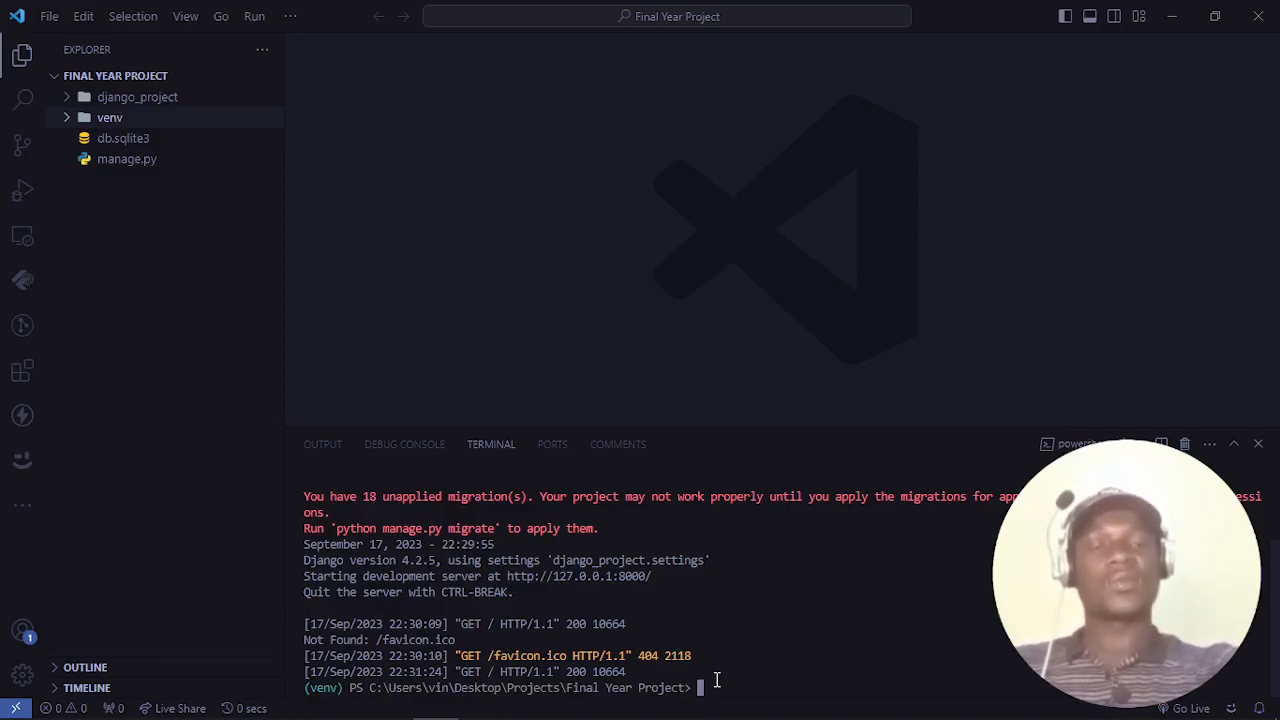
- Run 'clear' in the terminal, leaving only the (venv) prompt in Final Year Project
{"action": "type", "text": "cl"}
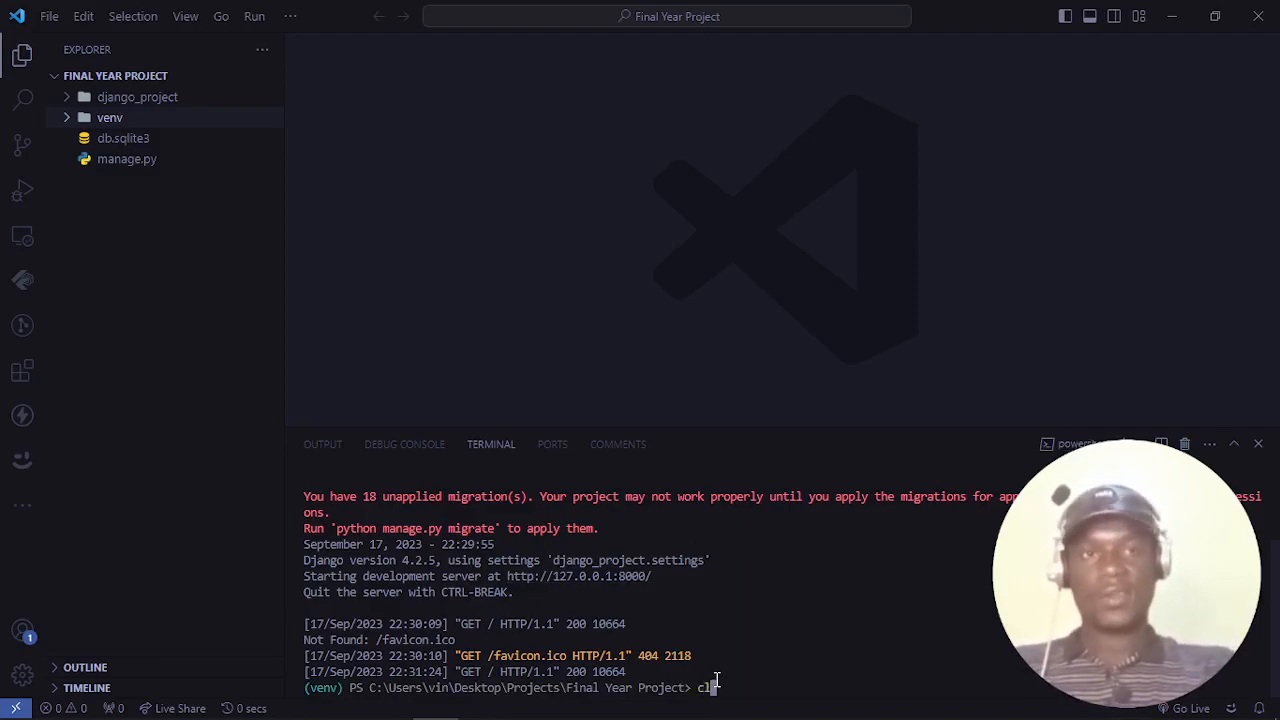
{"action": "type", "text": "ear"}
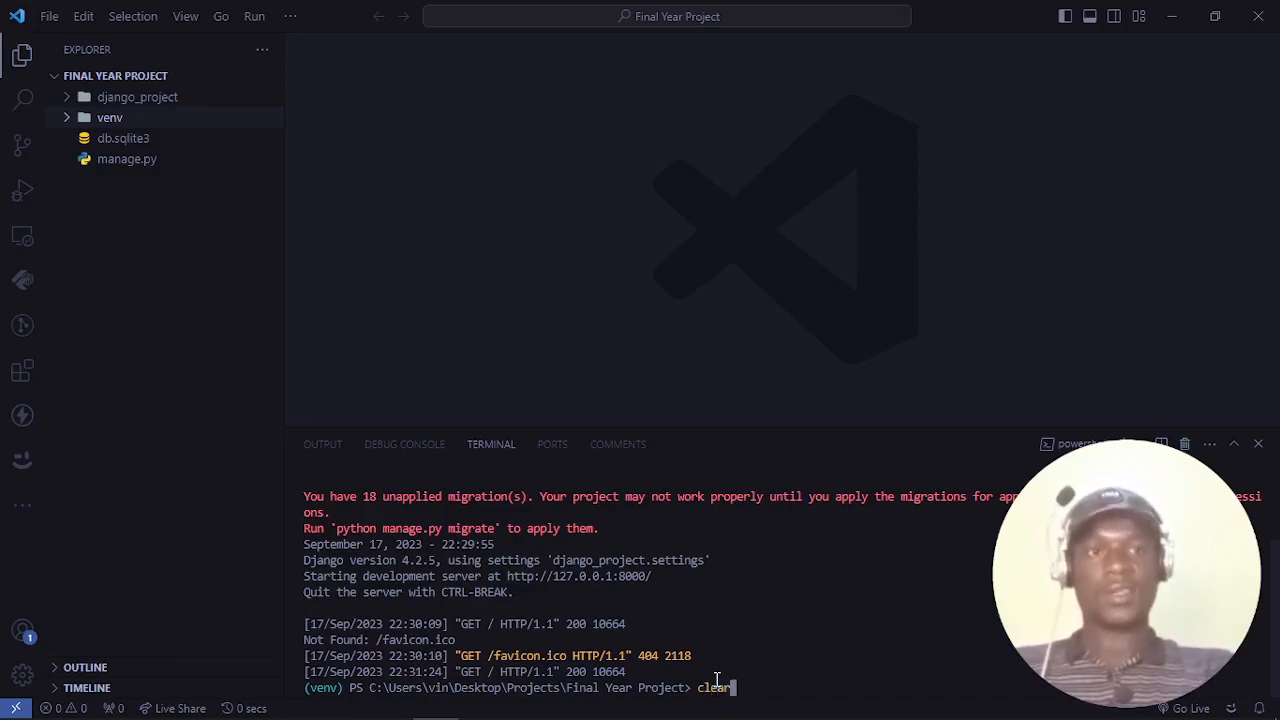
{"action": "key", "text": "Return"}
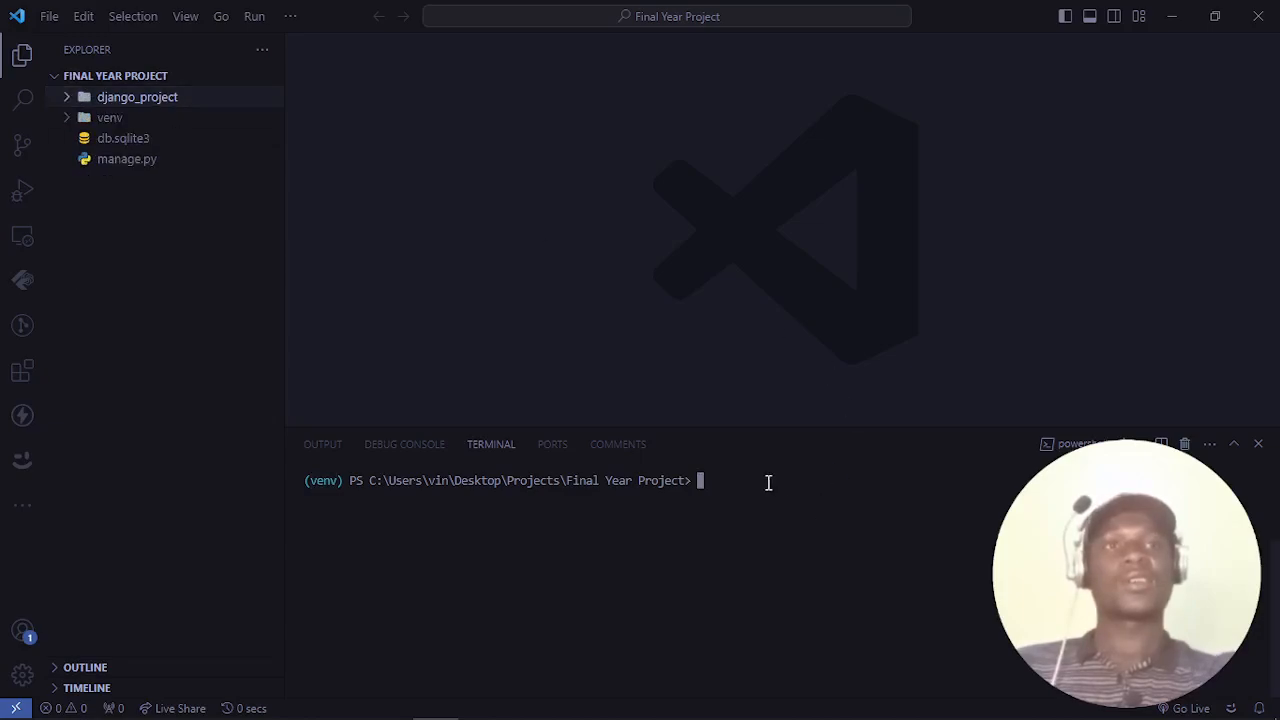
{"action": "mouse_move", "coordinate": [856, 583]}
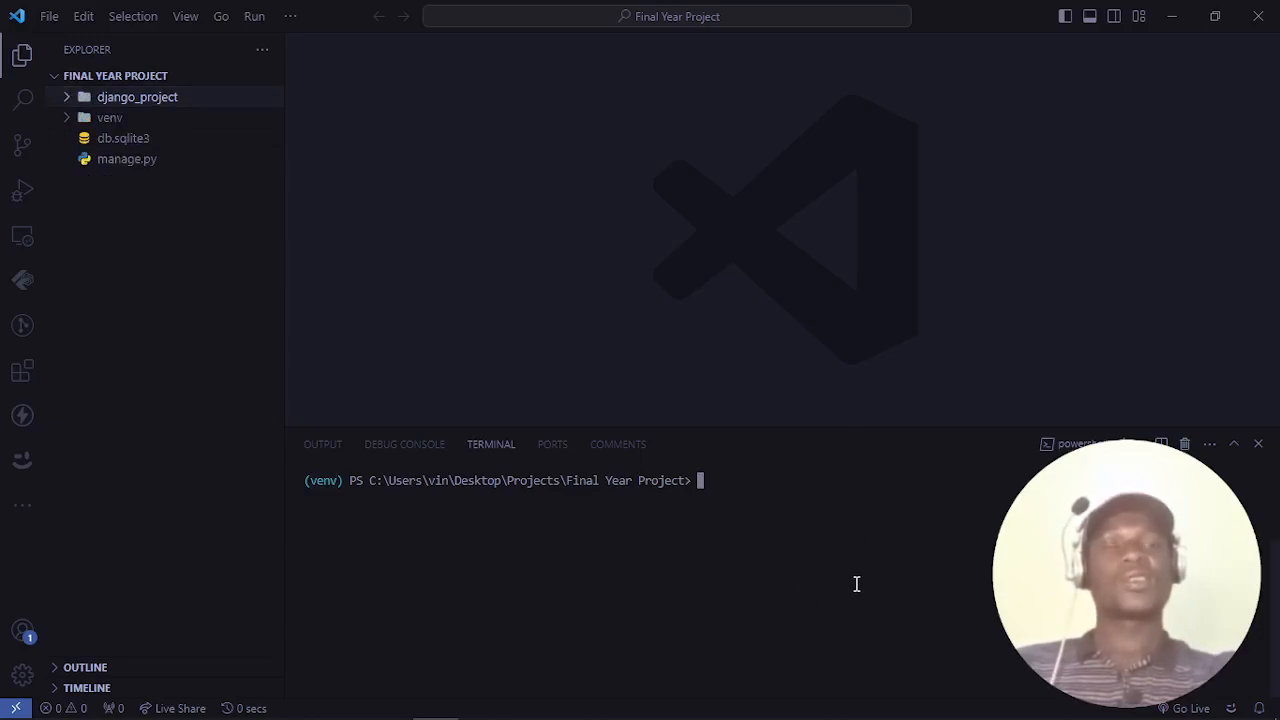
{"action": "mouse_move", "coordinate": [779, 633]}
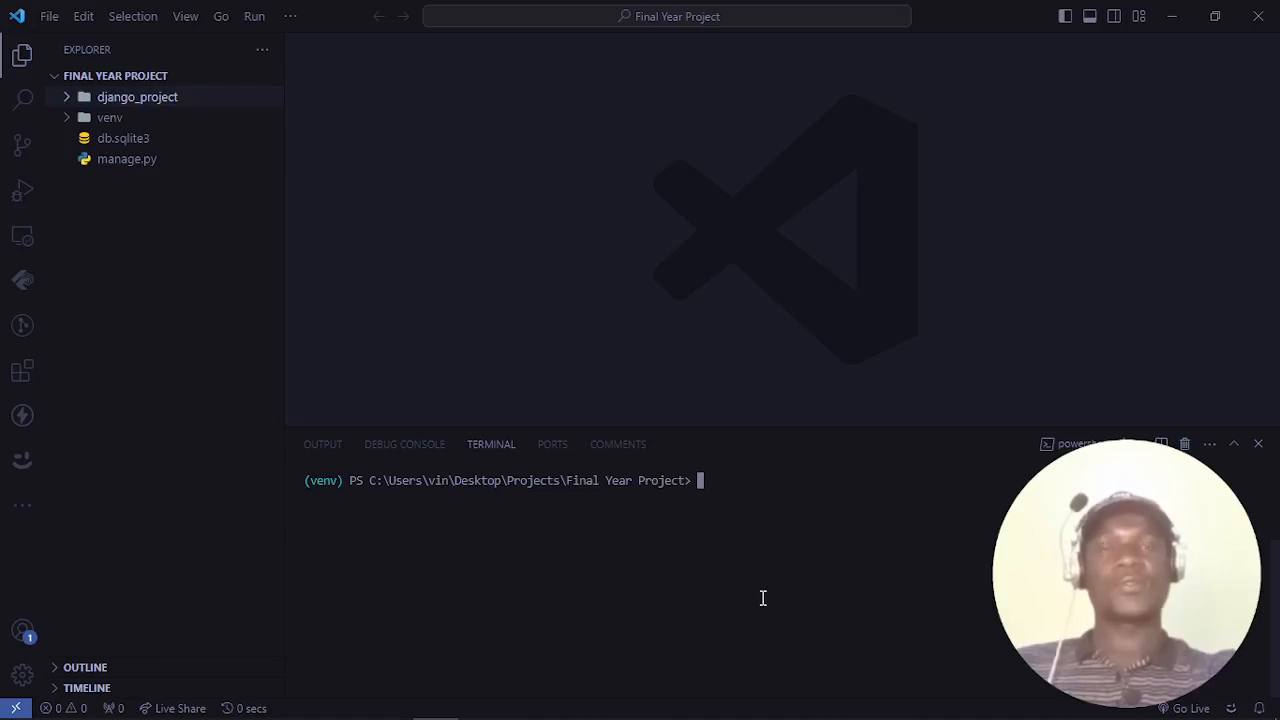
{"action": "mouse_move", "coordinate": [405, 230]}
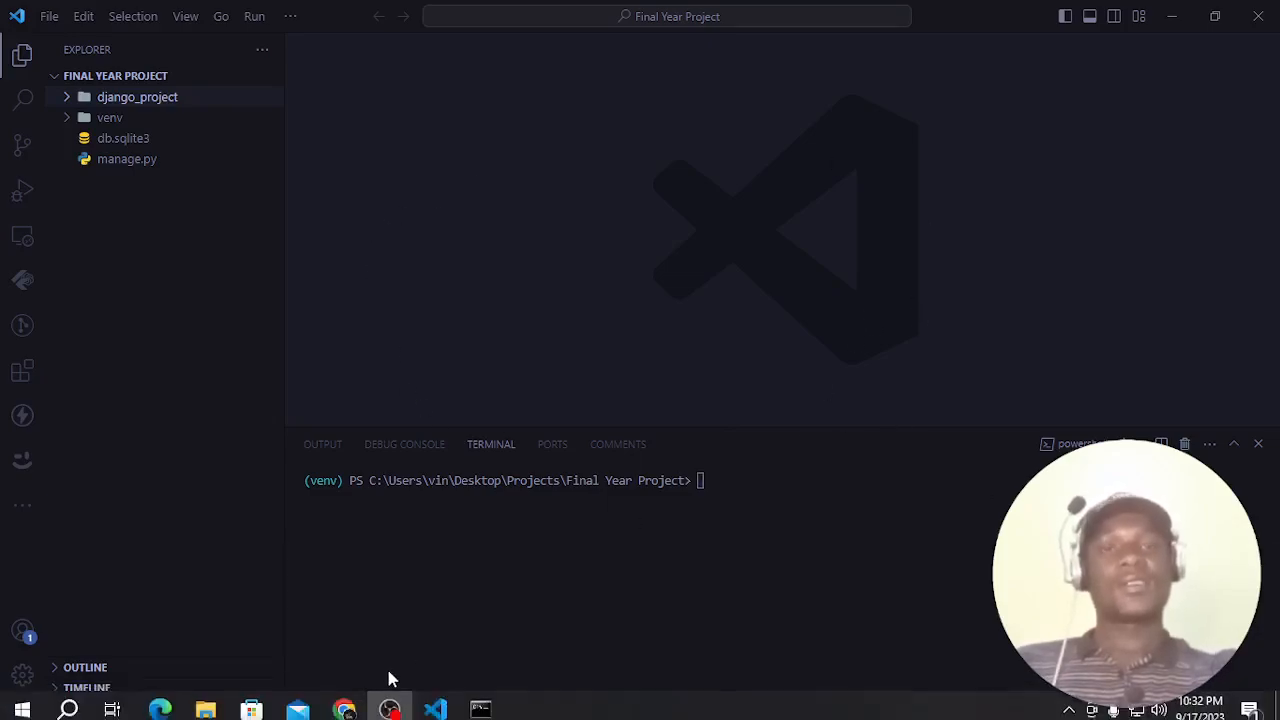
{"action": "mouse_move", "coordinate": [480, 701]}
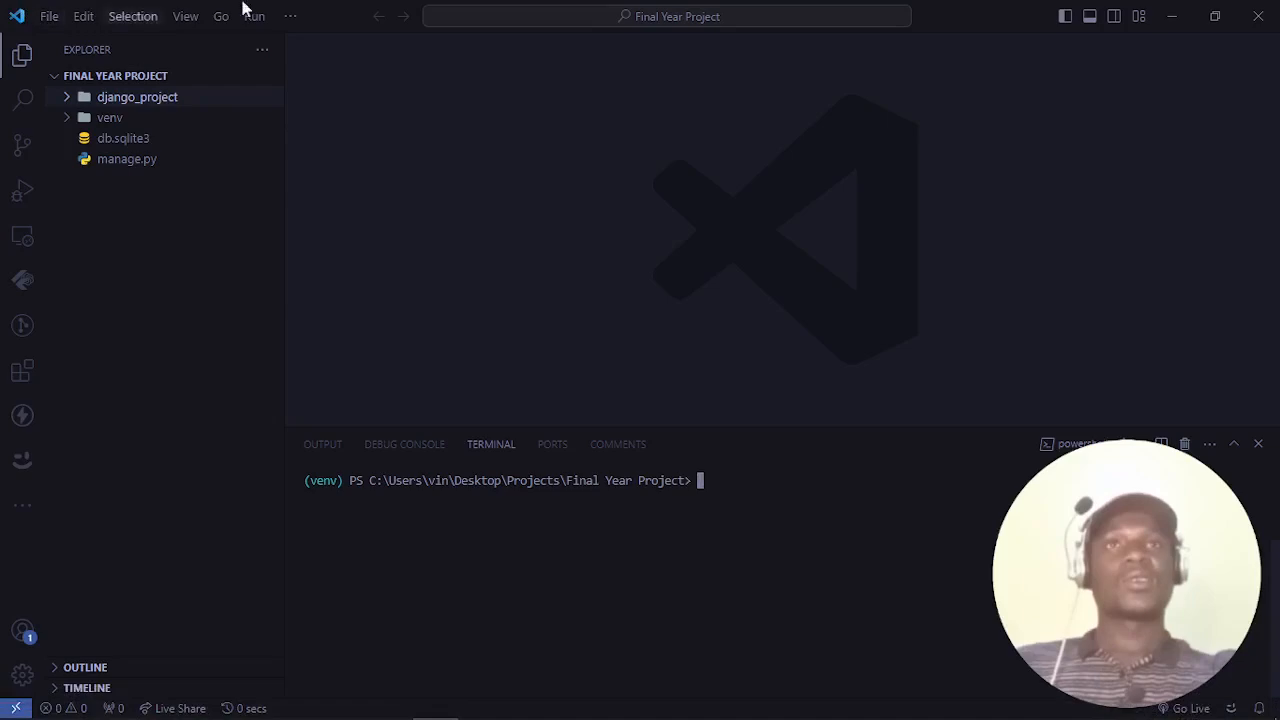
{"action": "mouse_move", "coordinate": [847, 645]}
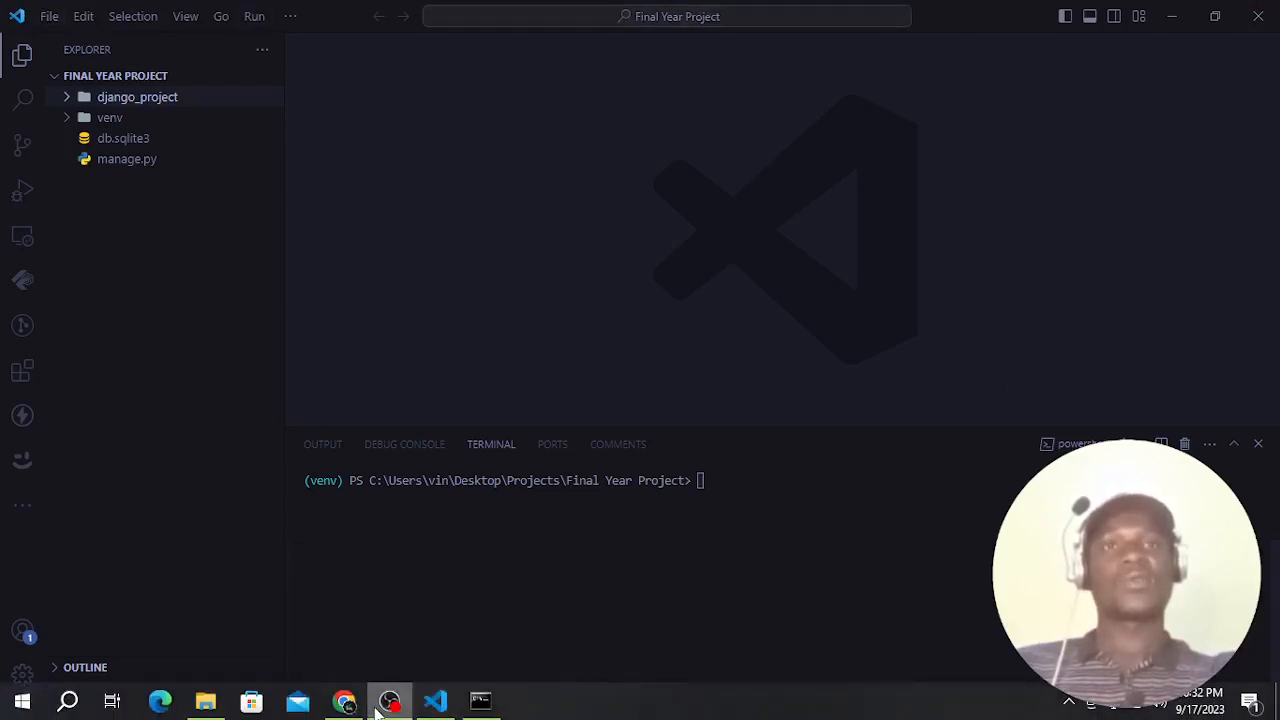
{"action": "mouse_move", "coordinate": [389, 700]}
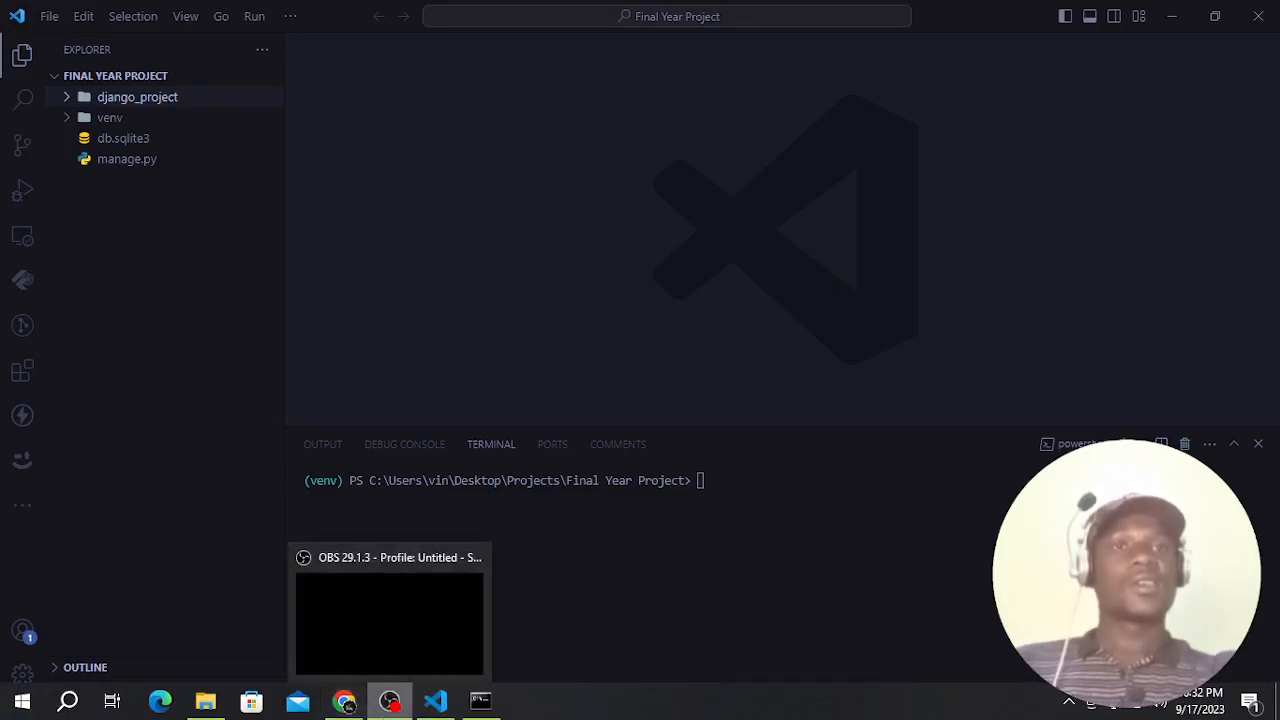